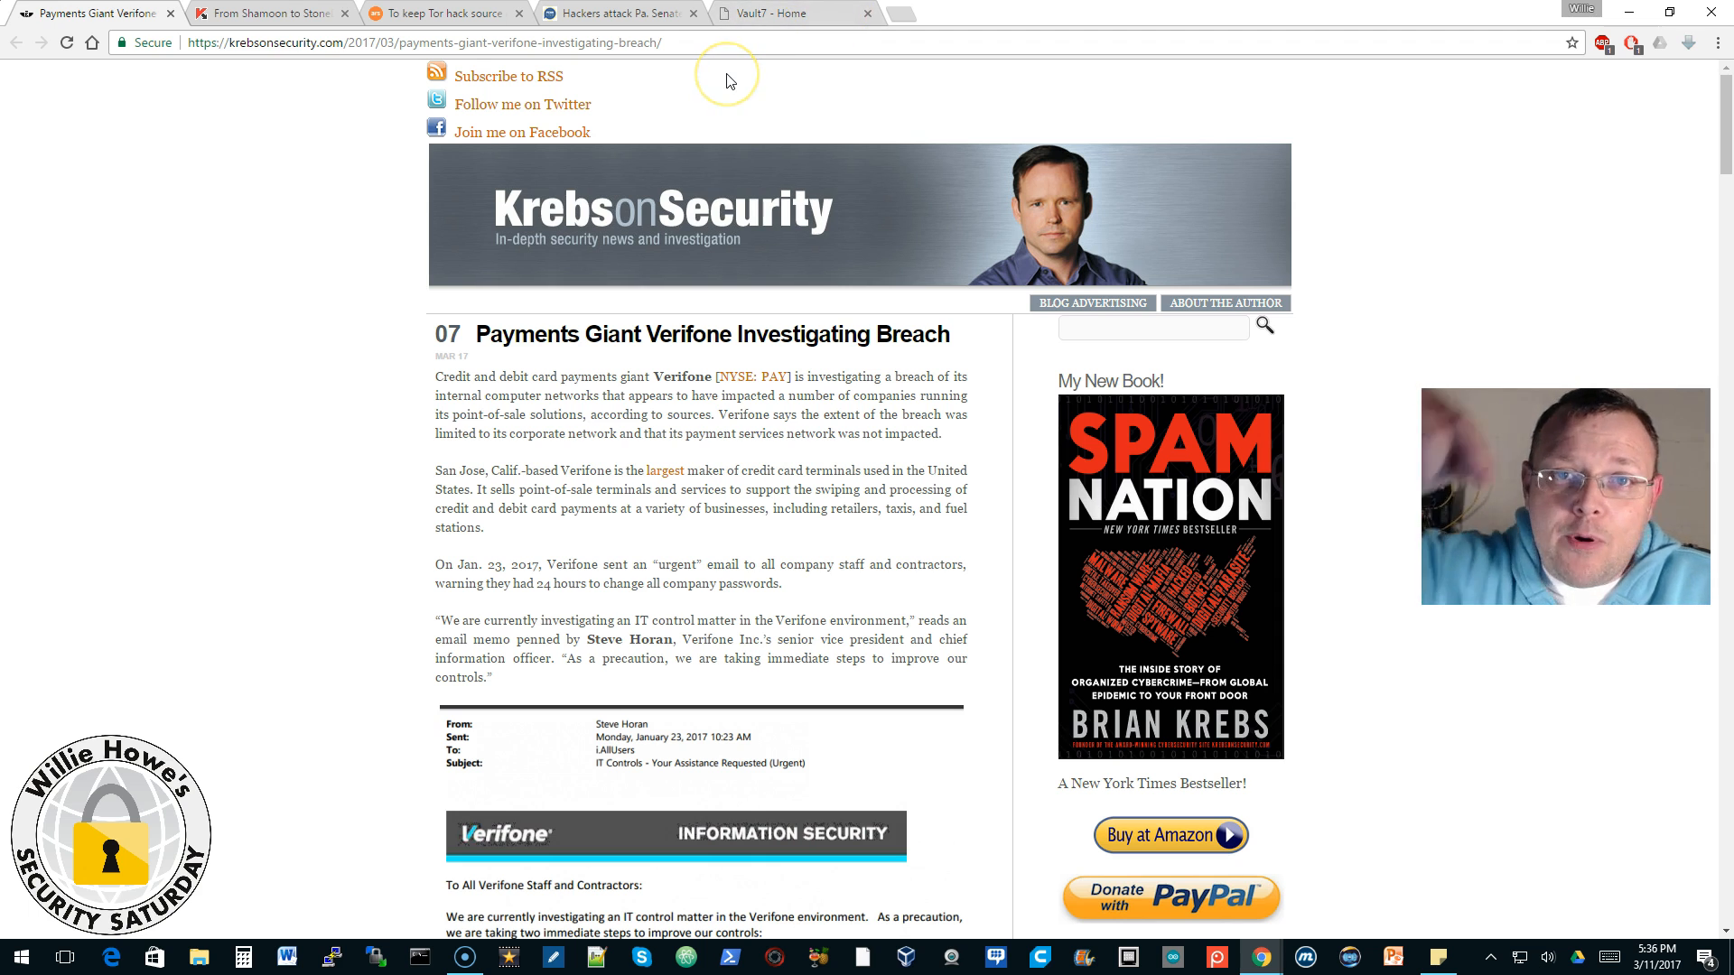
{"action": "mouse_move", "coordinate": [728, 81]}
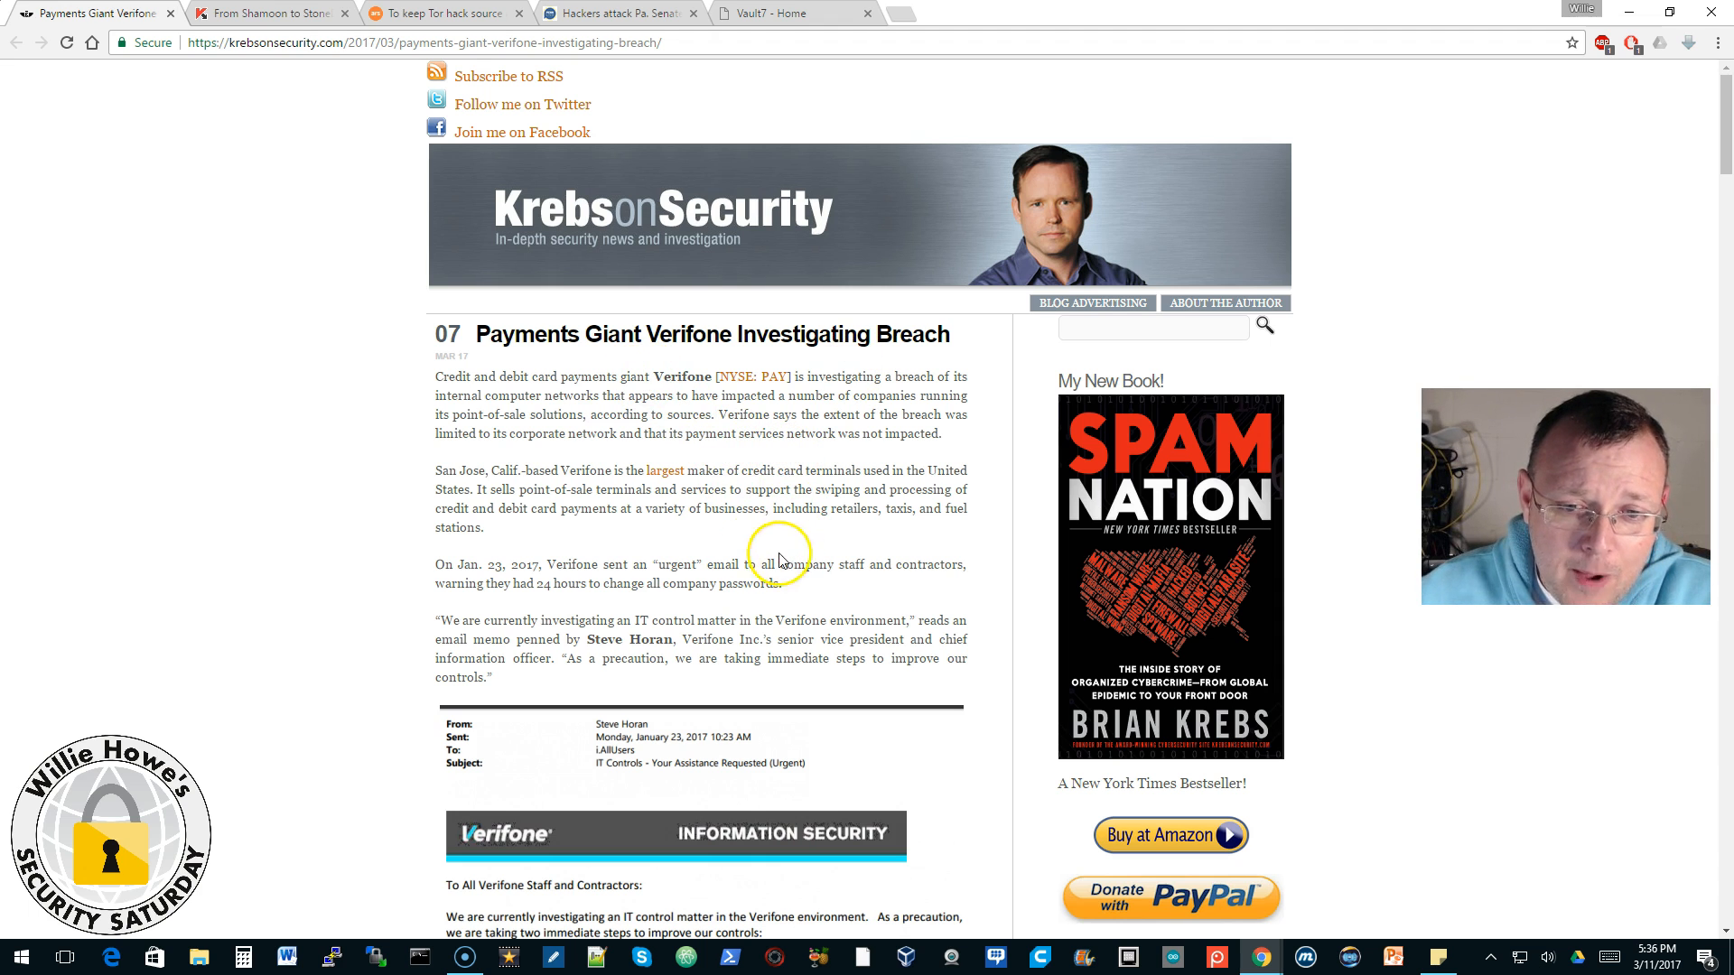
Step: Skim the open news article, glance at the Vault 7 tab, and return to the Verifone breach article
{"action": "scroll", "scroll_direction": "down", "scroll_amount": 3}
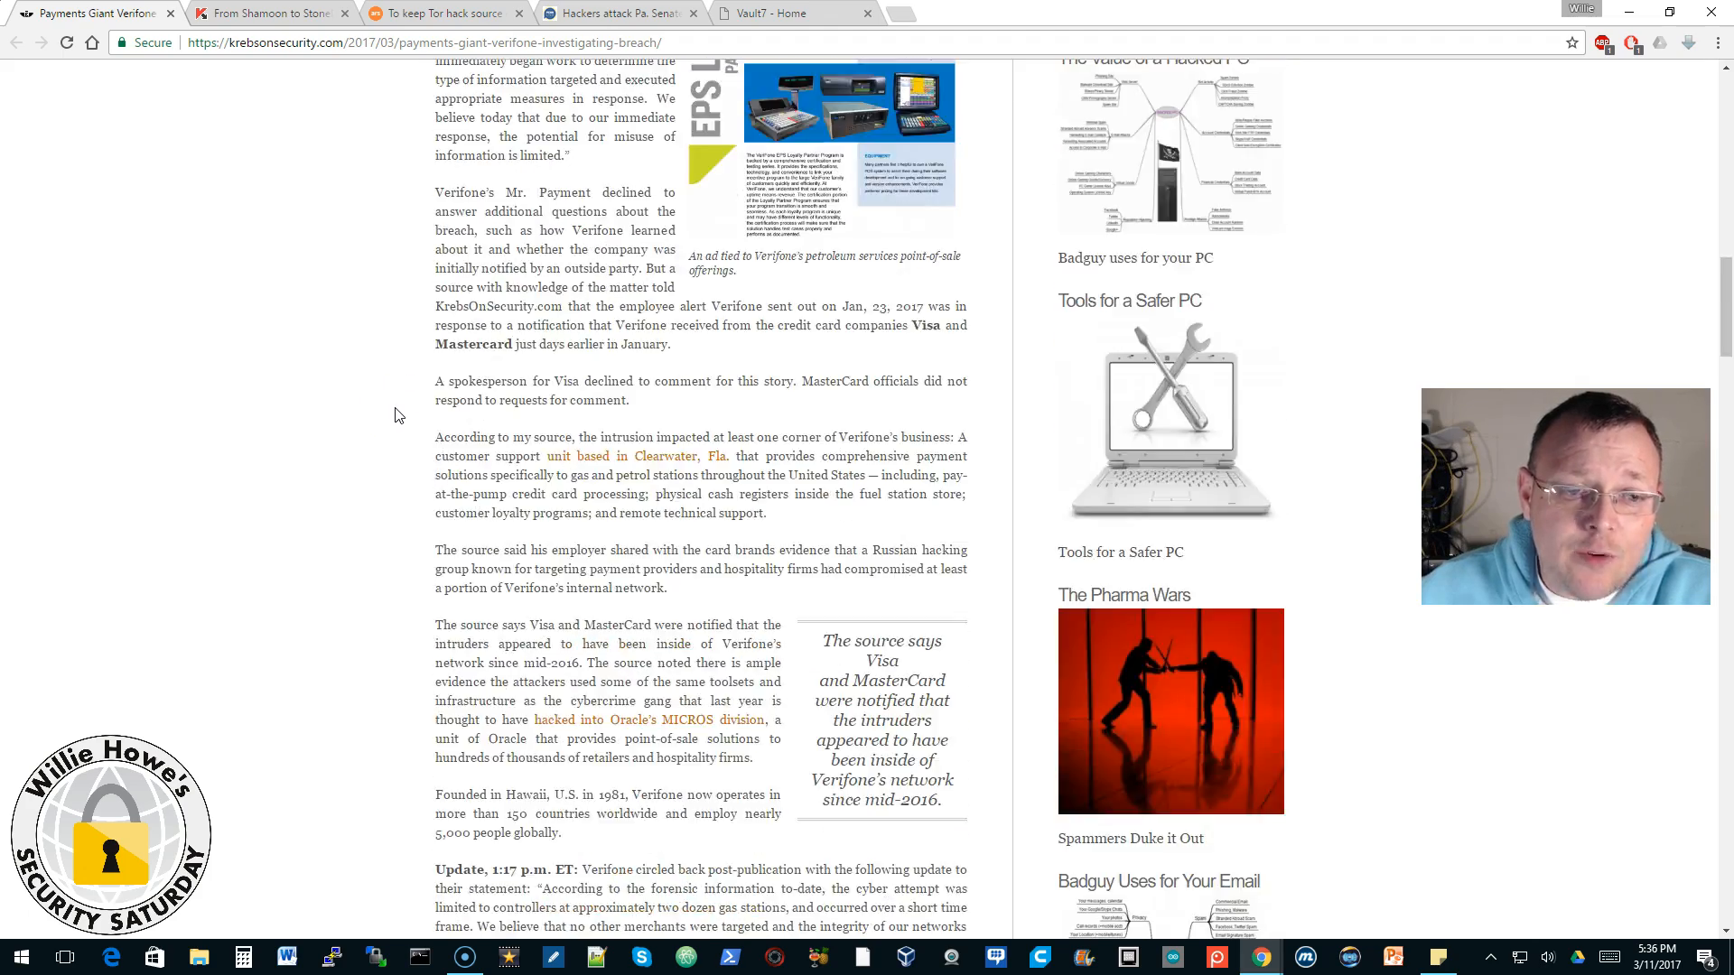
{"action": "scroll", "scroll_direction": "up", "scroll_amount": 3}
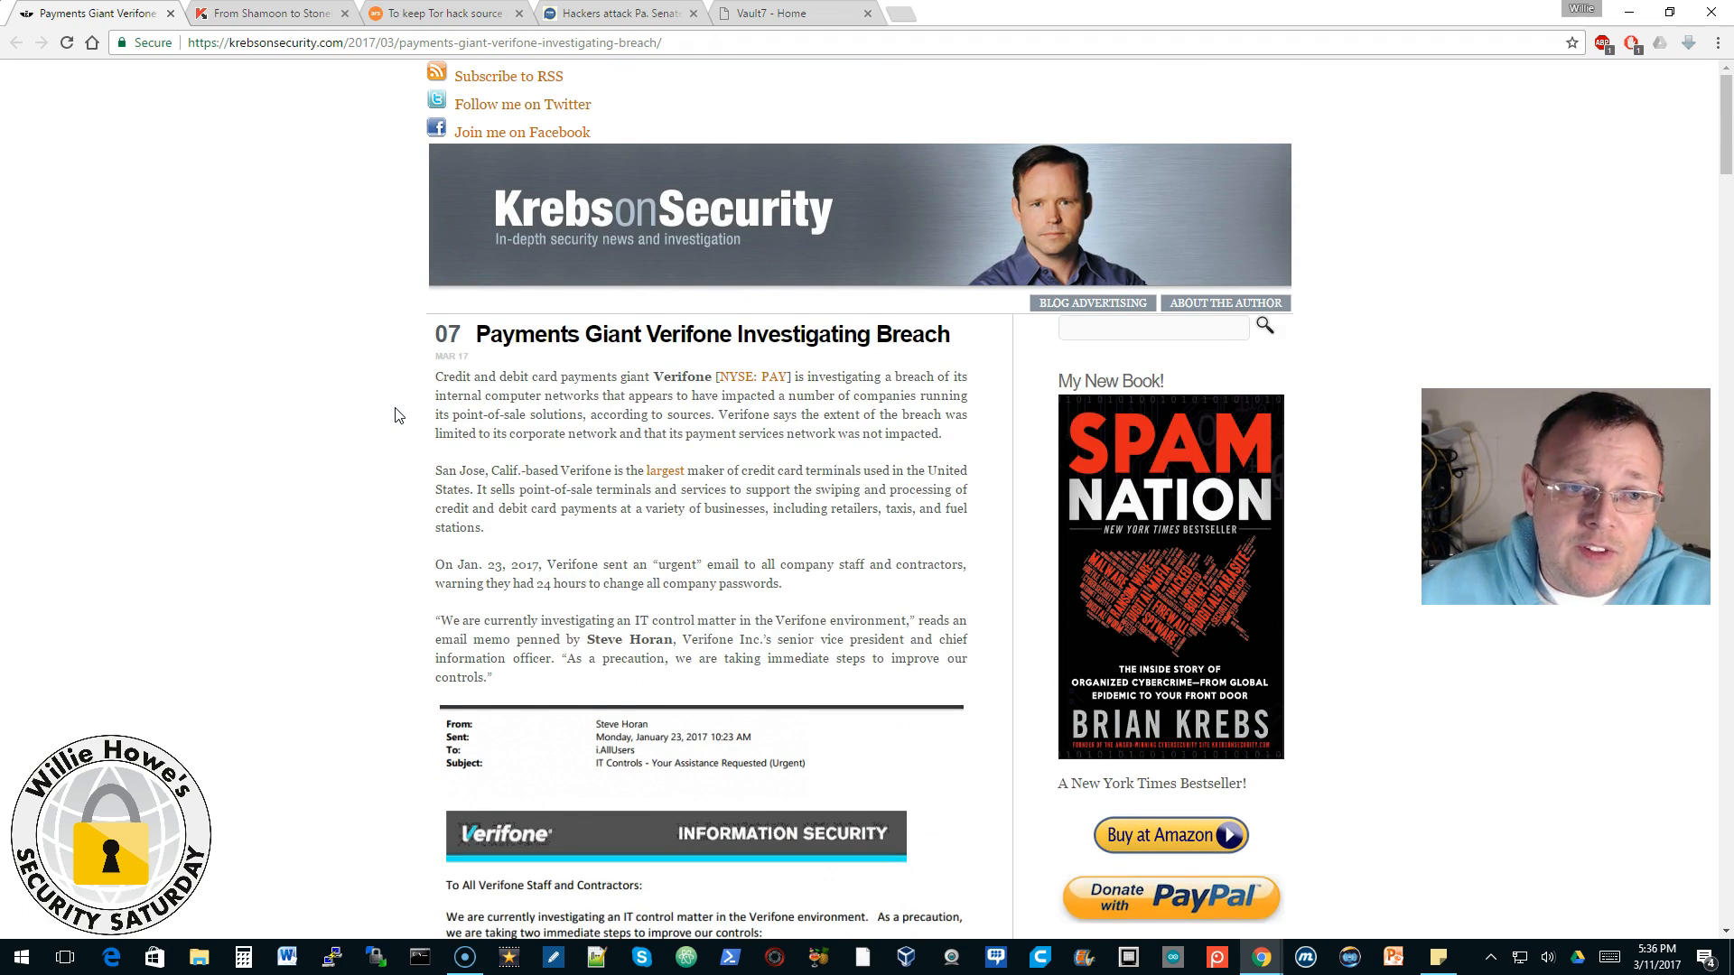
{"action": "scroll", "scroll_direction": "down", "scroll_amount": 3}
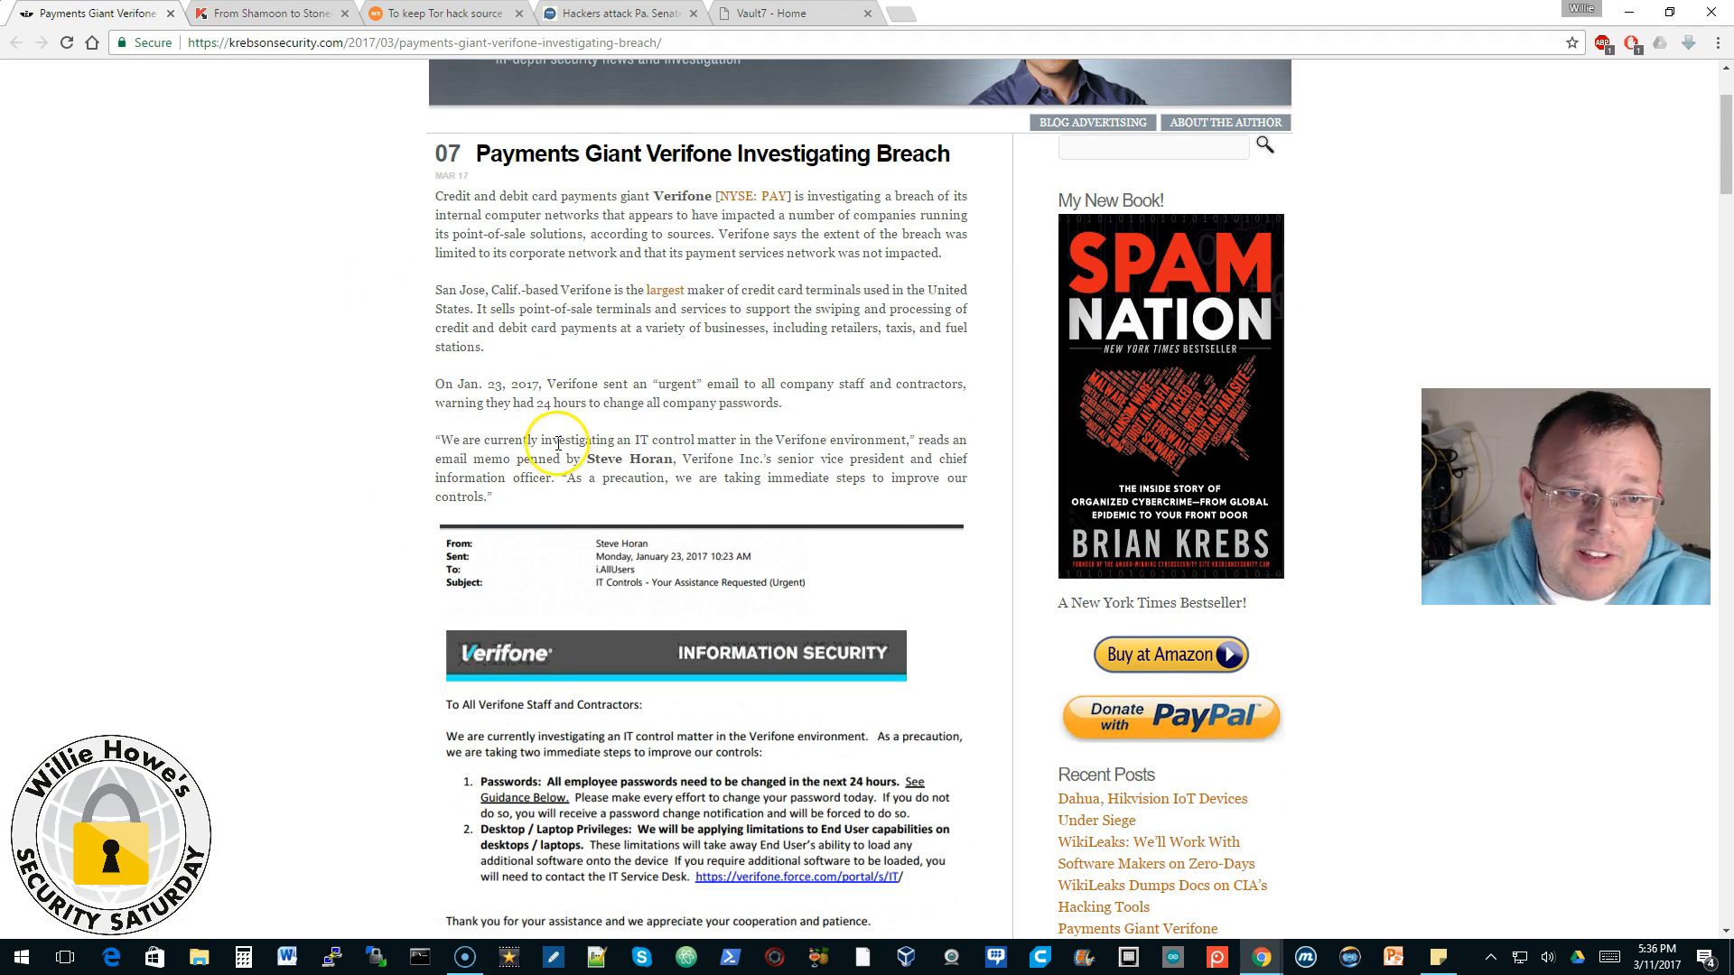
{"action": "scroll", "scroll_direction": "up", "scroll_amount": 3}
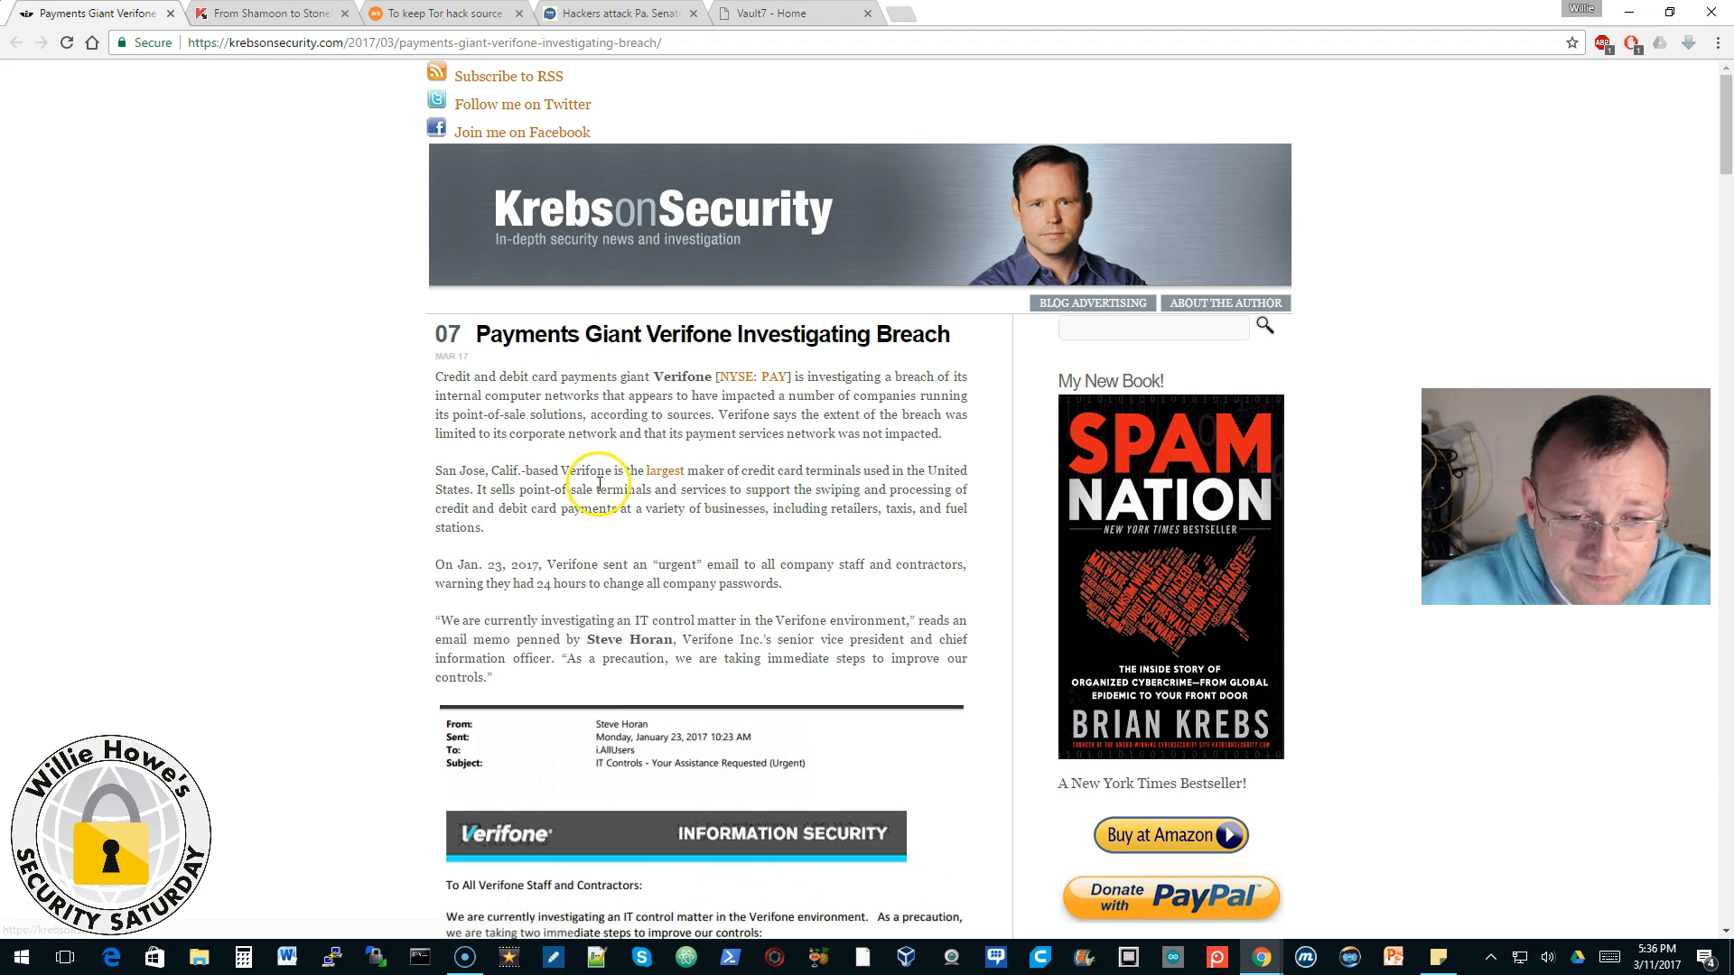
{"action": "scroll", "scroll_direction": "down", "scroll_amount": 3}
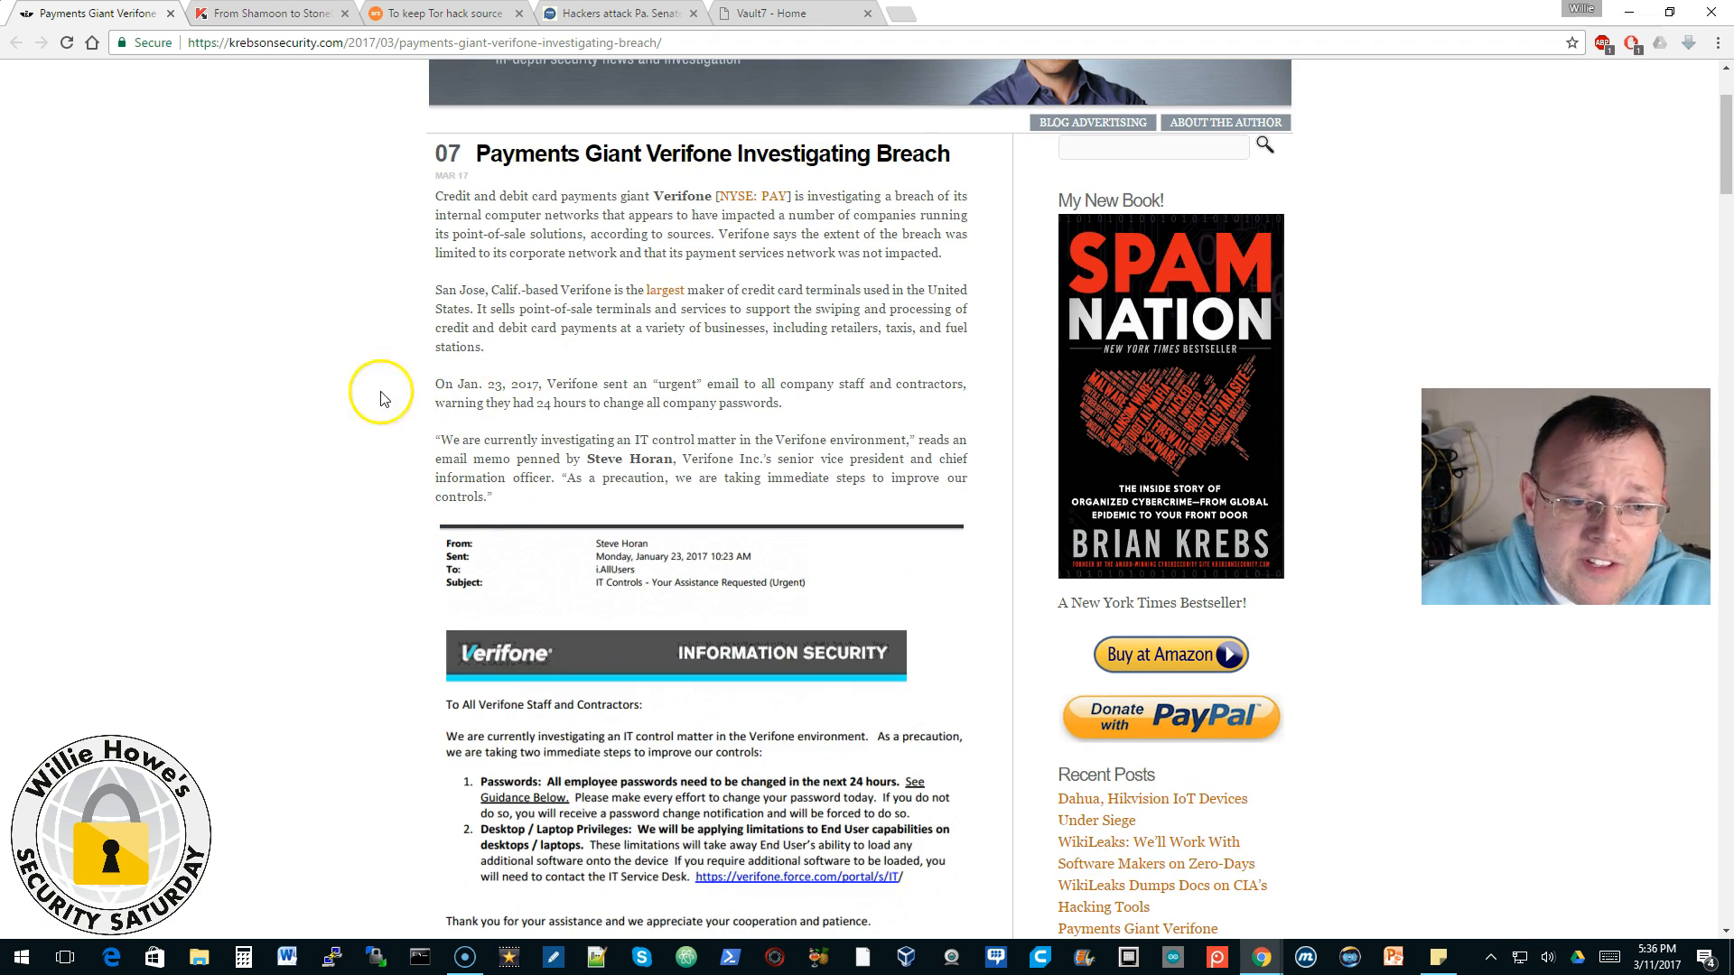
{"action": "mouse_move", "coordinate": [377, 365]}
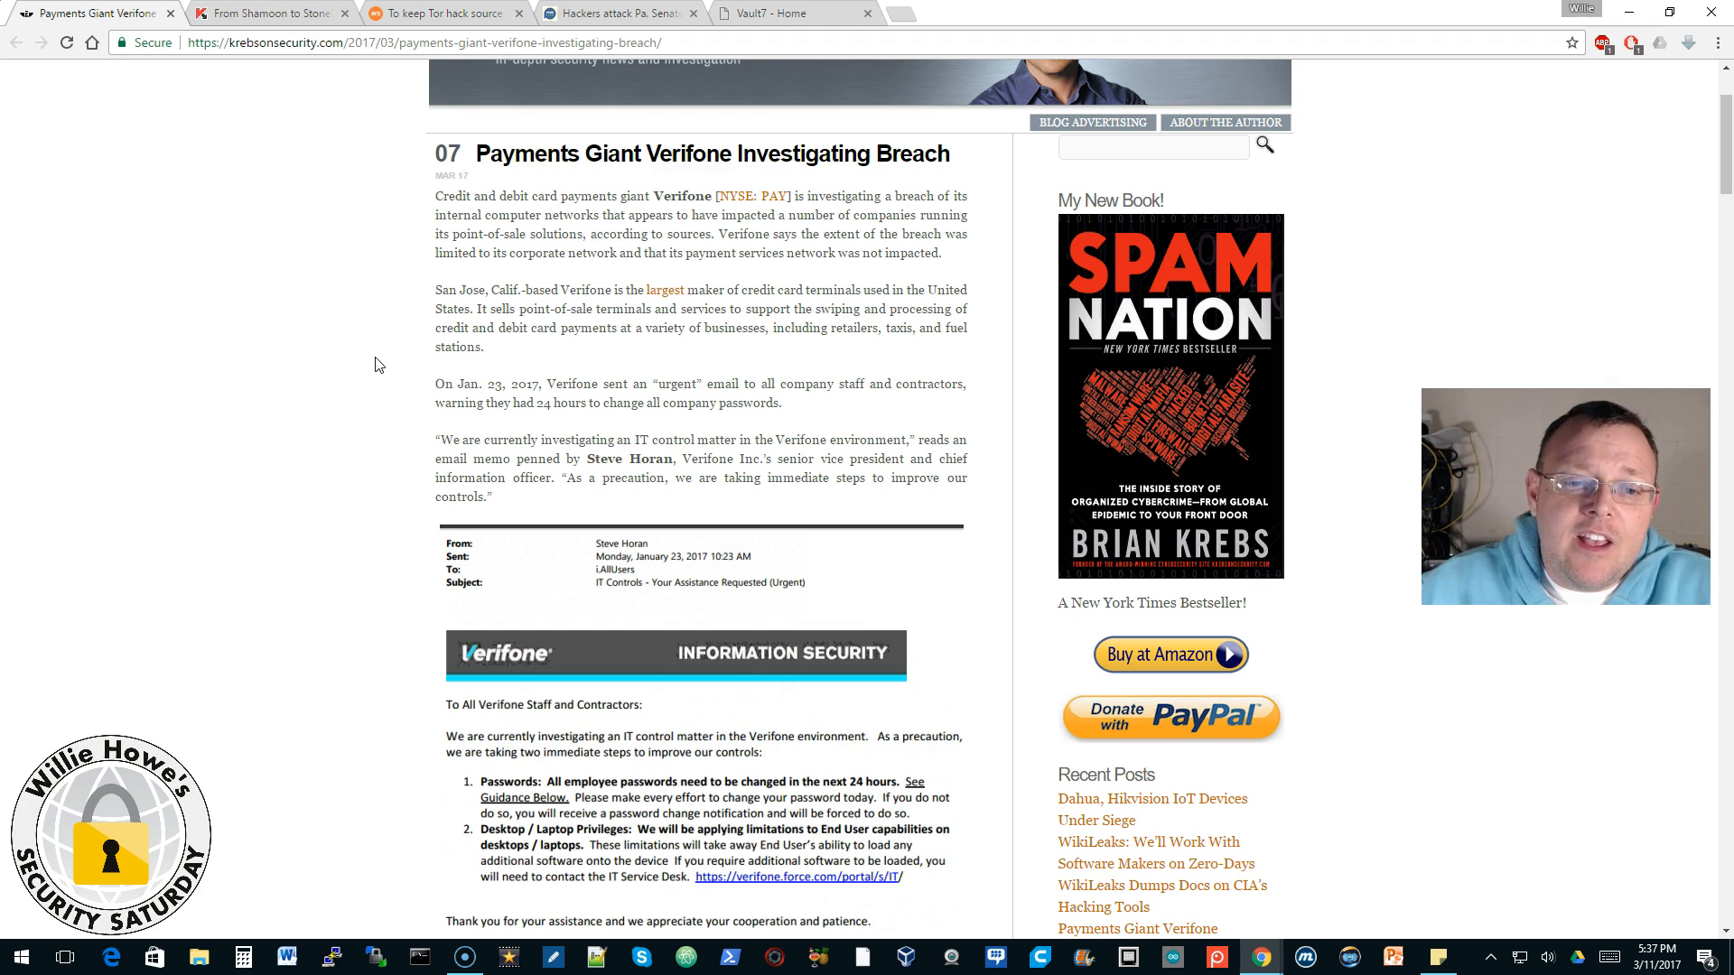
{"action": "scroll", "scroll_direction": "down", "scroll_amount": 3}
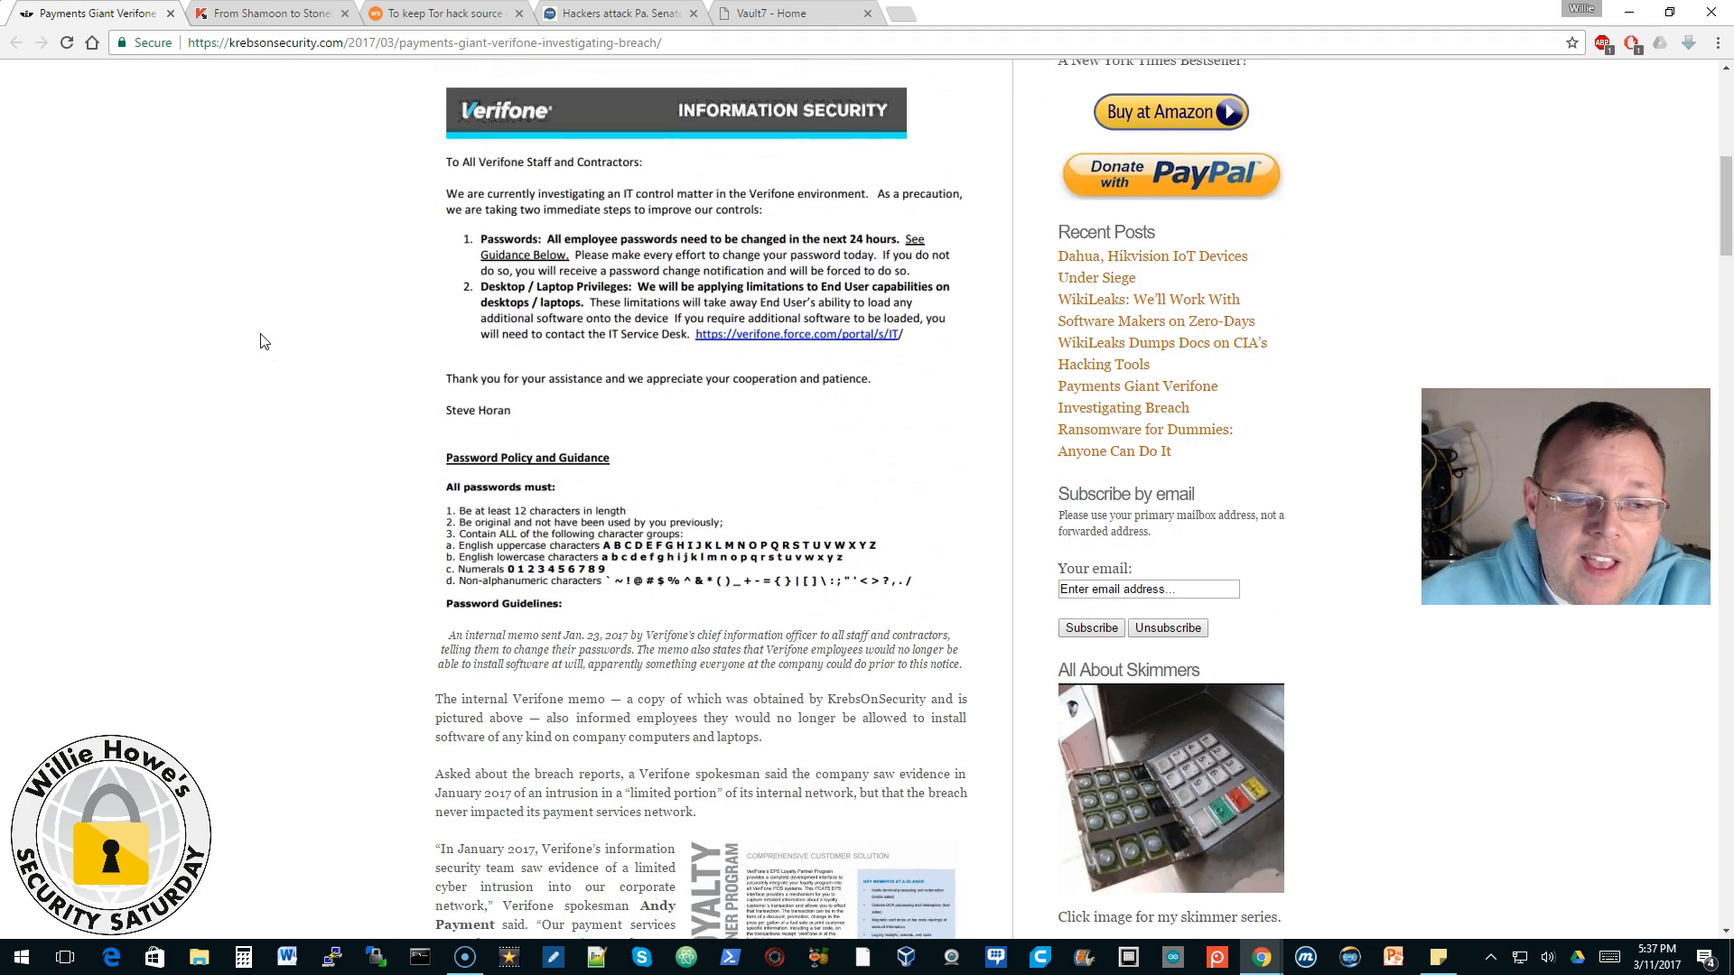
{"action": "scroll", "scroll_direction": "down", "scroll_amount": 3}
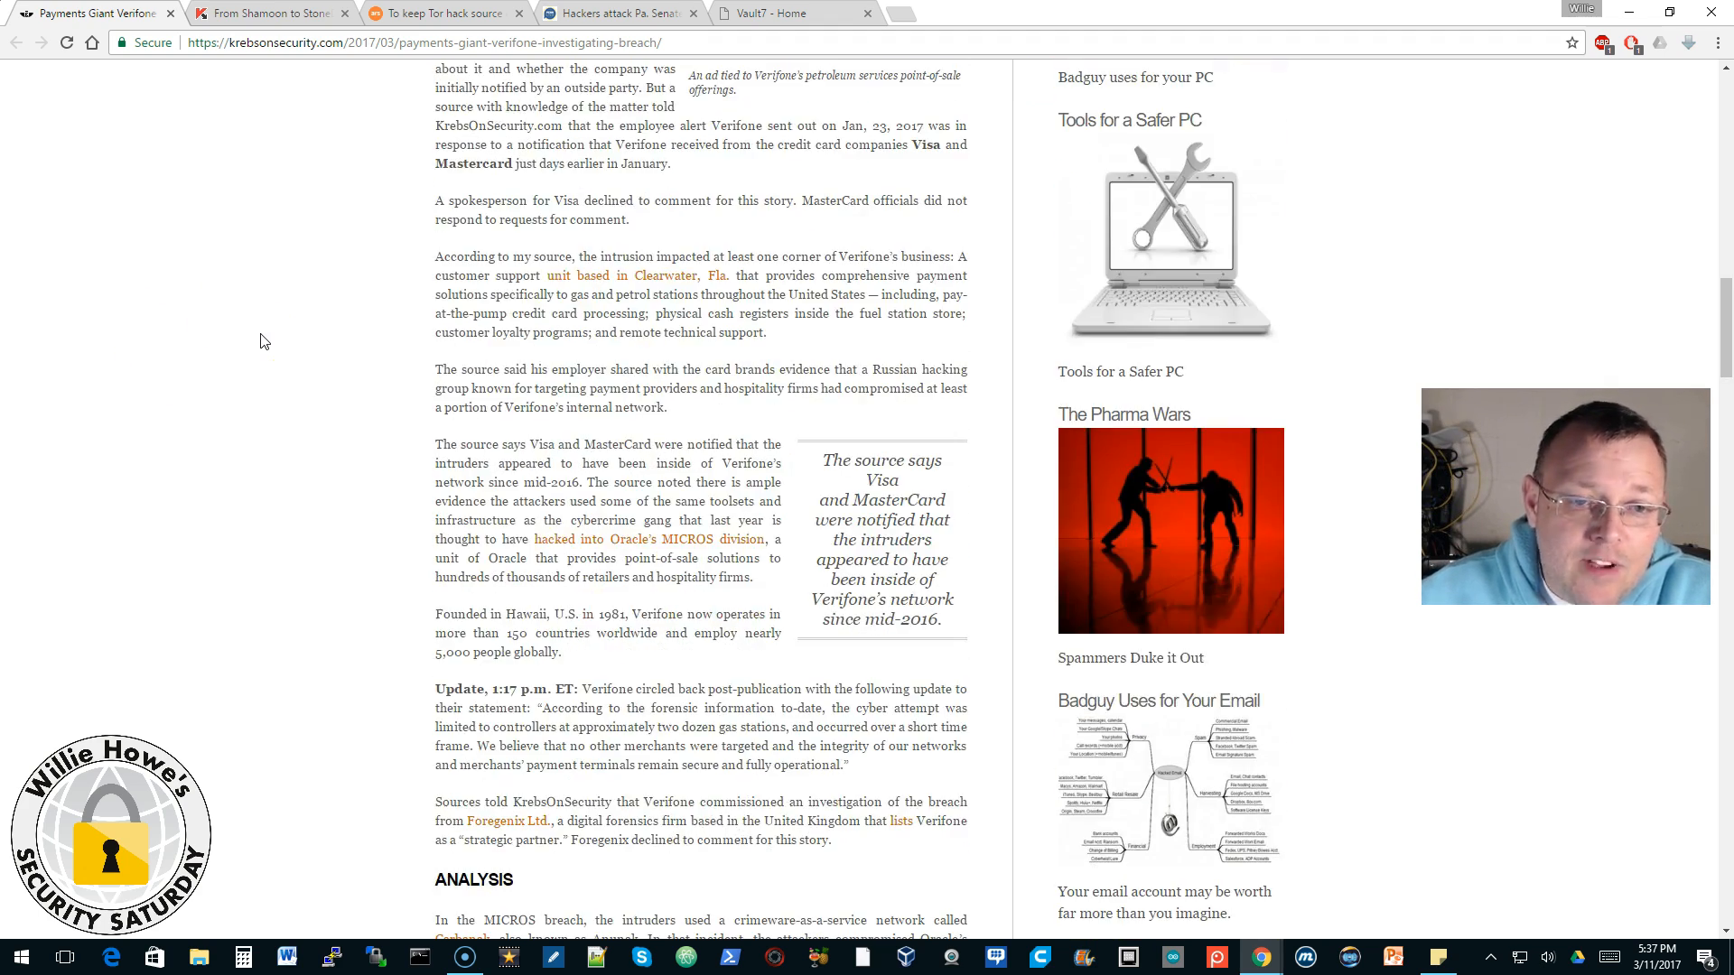
{"action": "scroll", "scroll_direction": "down", "scroll_amount": 3}
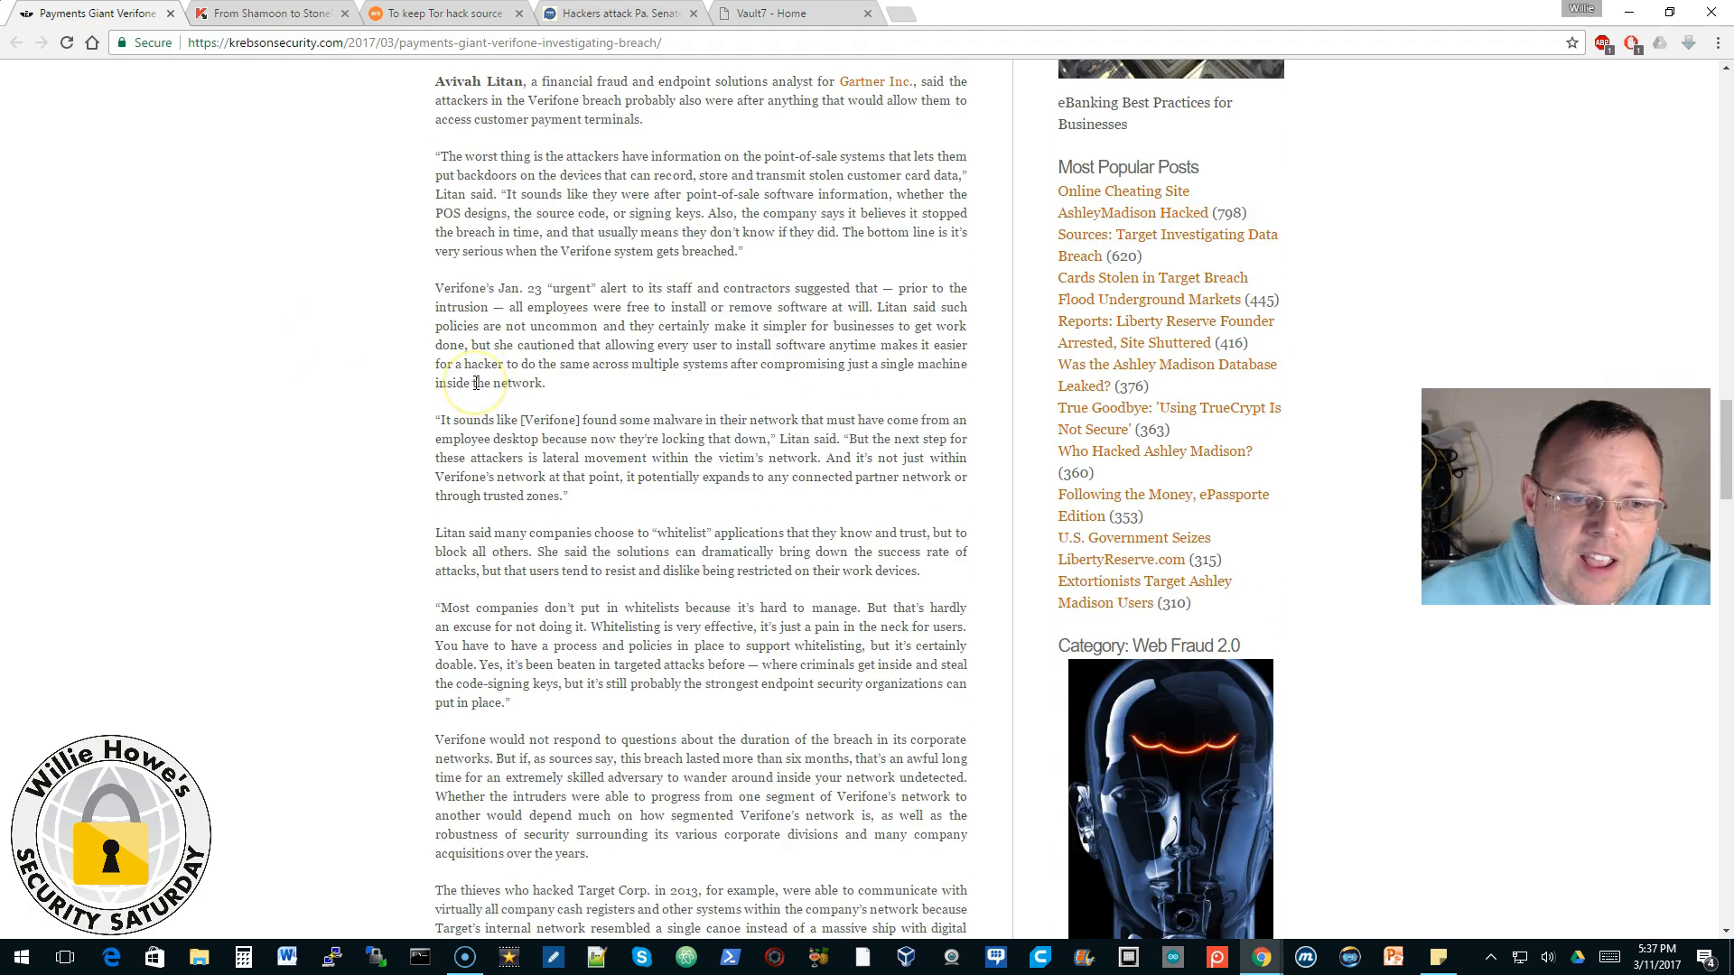
{"action": "scroll", "scroll_direction": "up", "scroll_amount": 3}
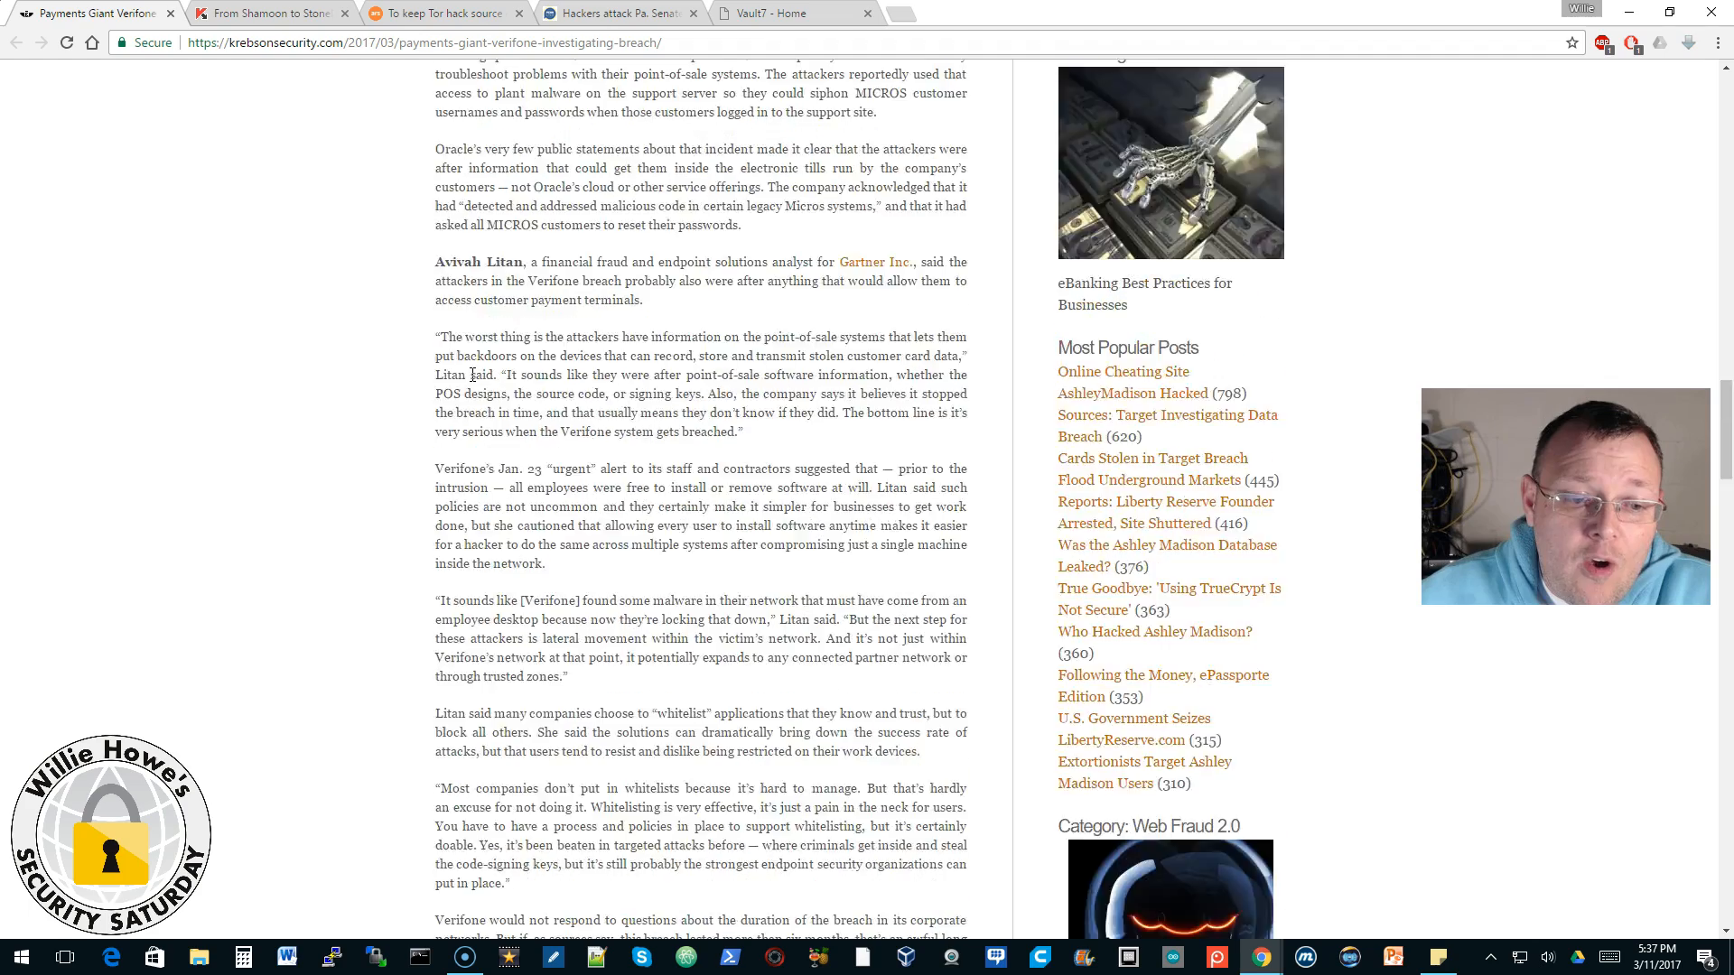
{"action": "scroll", "scroll_direction": "up", "scroll_amount": 3}
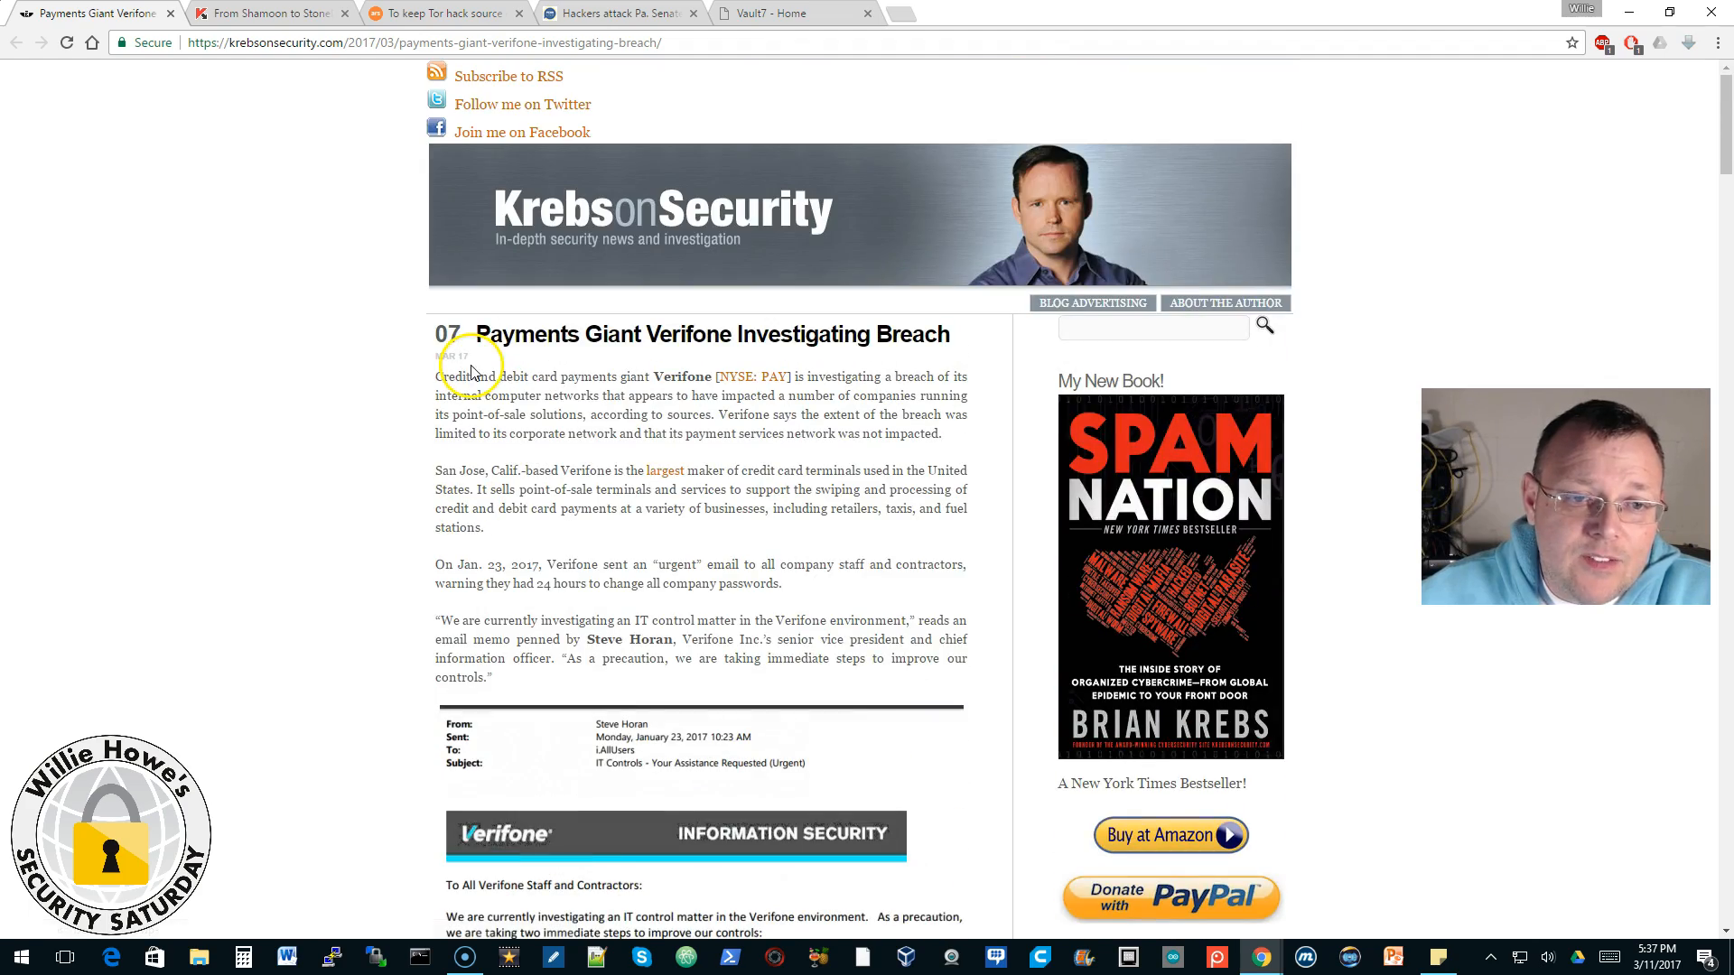
{"action": "mouse_move", "coordinate": [296, 361]}
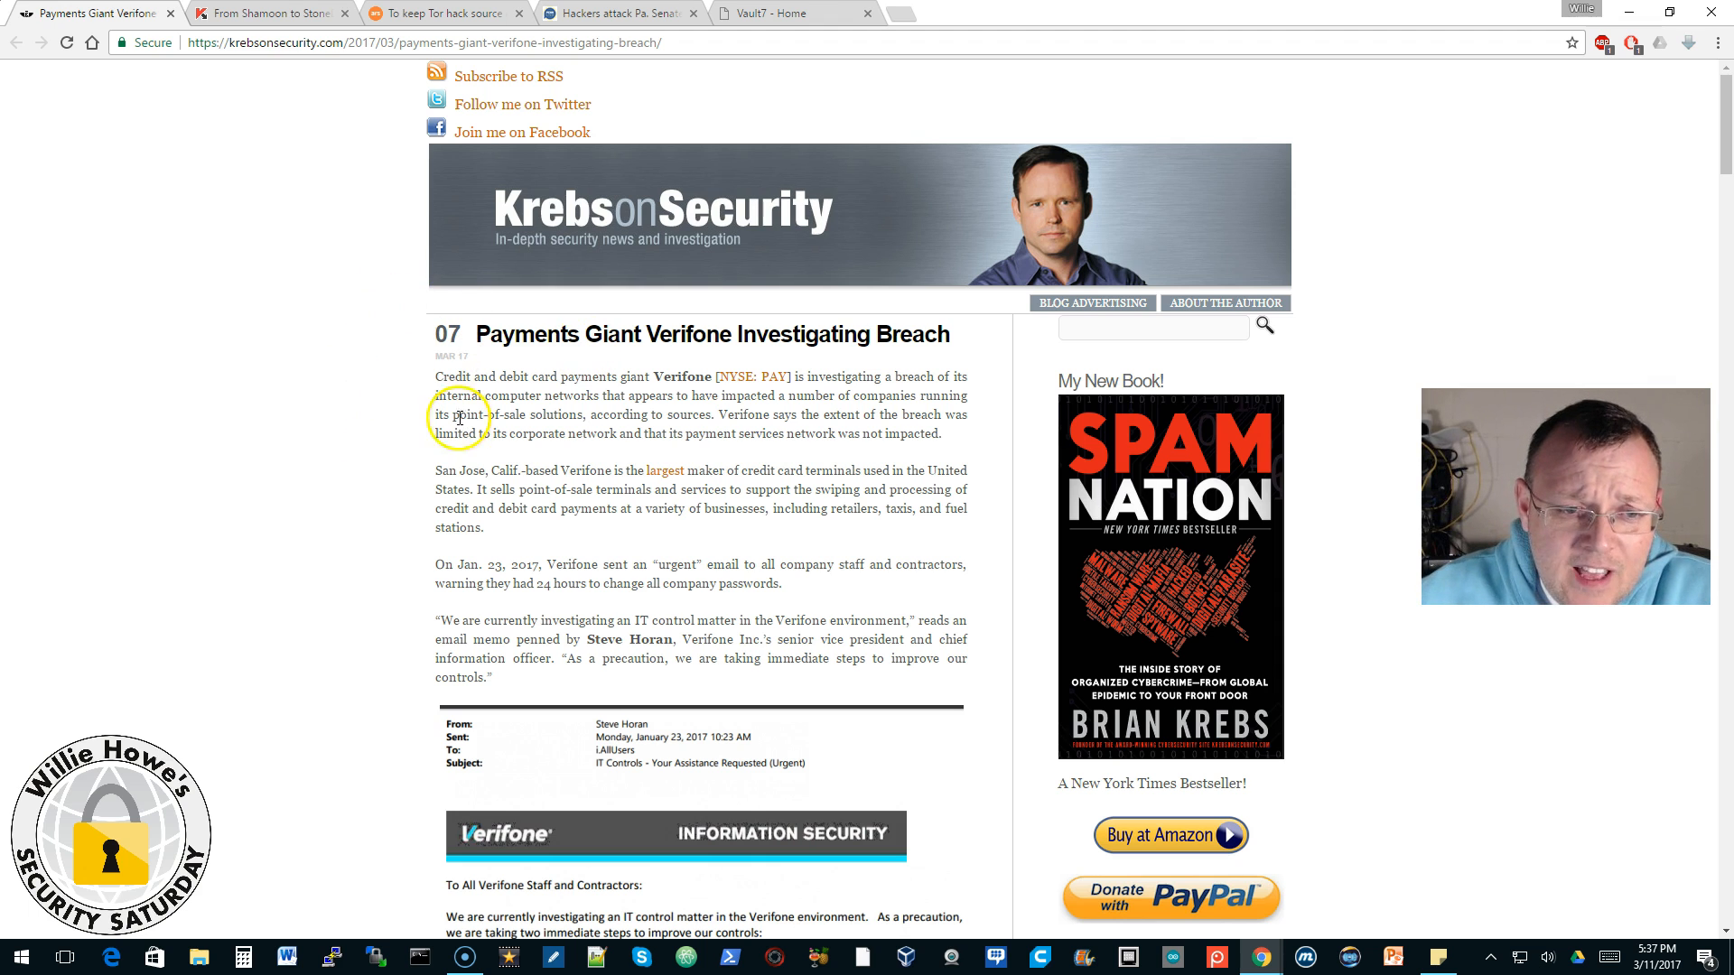
{"action": "mouse_move", "coordinate": [426, 351]}
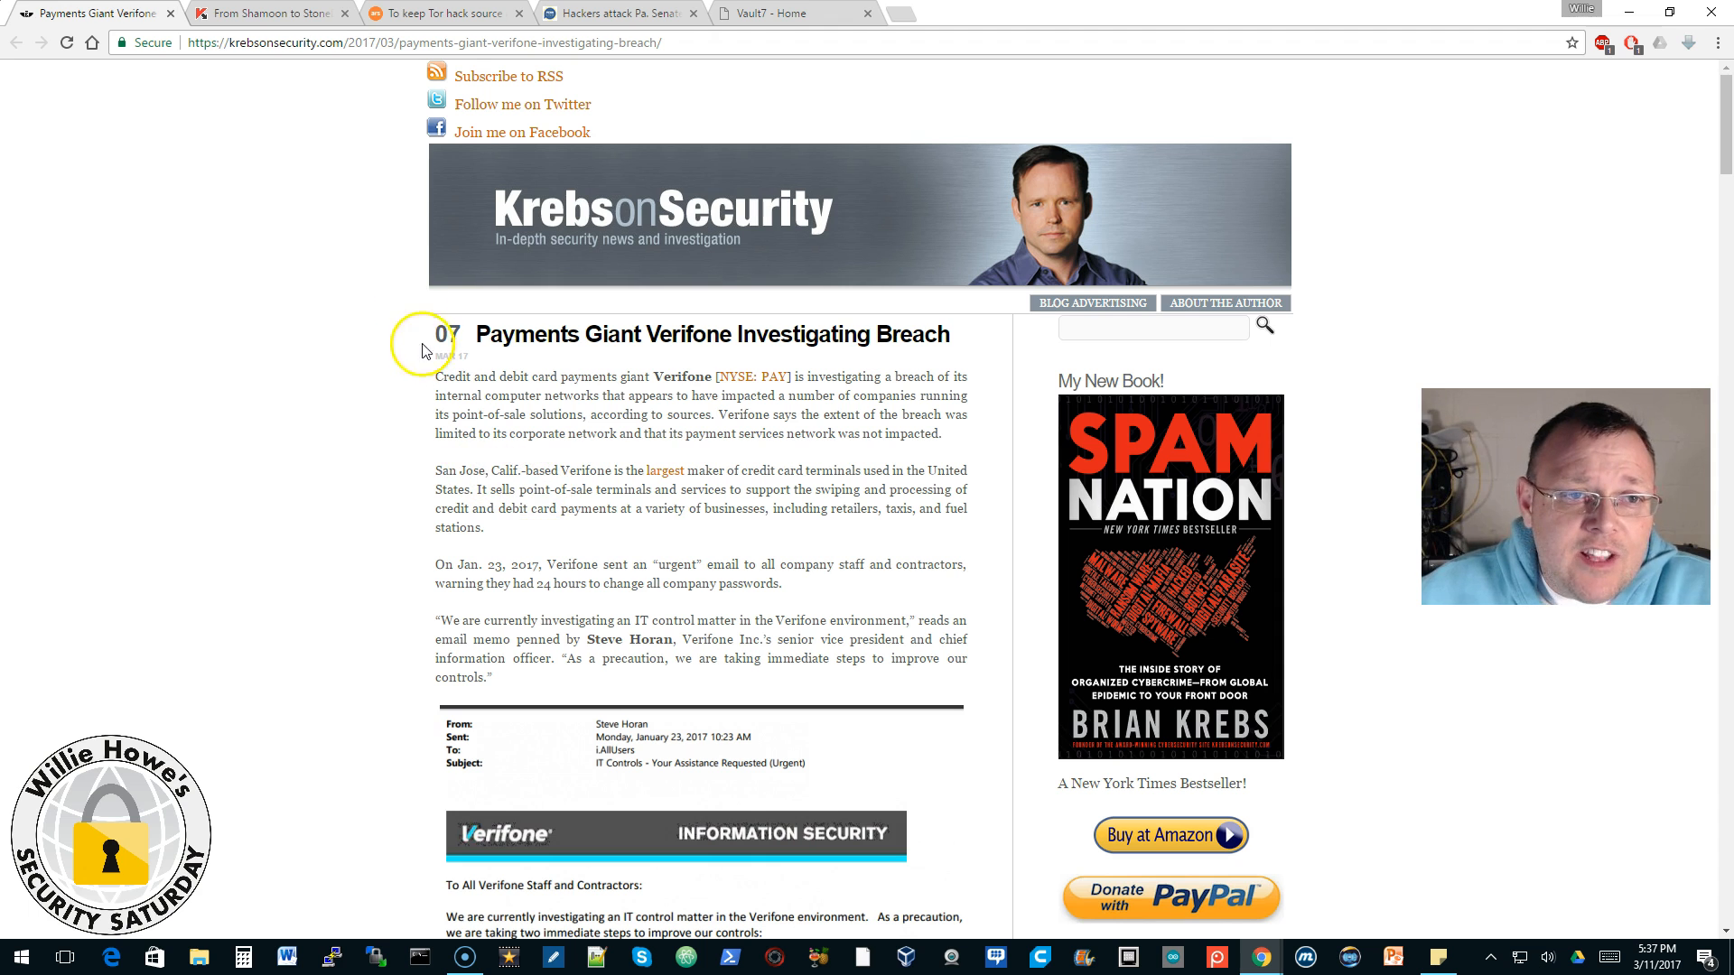
{"action": "left_click", "coordinate": [763, 12]}
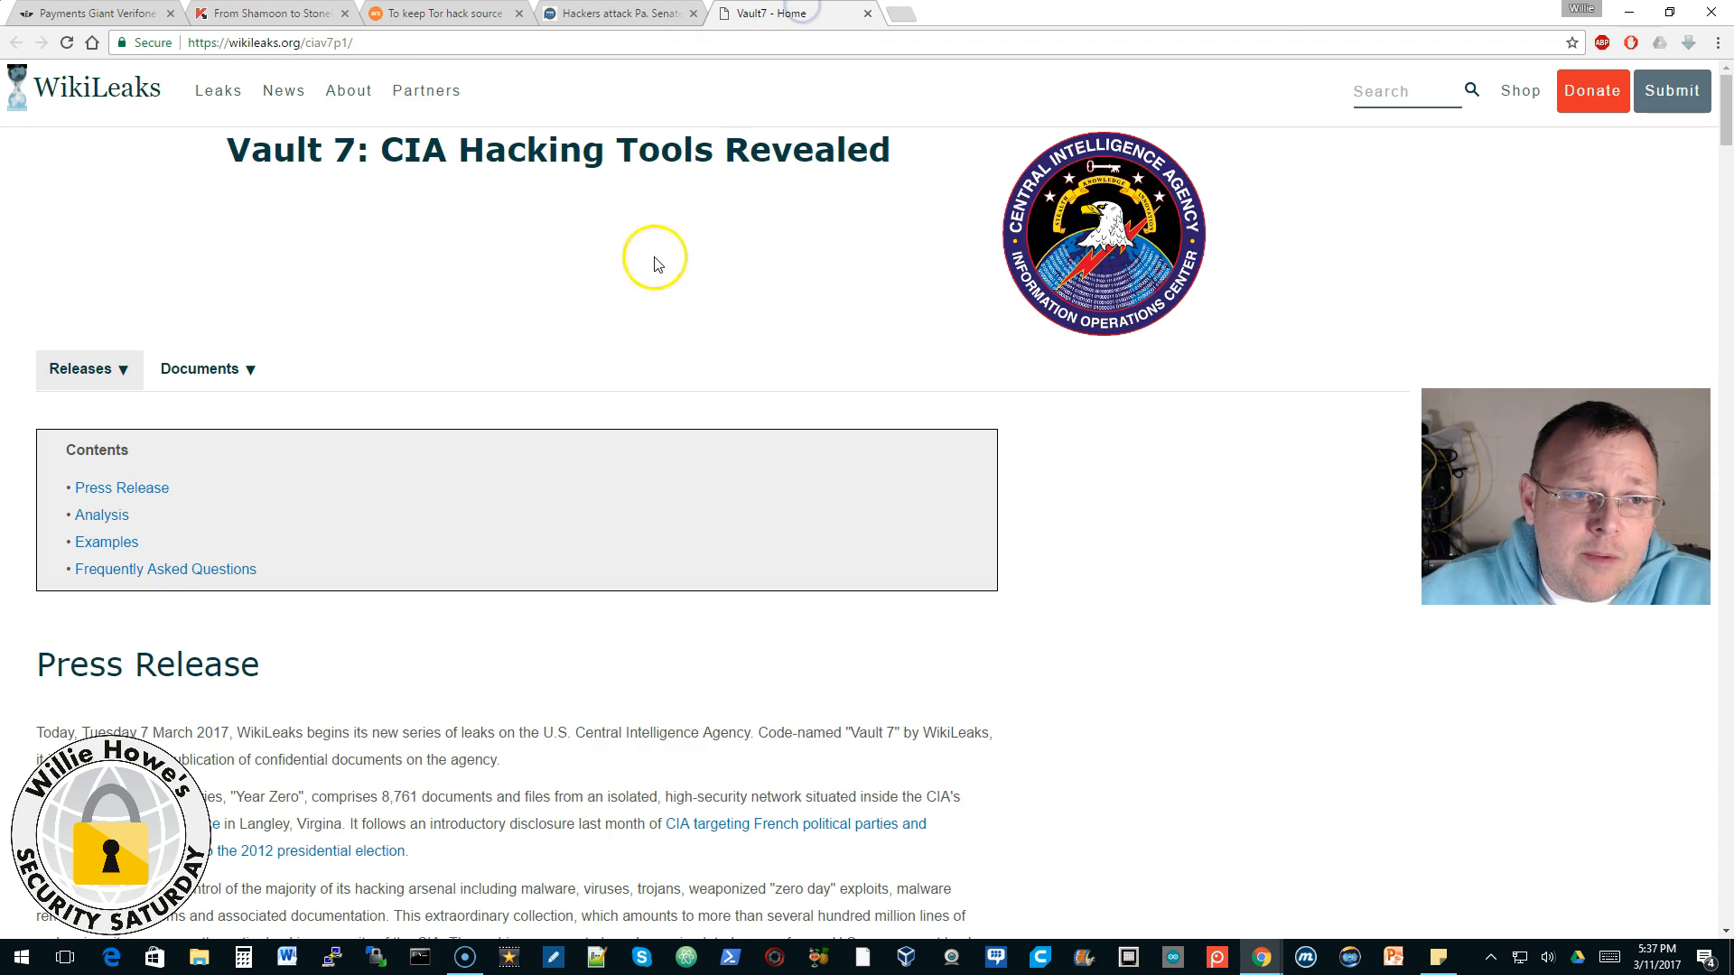
{"action": "mouse_move", "coordinate": [373, 225]}
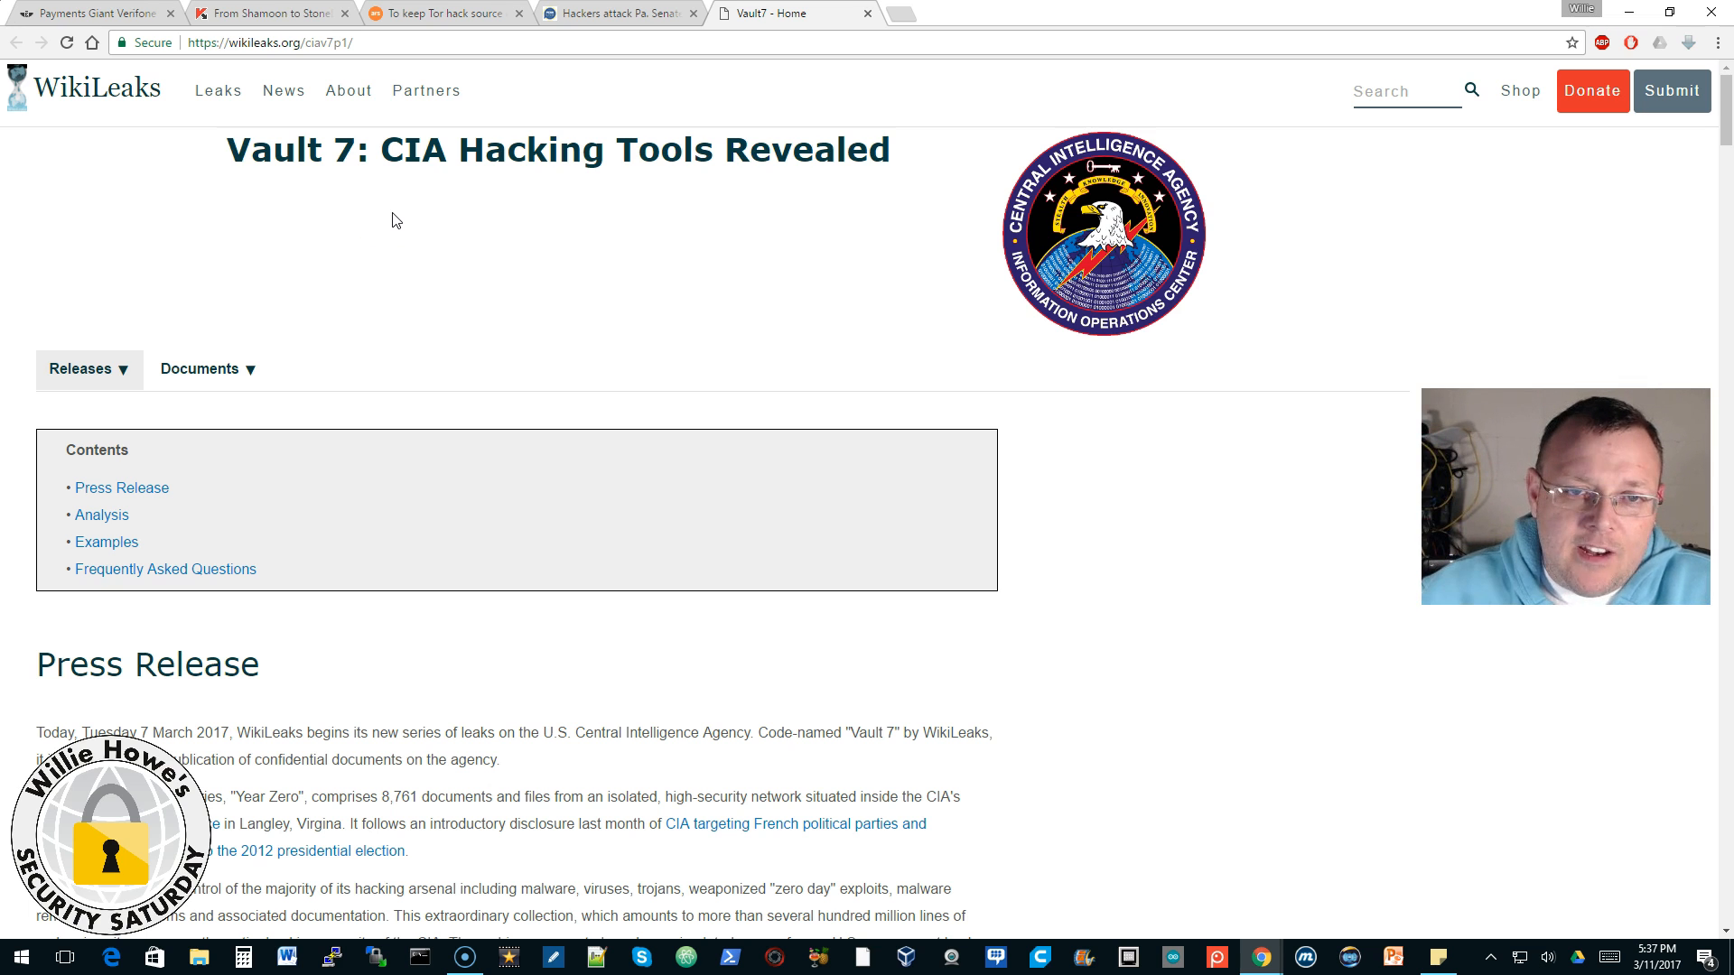
{"action": "mouse_move", "coordinate": [648, 252]}
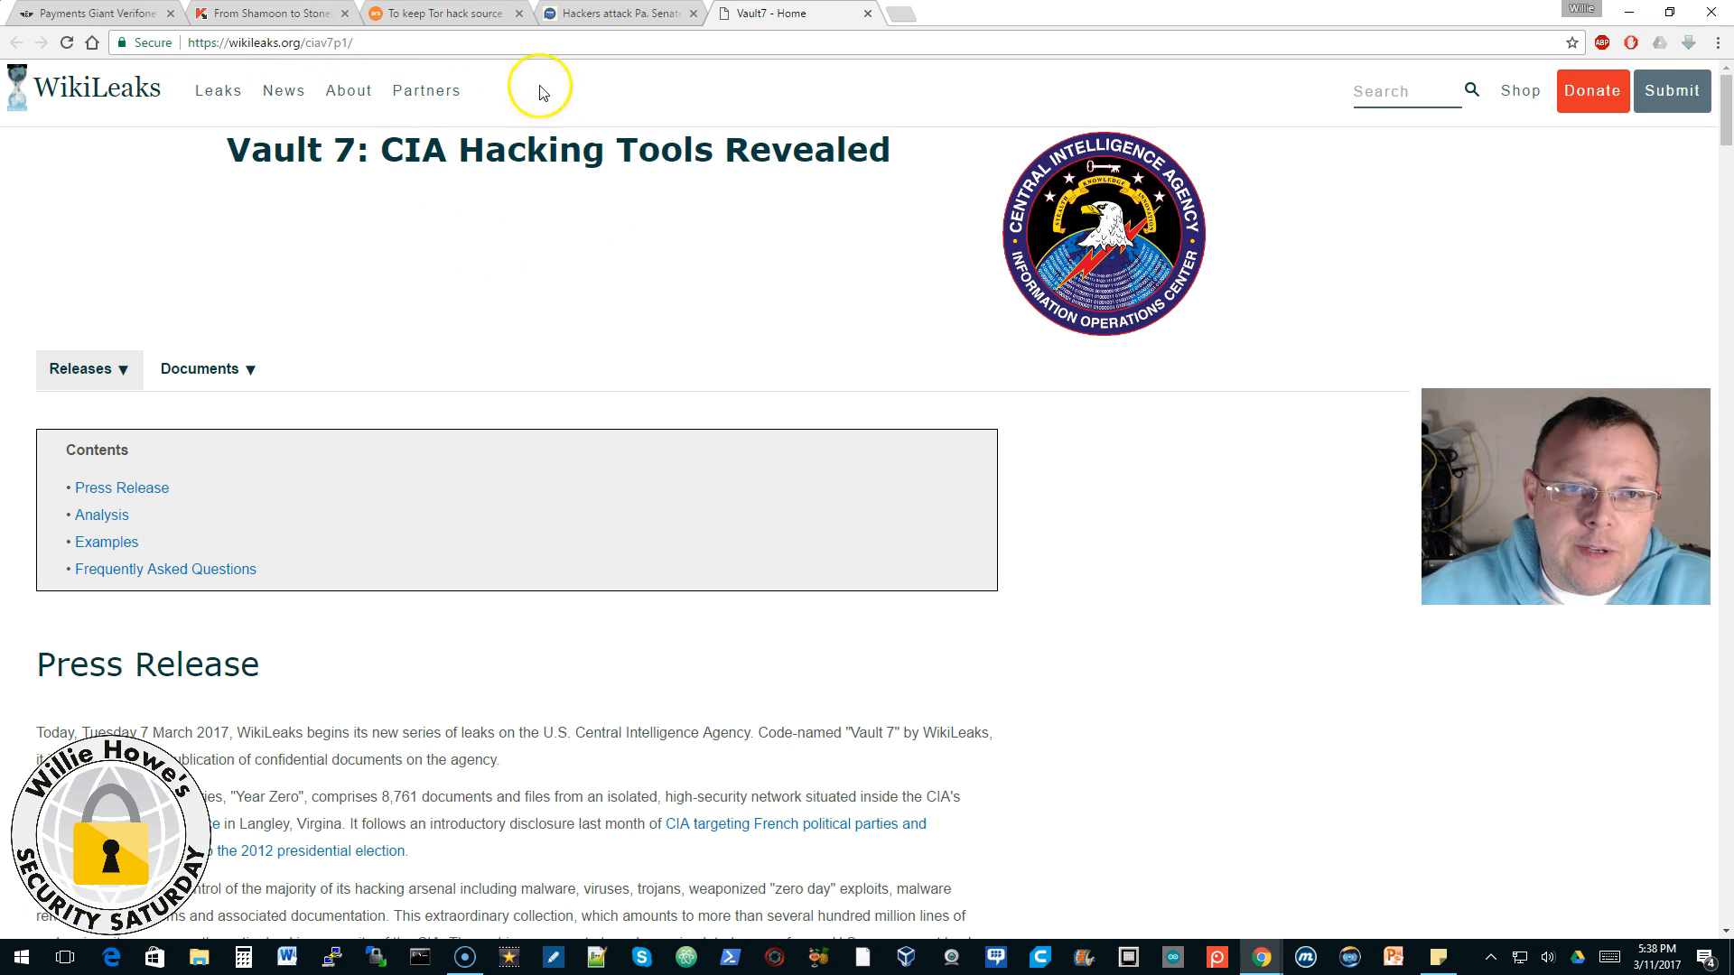
{"action": "left_click", "coordinate": [94, 12]}
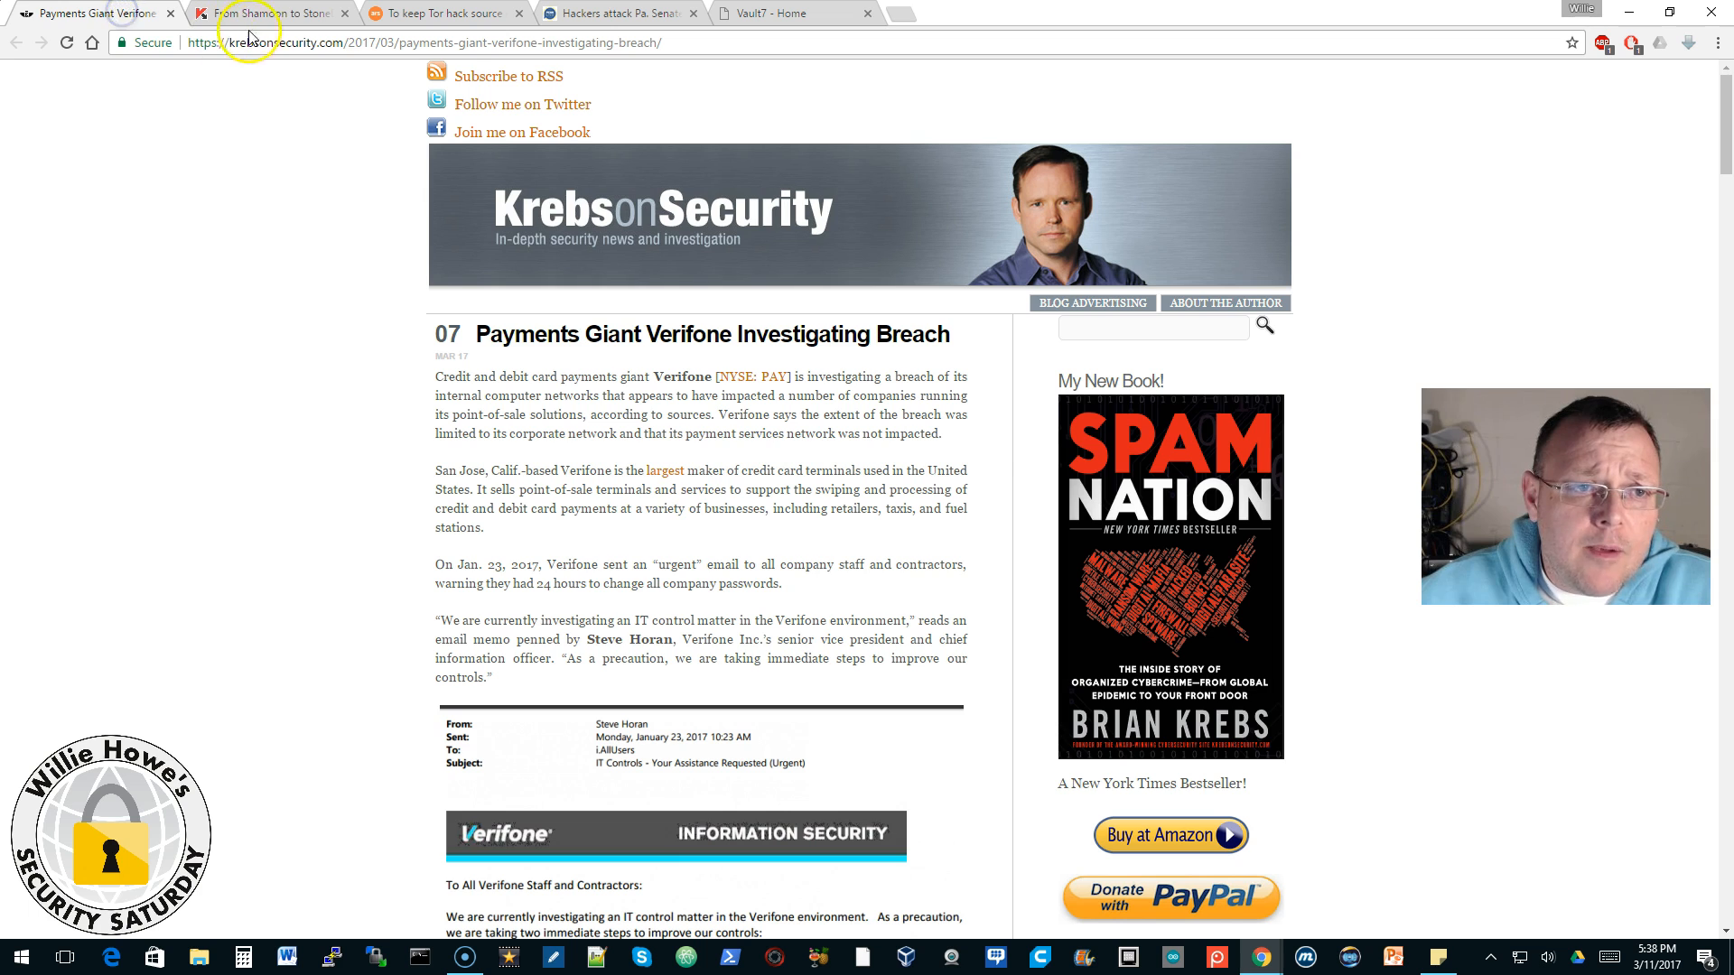
Step: Read Kaspersky's StoneDrill wiper press release through its mitigation advice, then return to the top
{"action": "left_click", "coordinate": [271, 13]}
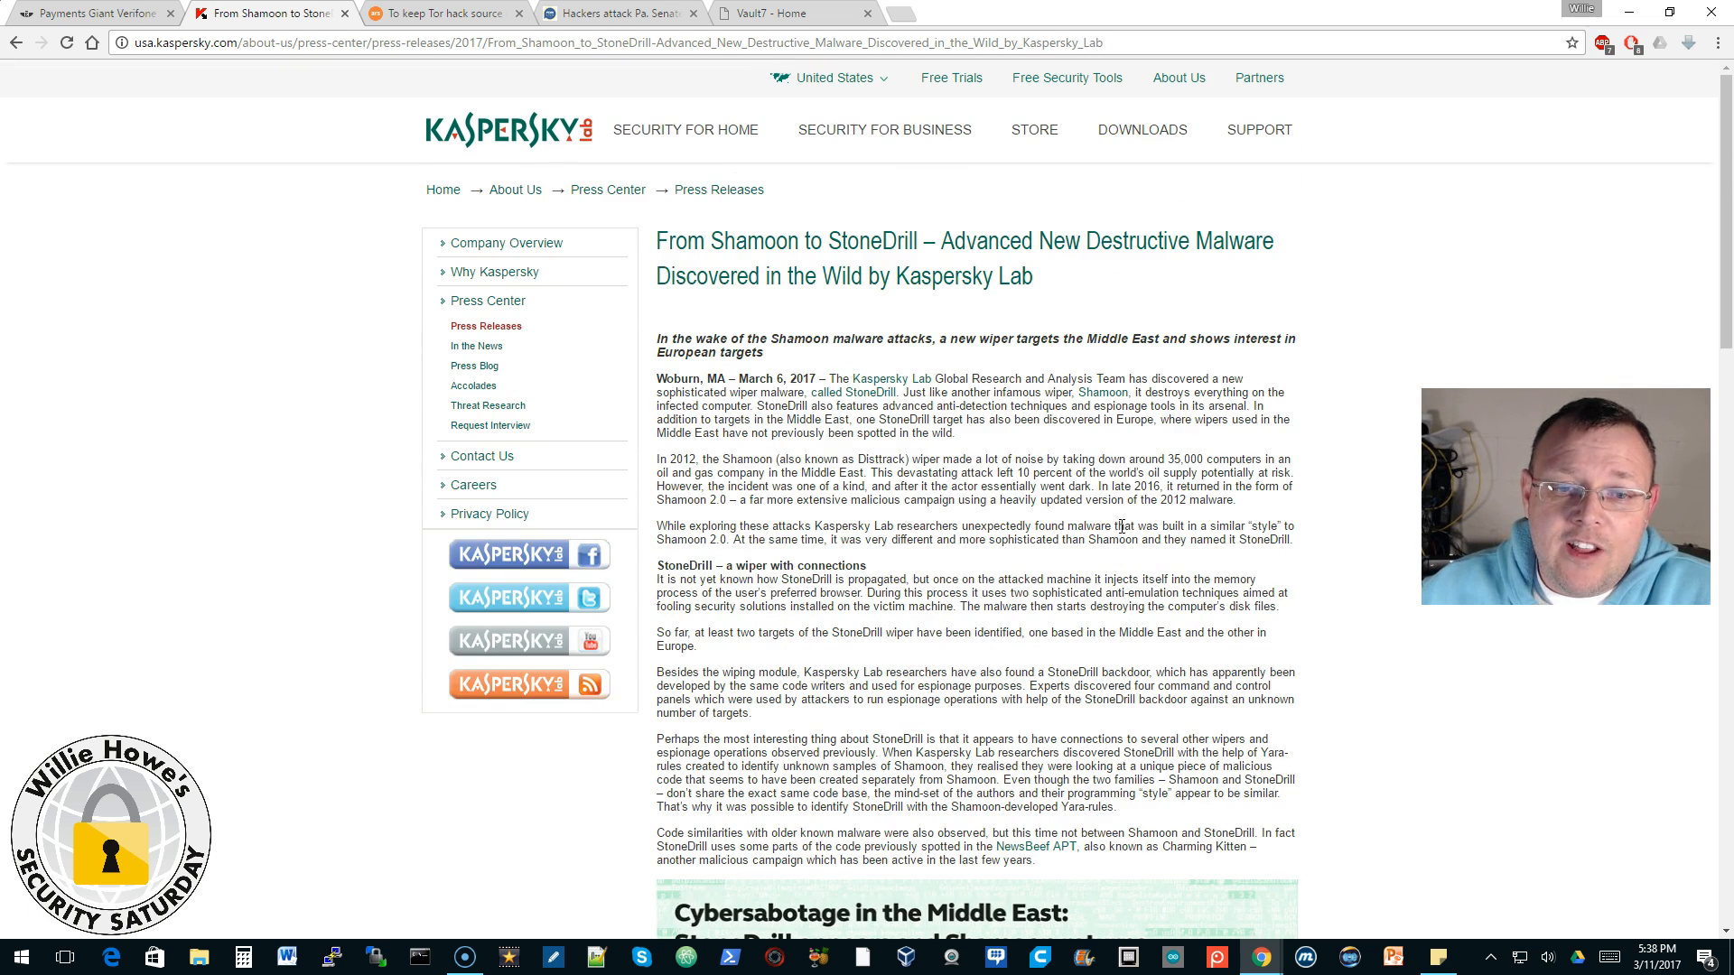
{"action": "scroll", "scroll_direction": "down", "scroll_amount": 3}
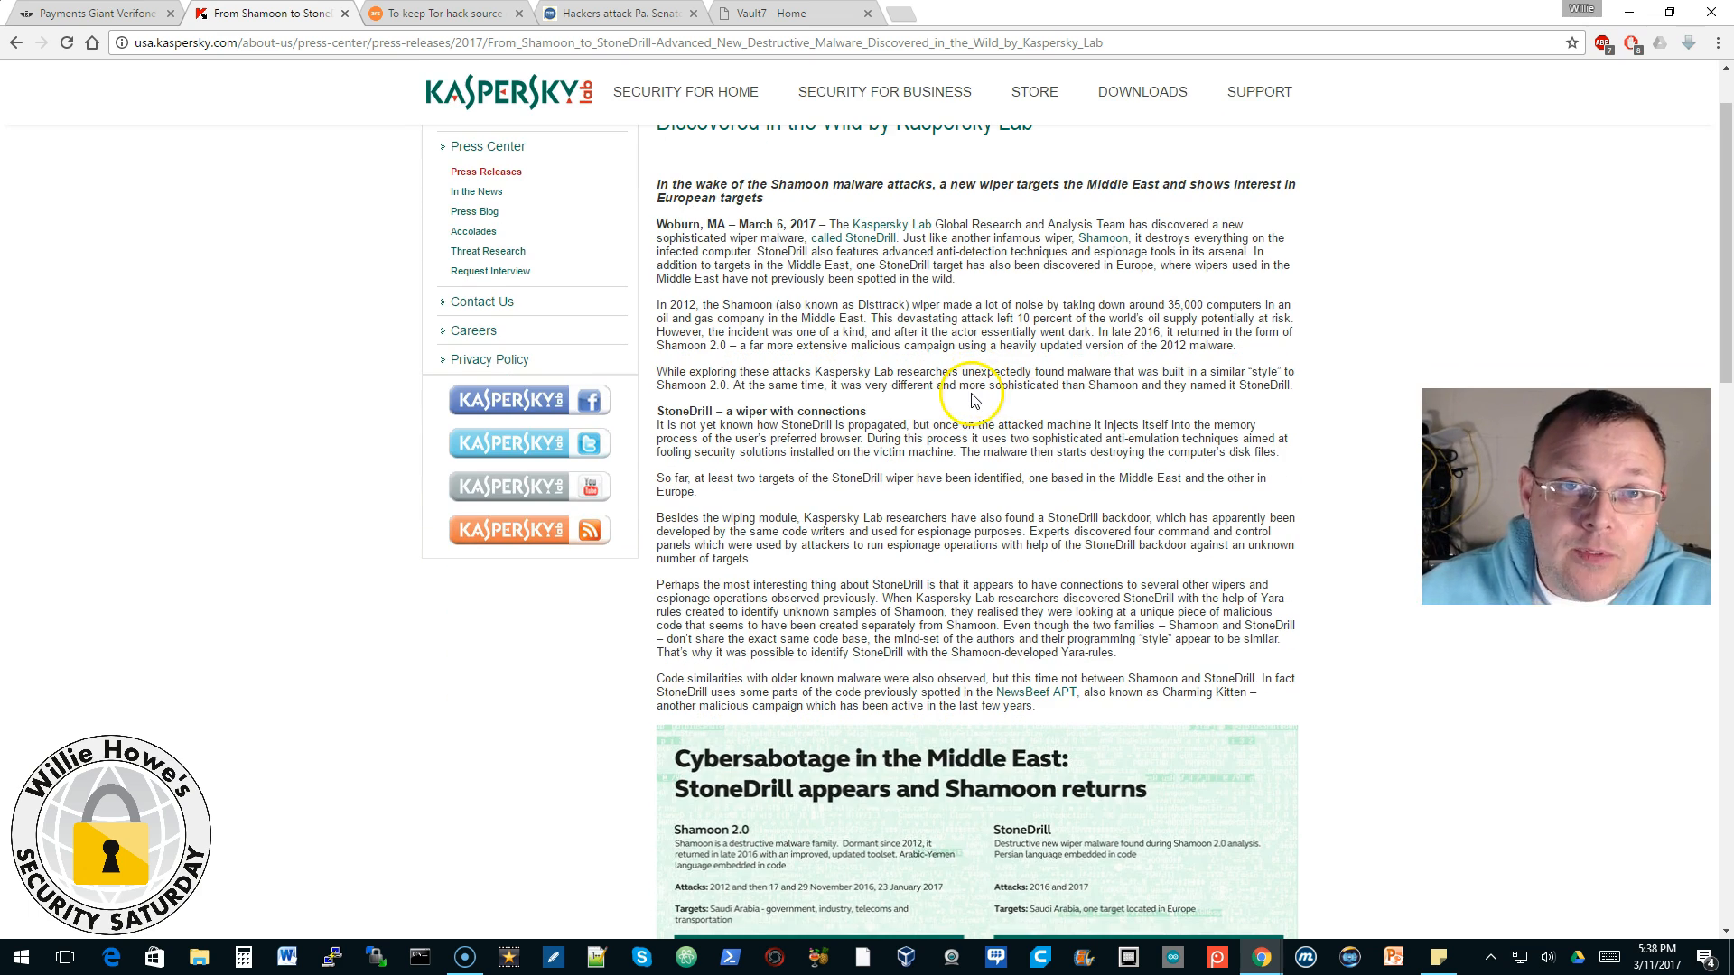
{"action": "mouse_move", "coordinate": [341, 801]}
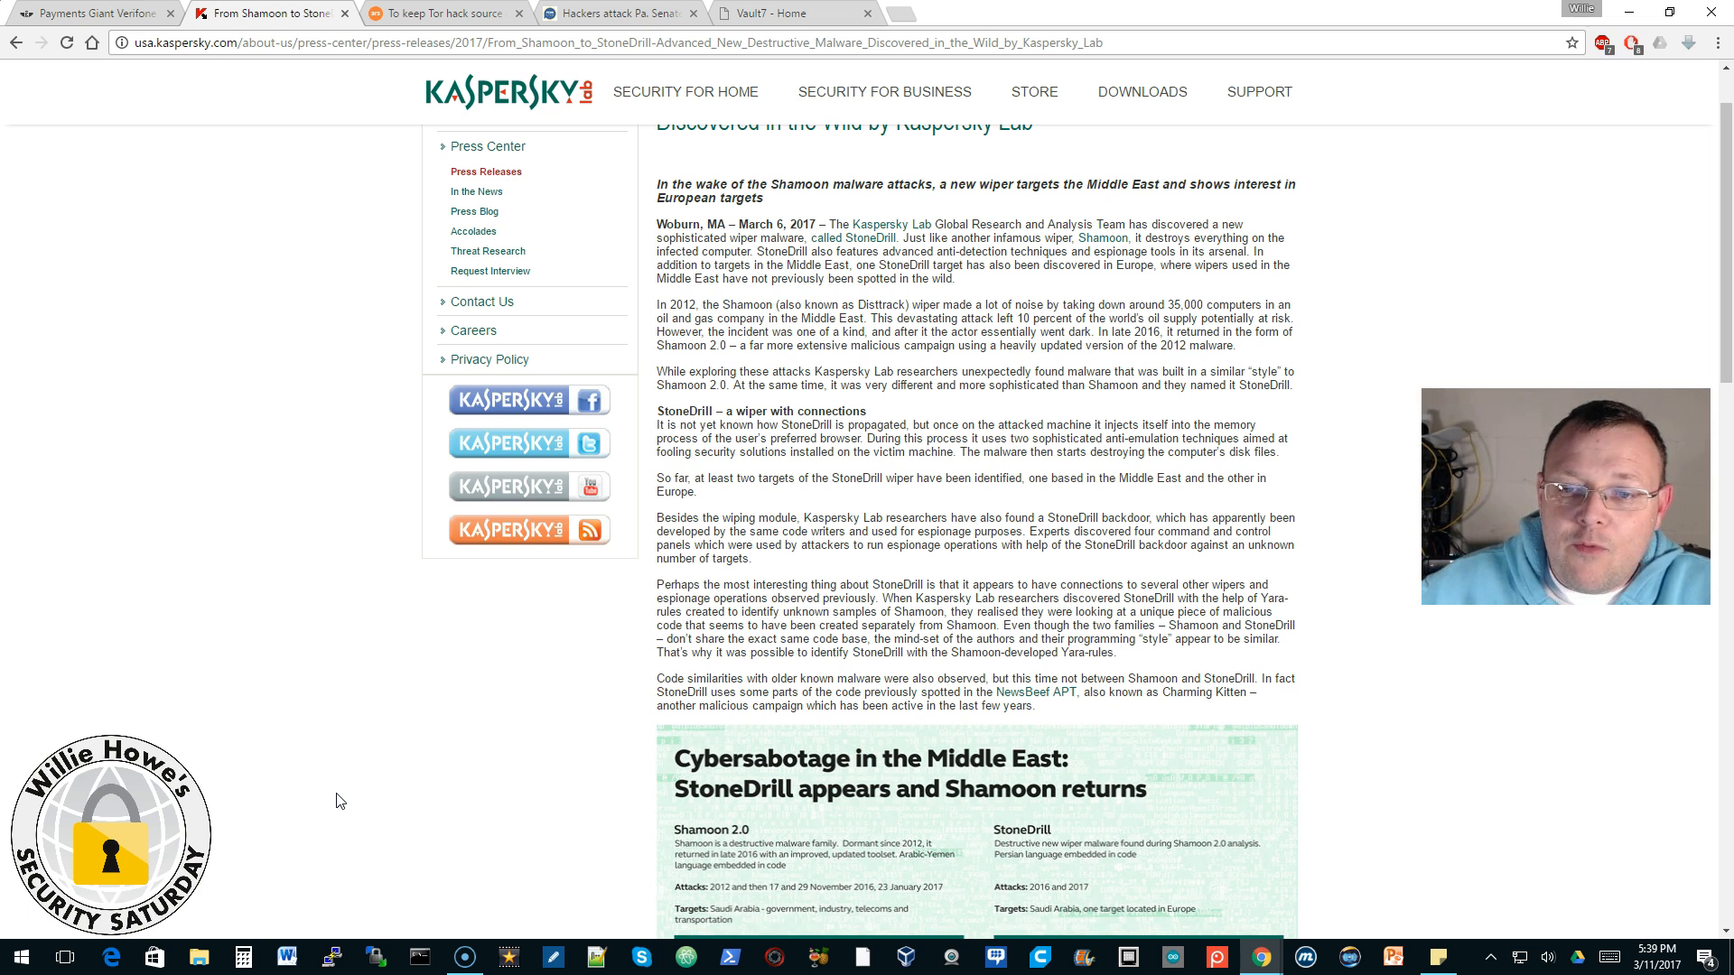
{"action": "mouse_move", "coordinate": [874, 148]}
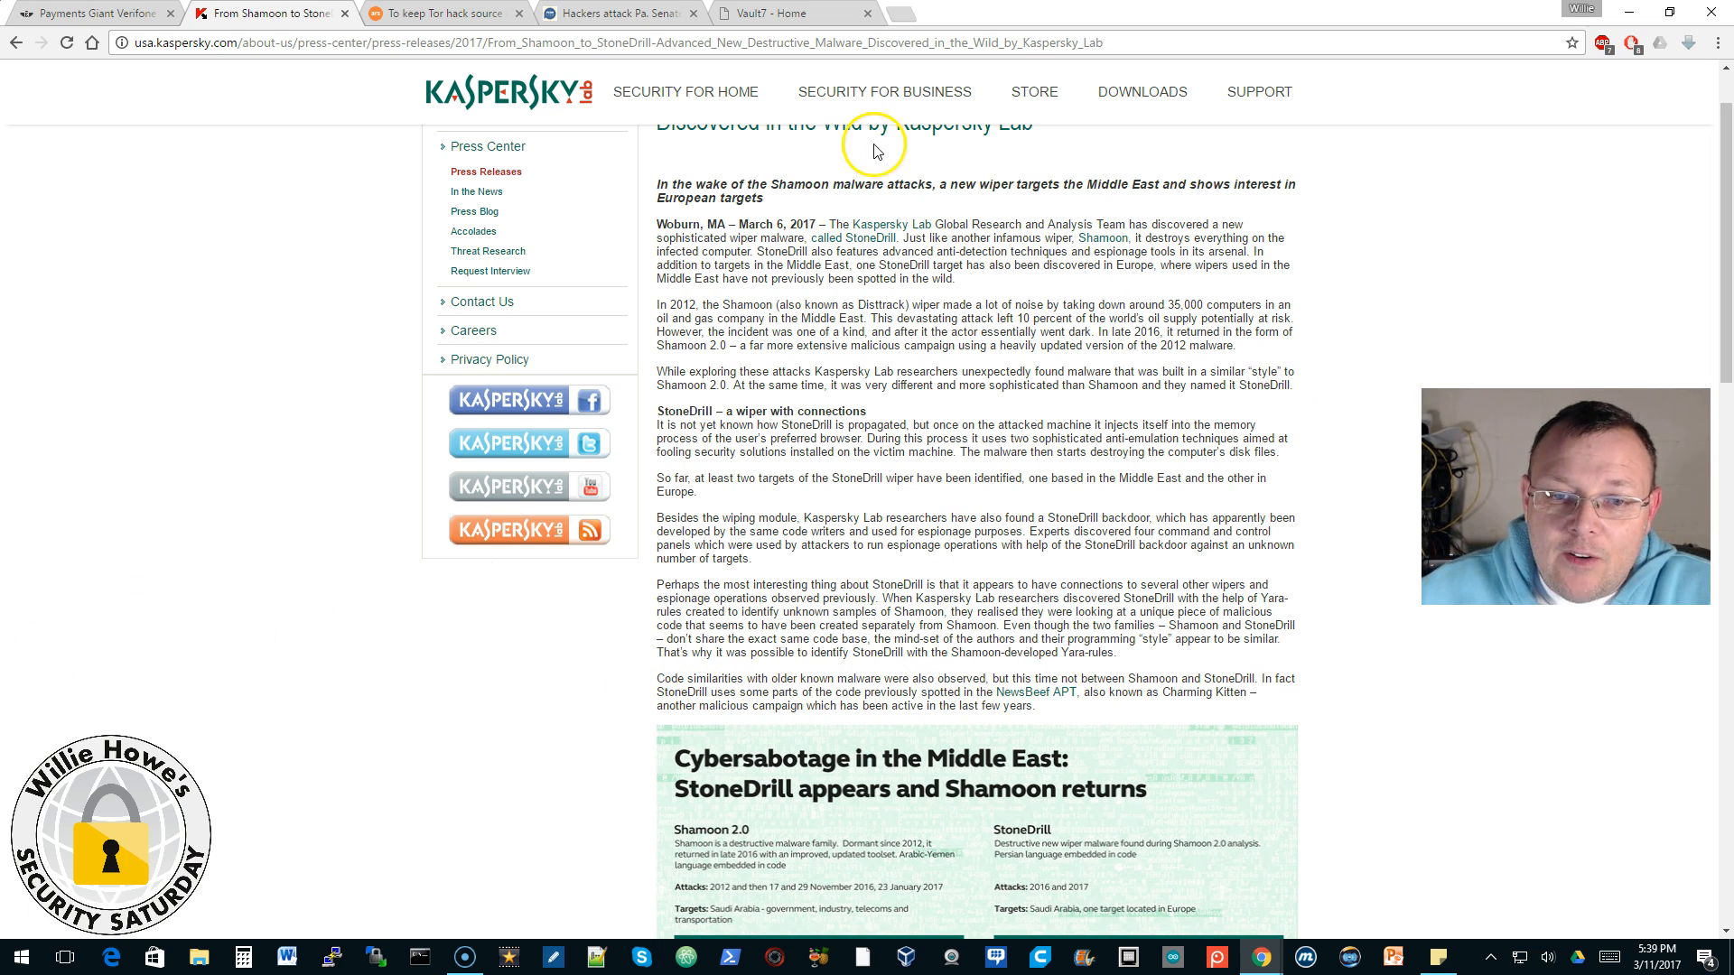
{"action": "mouse_move", "coordinate": [1167, 304]}
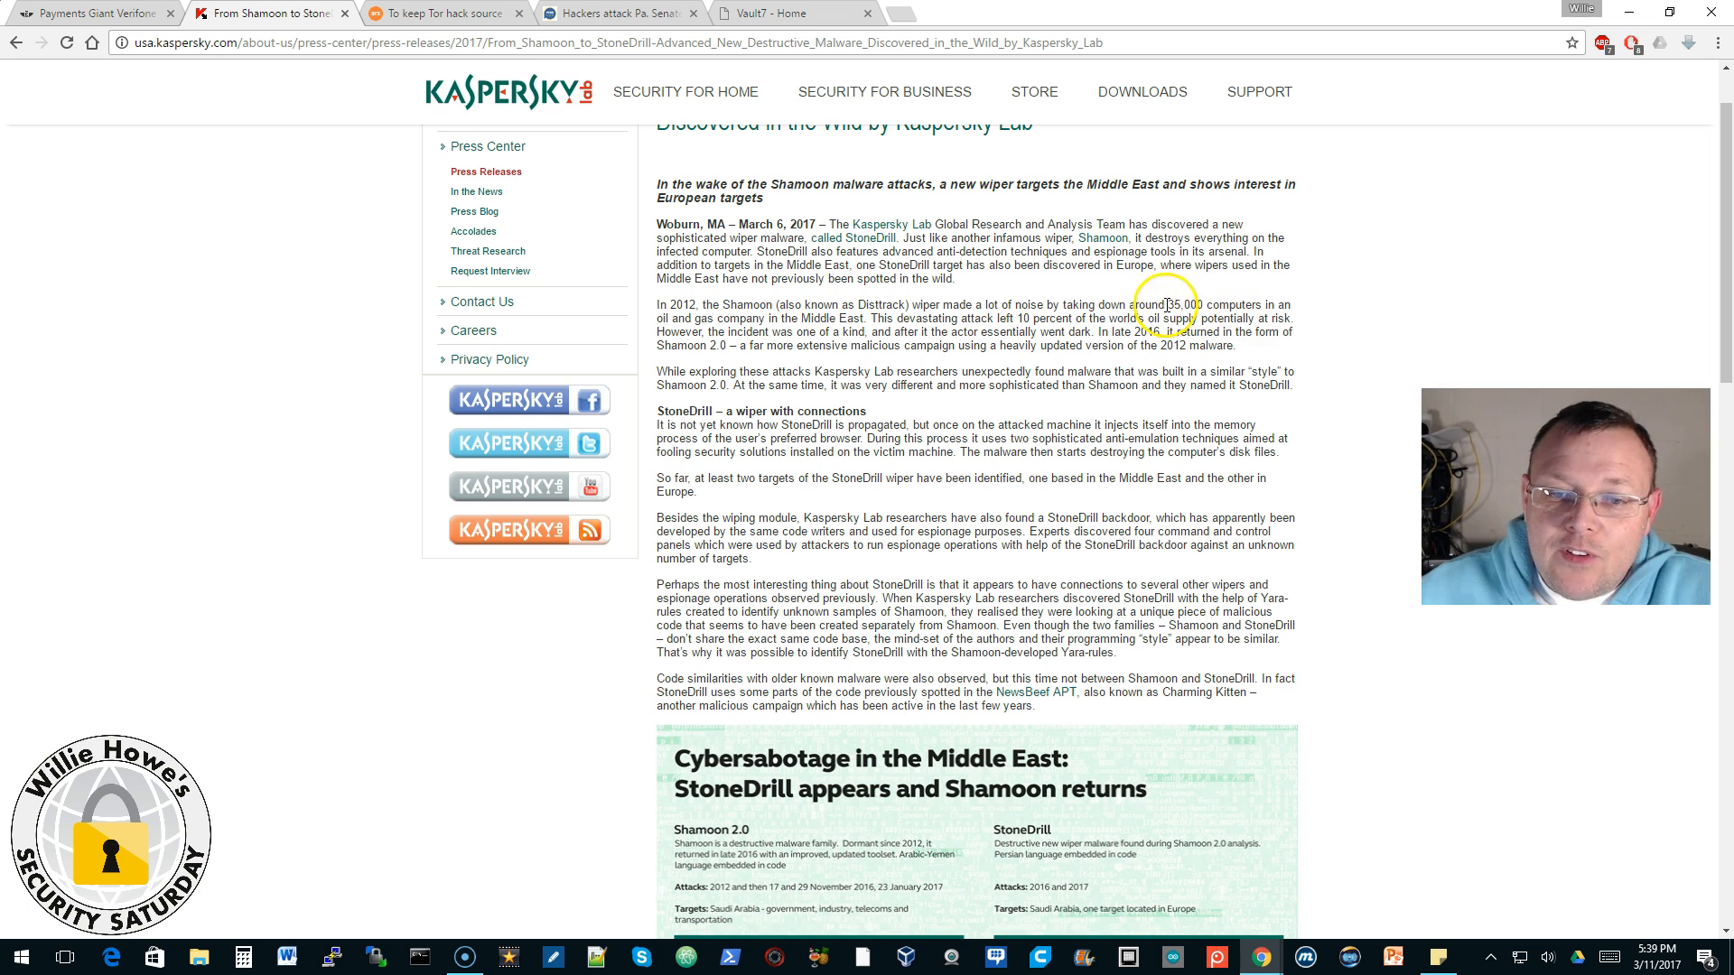
{"action": "mouse_move", "coordinate": [990, 388]}
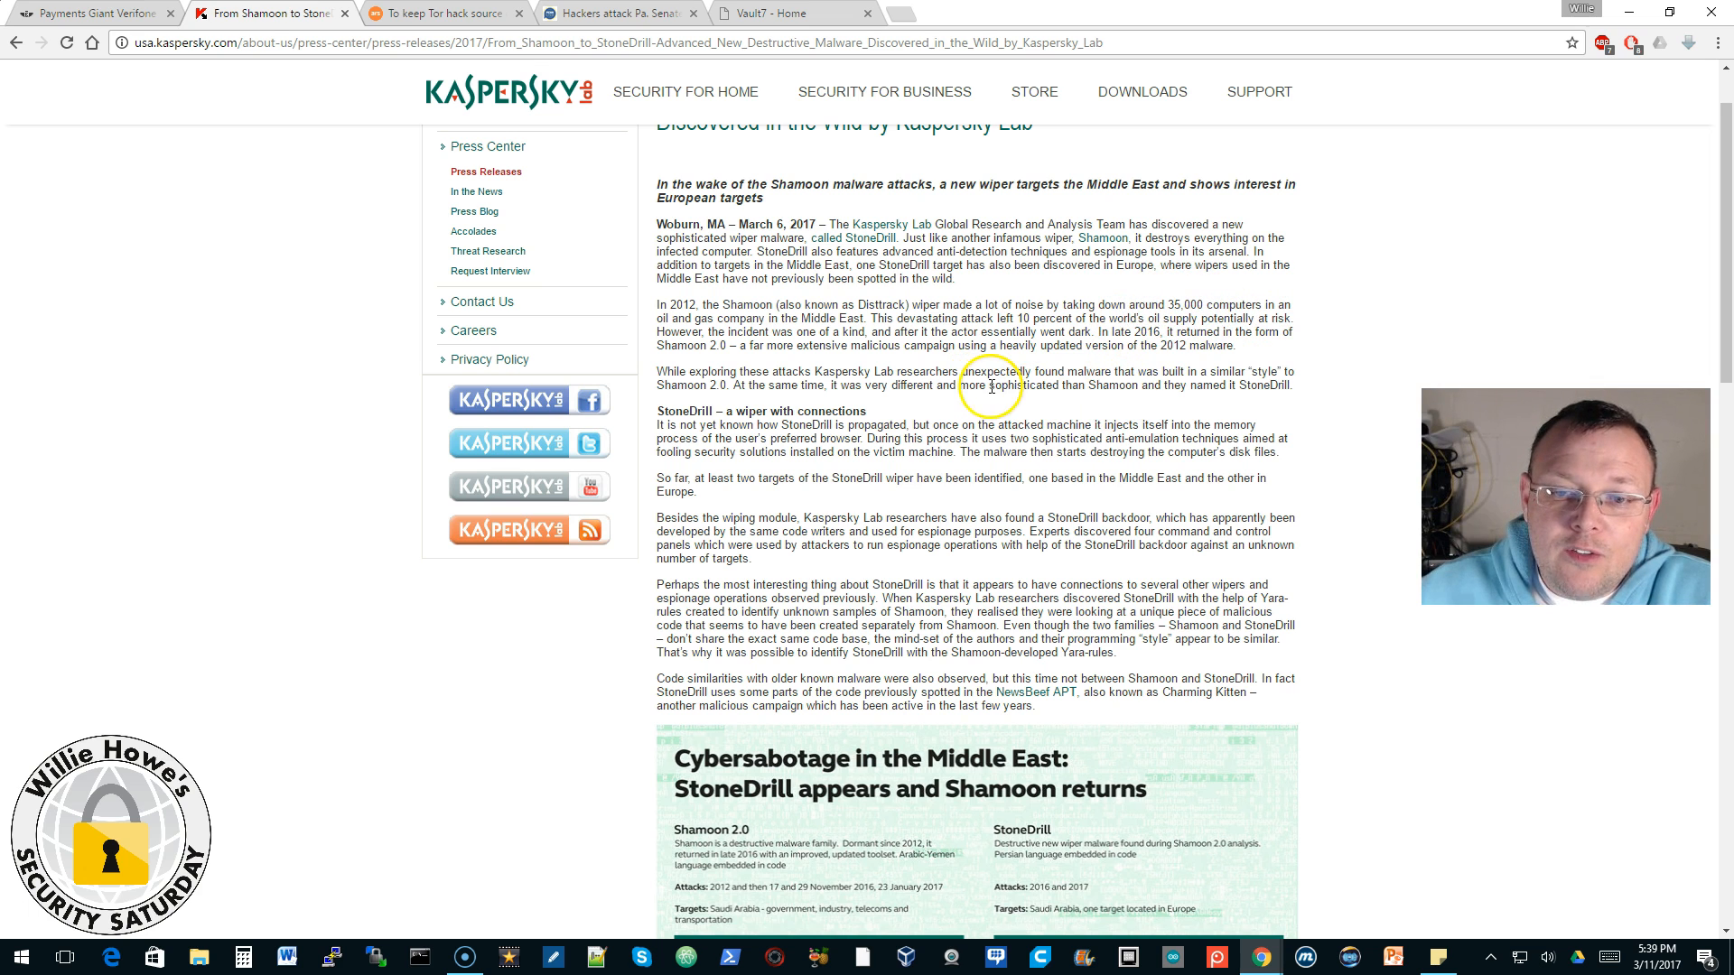
{"action": "mouse_move", "coordinate": [946, 375]}
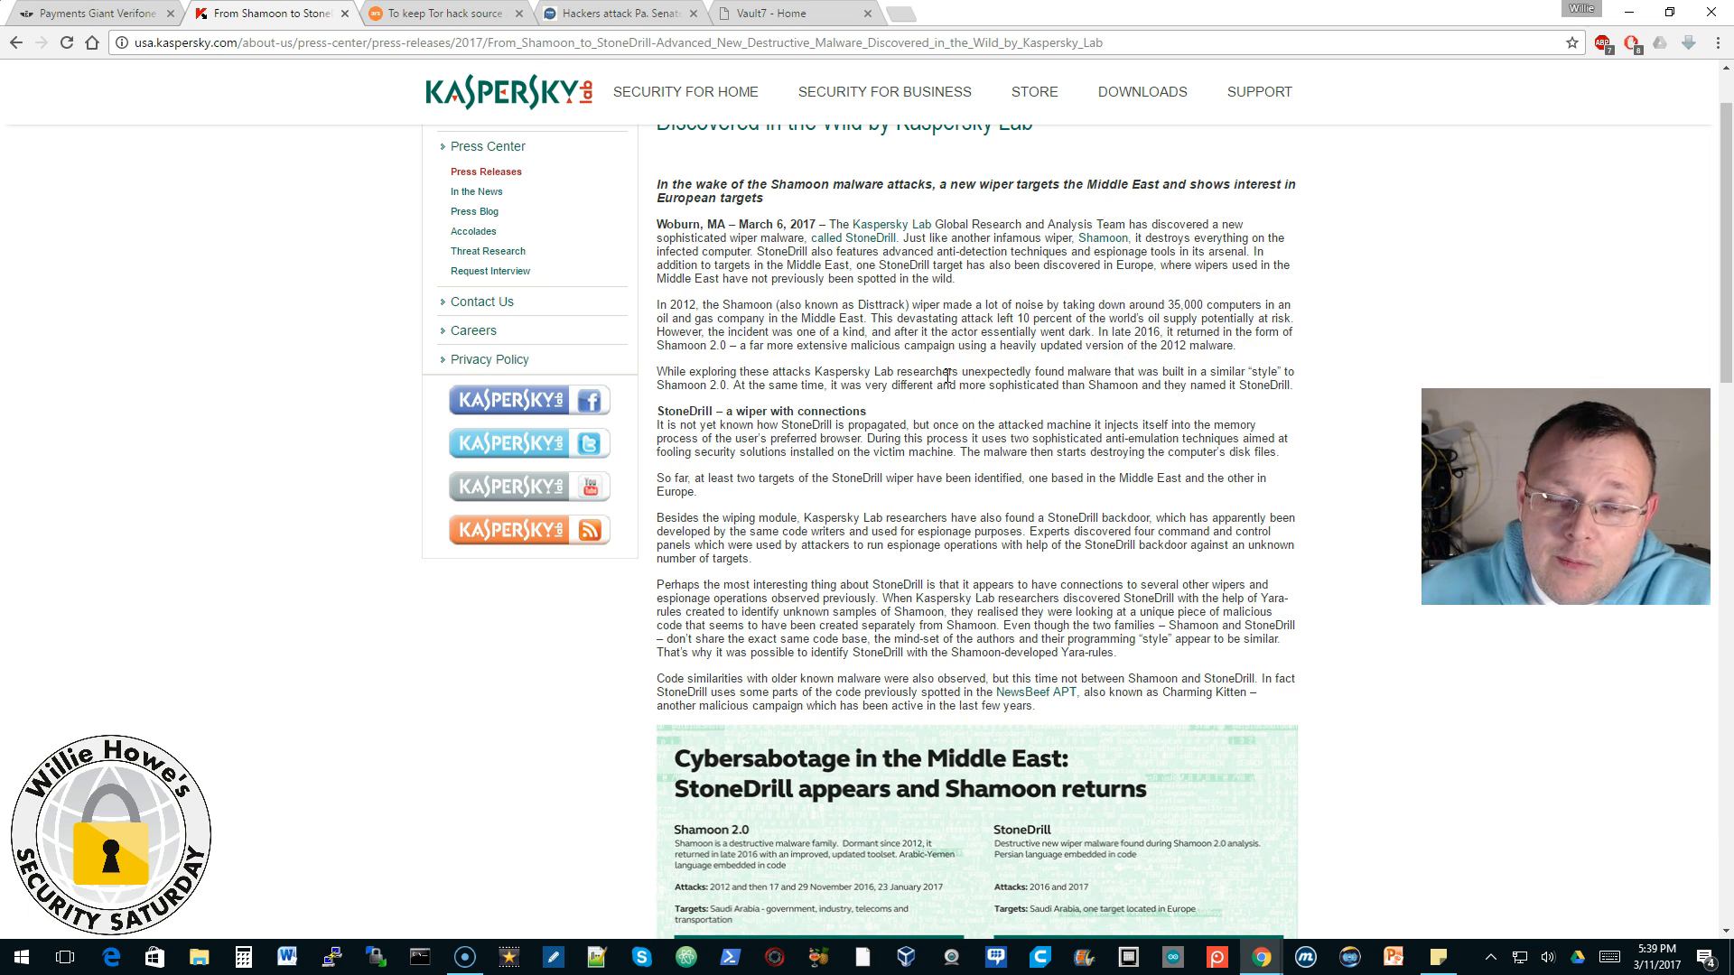
{"action": "scroll", "scroll_direction": "down", "scroll_amount": 3}
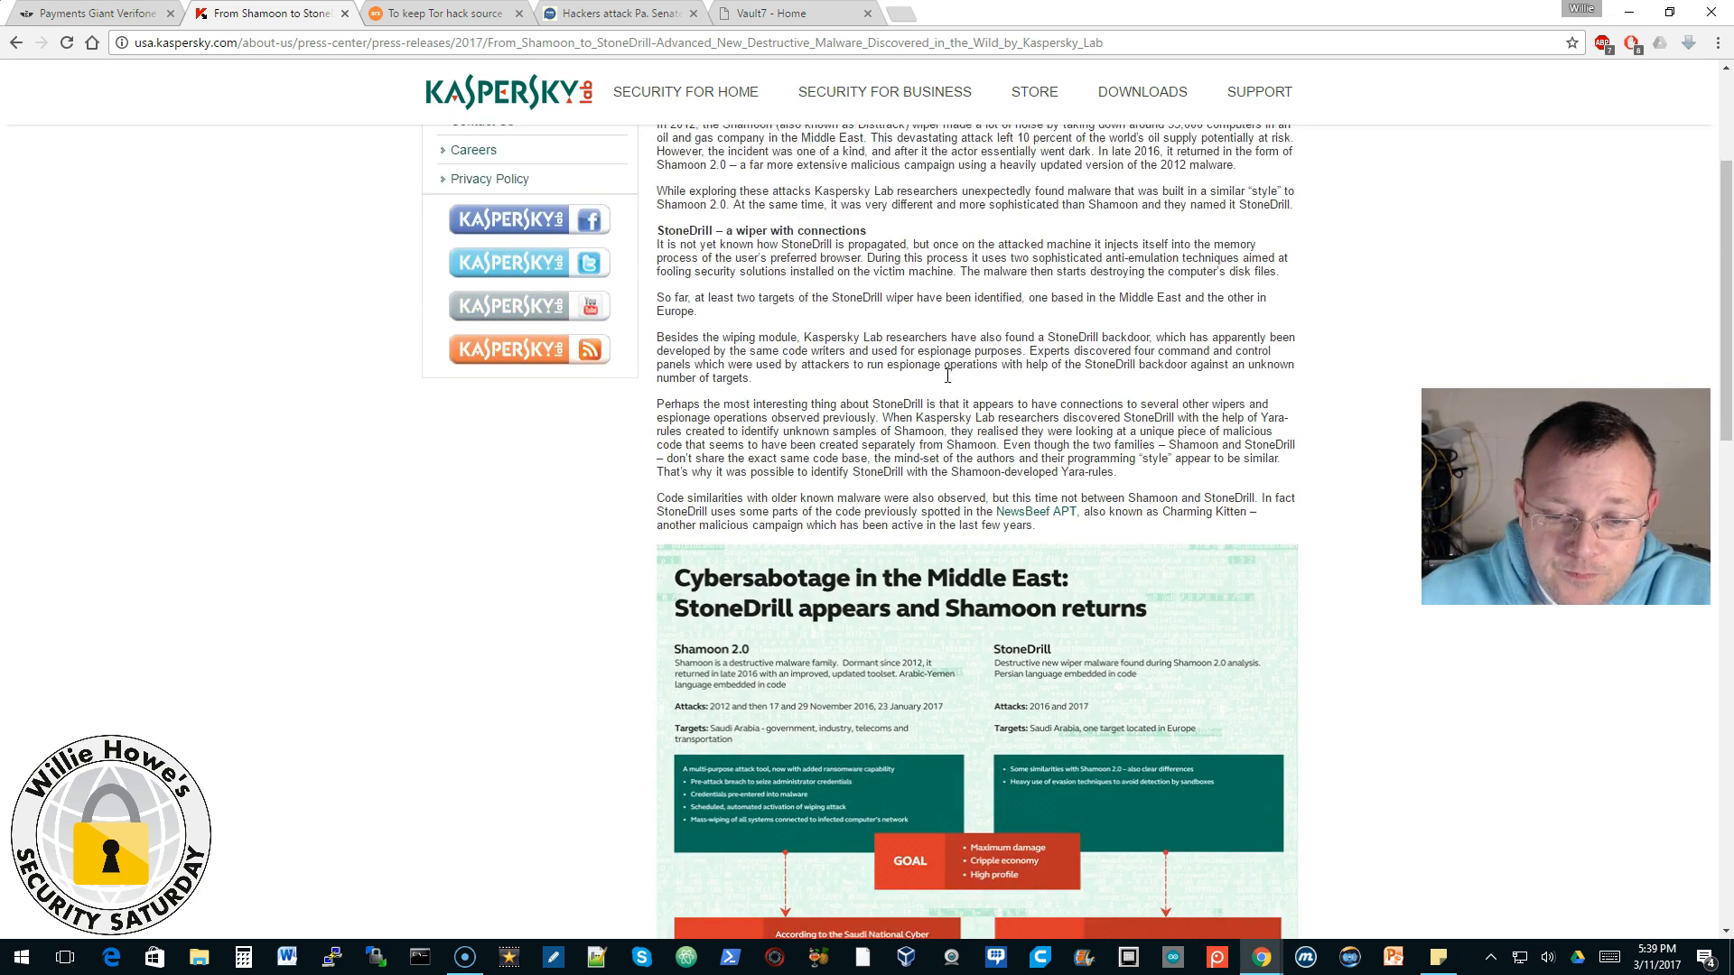
{"action": "scroll", "scroll_direction": "down", "scroll_amount": 3}
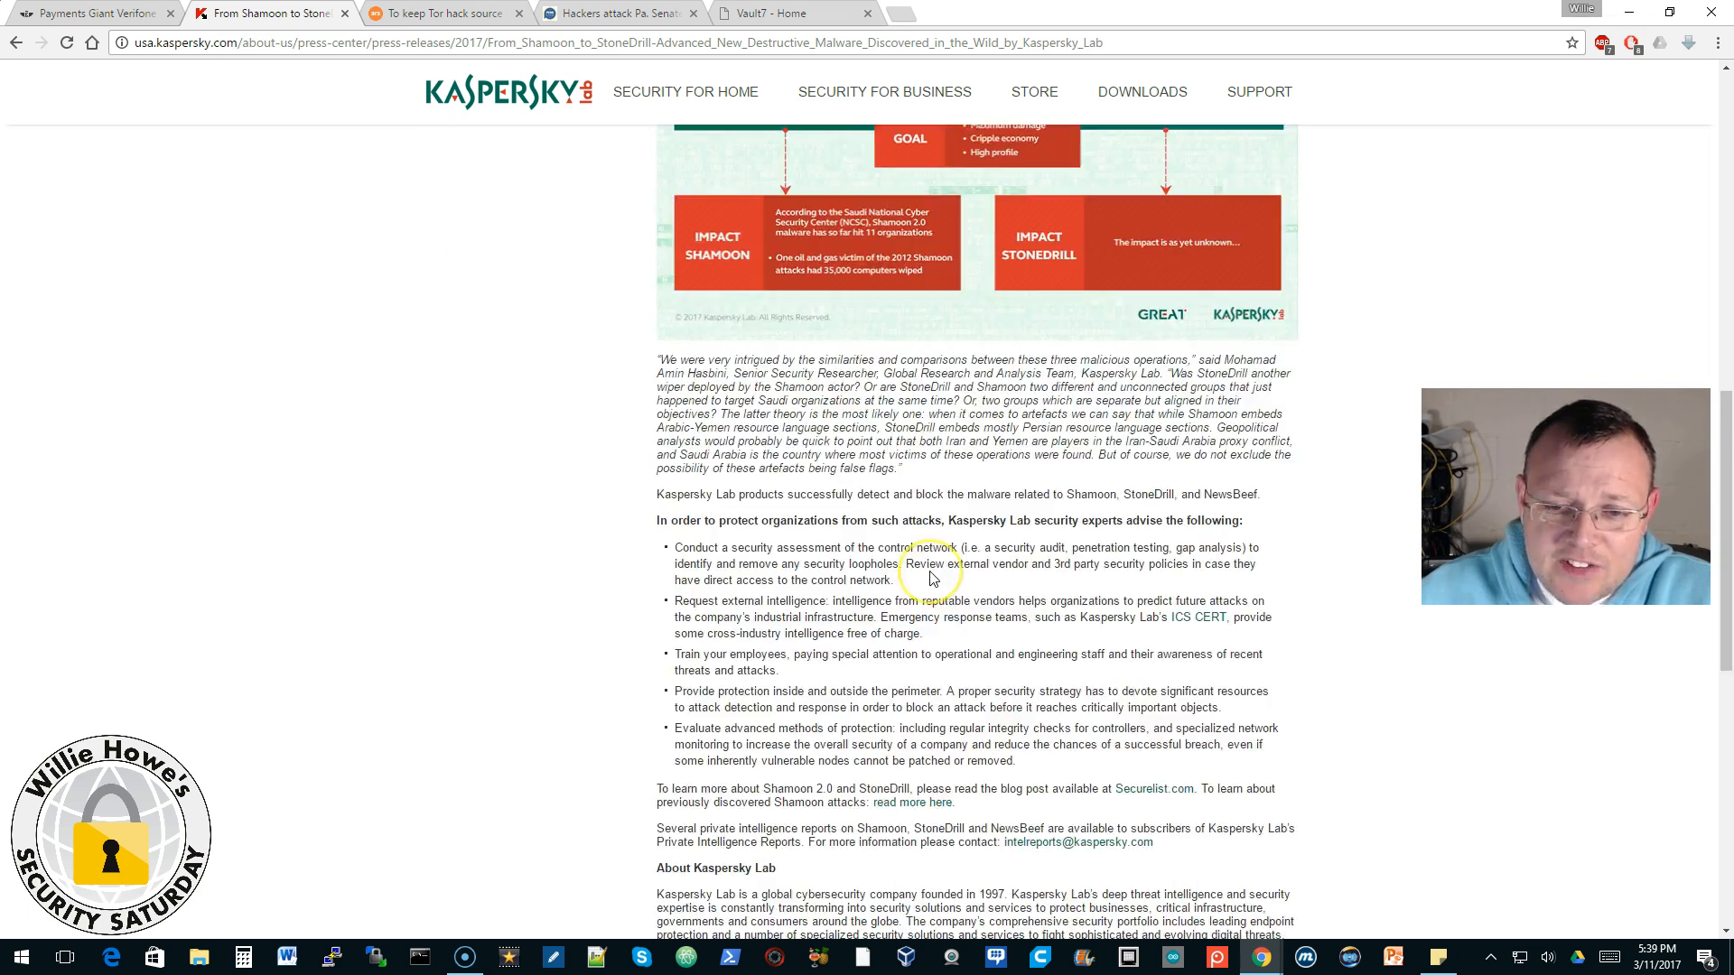
{"action": "mouse_move", "coordinate": [932, 578]}
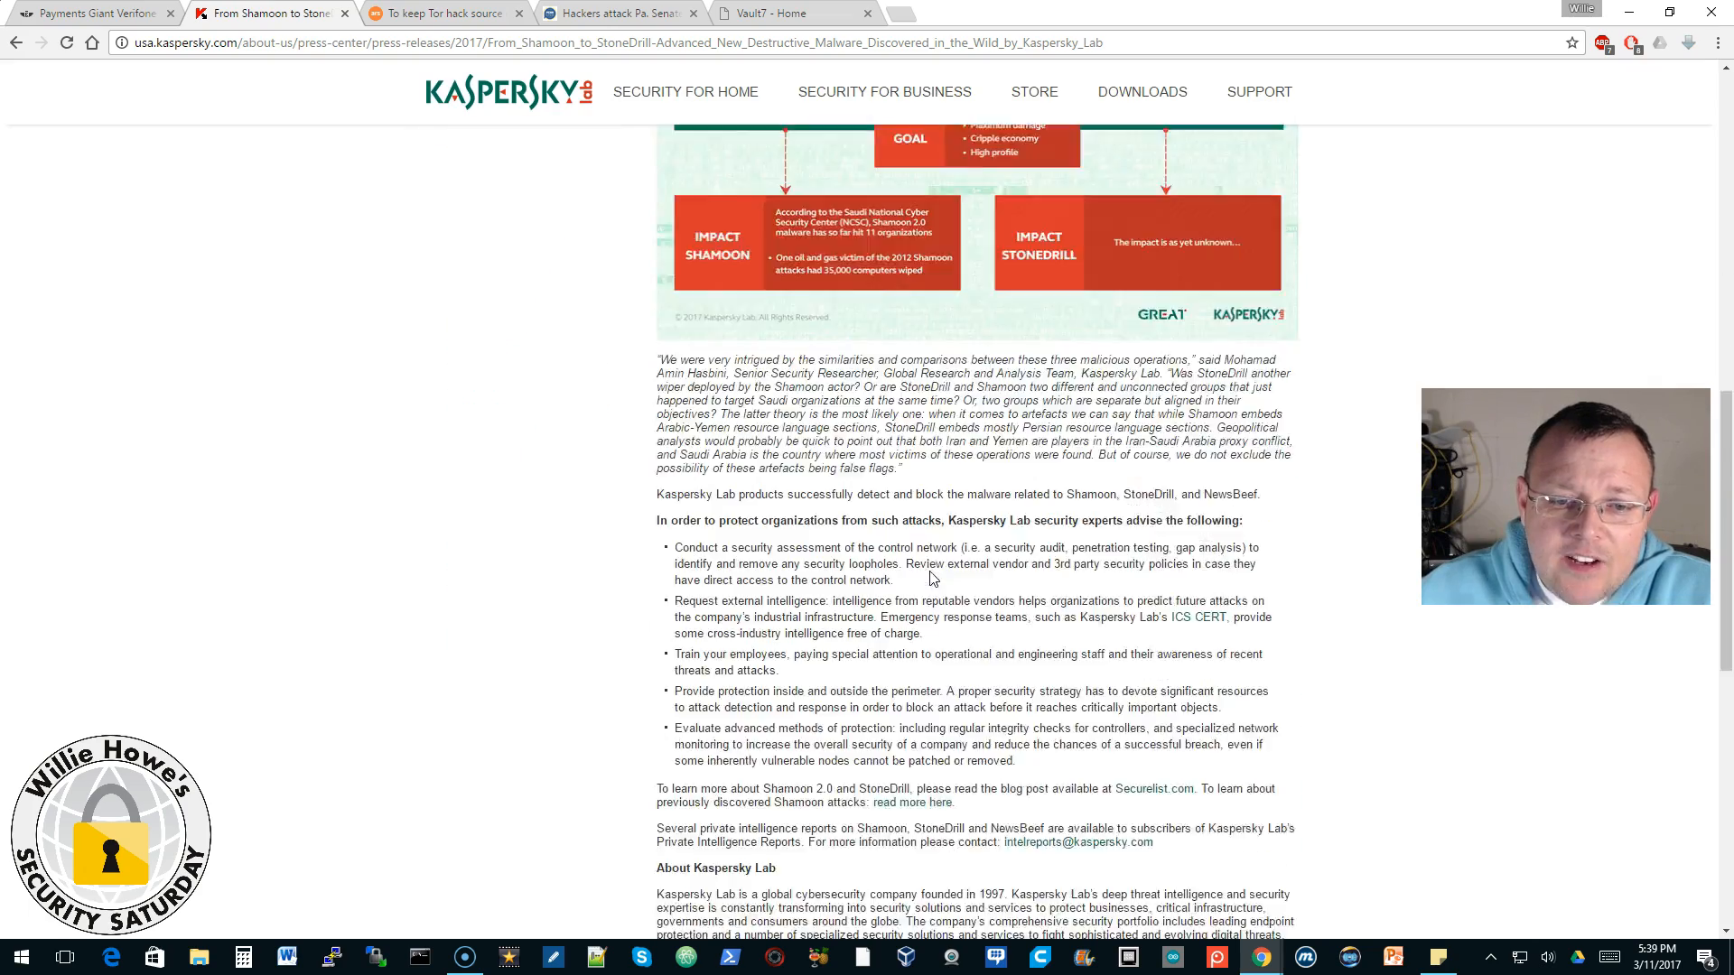
{"action": "scroll", "scroll_direction": "up", "scroll_amount": 3}
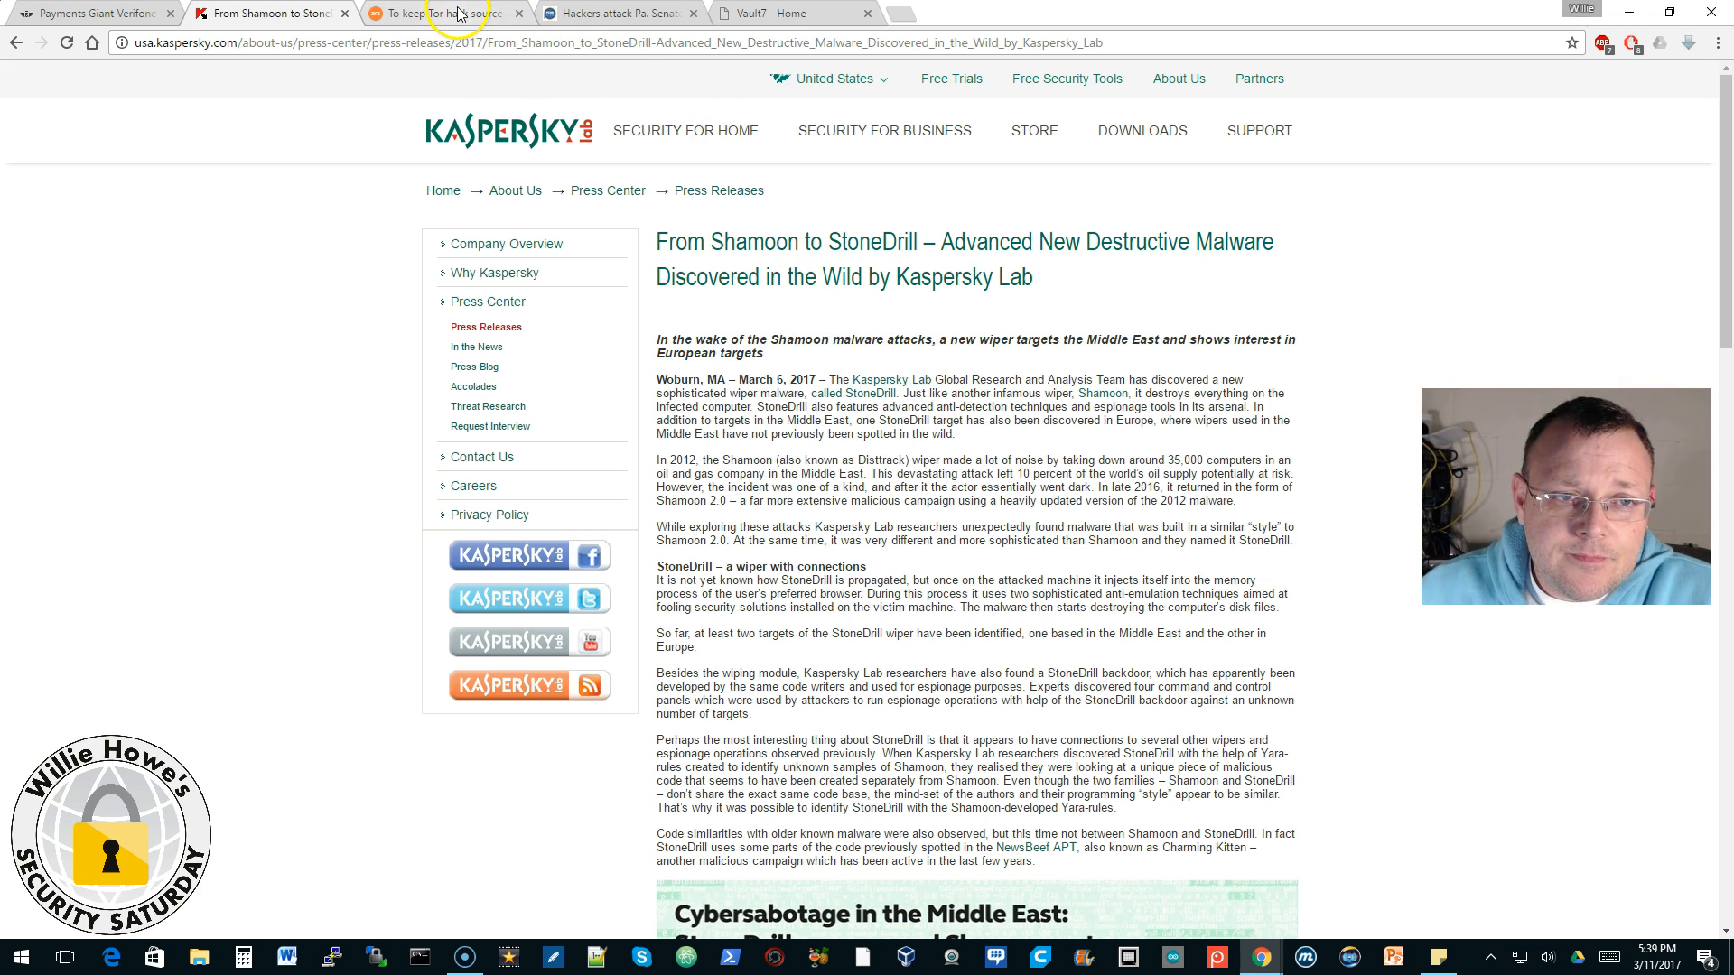
Step: Skim Ars Technica's article on DOJ dropping a case to hide Tor hack code, ending at the top
{"action": "left_click", "coordinate": [442, 12]}
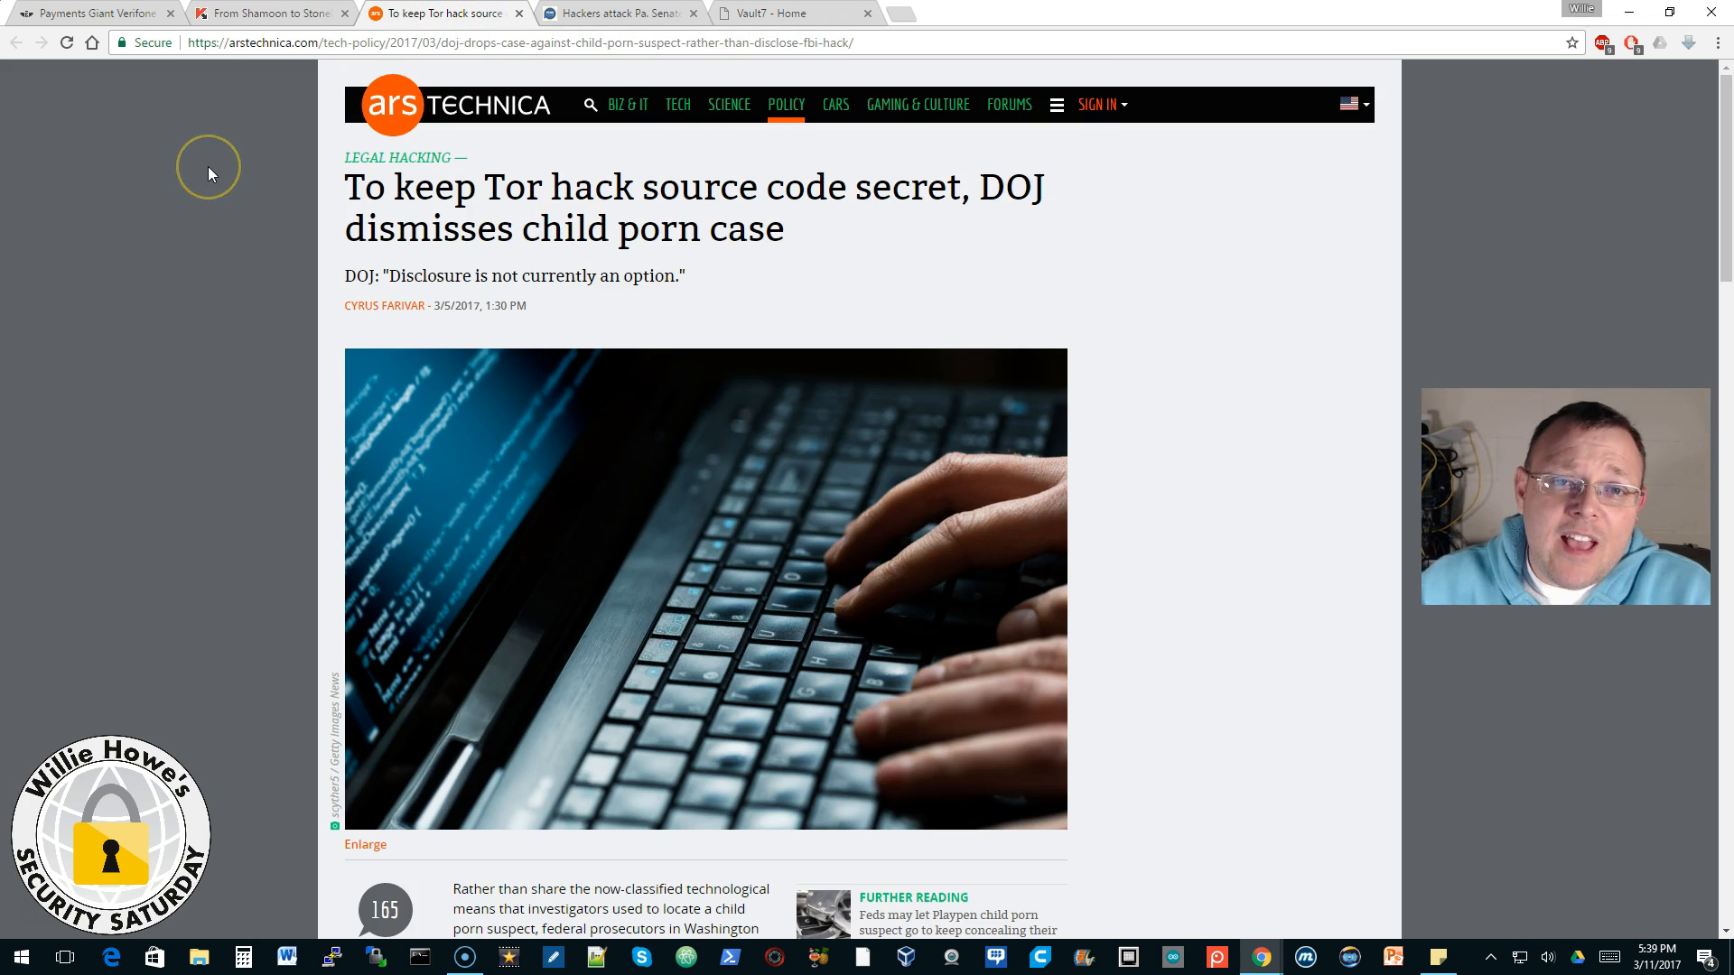
{"action": "mouse_move", "coordinate": [209, 173]}
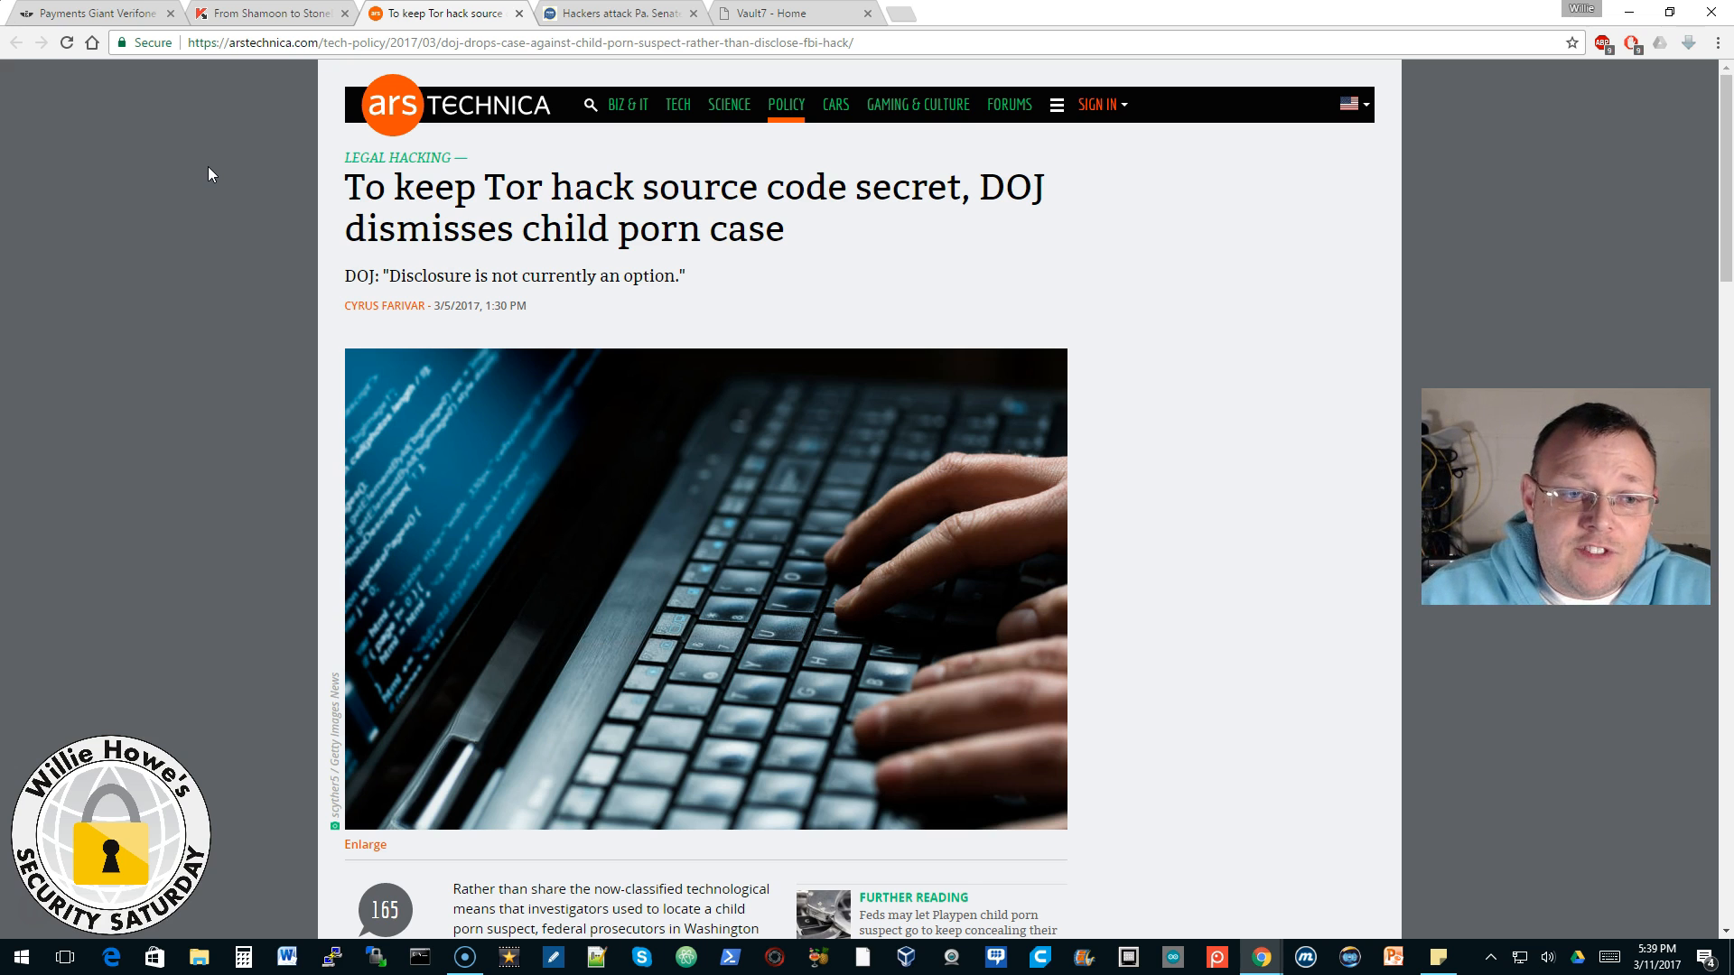
{"action": "mouse_move", "coordinate": [369, 305]}
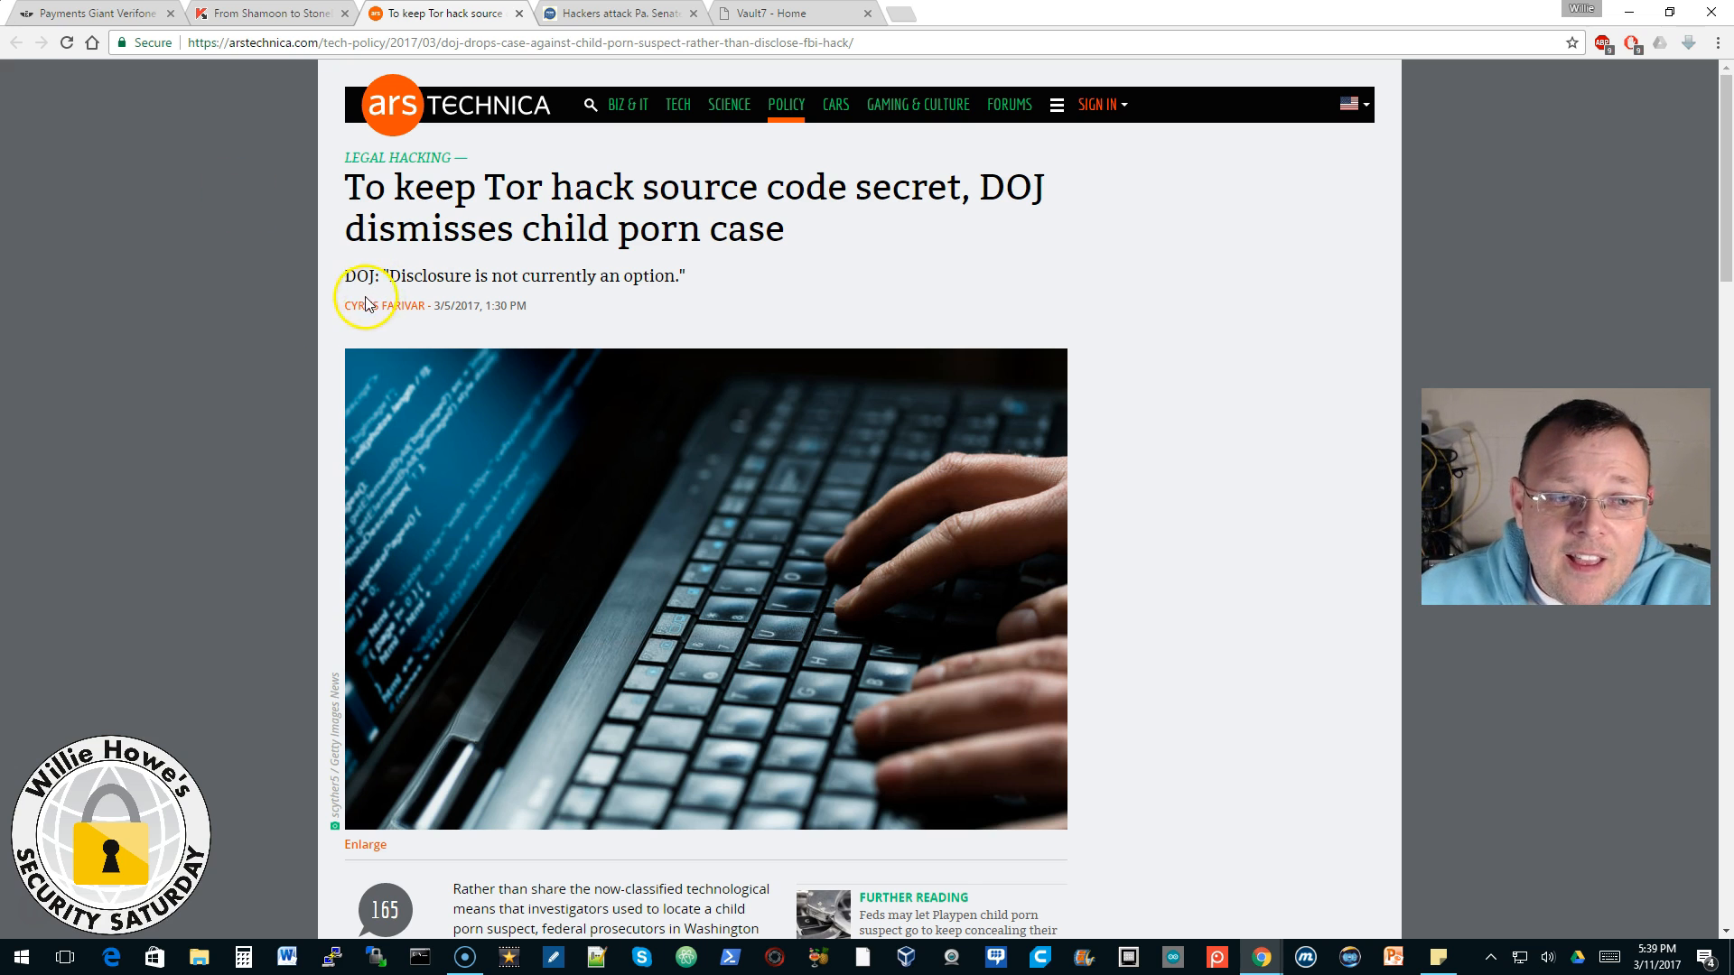
{"action": "mouse_move", "coordinate": [307, 329]}
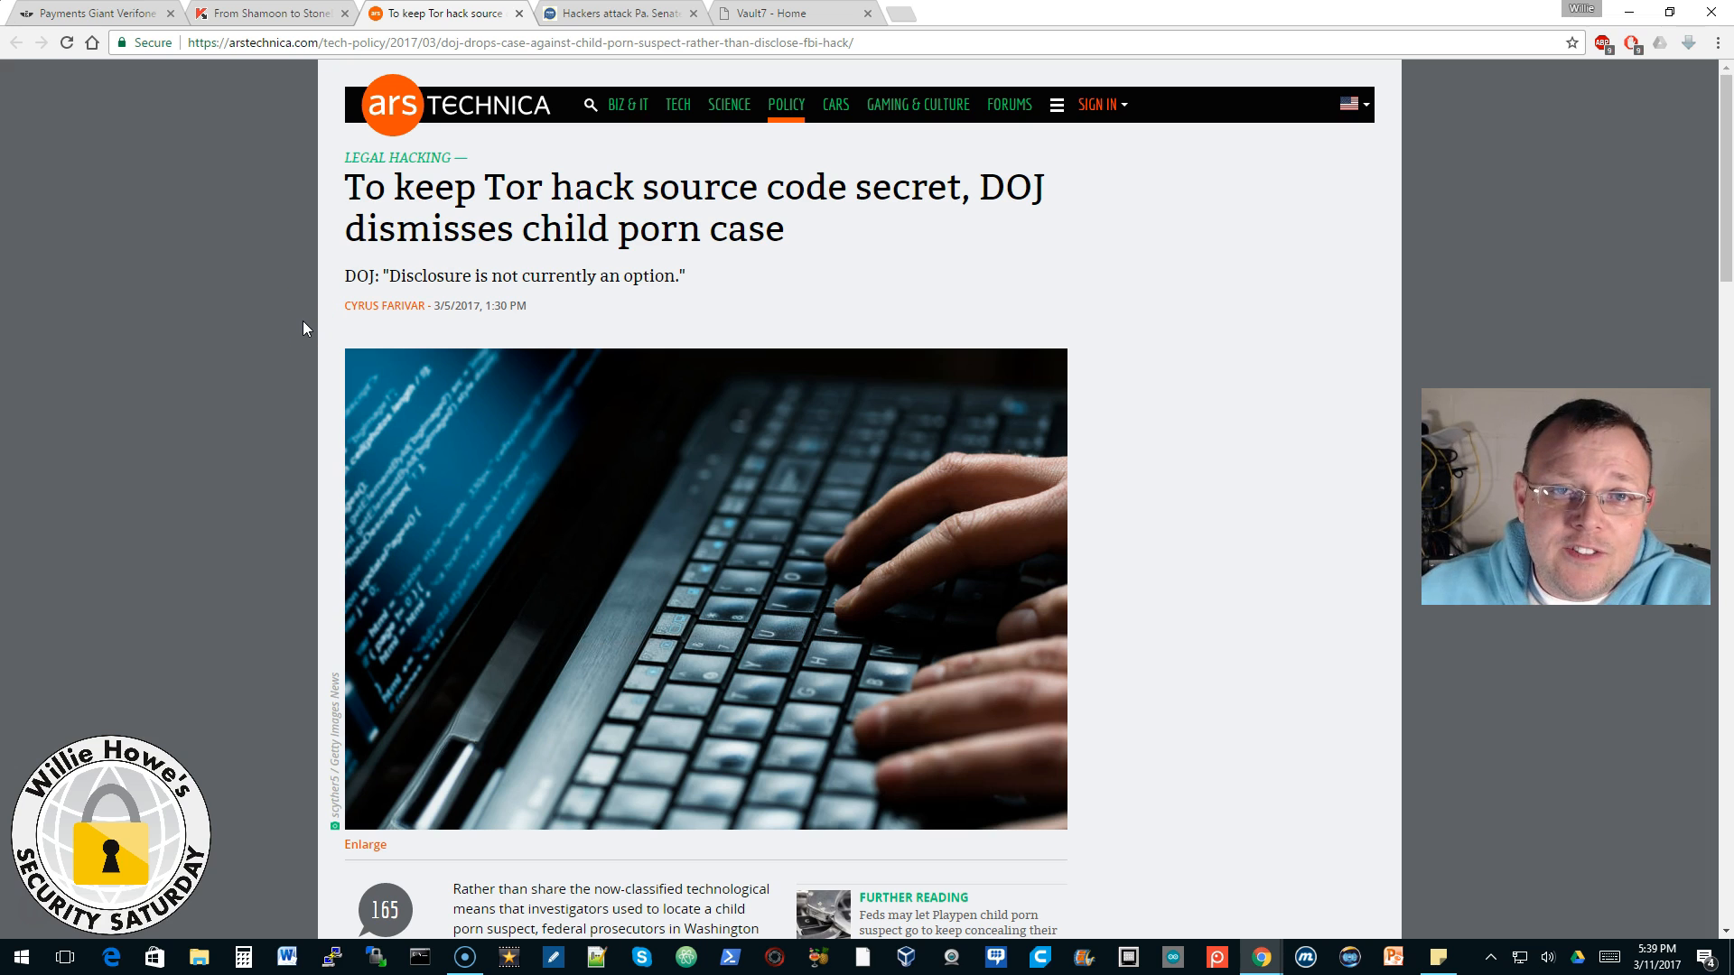
{"action": "scroll", "scroll_direction": "down", "scroll_amount": 3}
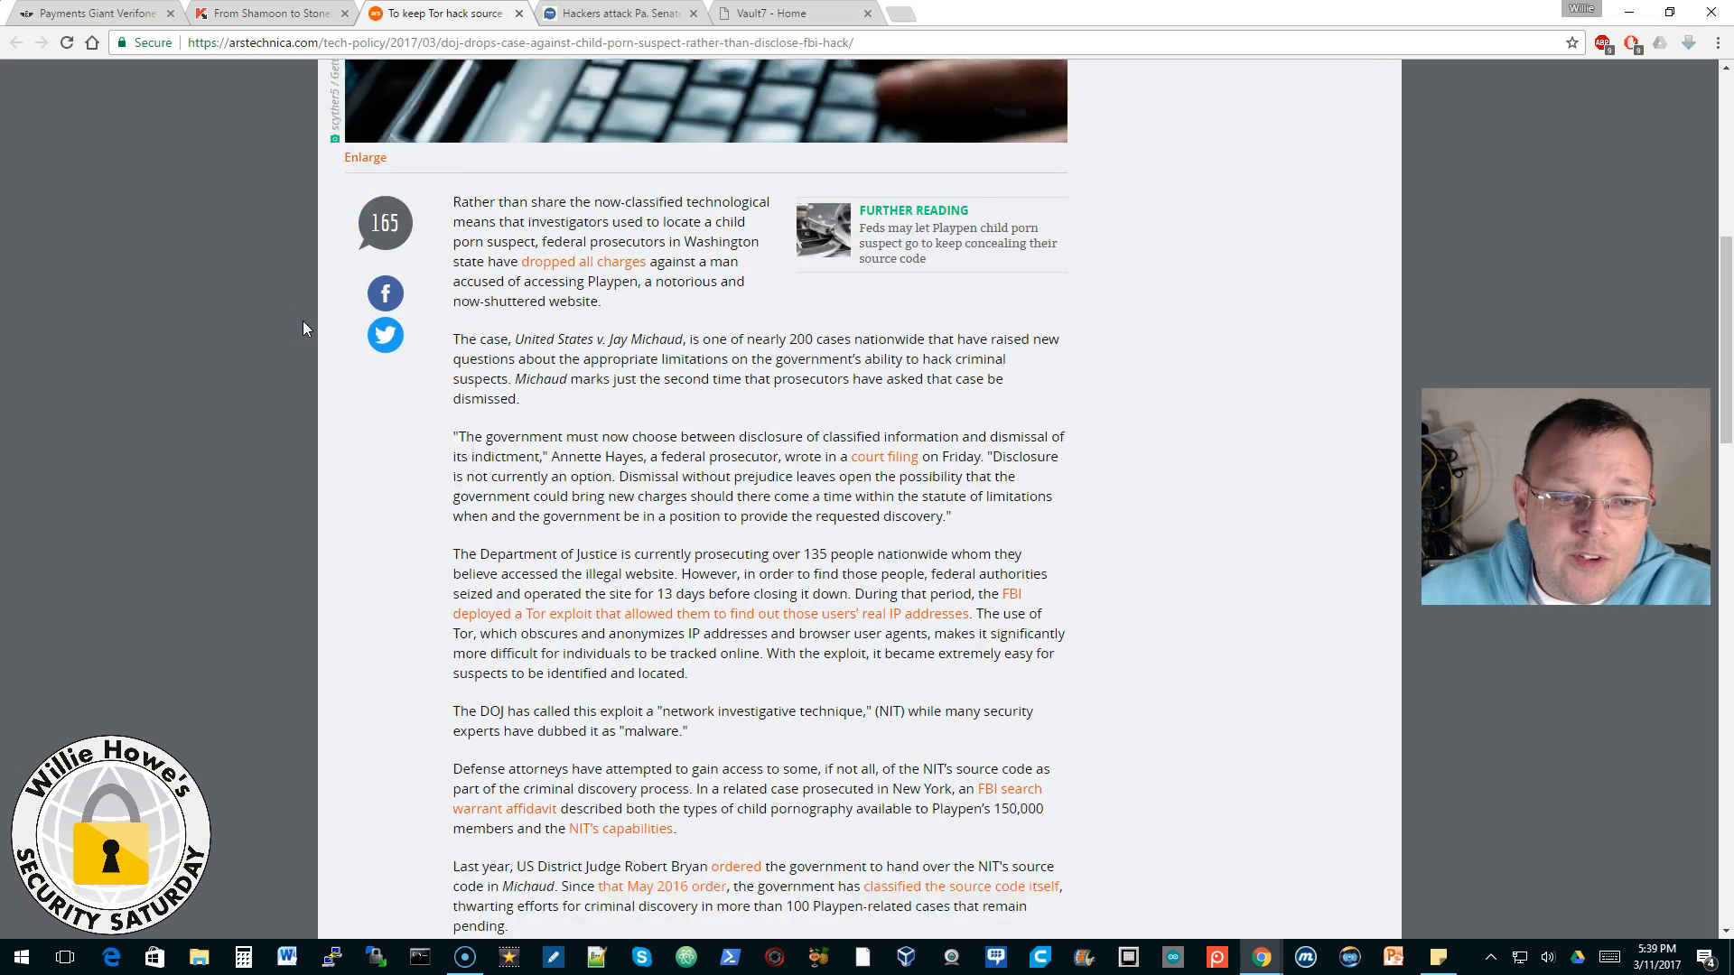
{"action": "scroll", "scroll_direction": "down", "scroll_amount": 3}
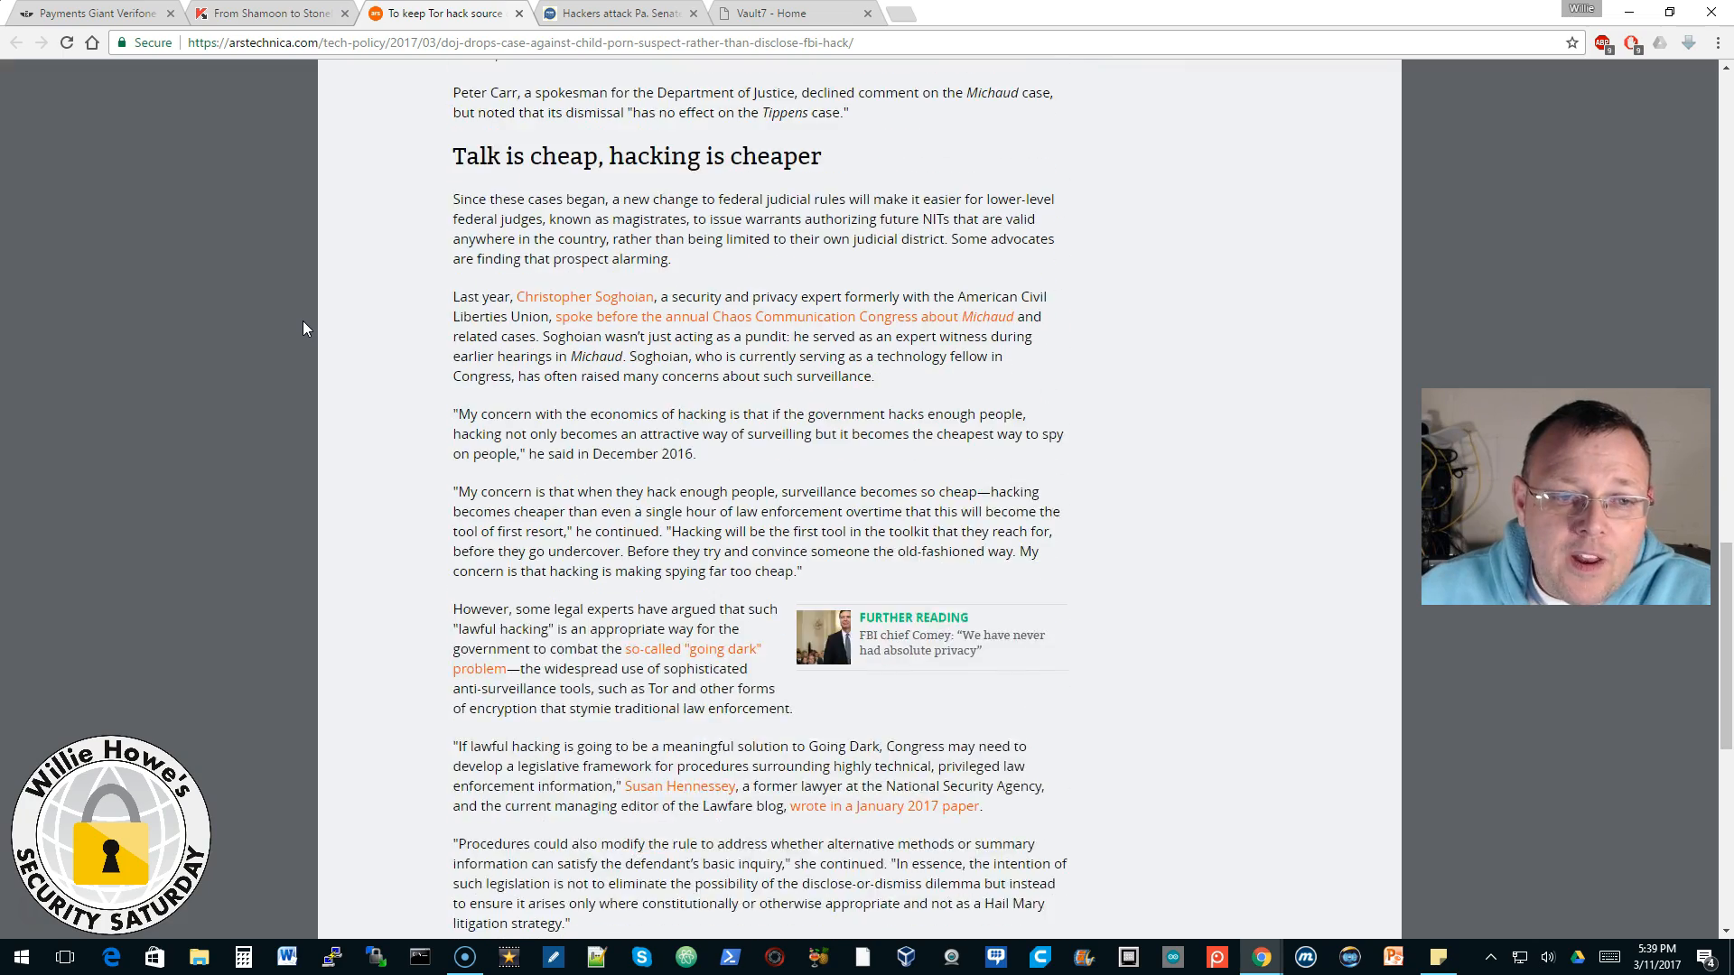
{"action": "scroll", "scroll_direction": "up", "scroll_amount": 3}
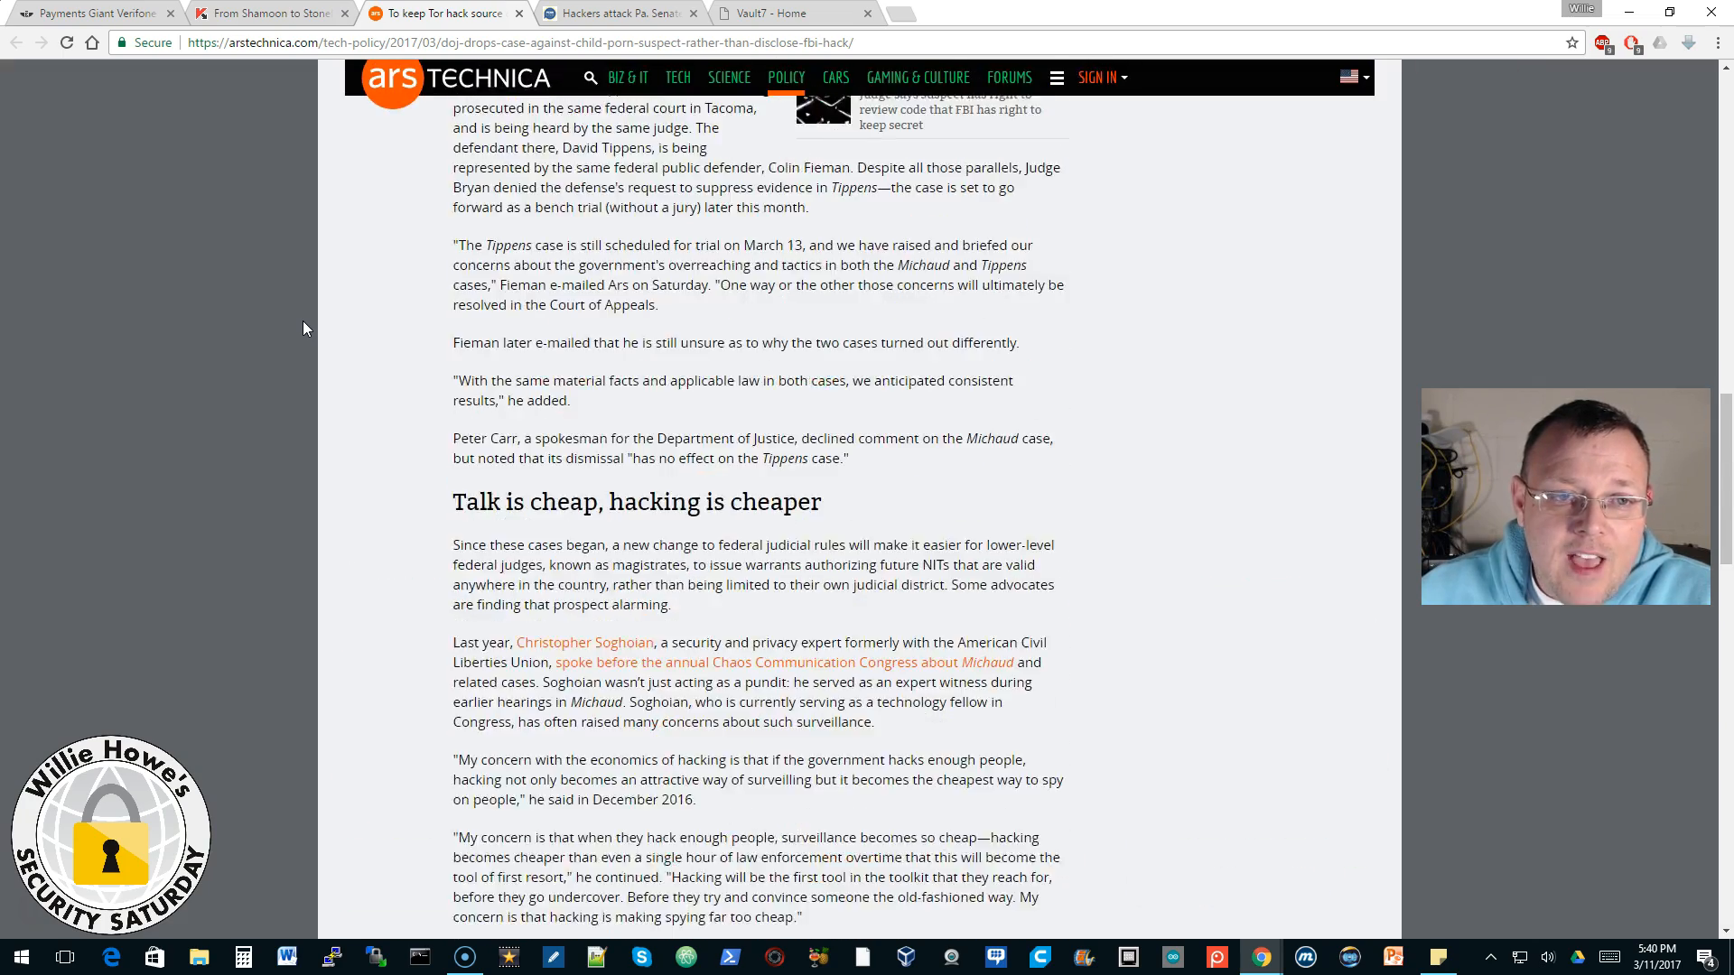
{"action": "scroll", "scroll_direction": "up", "scroll_amount": 3}
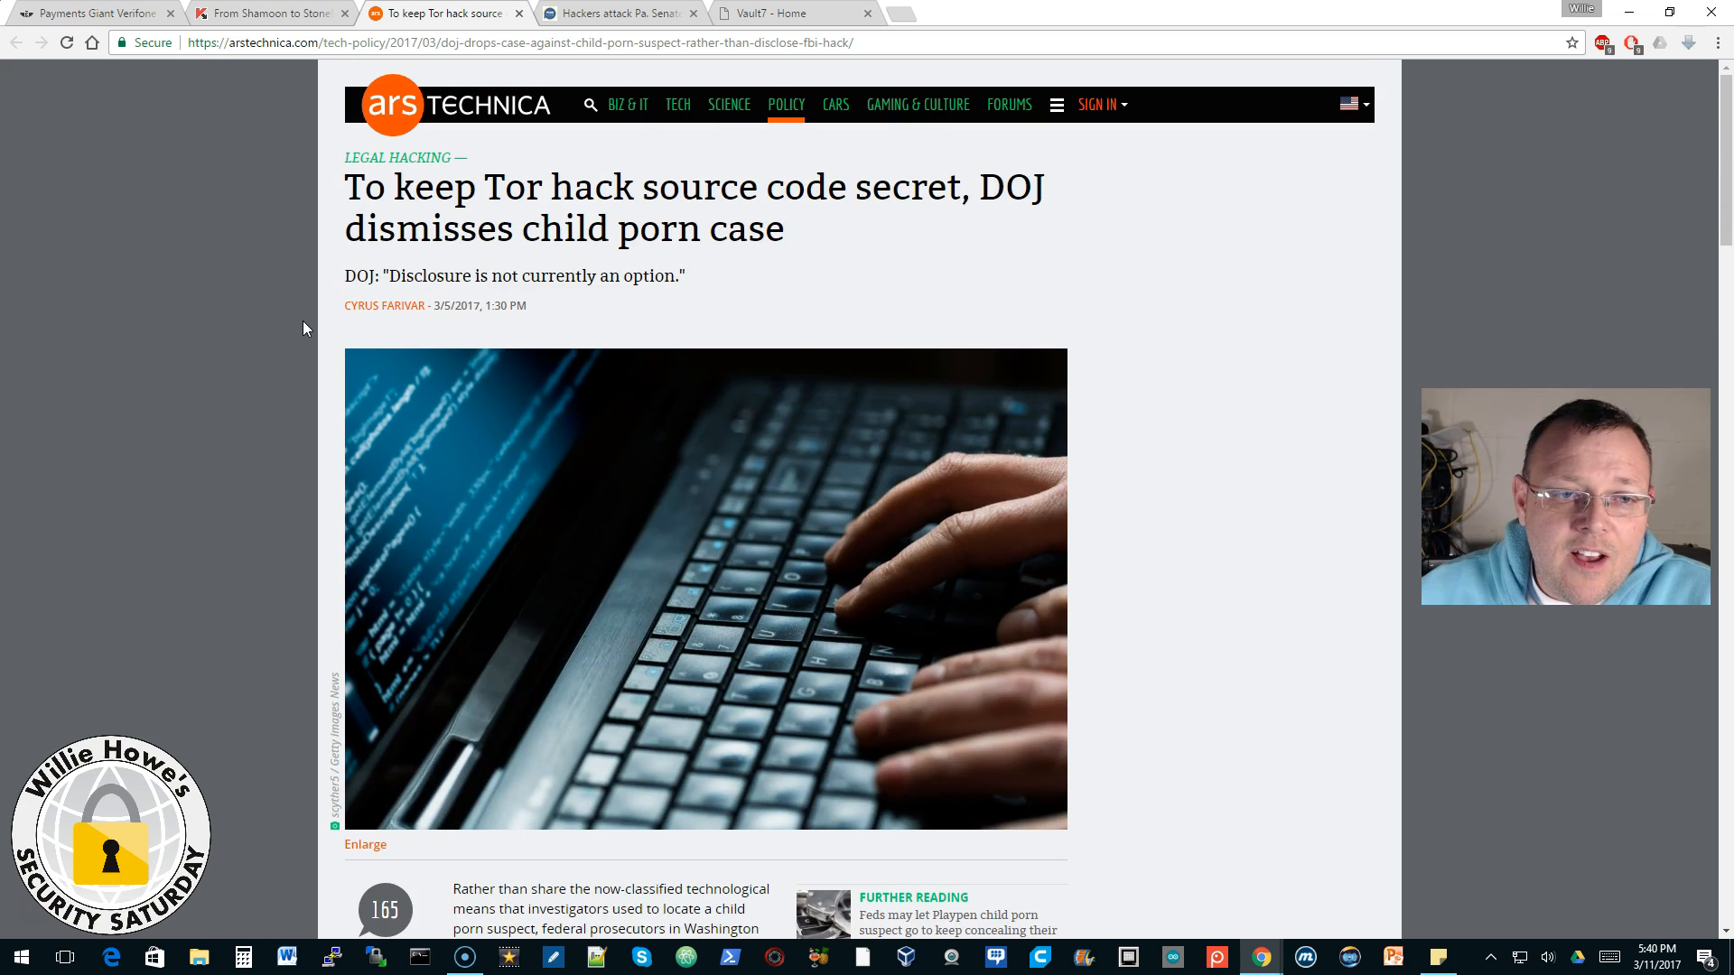
{"action": "mouse_move", "coordinate": [636, 191]}
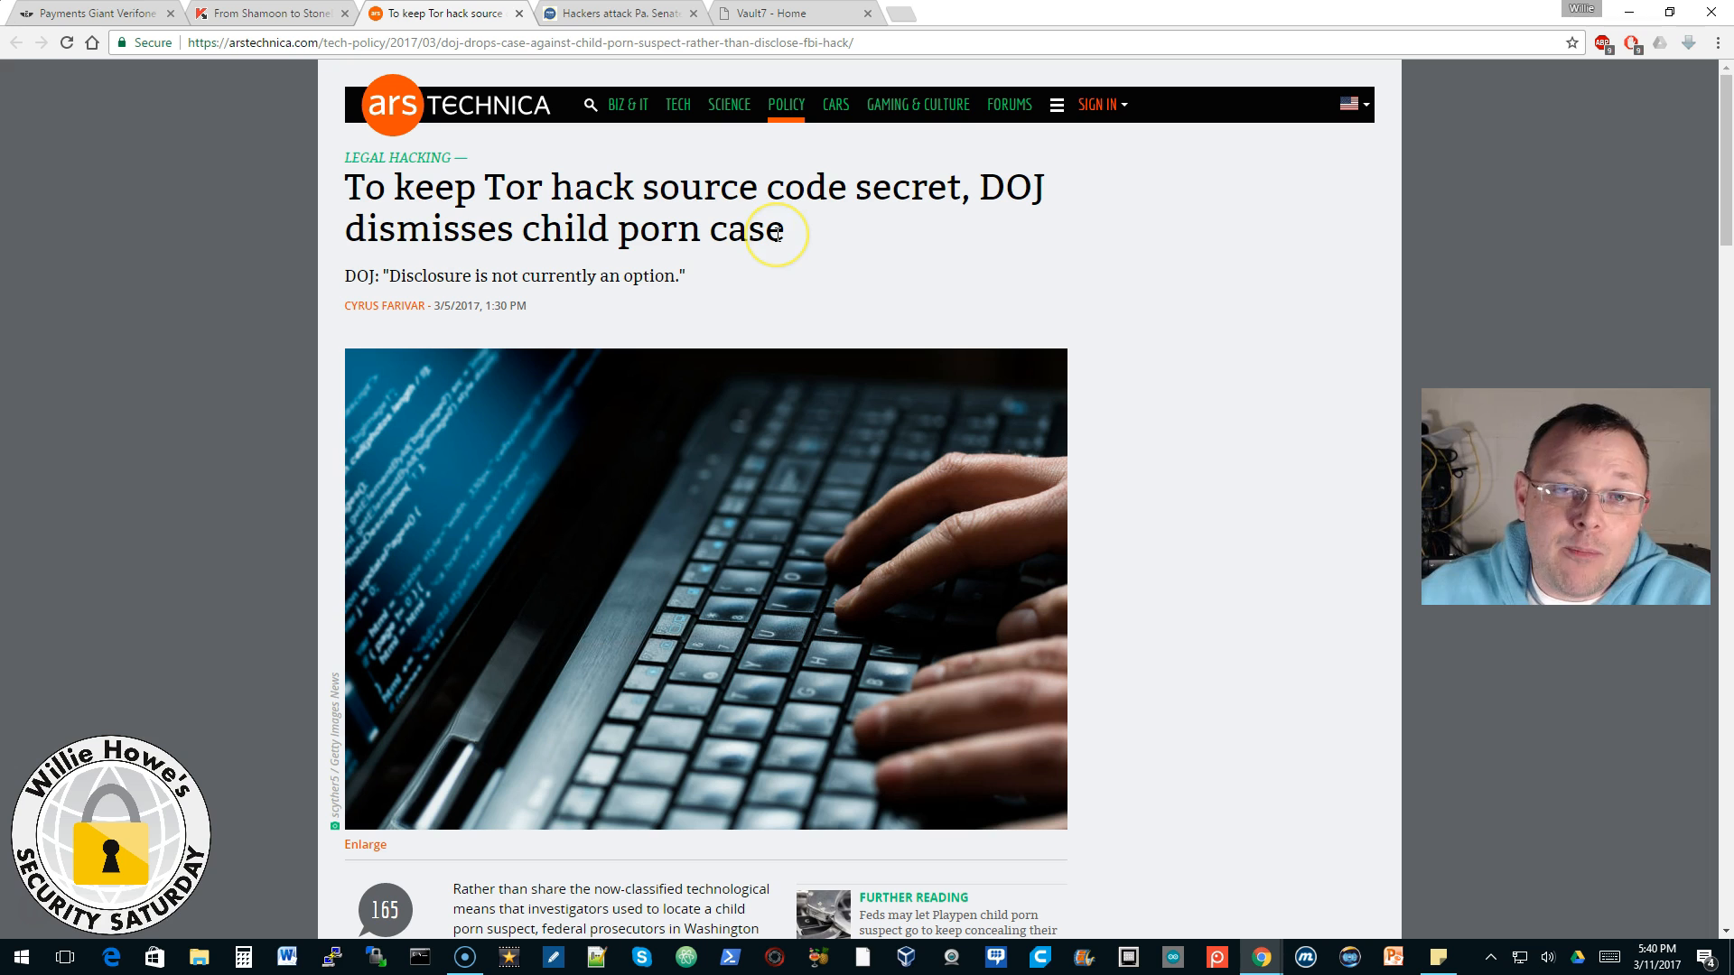
{"action": "mouse_move", "coordinate": [777, 233]}
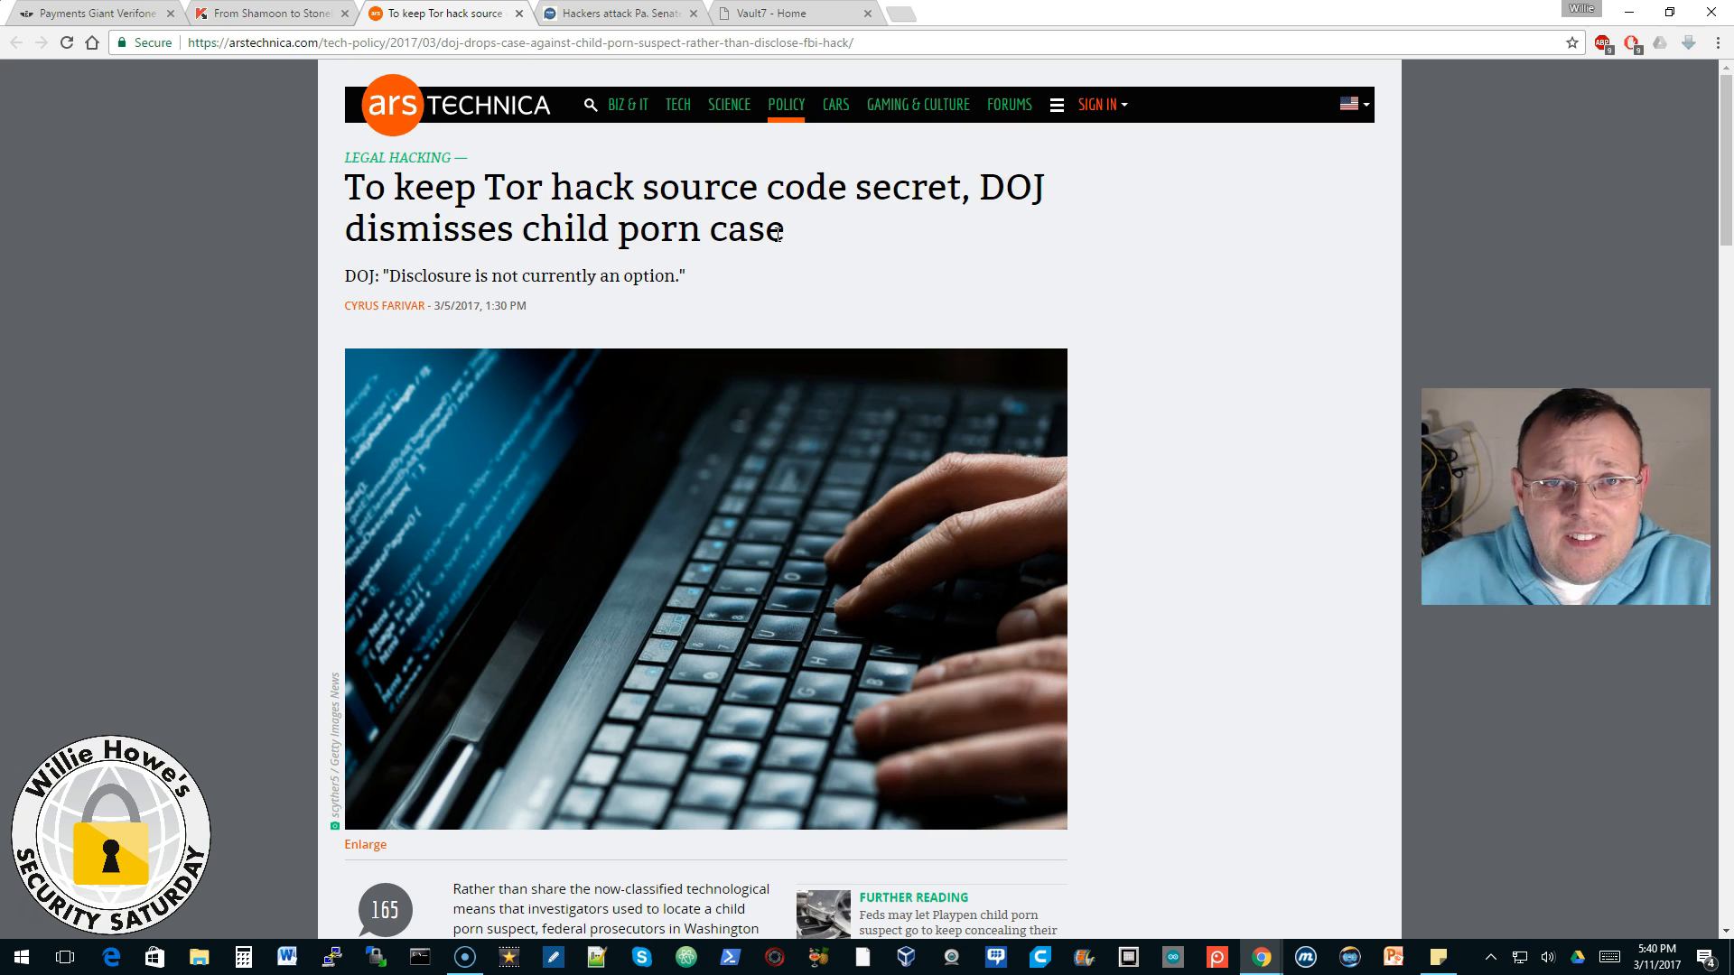
{"action": "mouse_move", "coordinate": [280, 284]}
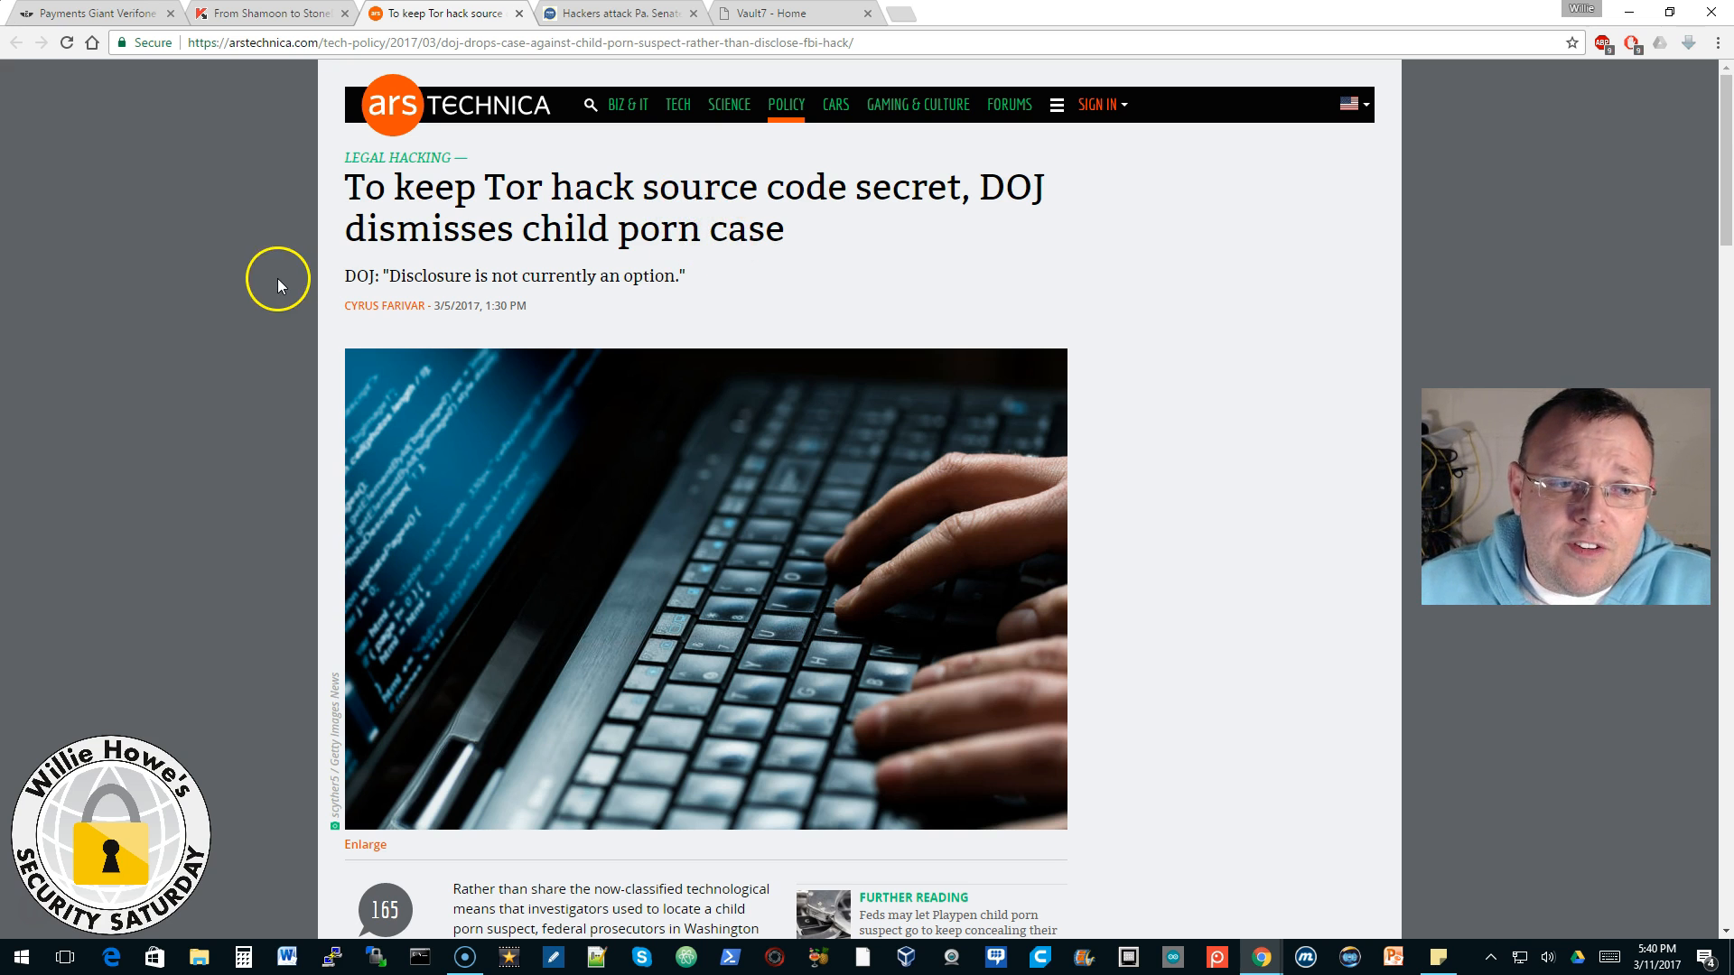
{"action": "scroll", "scroll_direction": "down", "scroll_amount": 3}
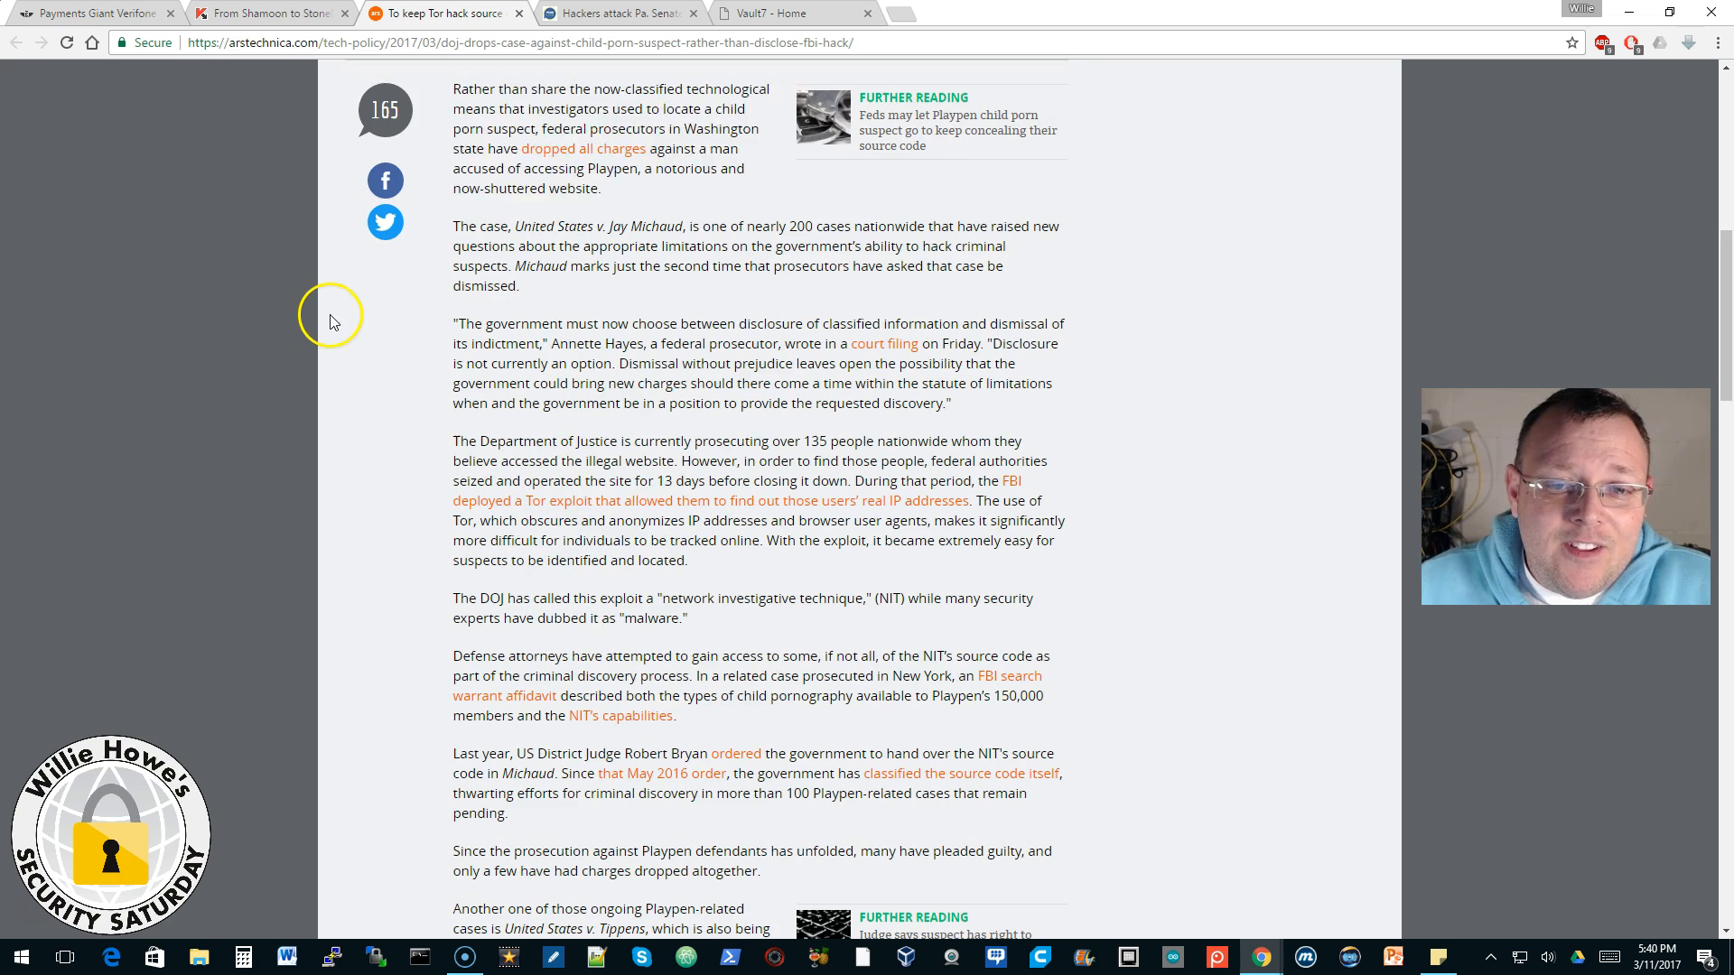
{"action": "scroll", "scroll_direction": "up", "scroll_amount": 3}
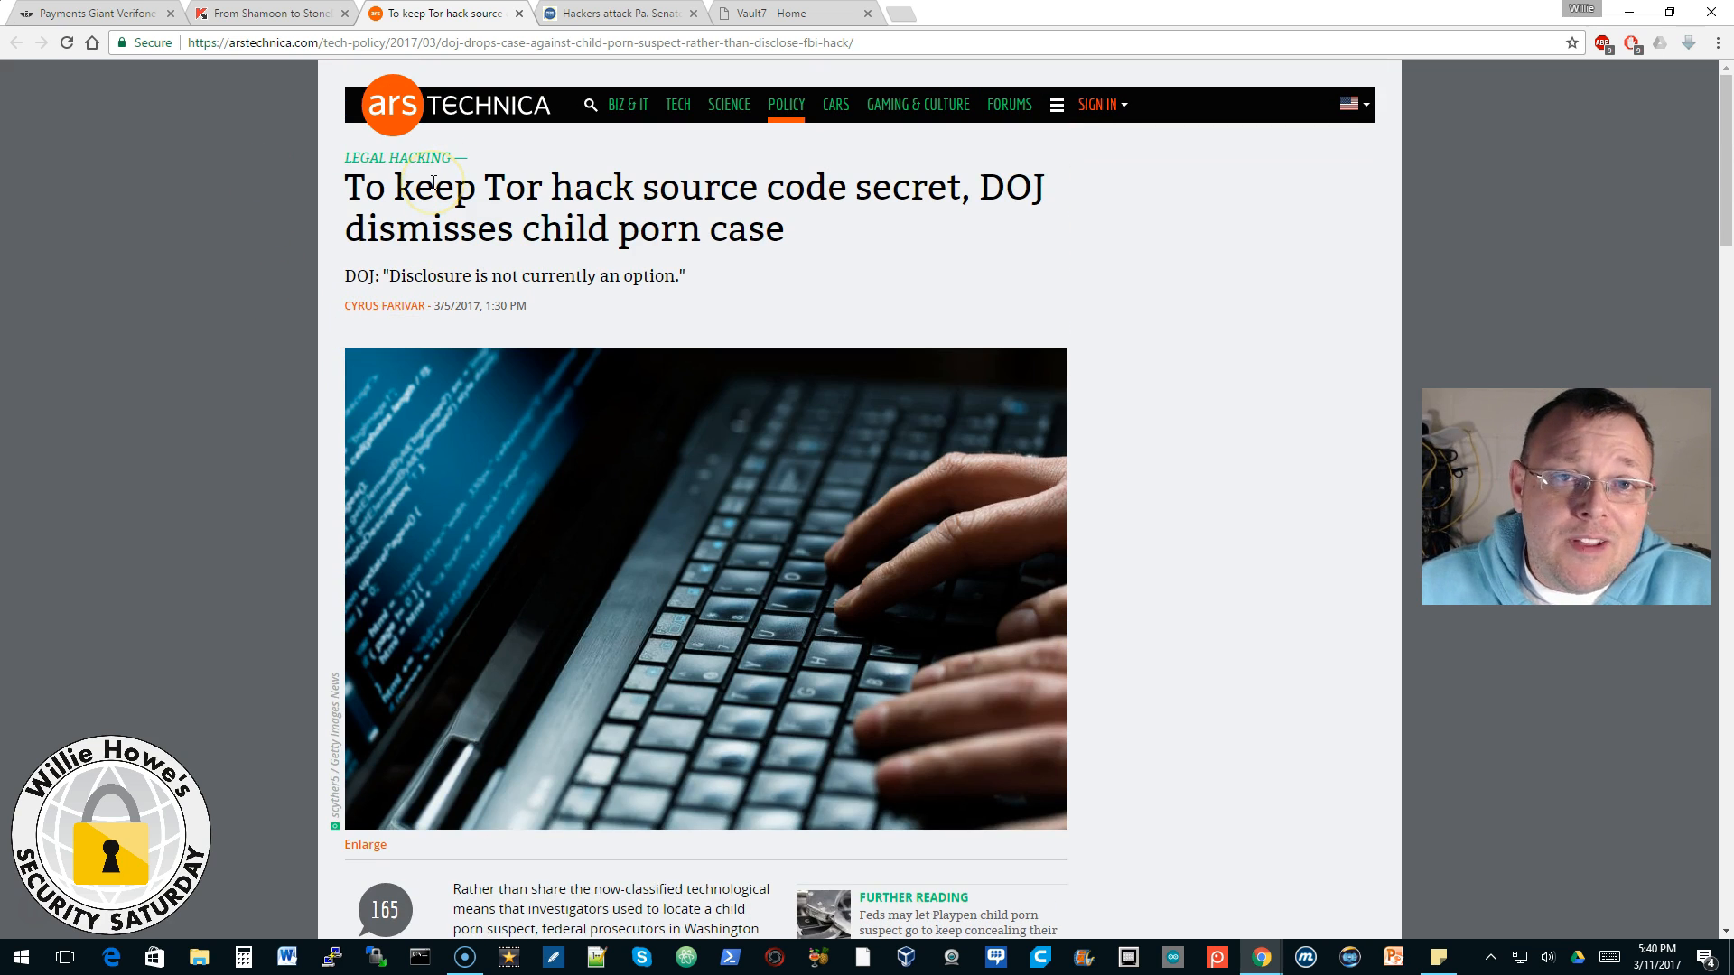
Step: Switch to the PennLive tab about ransomware hitting Pa. Senate Democrats
{"action": "left_click", "coordinate": [620, 11]}
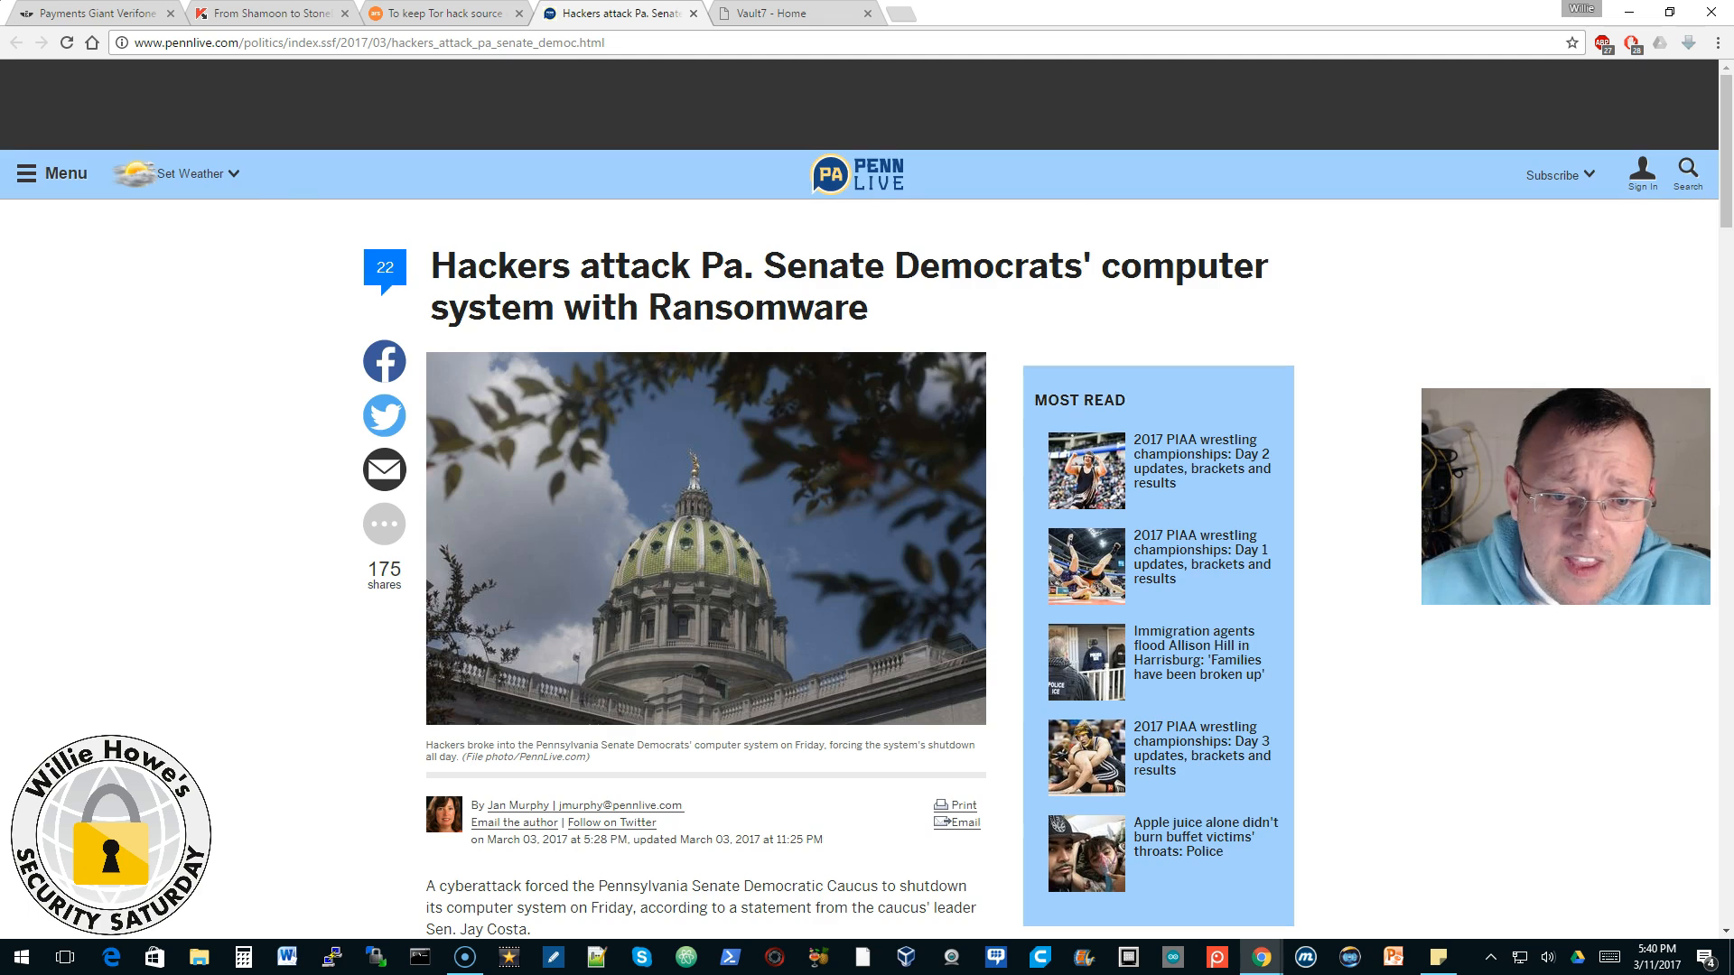
{"action": "mouse_move", "coordinate": [266, 255]}
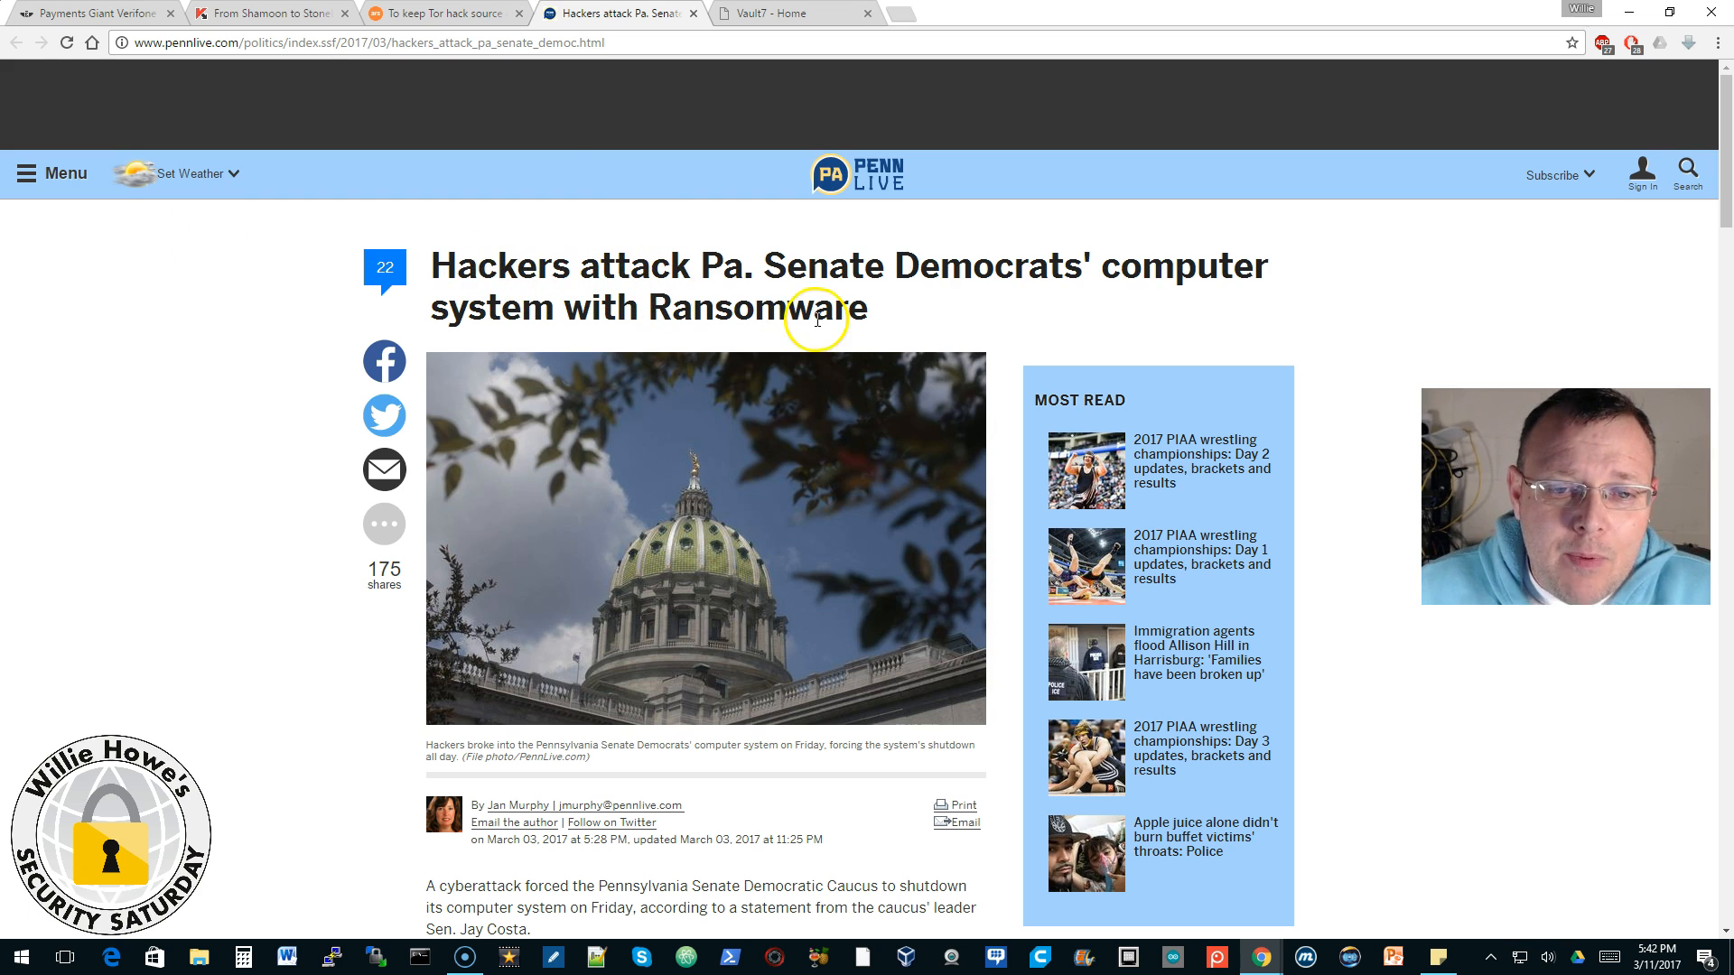
{"action": "mouse_move", "coordinate": [691, 272]}
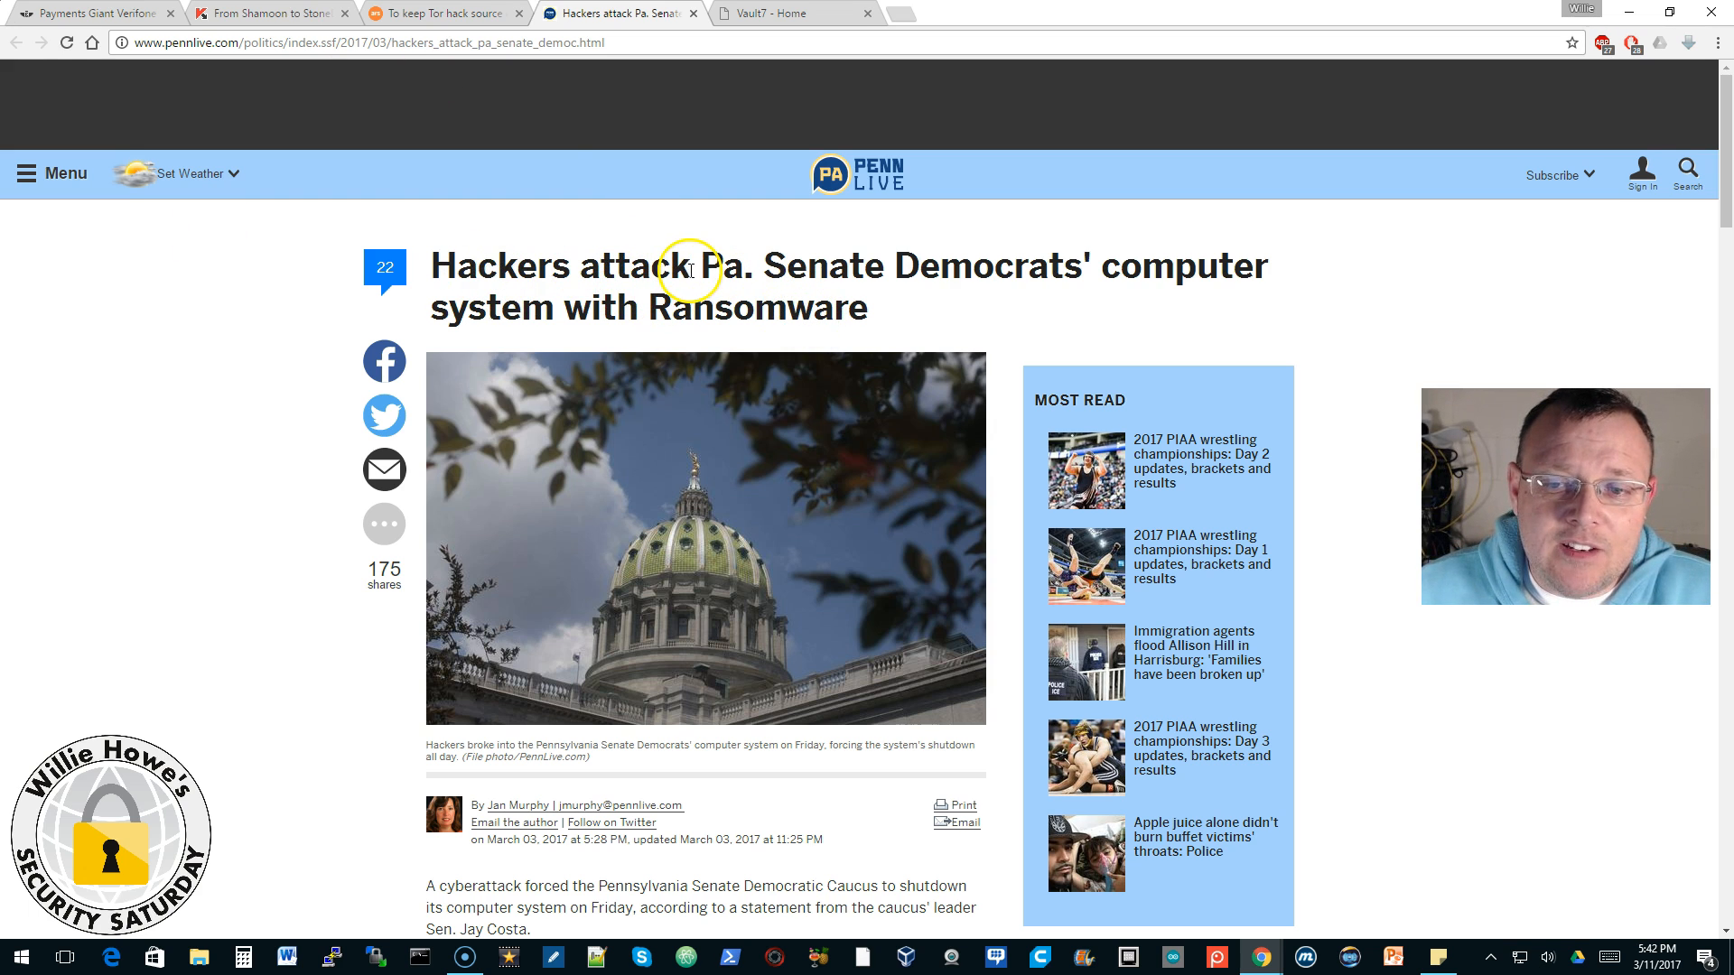
{"action": "scroll", "scroll_direction": "down", "scroll_amount": 3}
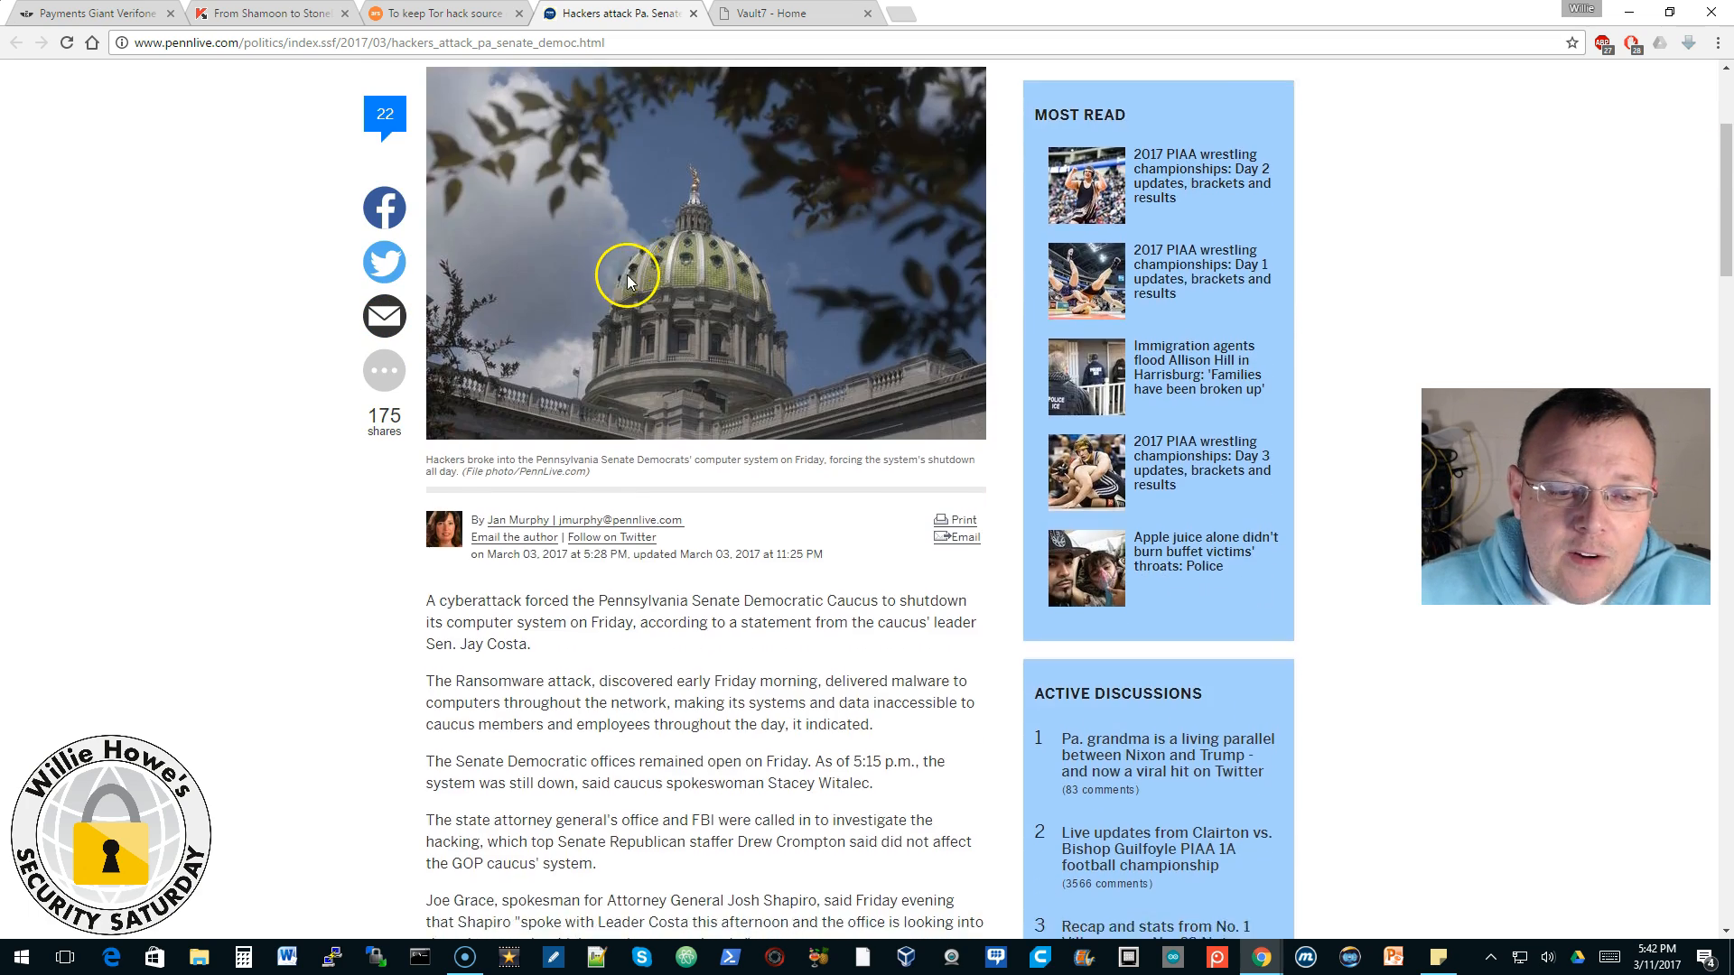
{"action": "scroll", "scroll_direction": "down", "scroll_amount": 3}
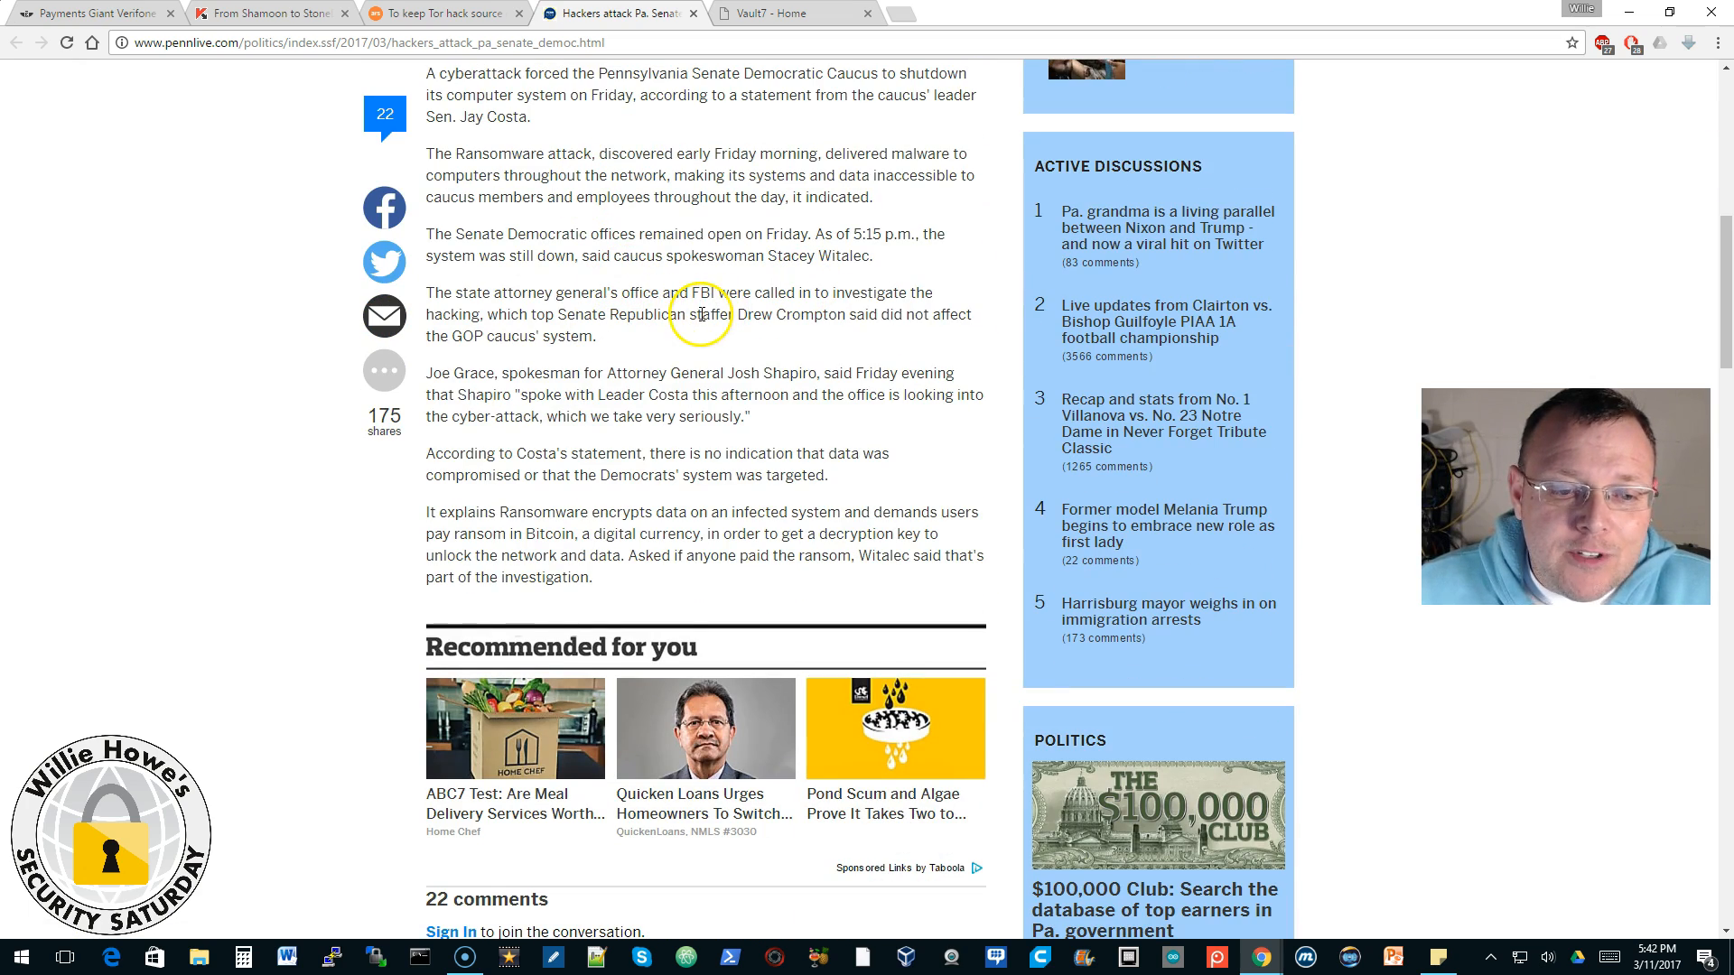
{"action": "scroll", "scroll_direction": "up", "scroll_amount": 3}
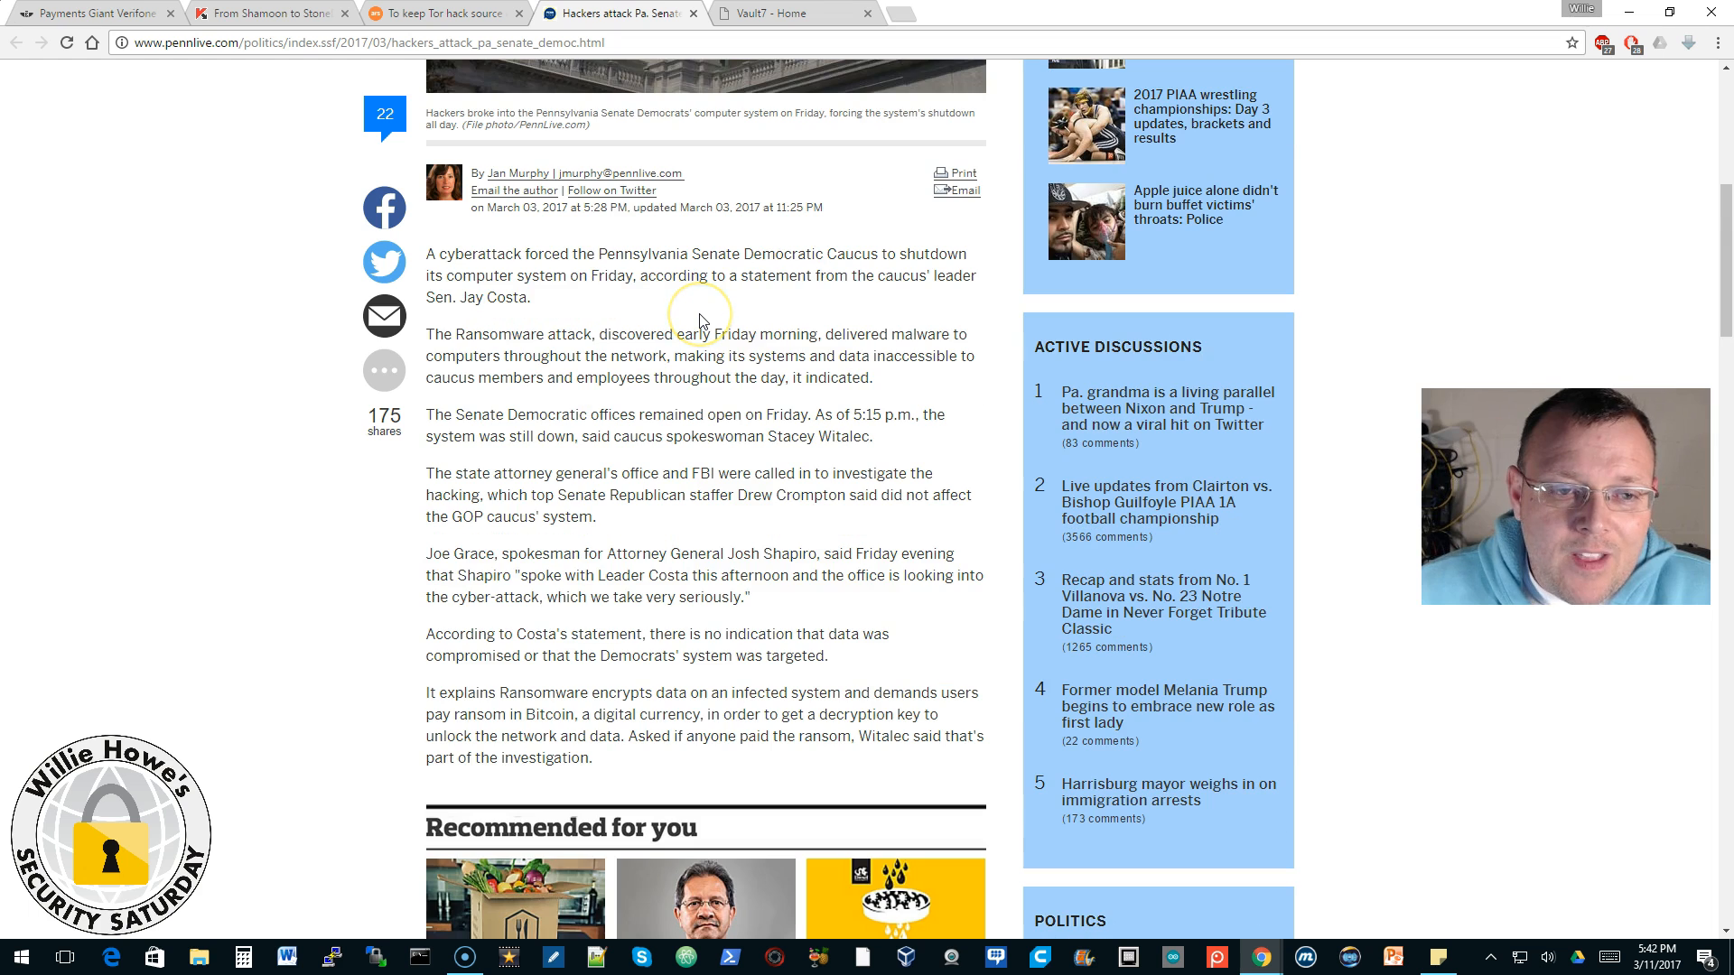
{"action": "scroll", "scroll_direction": "up", "scroll_amount": 3}
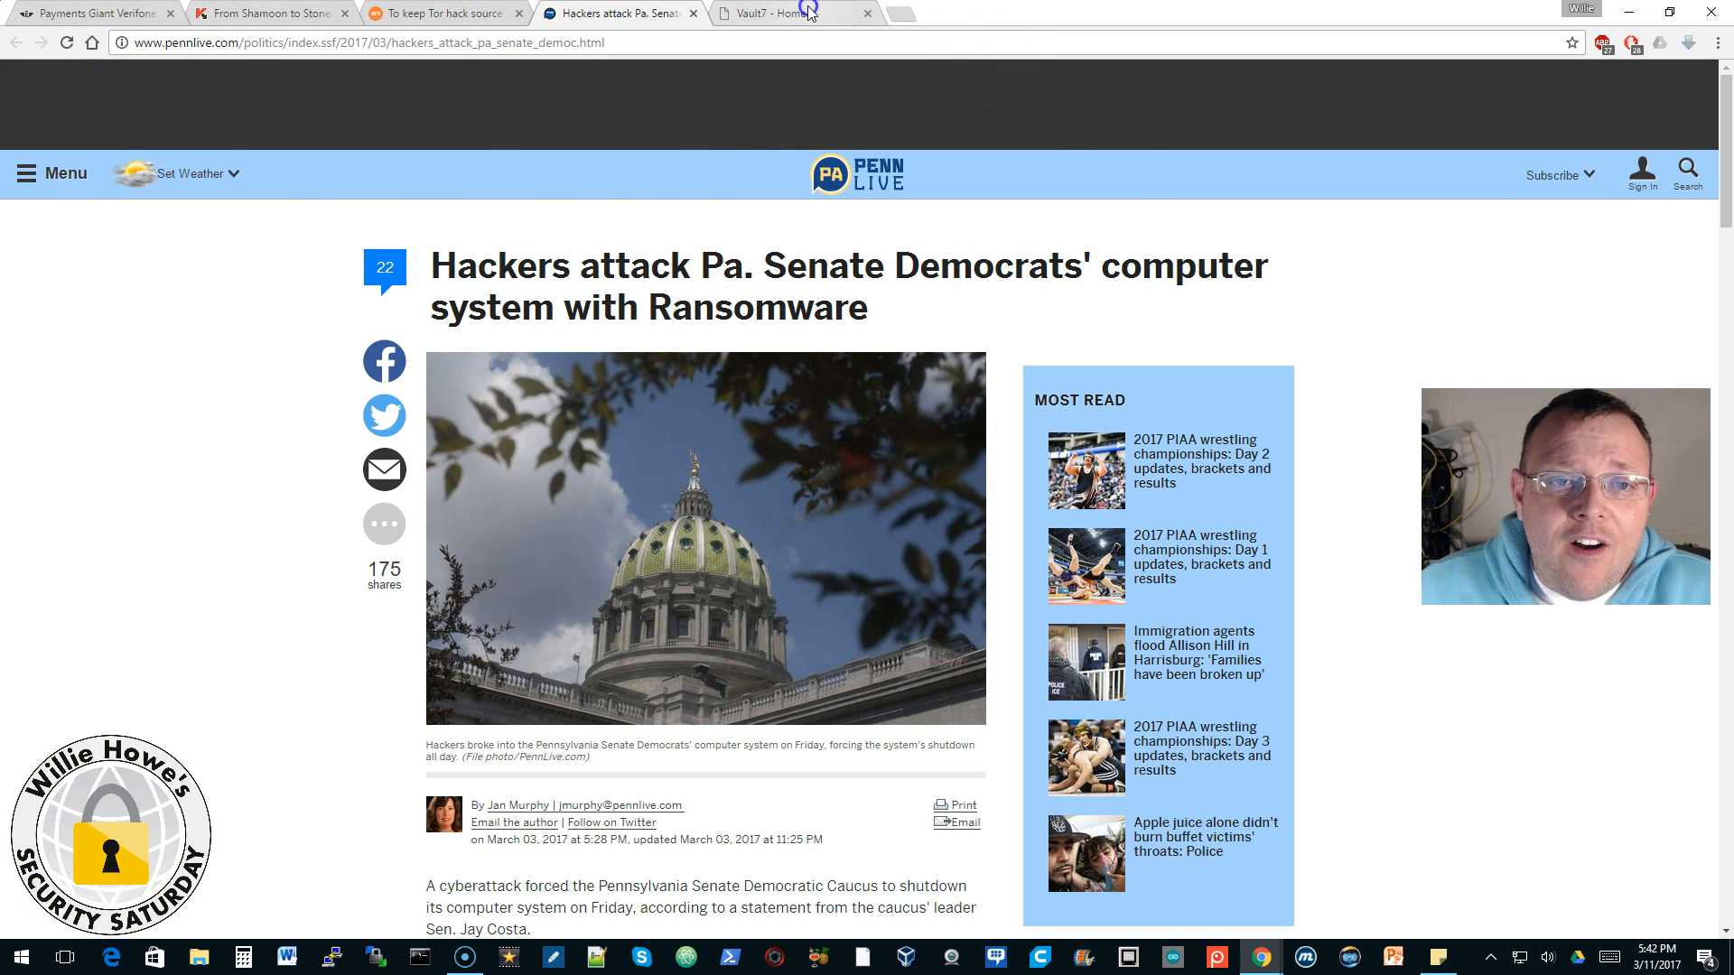
Step: Pass through the Kaspersky tab to the 'Vault7 - Home' WikiLeaks page
{"action": "left_click", "coordinate": [266, 12]}
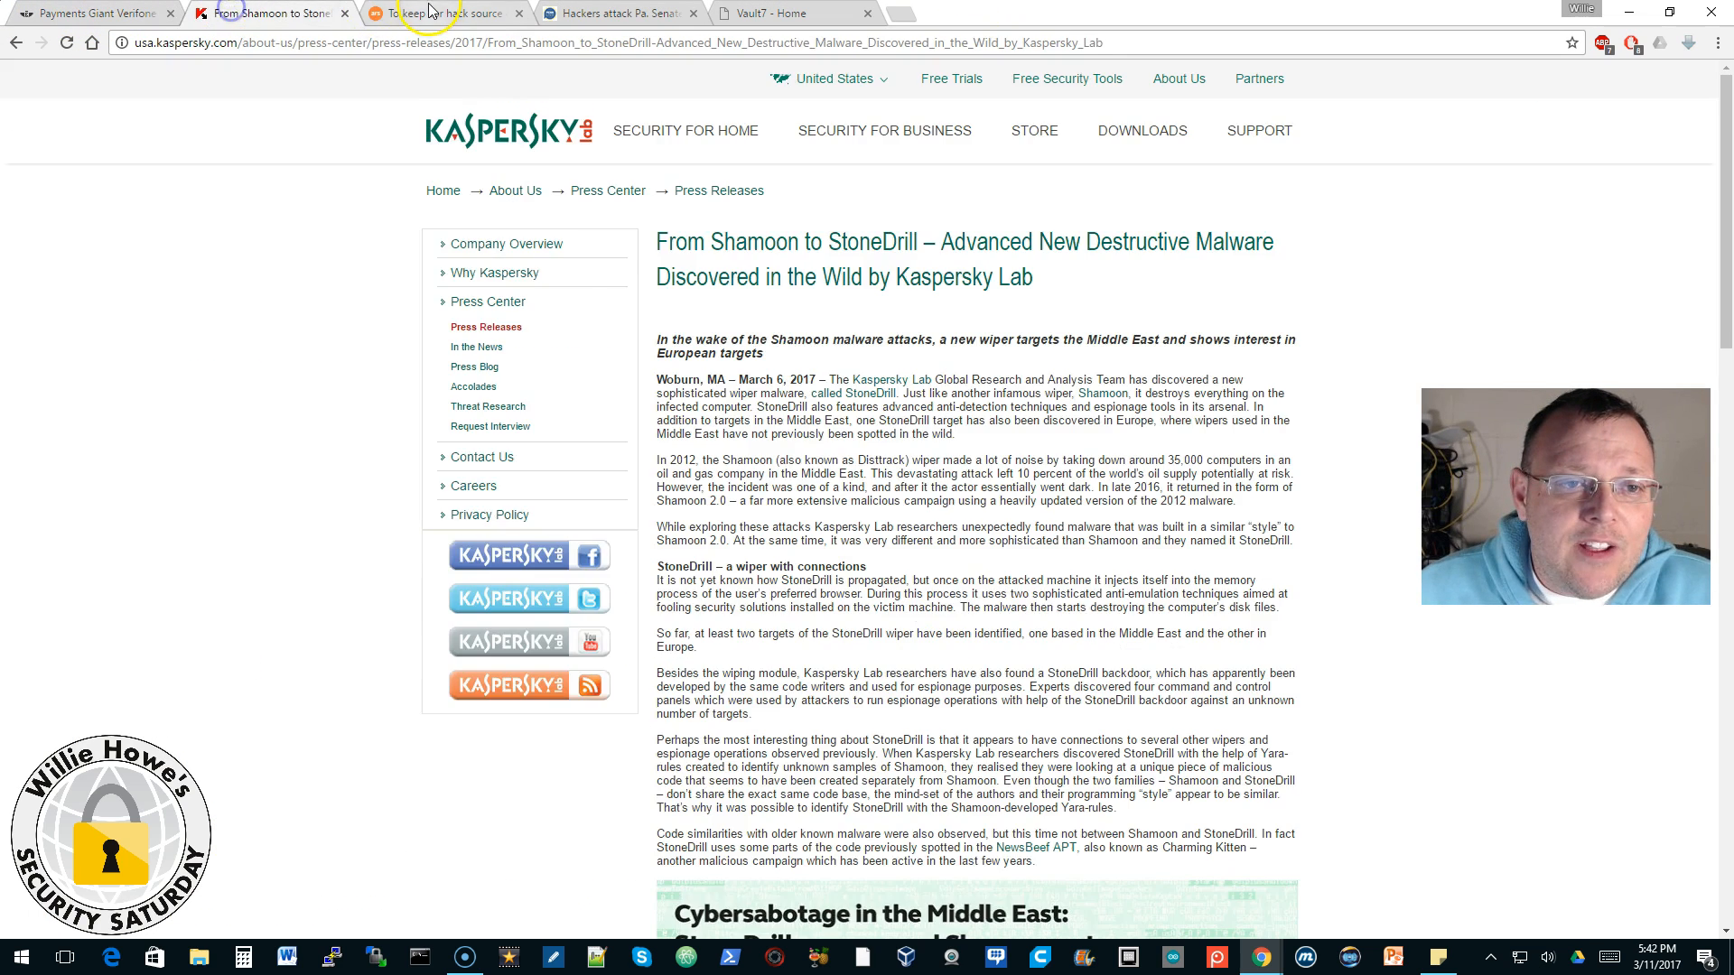
{"action": "left_click", "coordinate": [791, 13]}
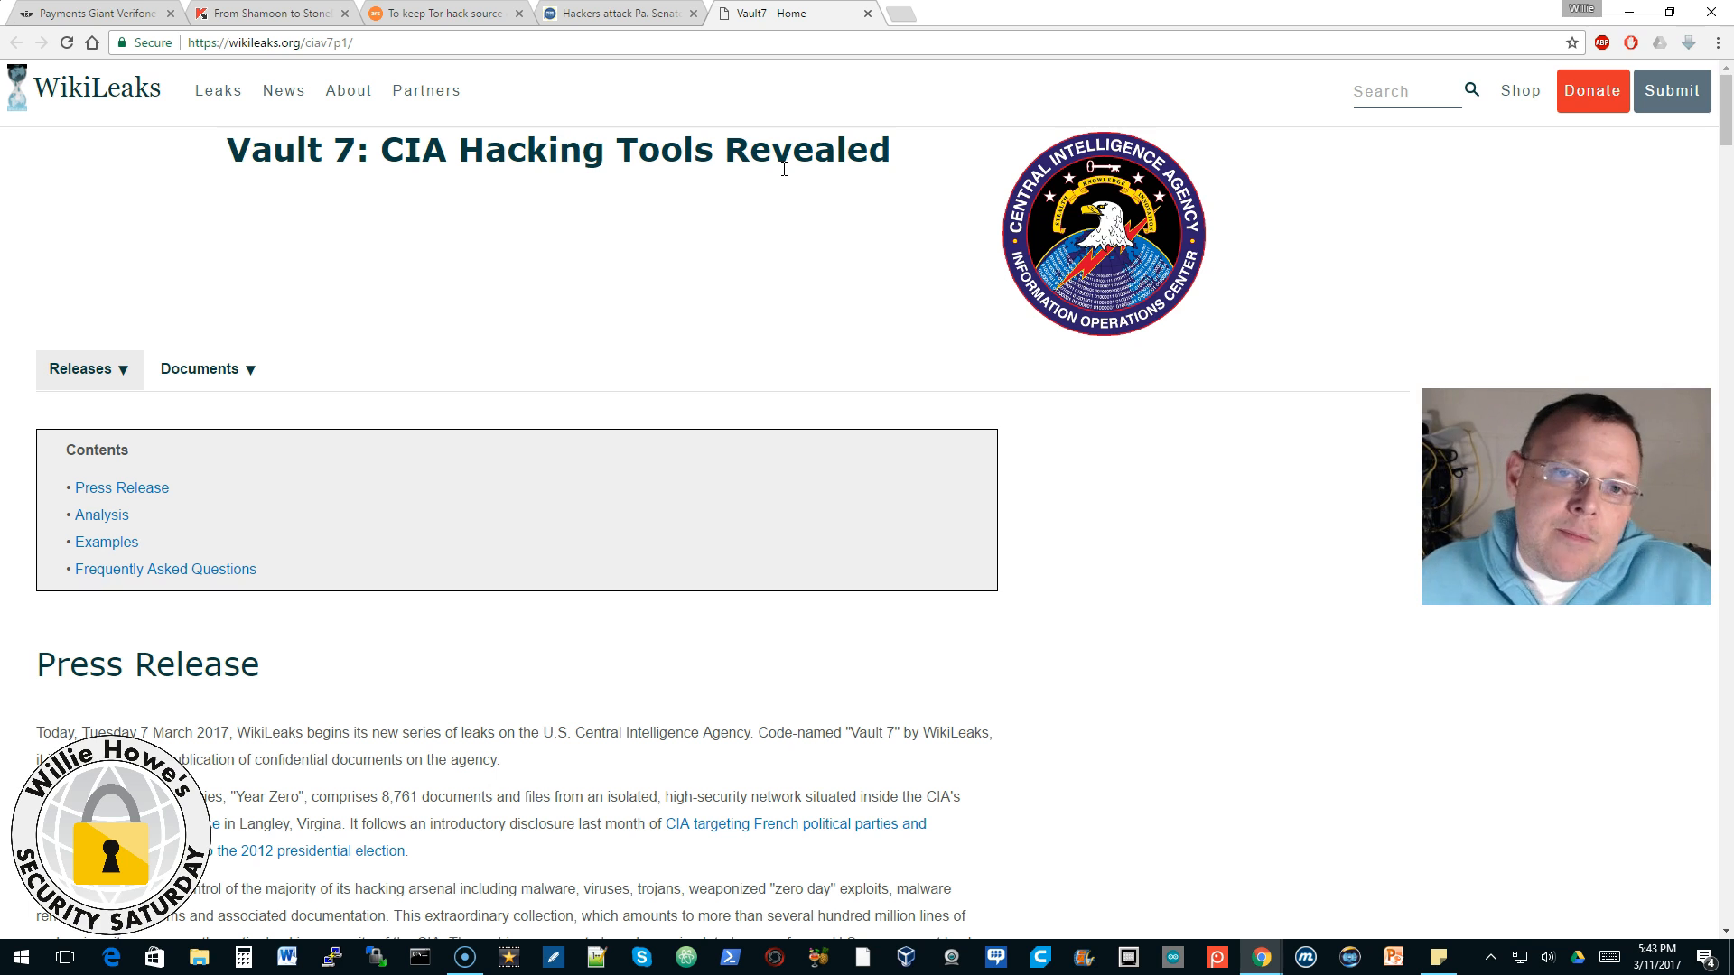
{"action": "mouse_move", "coordinate": [605, 282]}
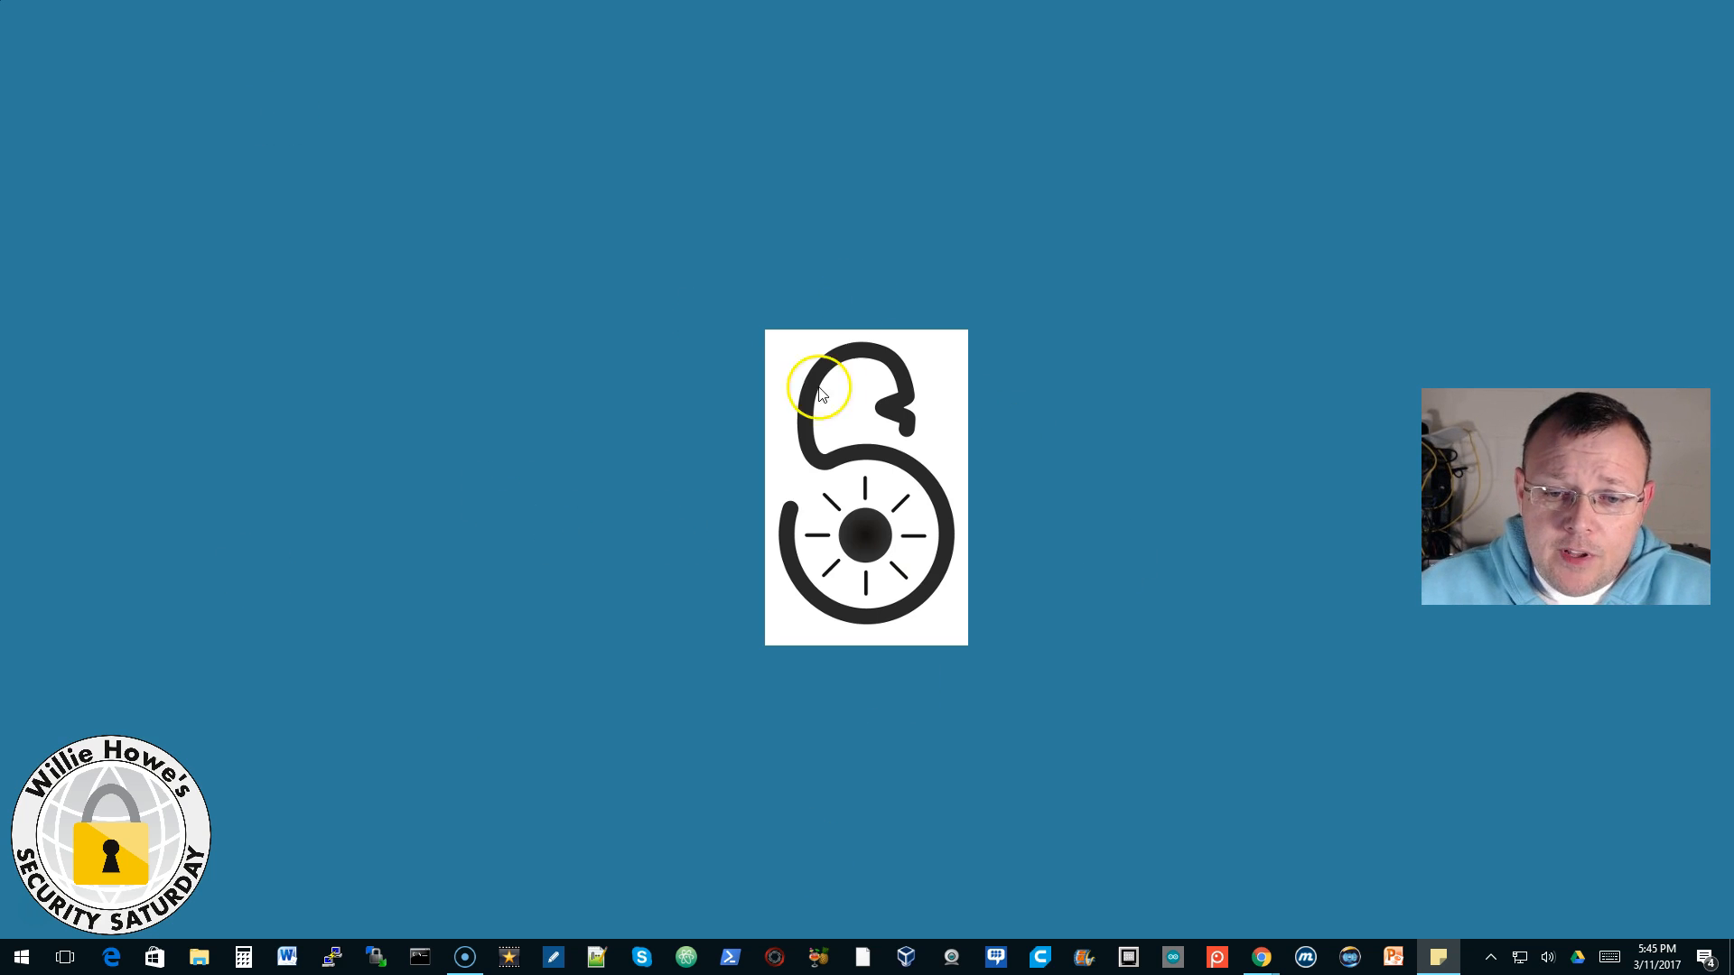
{"action": "mouse_move", "coordinate": [878, 296]}
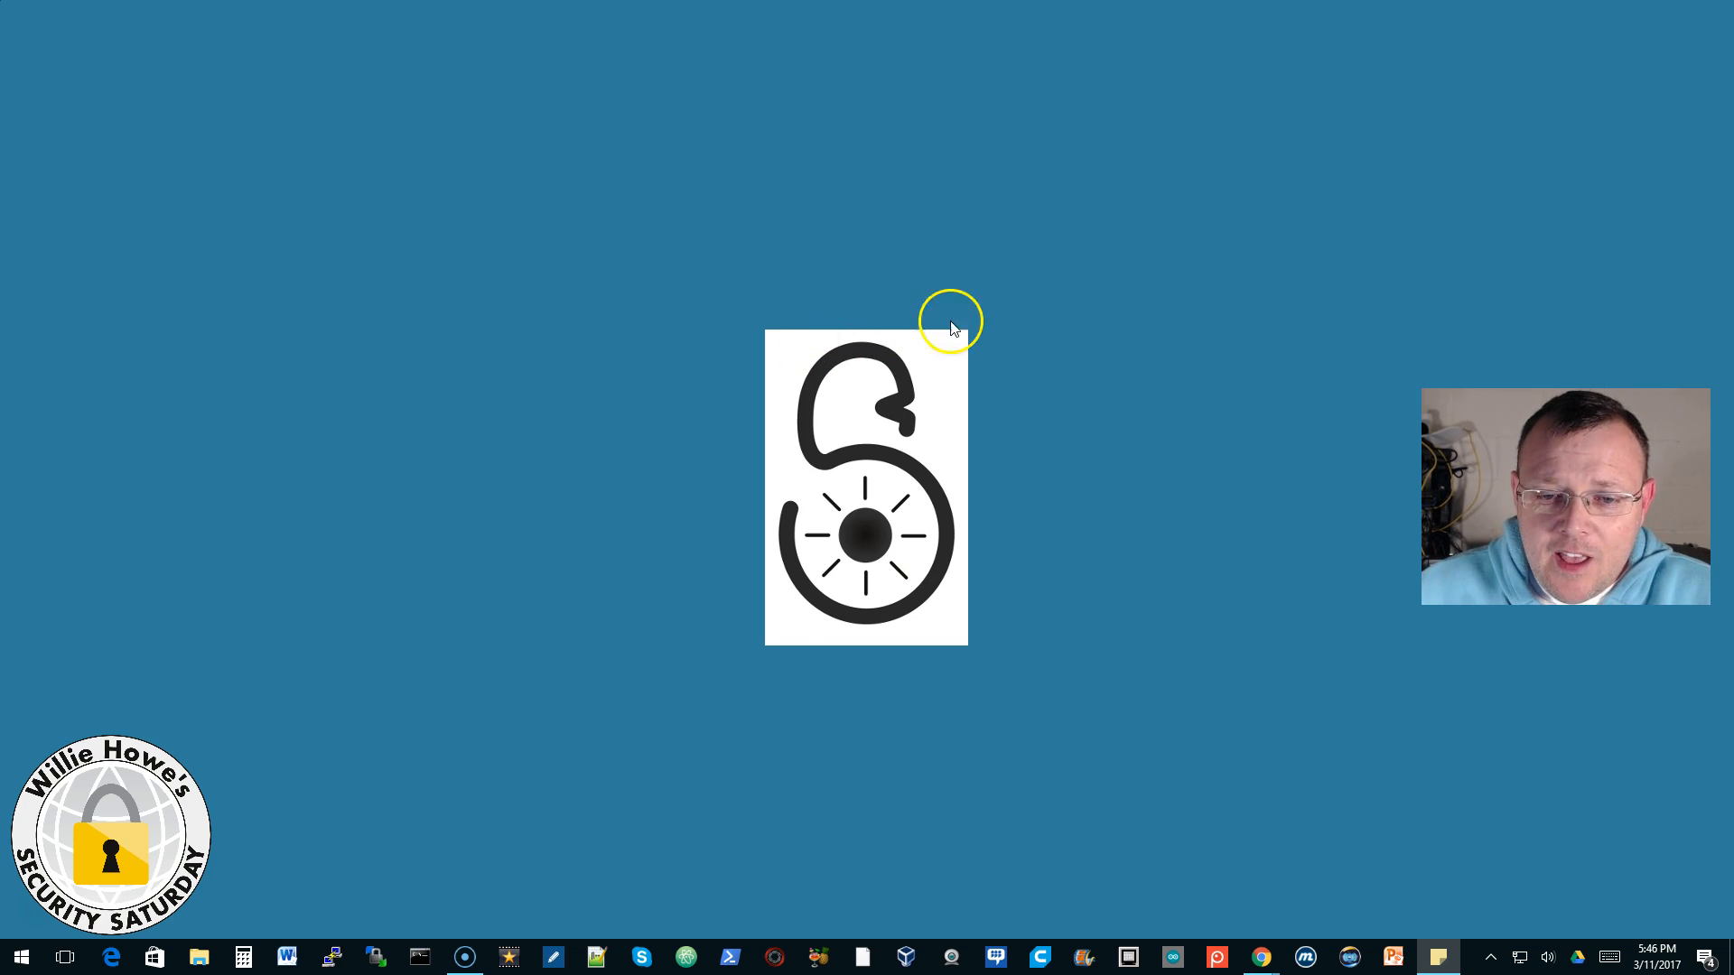
{"action": "mouse_move", "coordinate": [918, 494]}
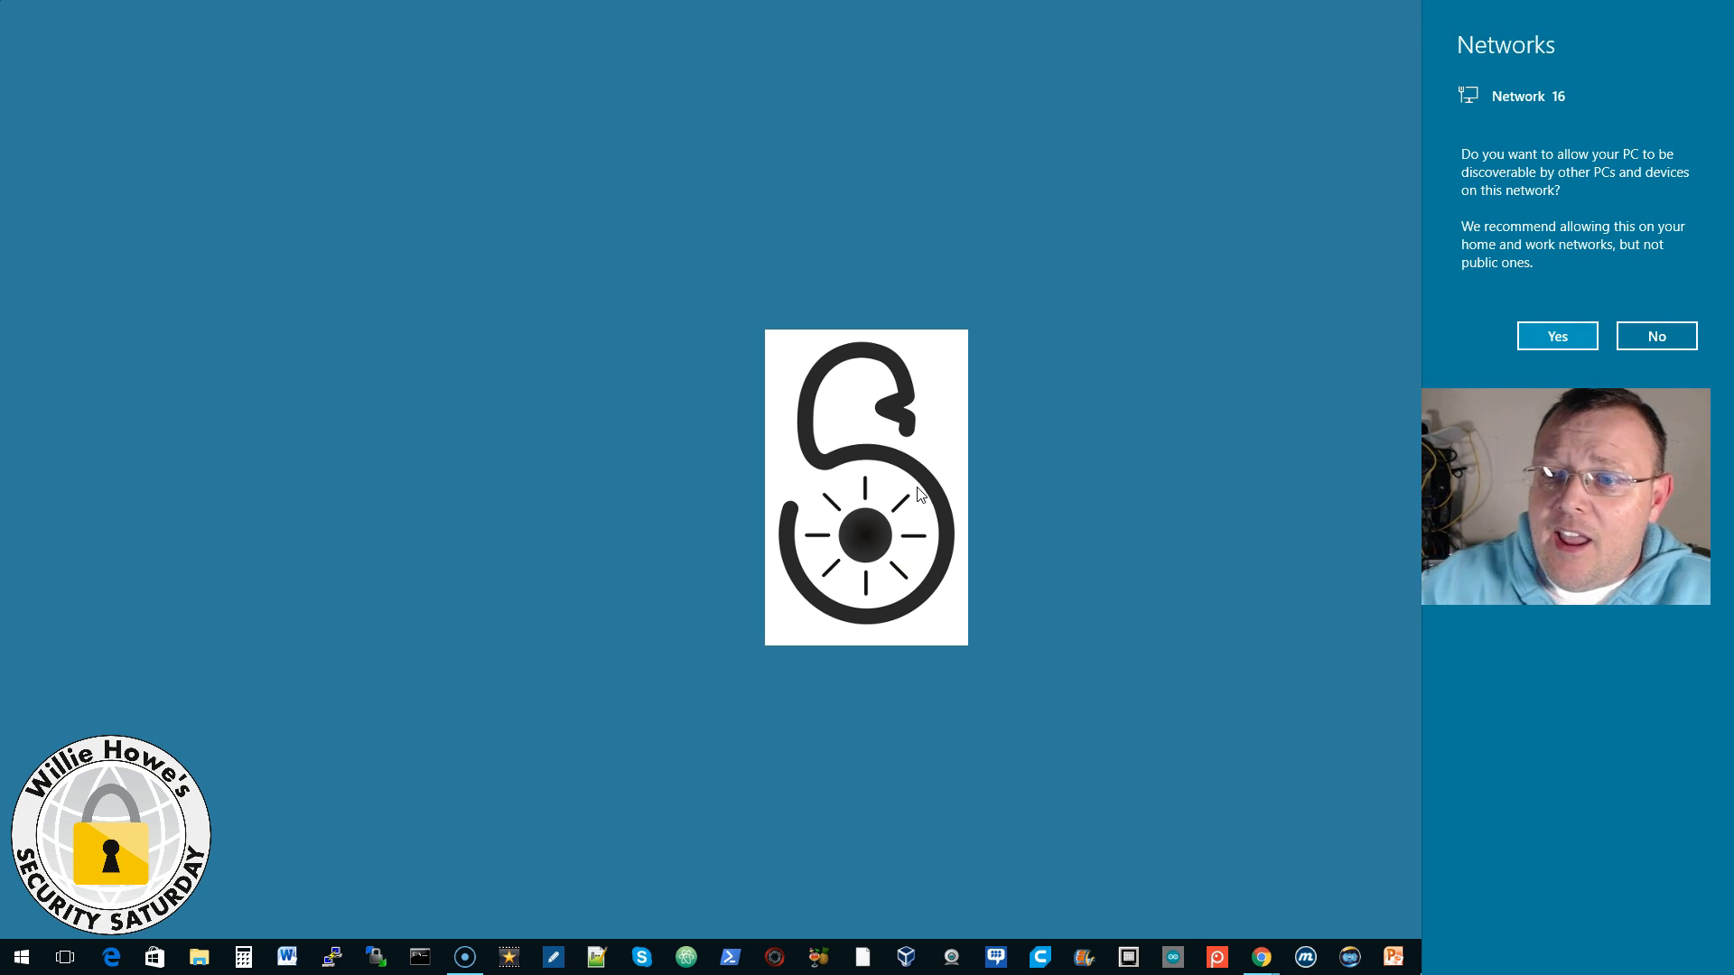
{"action": "mouse_move", "coordinate": [1567, 144]}
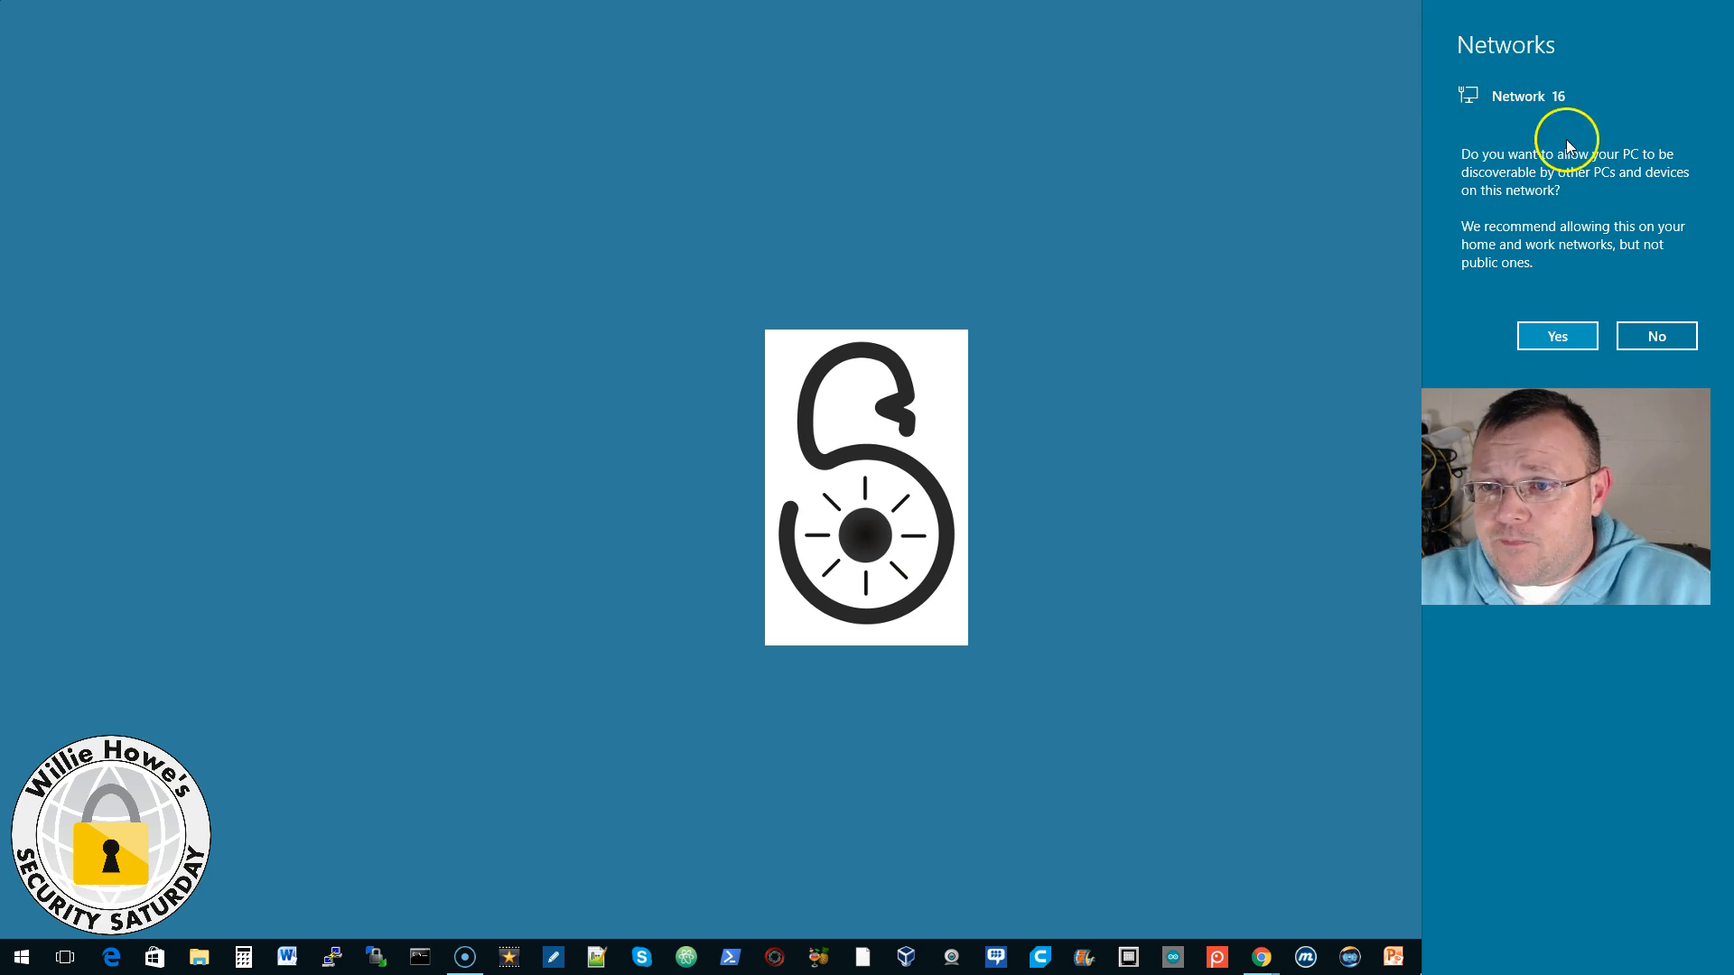
{"action": "mouse_move", "coordinate": [1556, 269]}
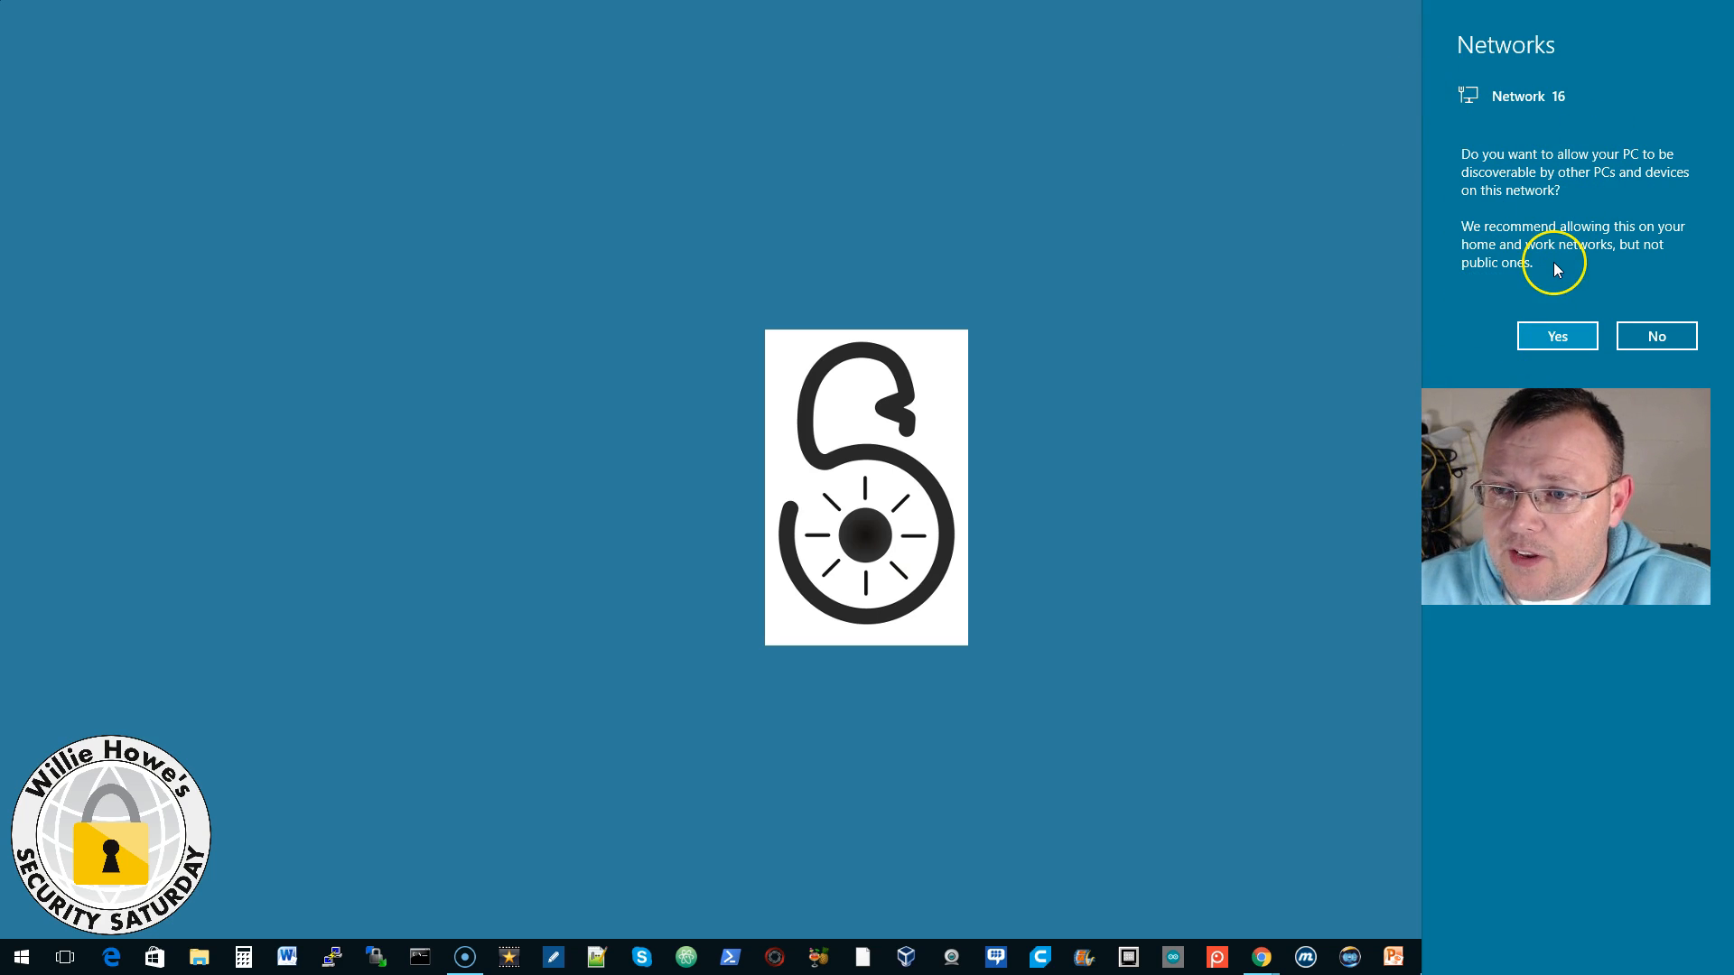
{"action": "mouse_move", "coordinate": [1563, 177]}
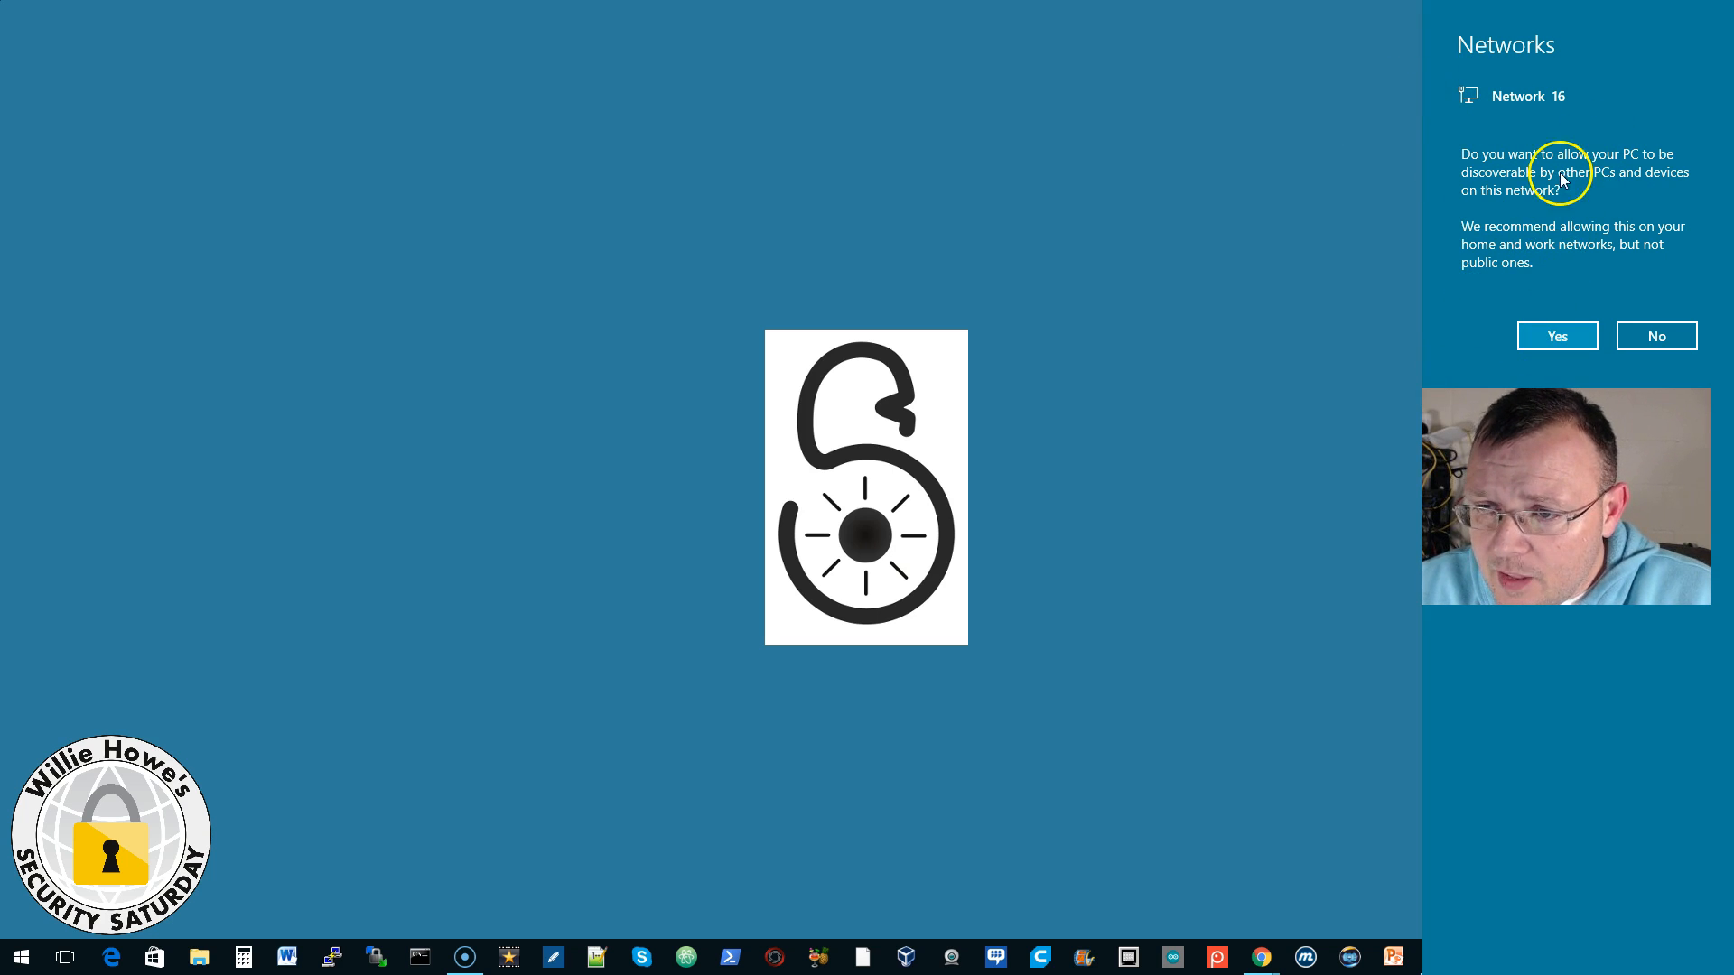
{"action": "mouse_move", "coordinate": [1548, 216]}
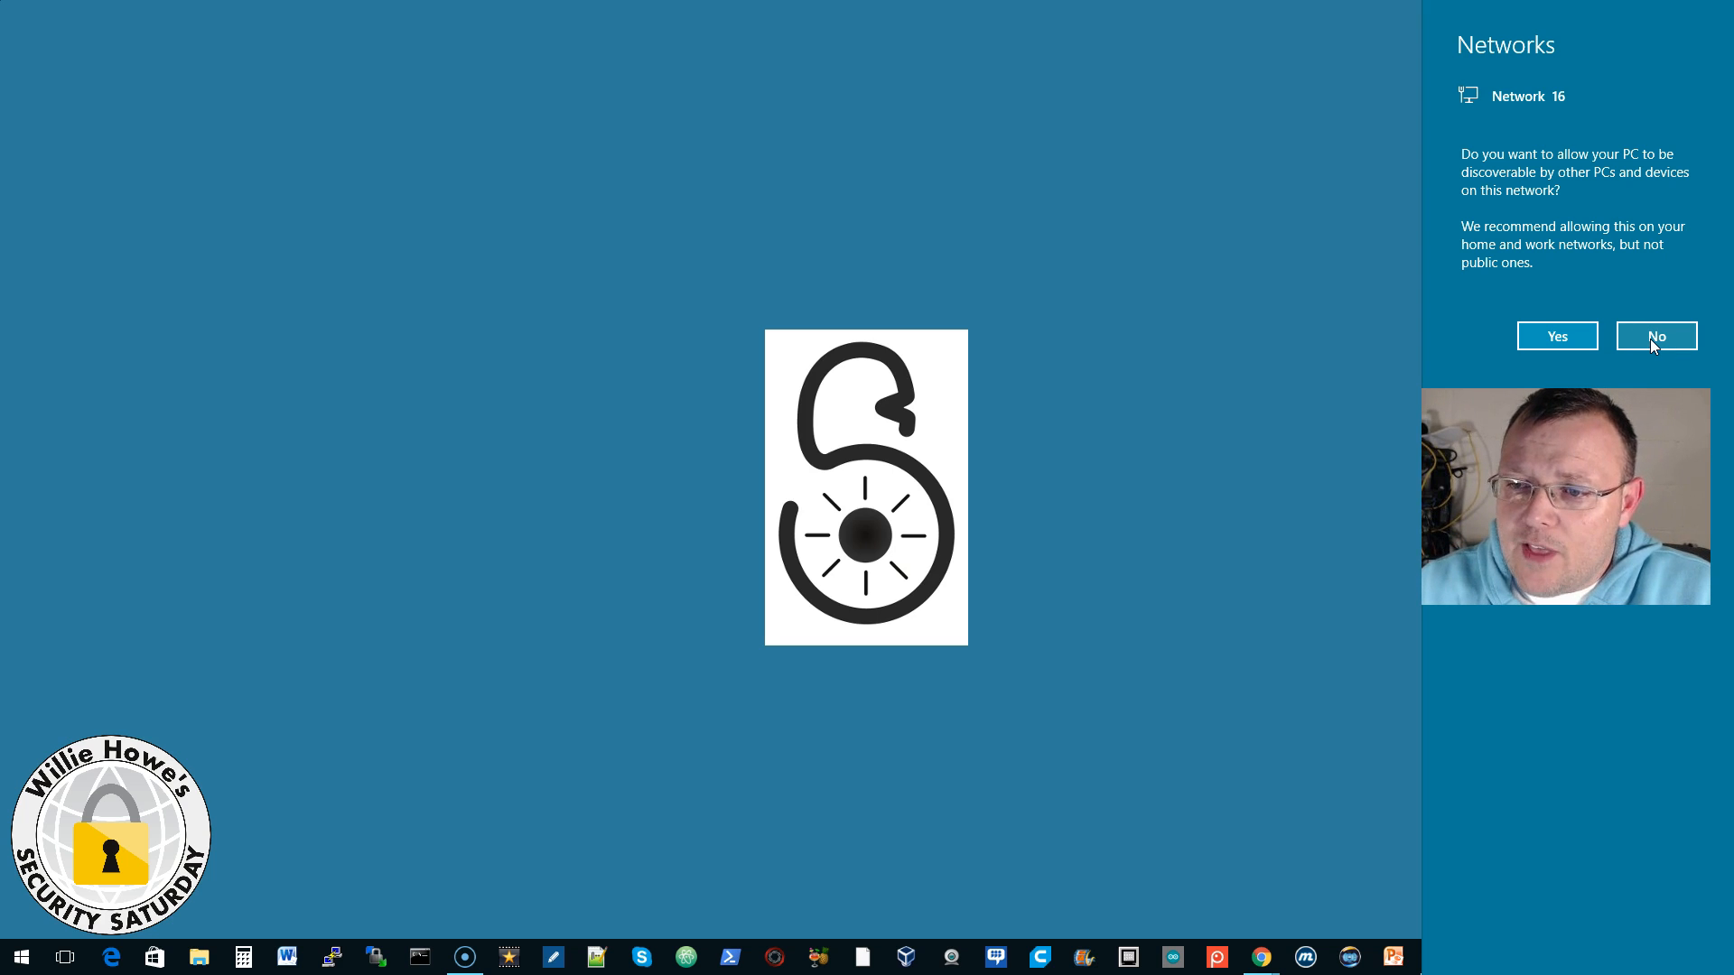
{"action": "mouse_move", "coordinate": [1657, 335]}
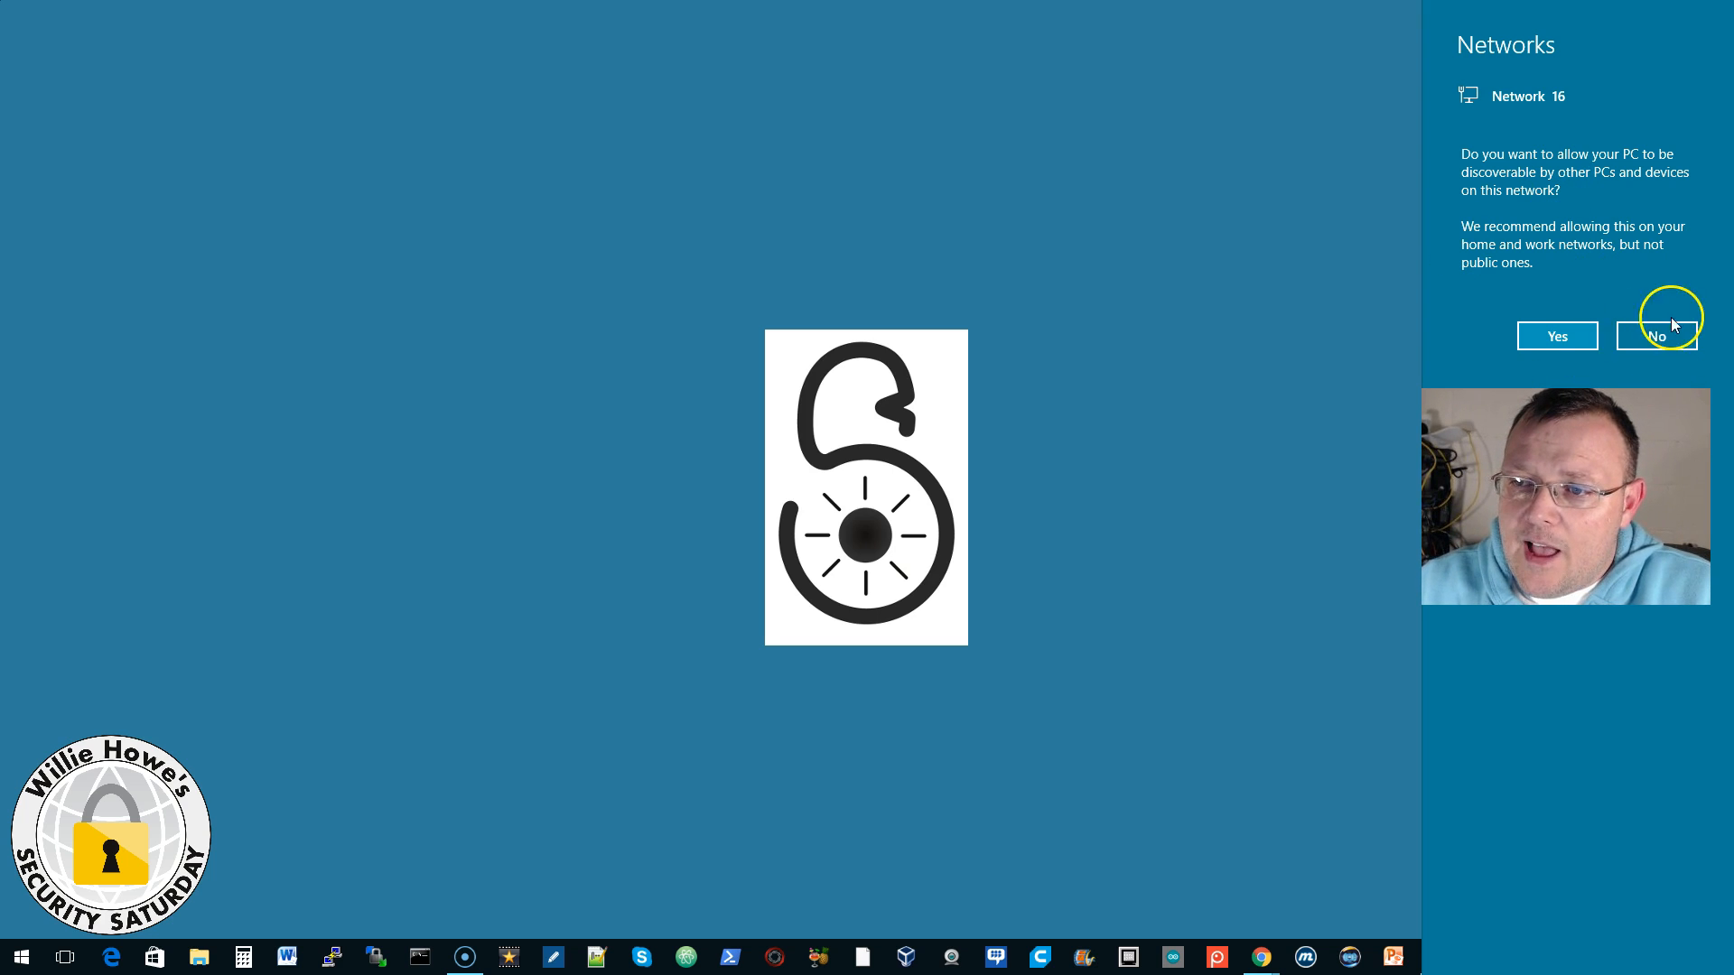
{"action": "mouse_move", "coordinate": [1557, 336]}
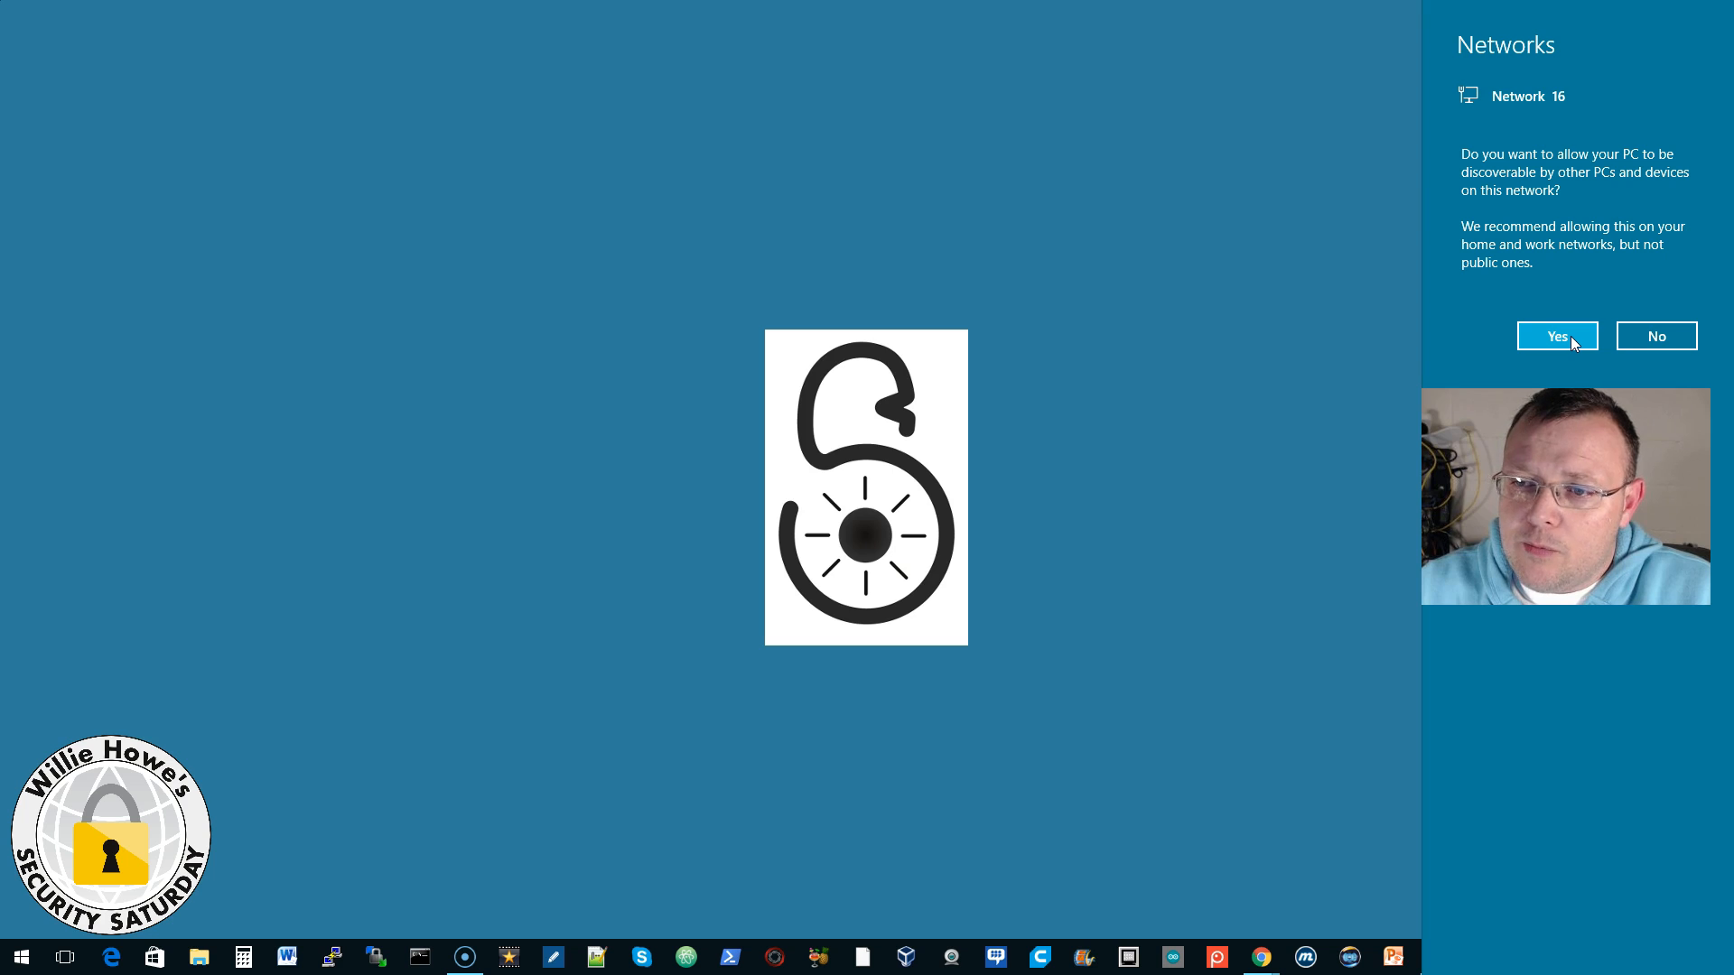
{"action": "mouse_move", "coordinate": [1225, 497]}
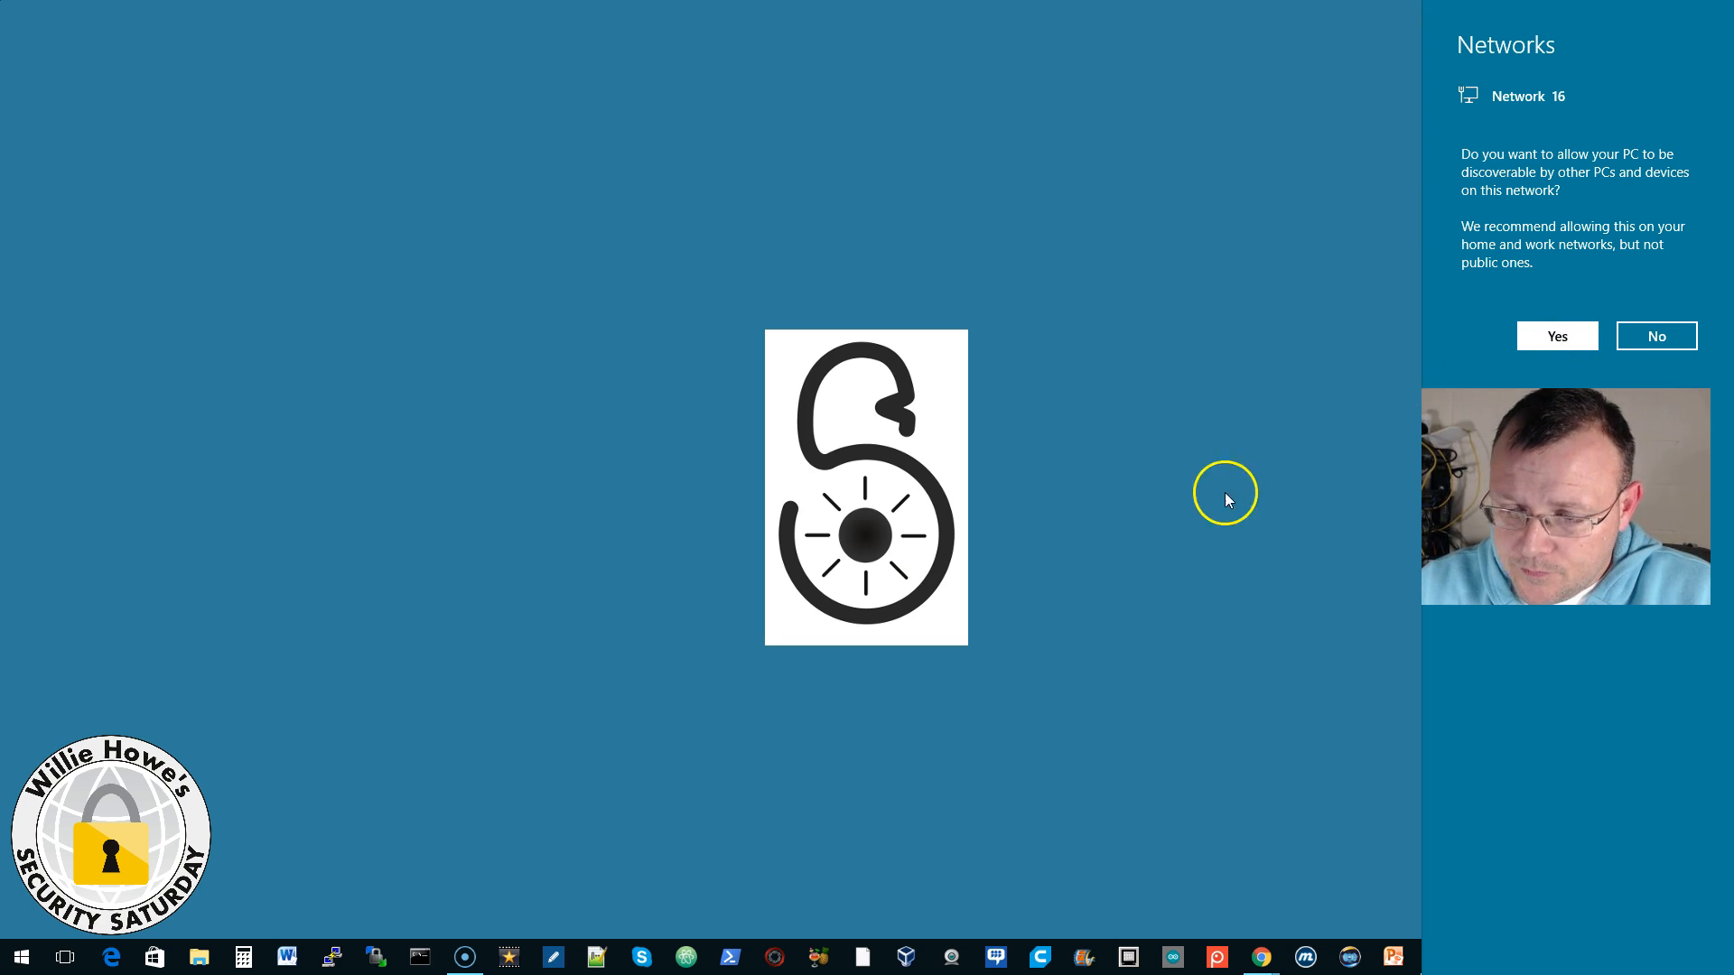
Step: Dismiss the Network 16 discoverability flyout
{"action": "left_click", "coordinate": [1657, 336]}
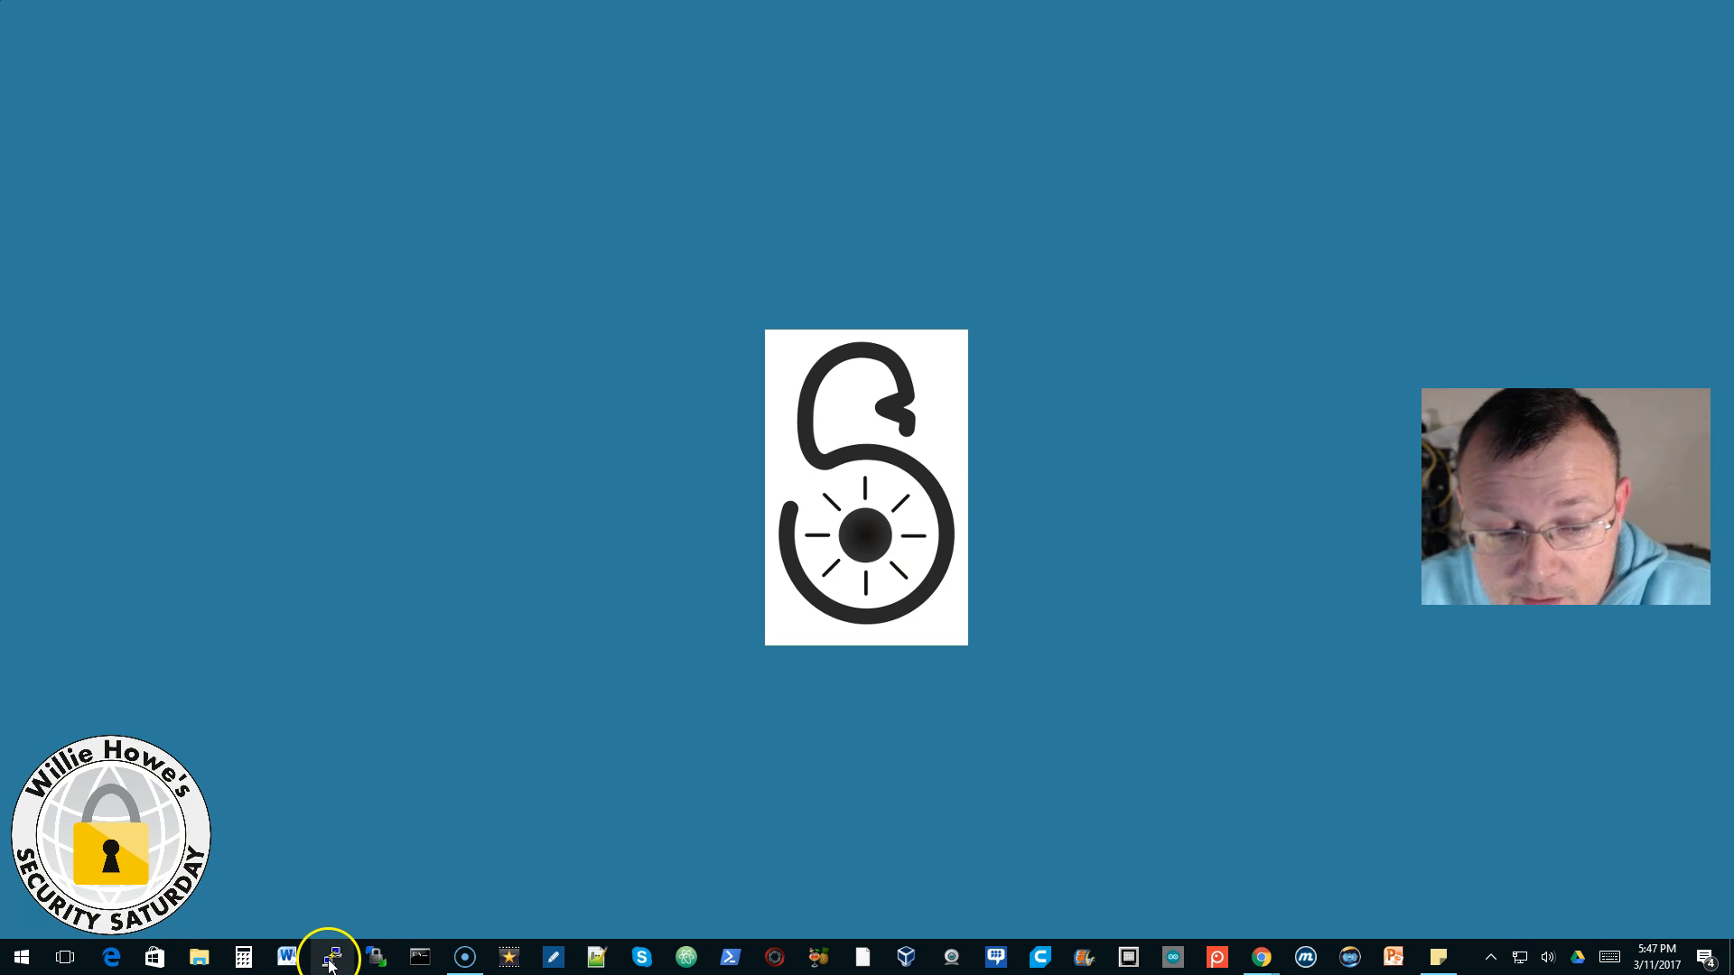
Step: Launch PuTTY and open an SSH connection to 172.16.84.1 on port 22
{"action": "left_click", "coordinate": [331, 957]}
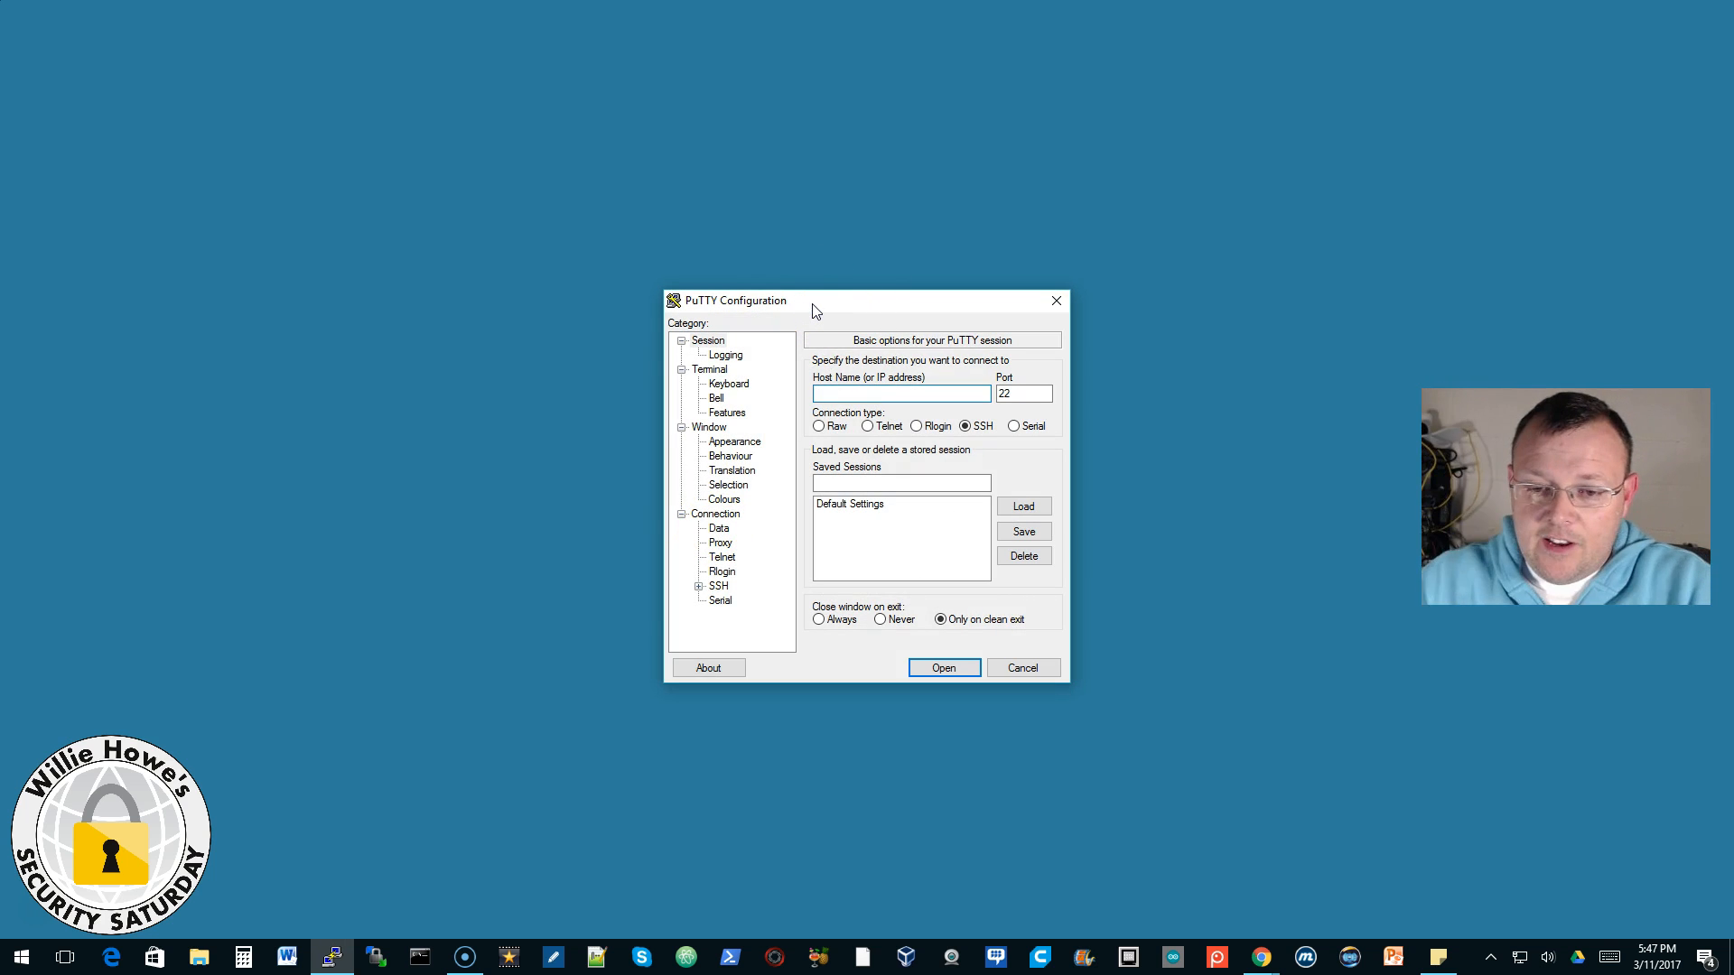
{"action": "type", "text": "1"}
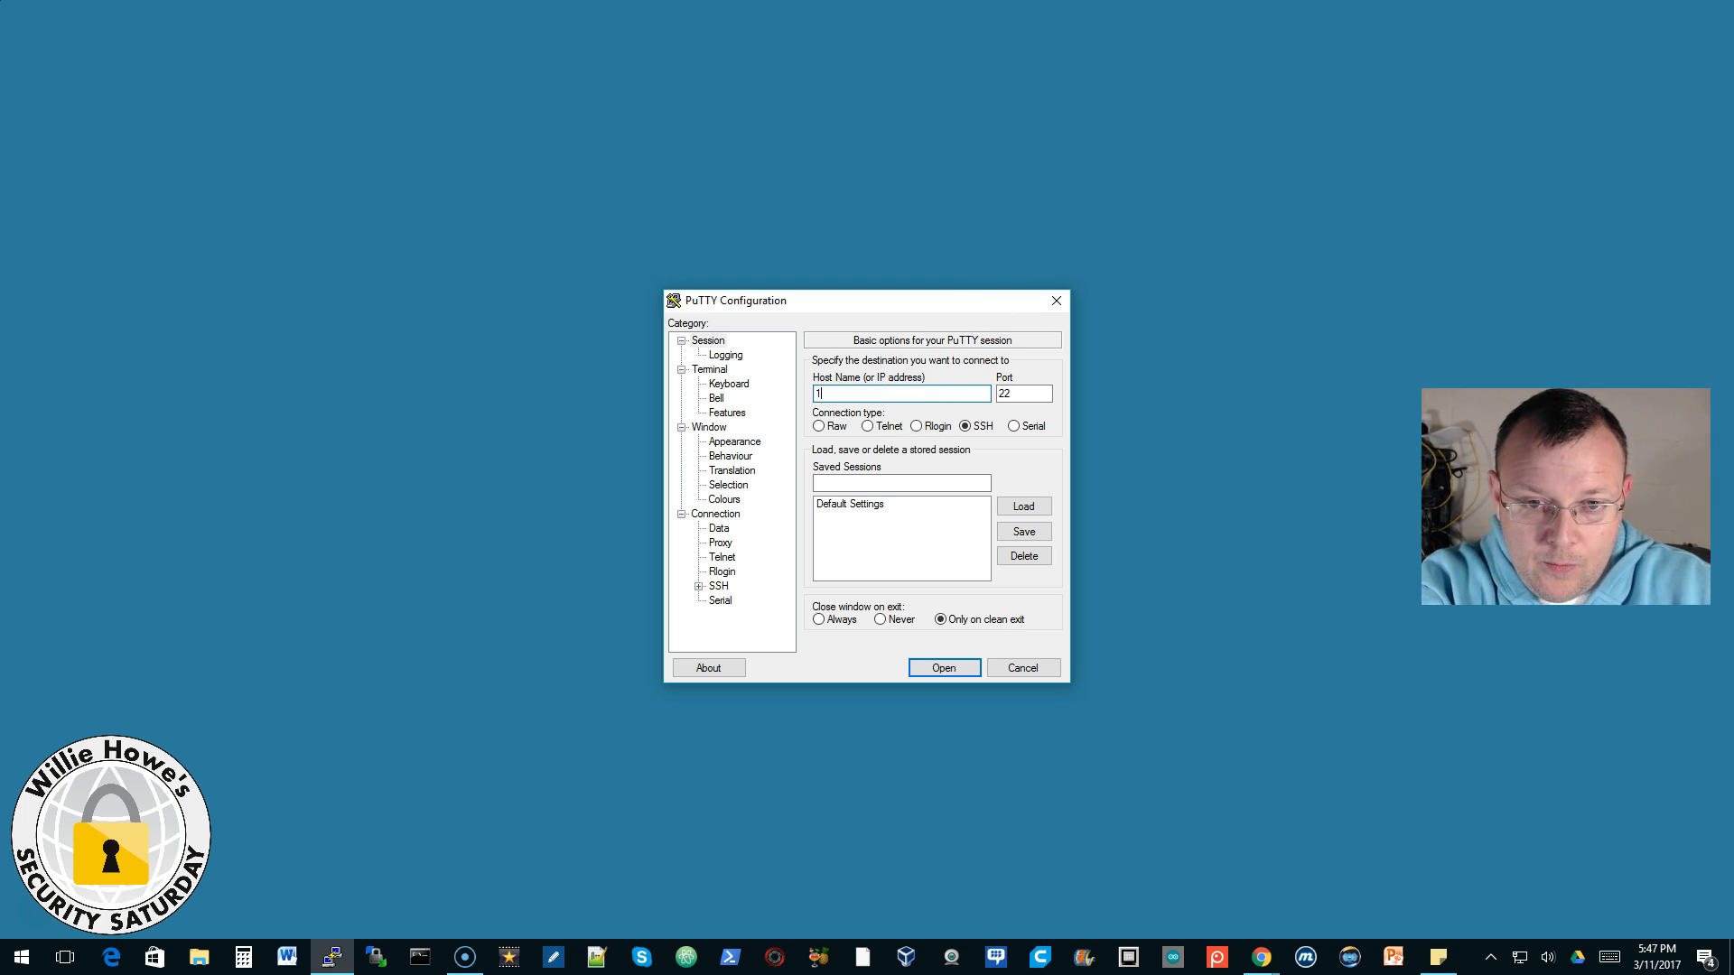
{"action": "type", "text": "72.16.84"}
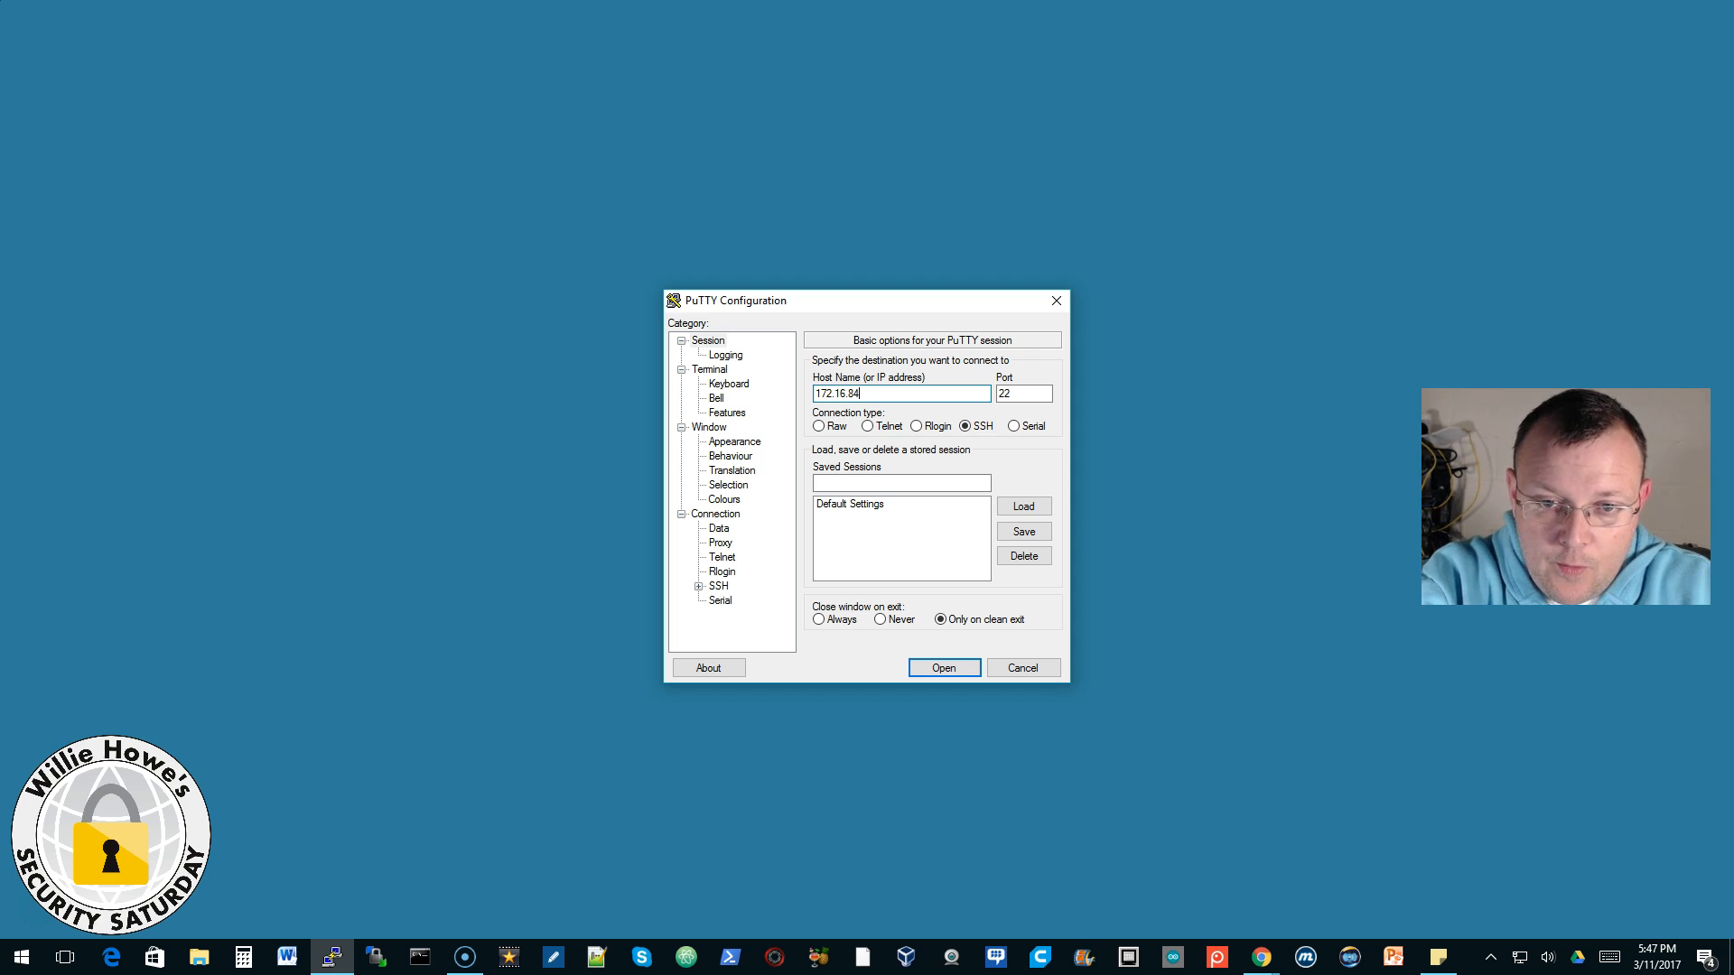
{"action": "left_click", "coordinate": [942, 666]}
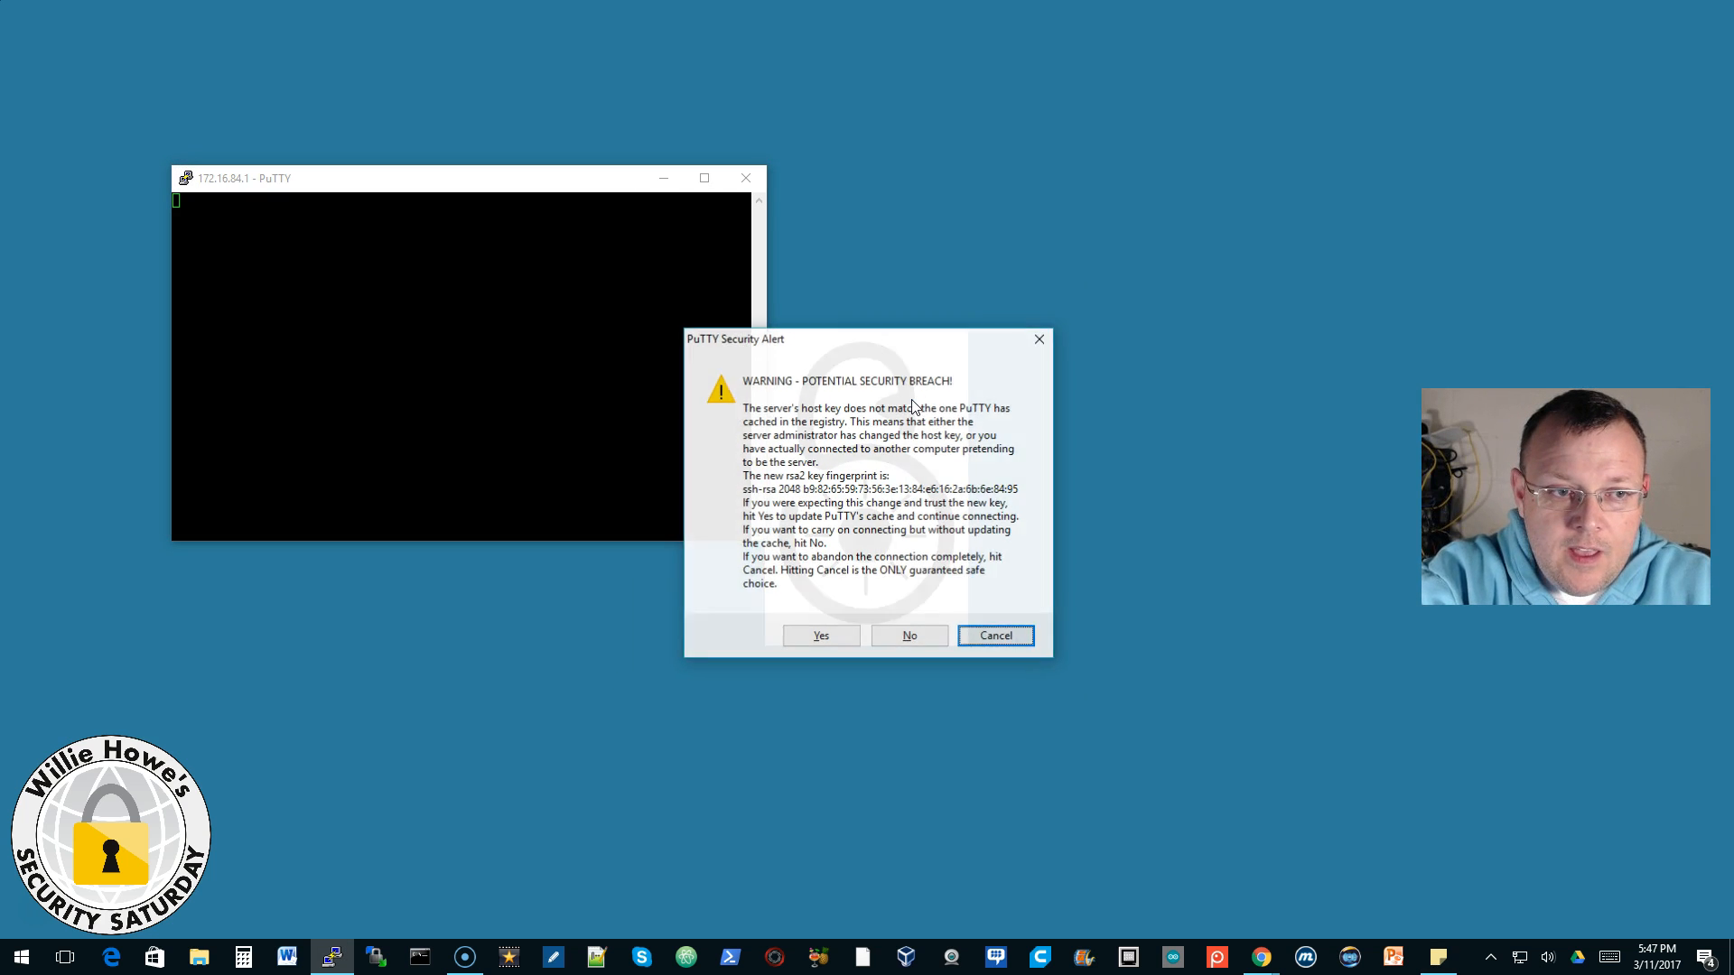
Step: Accept the LAN Turtle's new host key and submit the new login password
{"action": "left_click", "coordinate": [821, 635]}
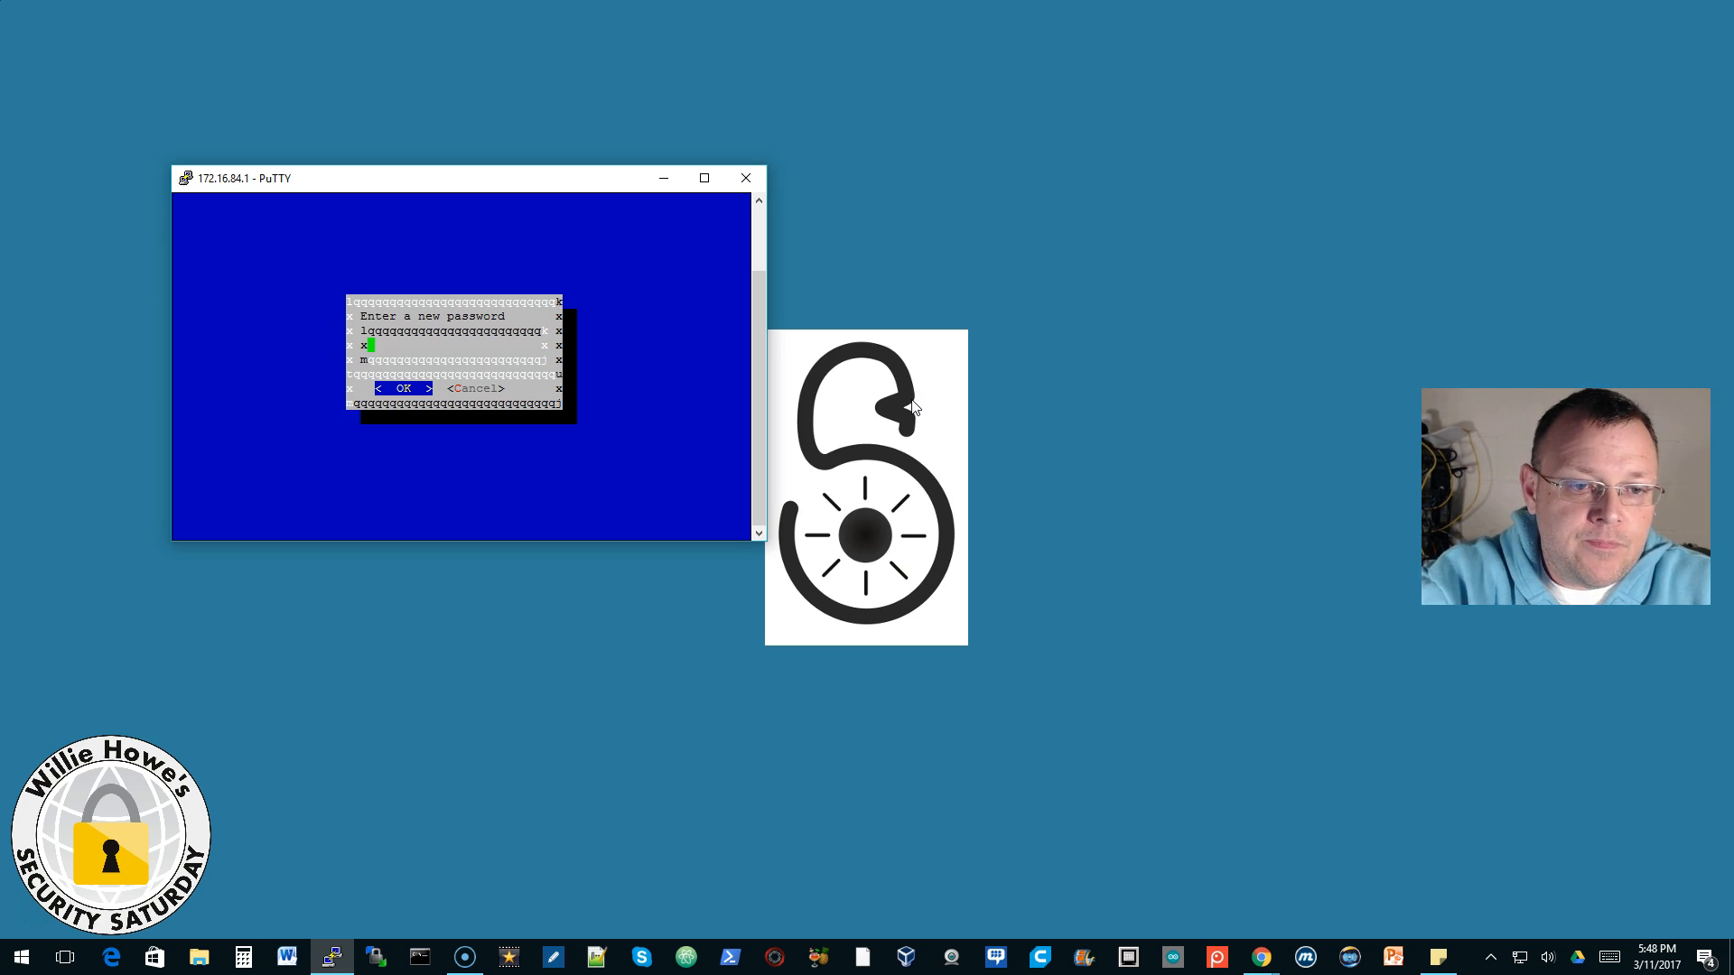
{"action": "mouse_move", "coordinate": [499, 185]}
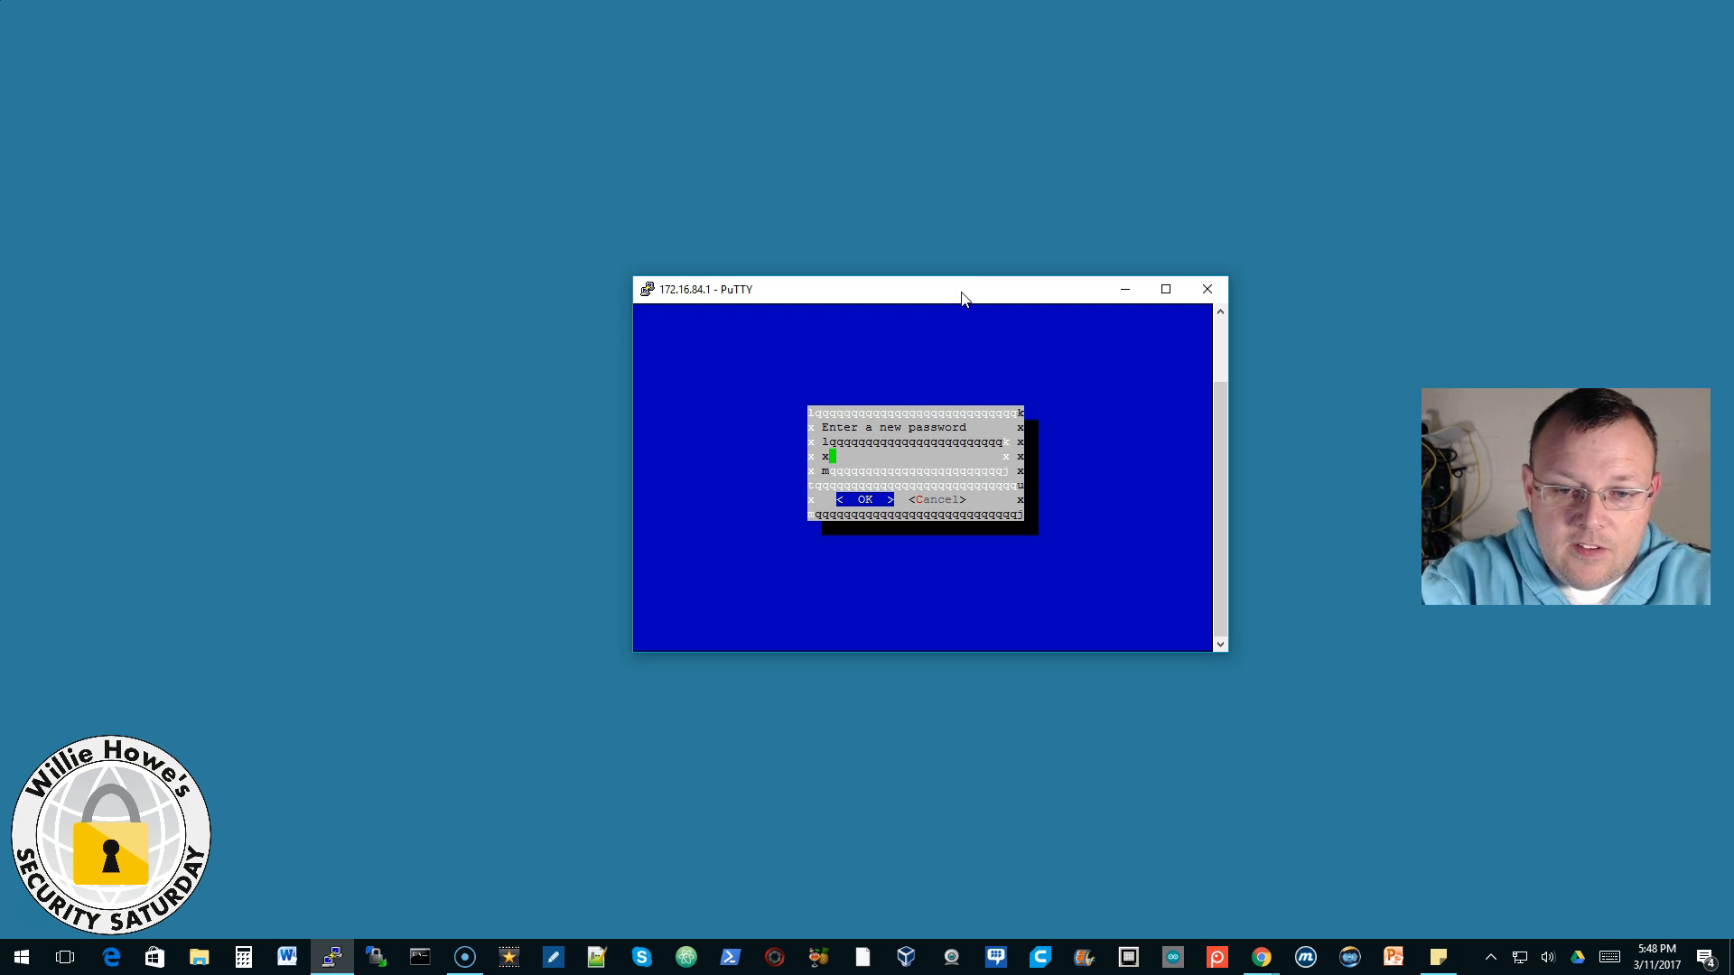
{"action": "key", "text": "Return"}
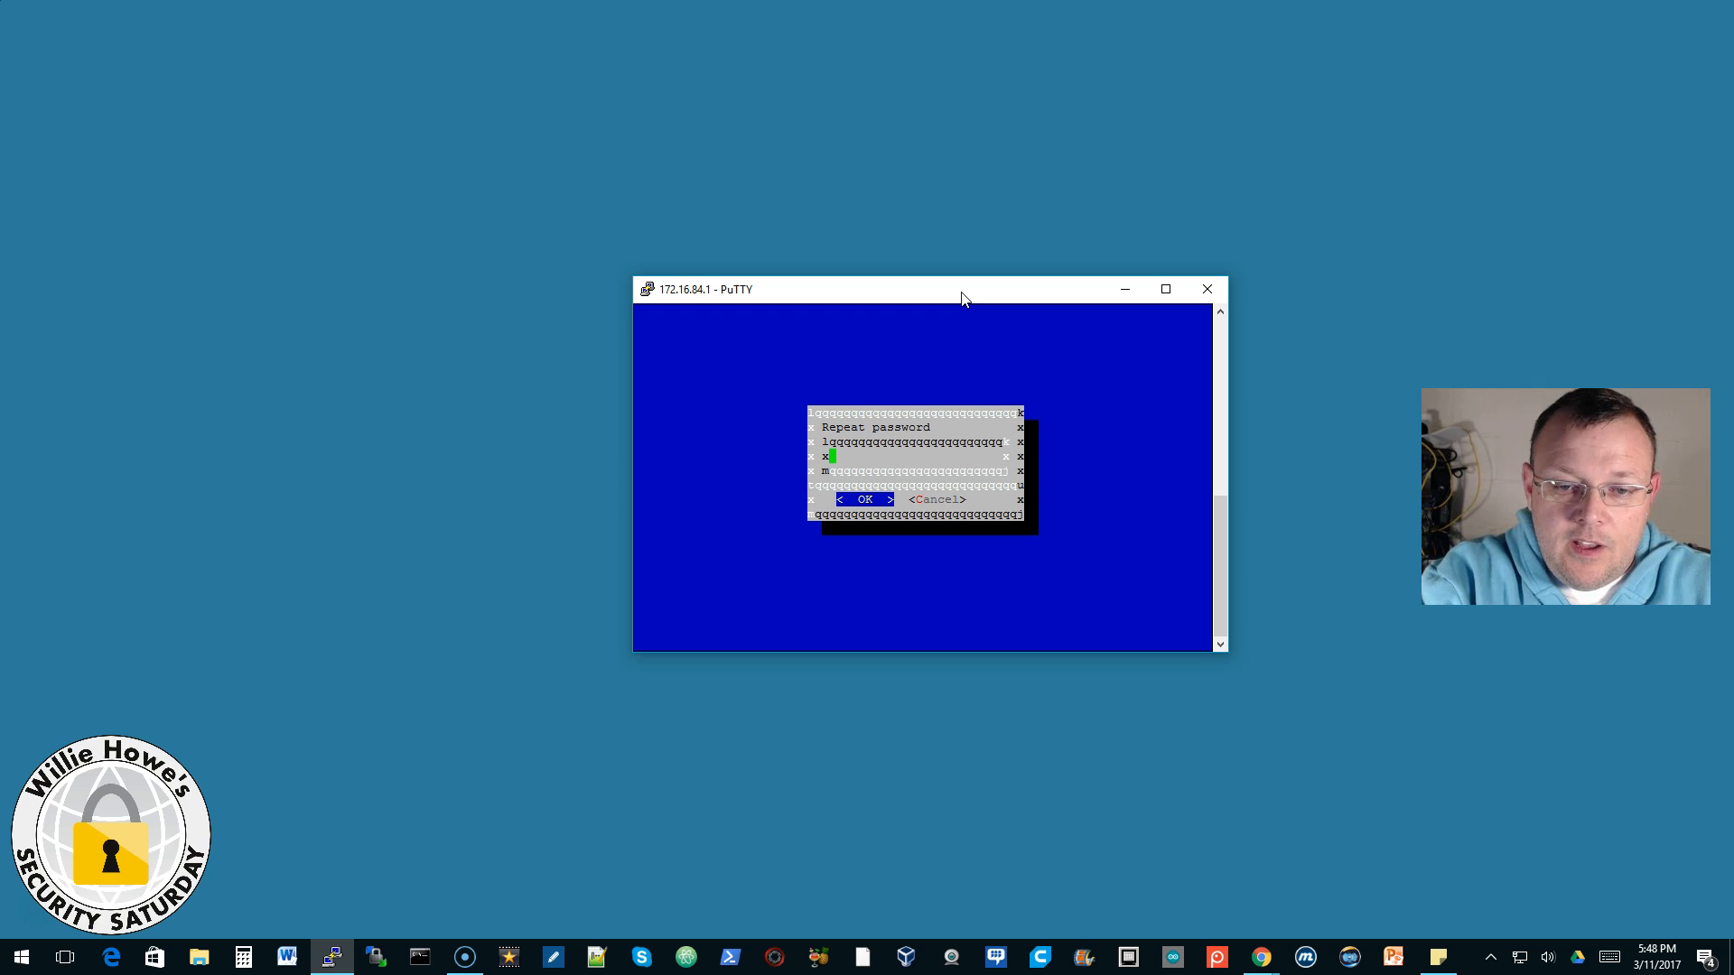
{"action": "left_click", "coordinate": [865, 499]}
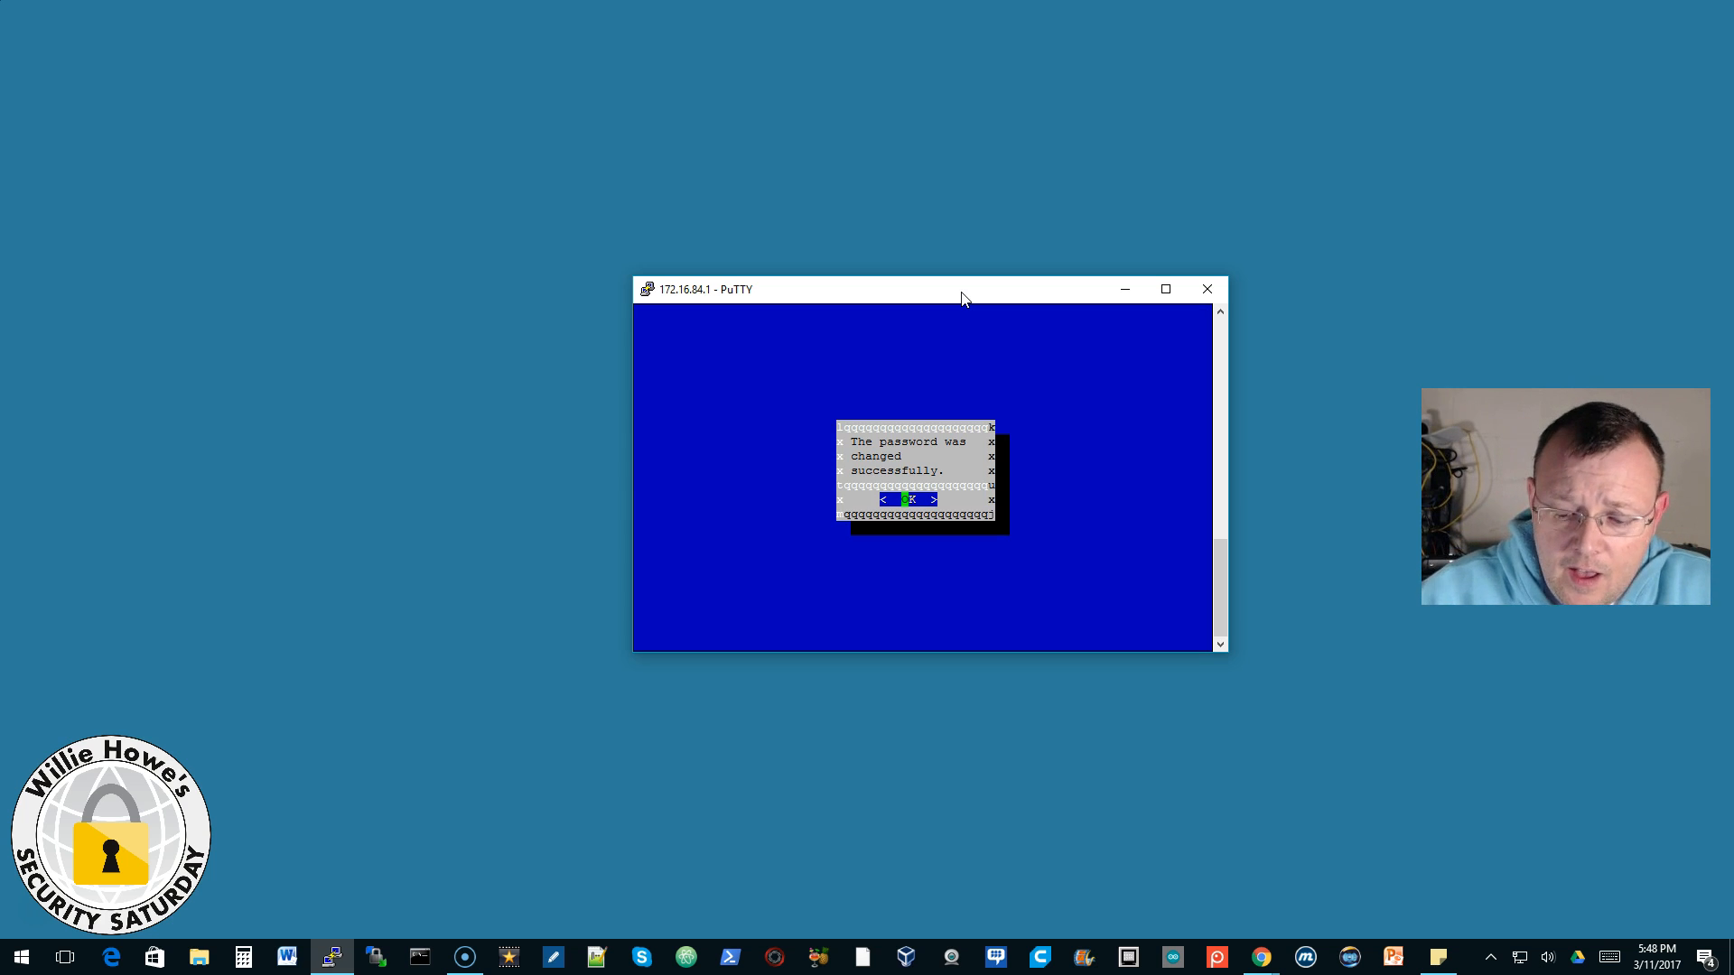
Step: Dismiss the password-changed message and browse the LAN Turtle's Modules list
{"action": "key", "text": "Return"}
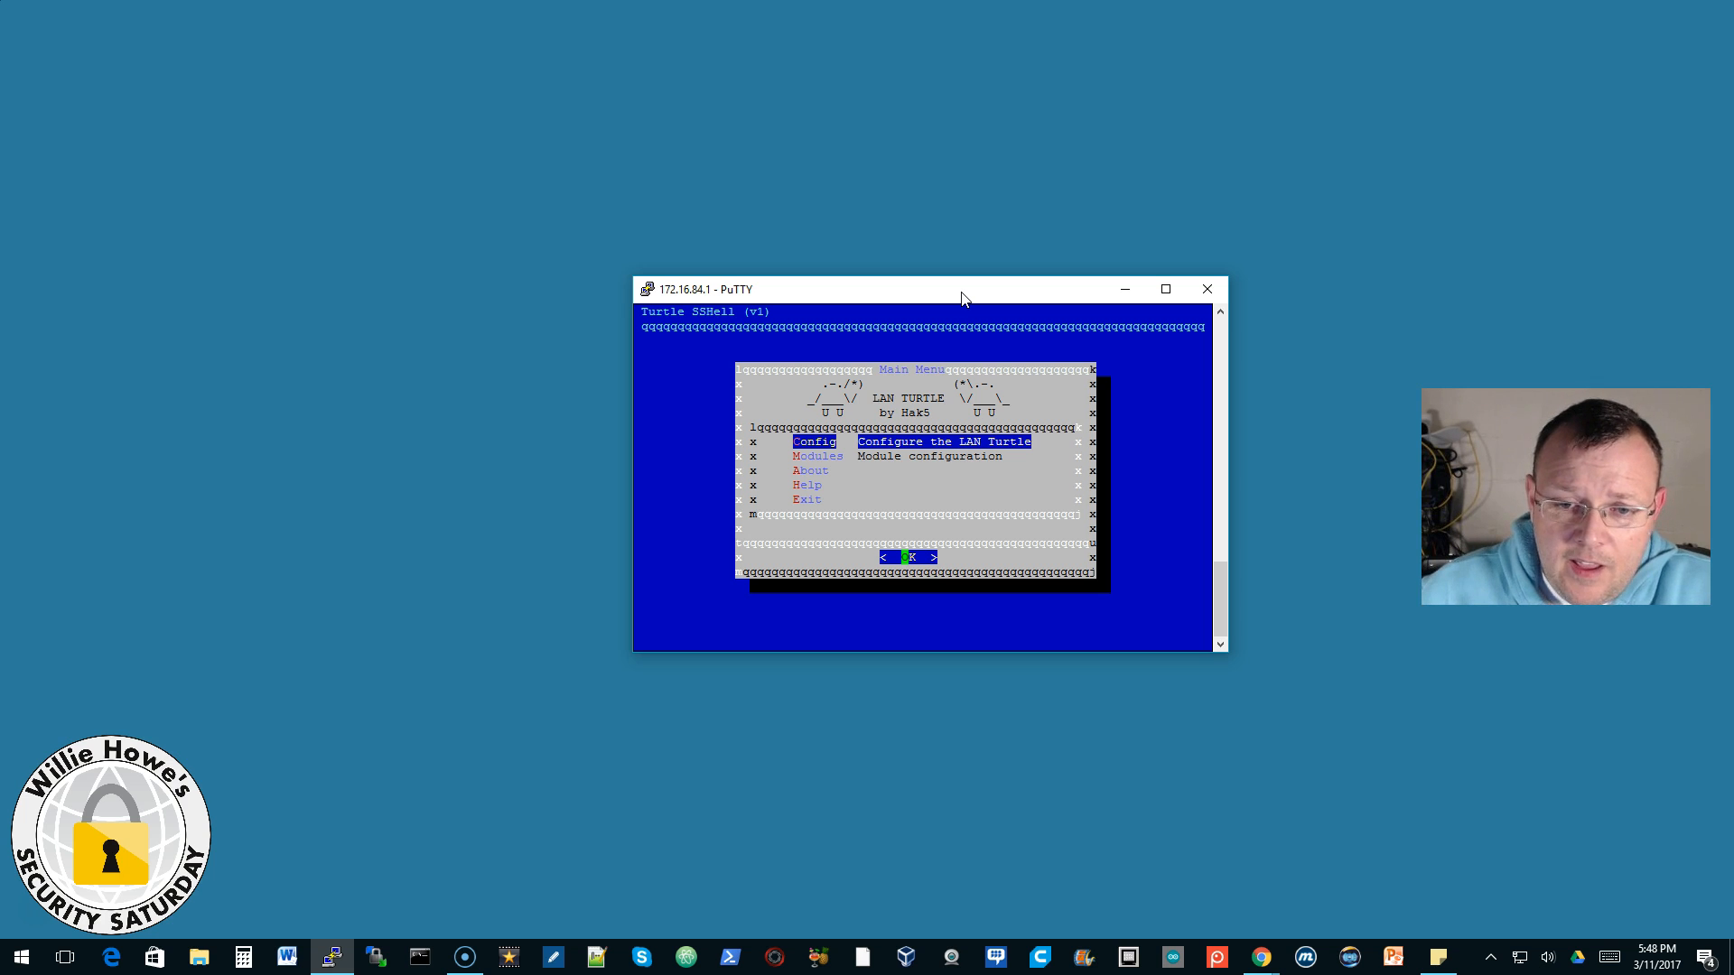
{"action": "key", "text": "Down"}
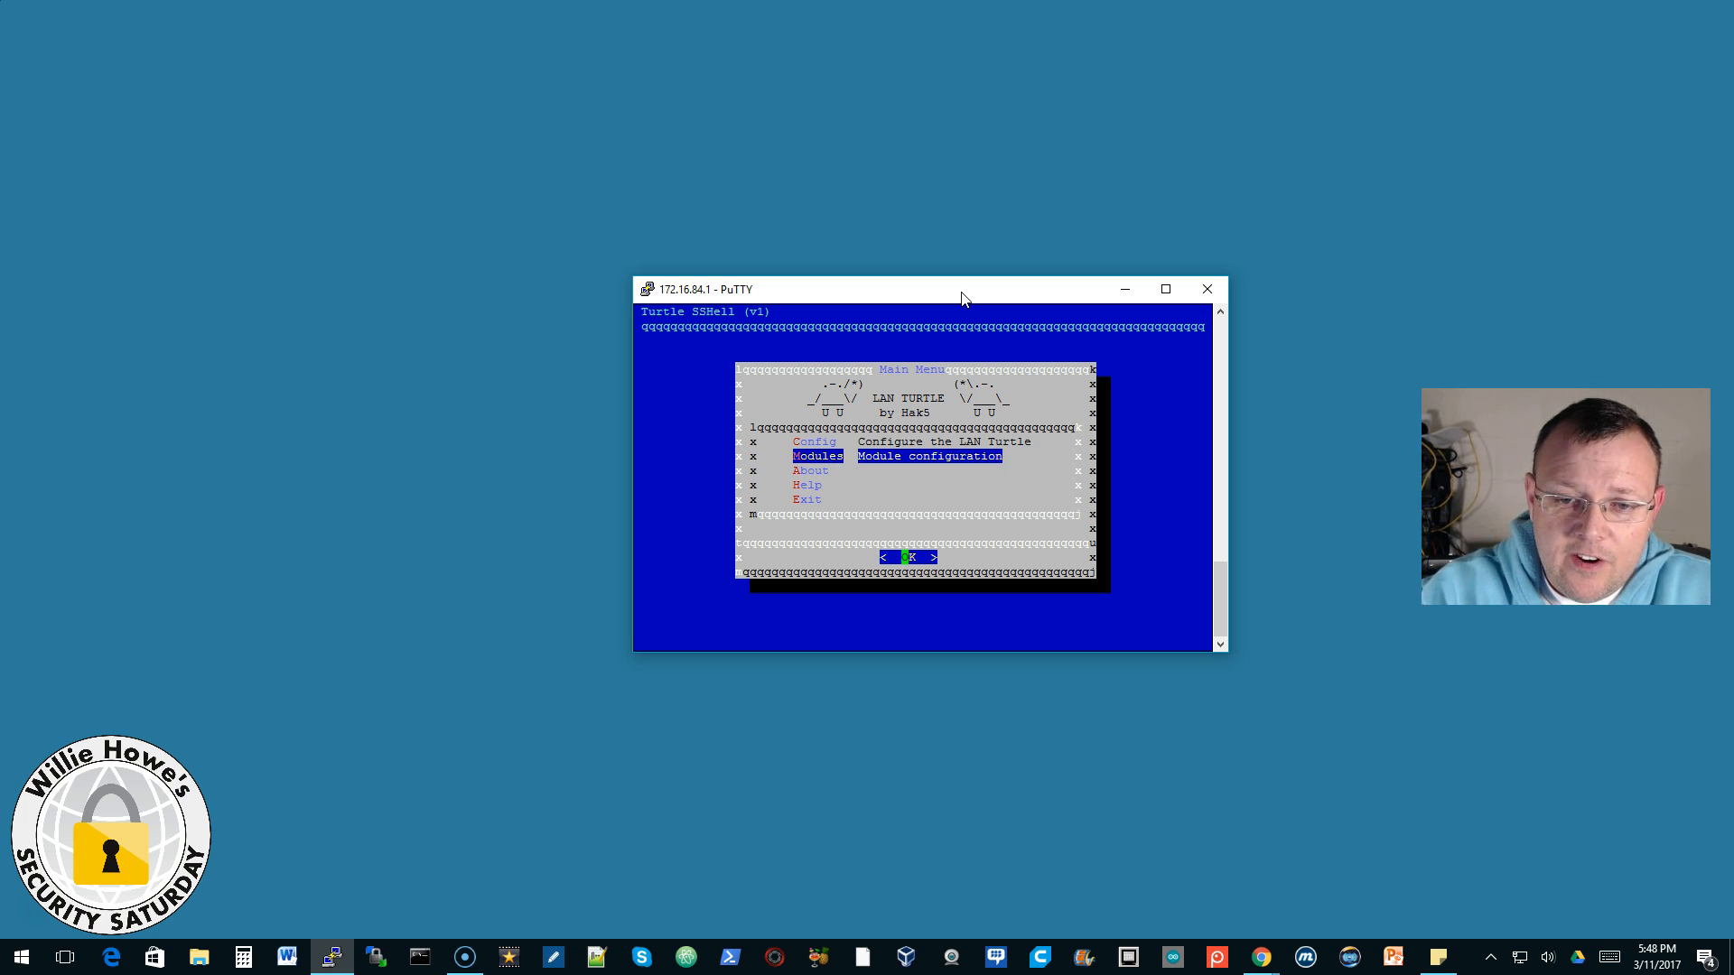
{"action": "key", "text": "Return"}
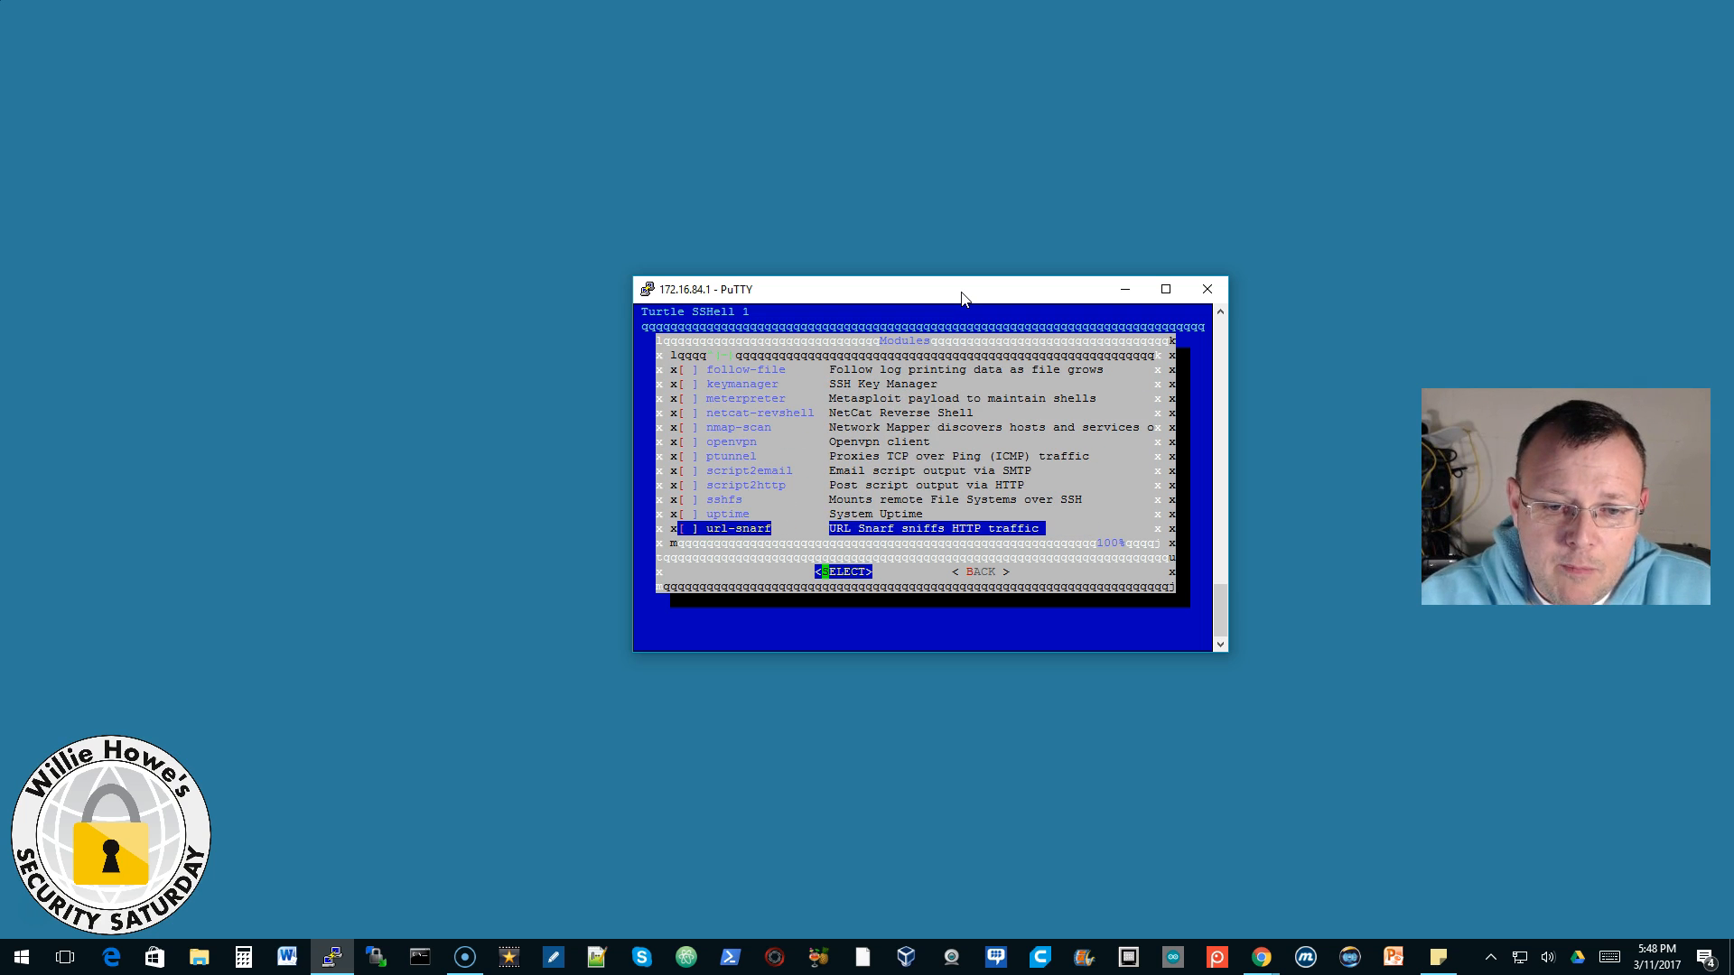
{"action": "scroll", "scroll_direction": "up", "scroll_amount": 3}
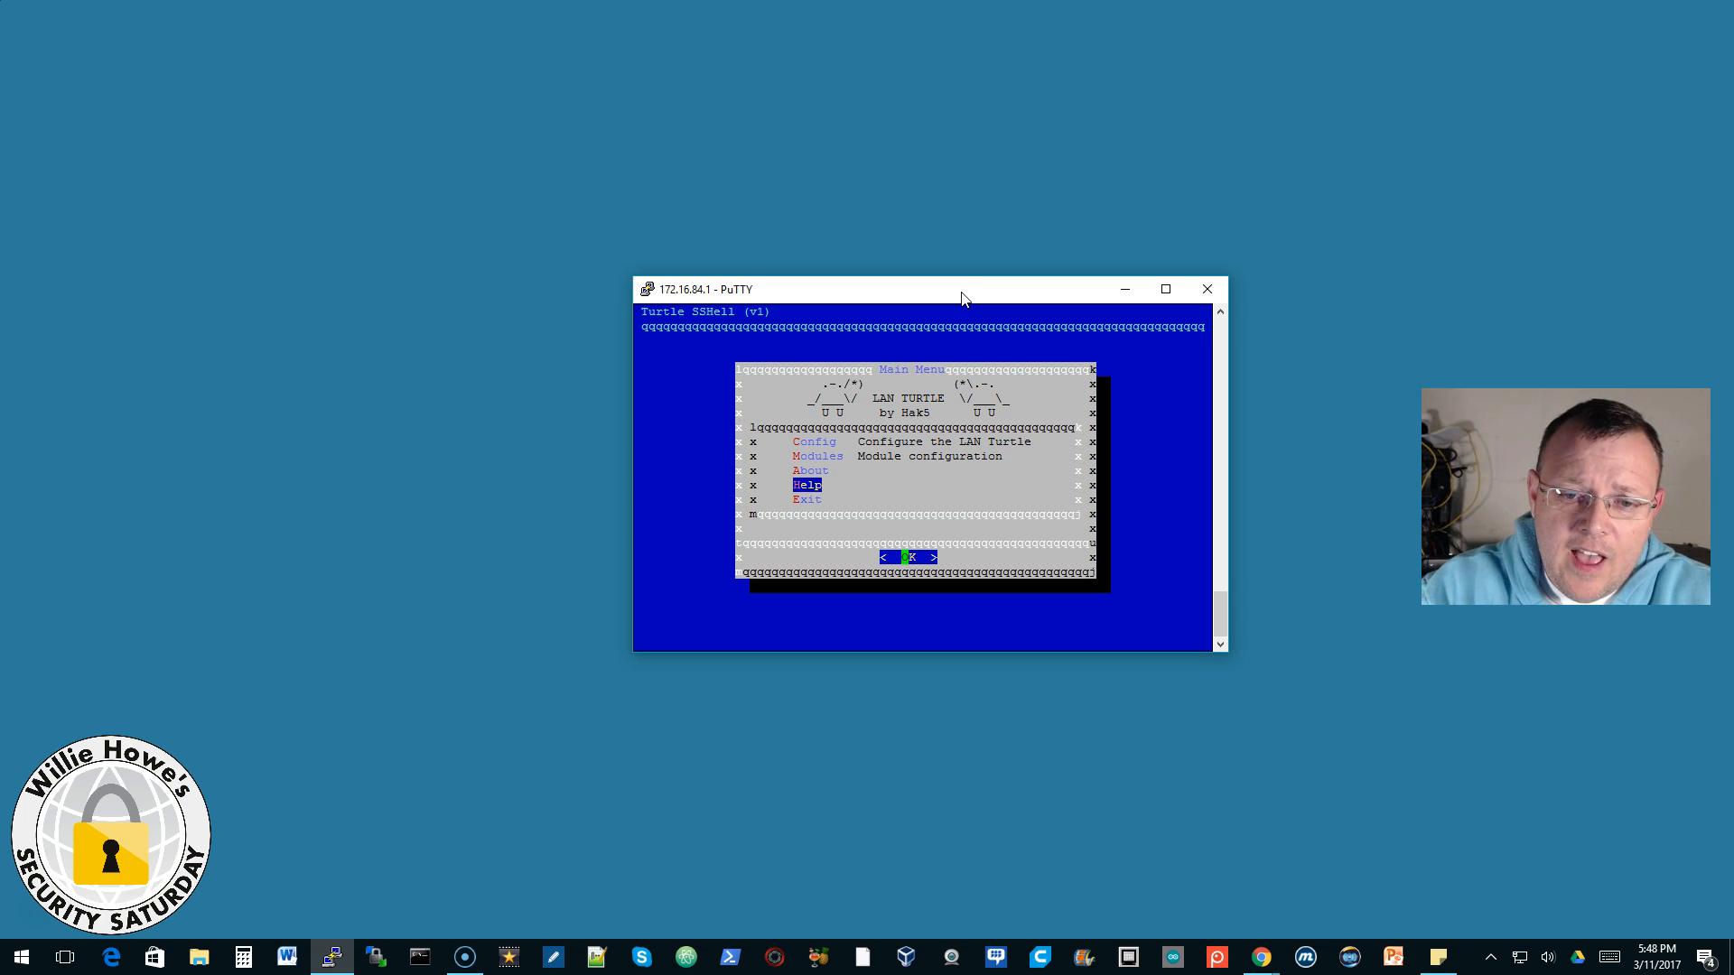
Step: Go back to the Turtle Shell main menu and open the Config options
{"action": "key", "text": "Up"}
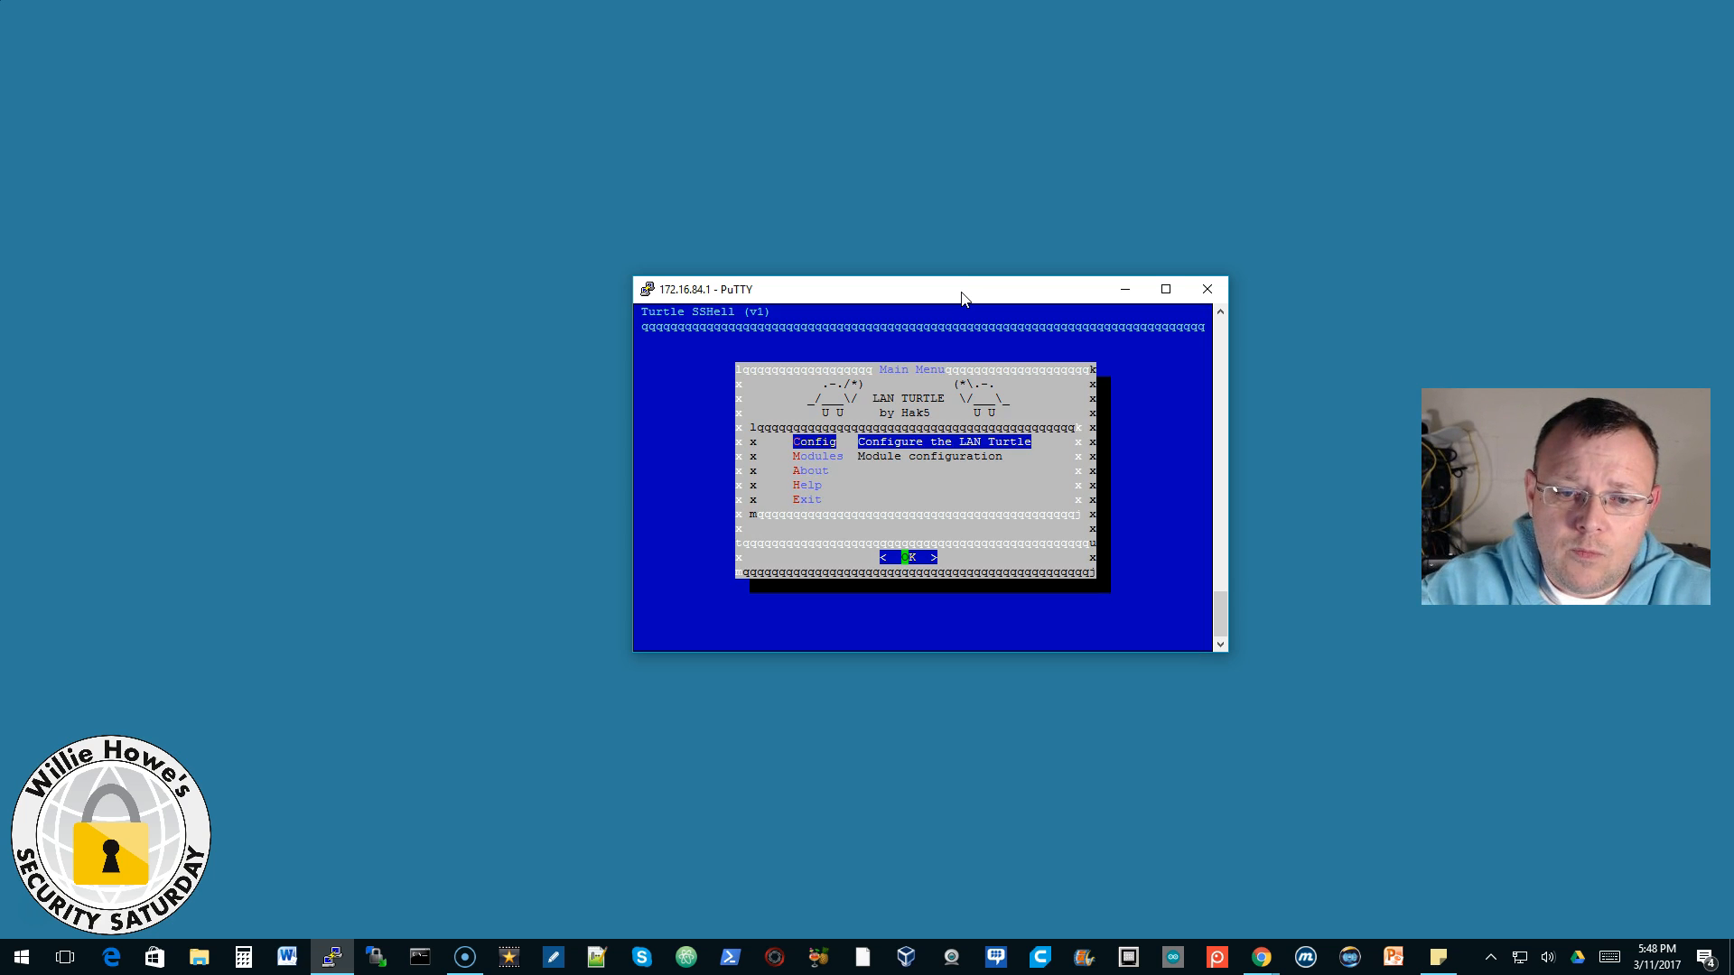
{"action": "key", "text": "Return"}
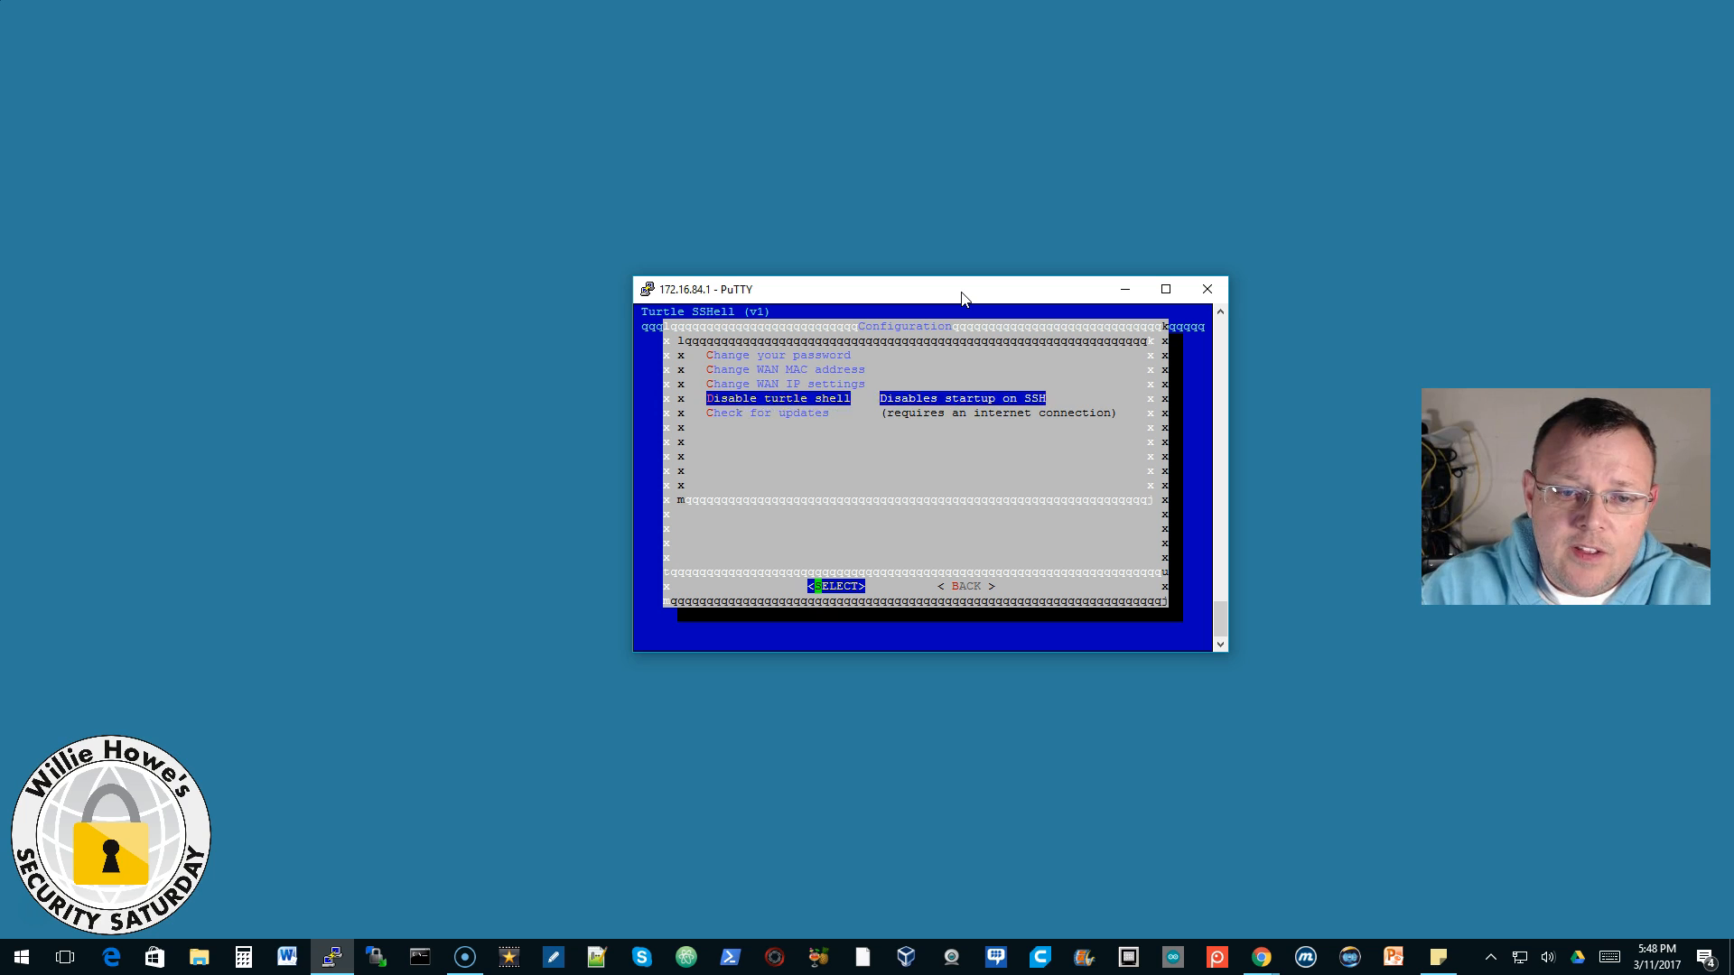
{"action": "key", "text": "Down"}
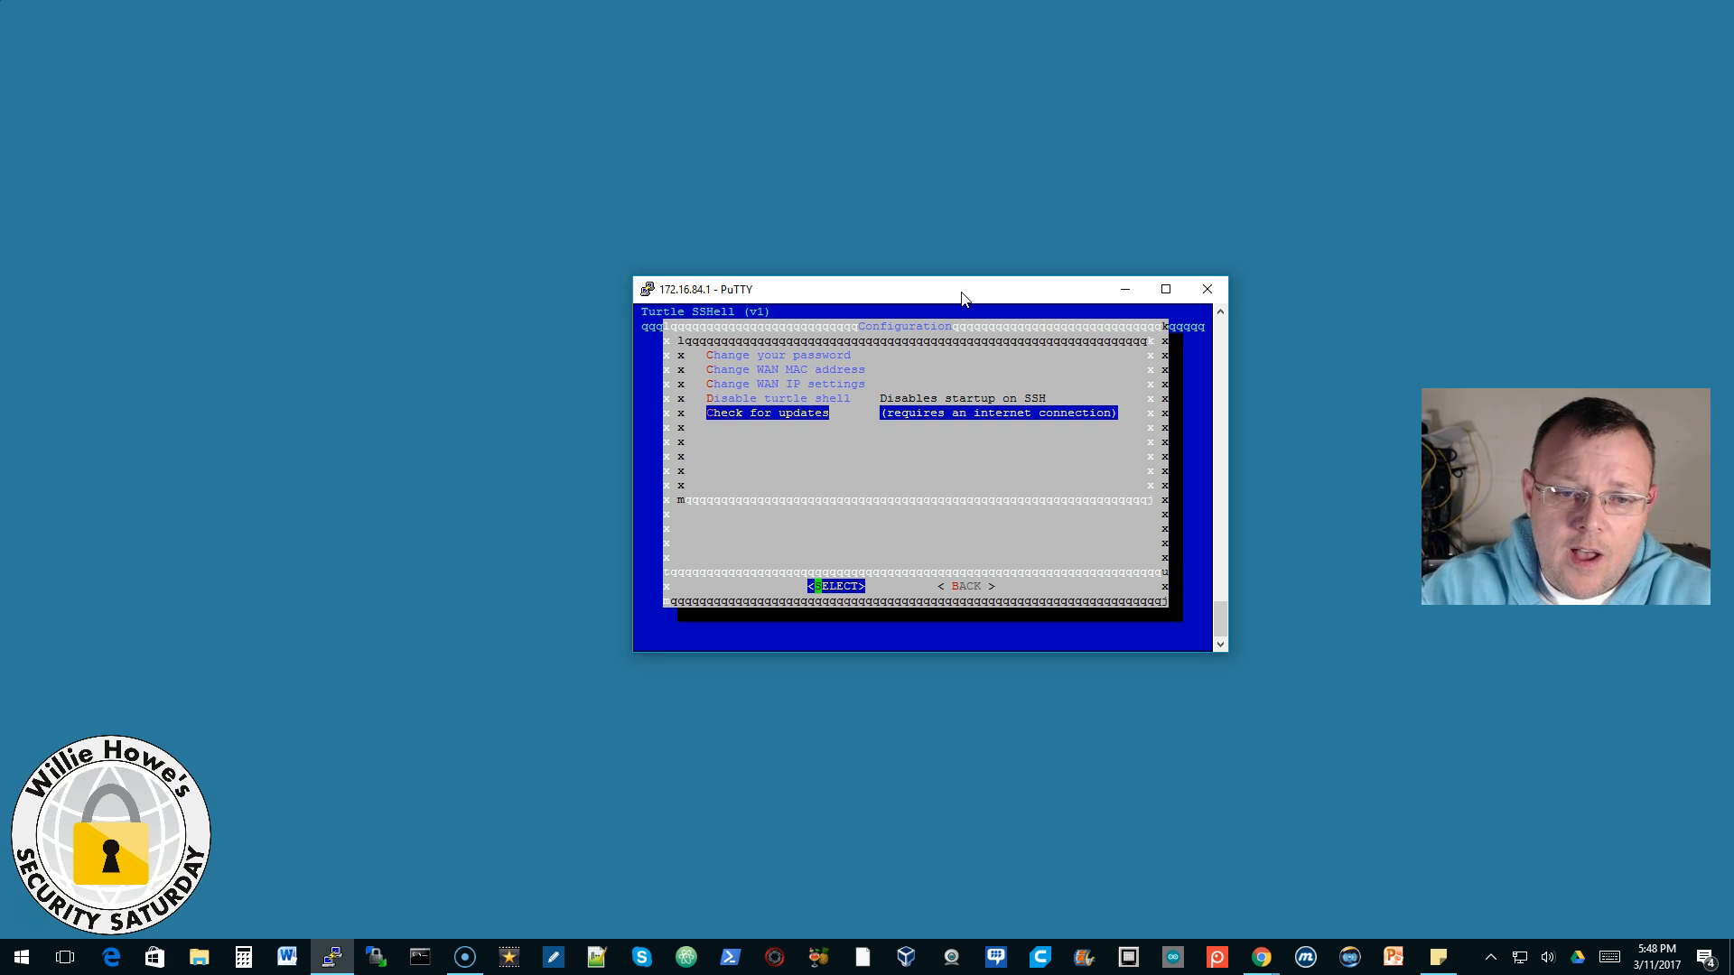
{"action": "left_click", "coordinate": [837, 586]}
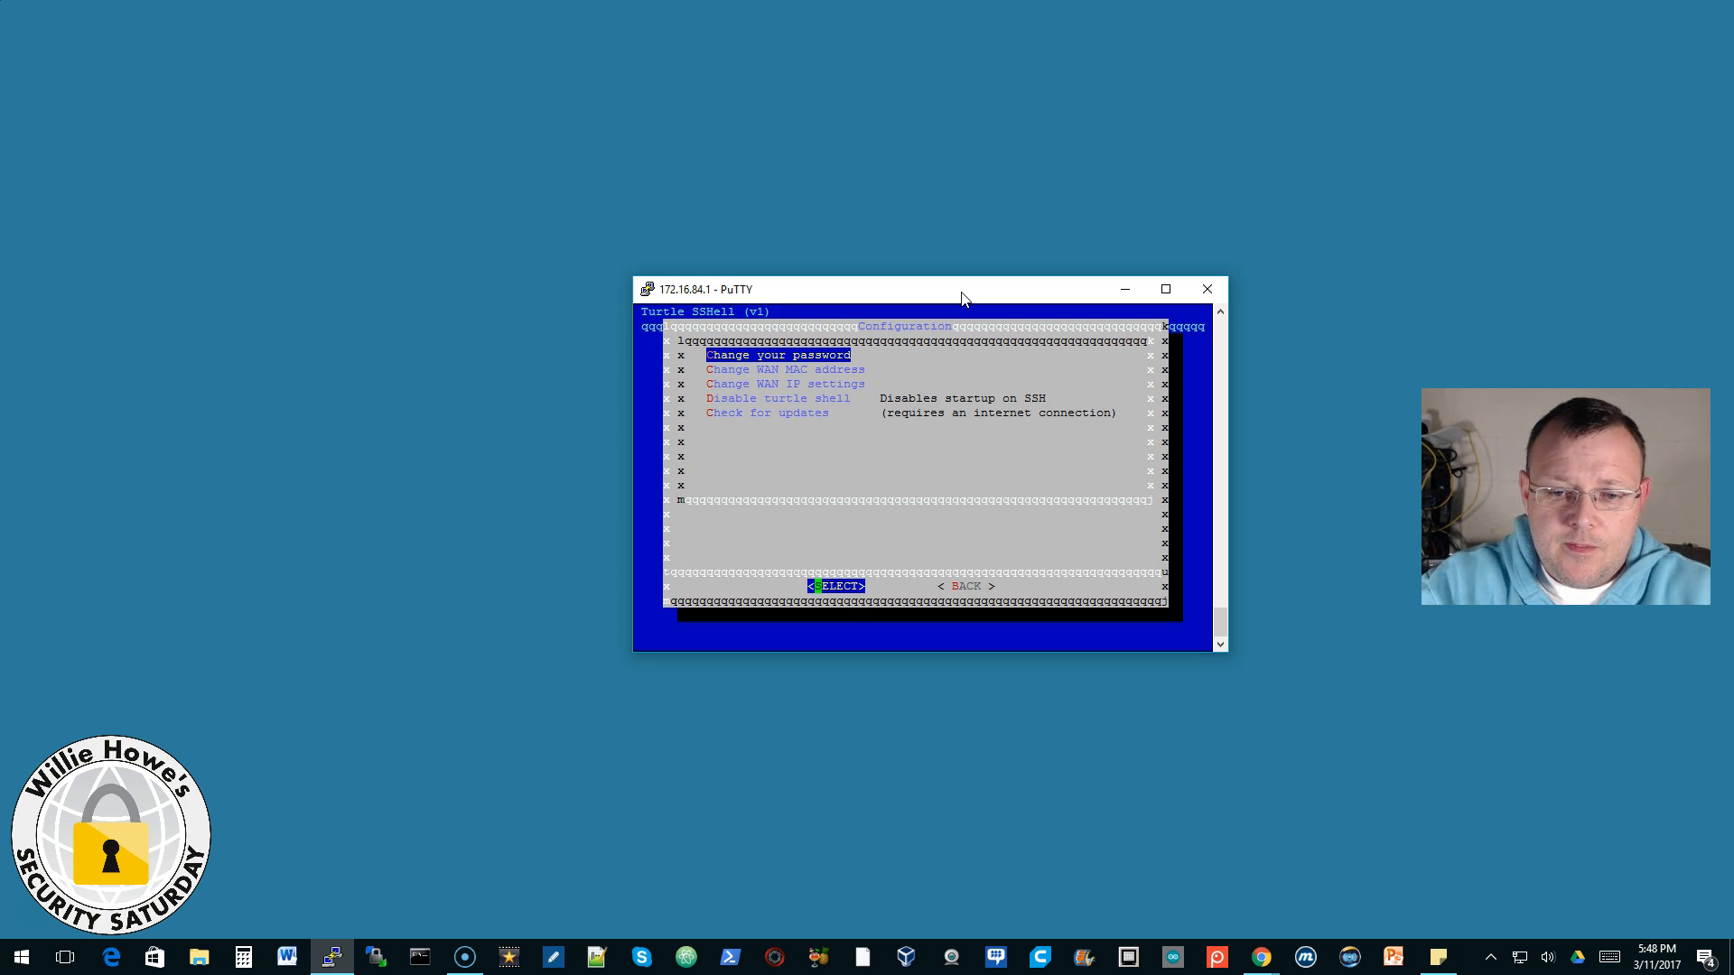
{"action": "left_click", "coordinate": [965, 585]}
{"action": "type", "text": "ls"}
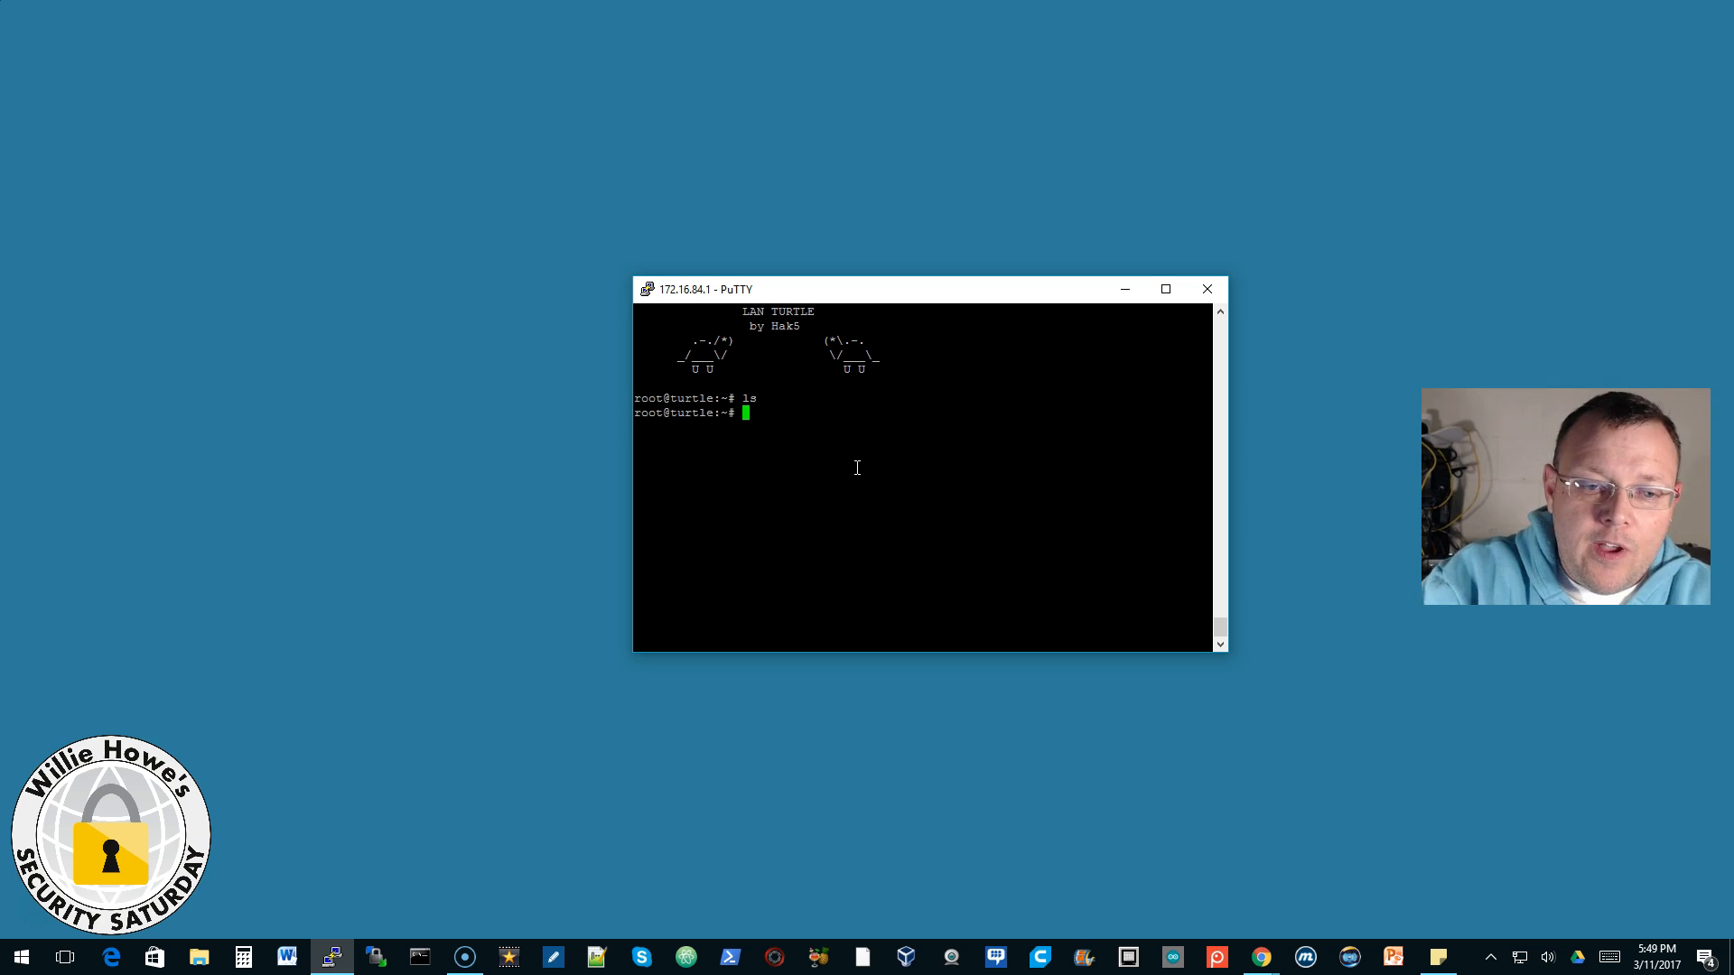
Step: Run ps and cd into www at the root shell, then close PuTTY and confirm
{"action": "type", "text": "ps ax"}
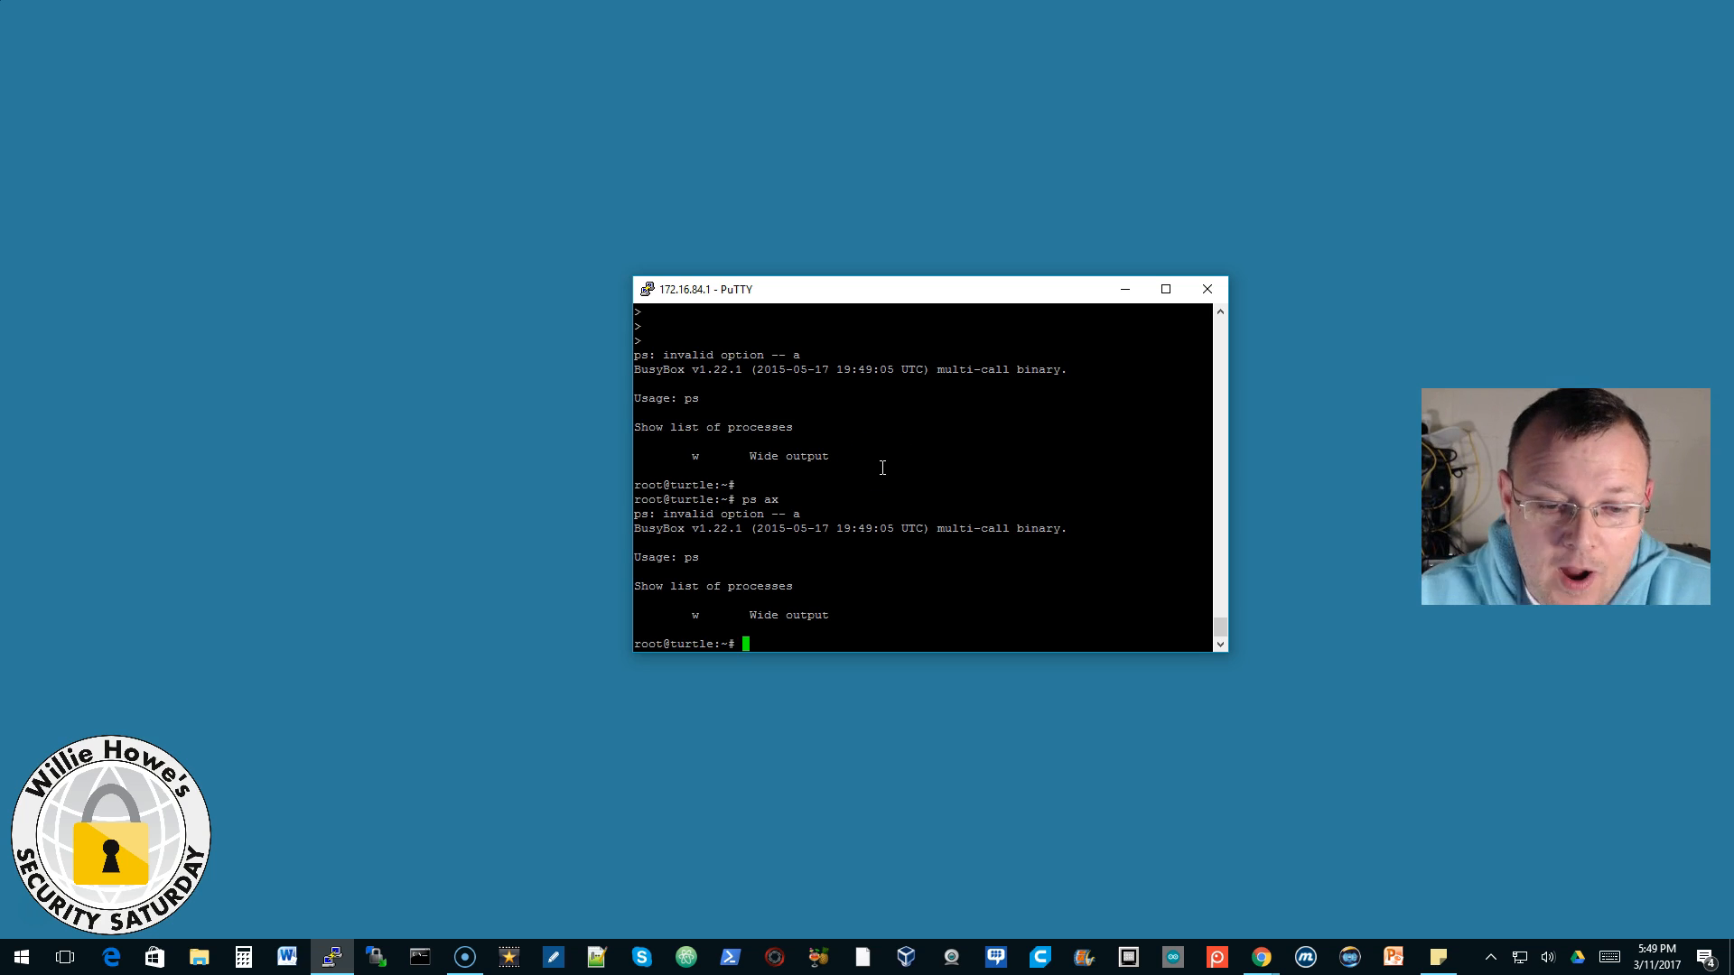
{"action": "type", "text": "cd ."}
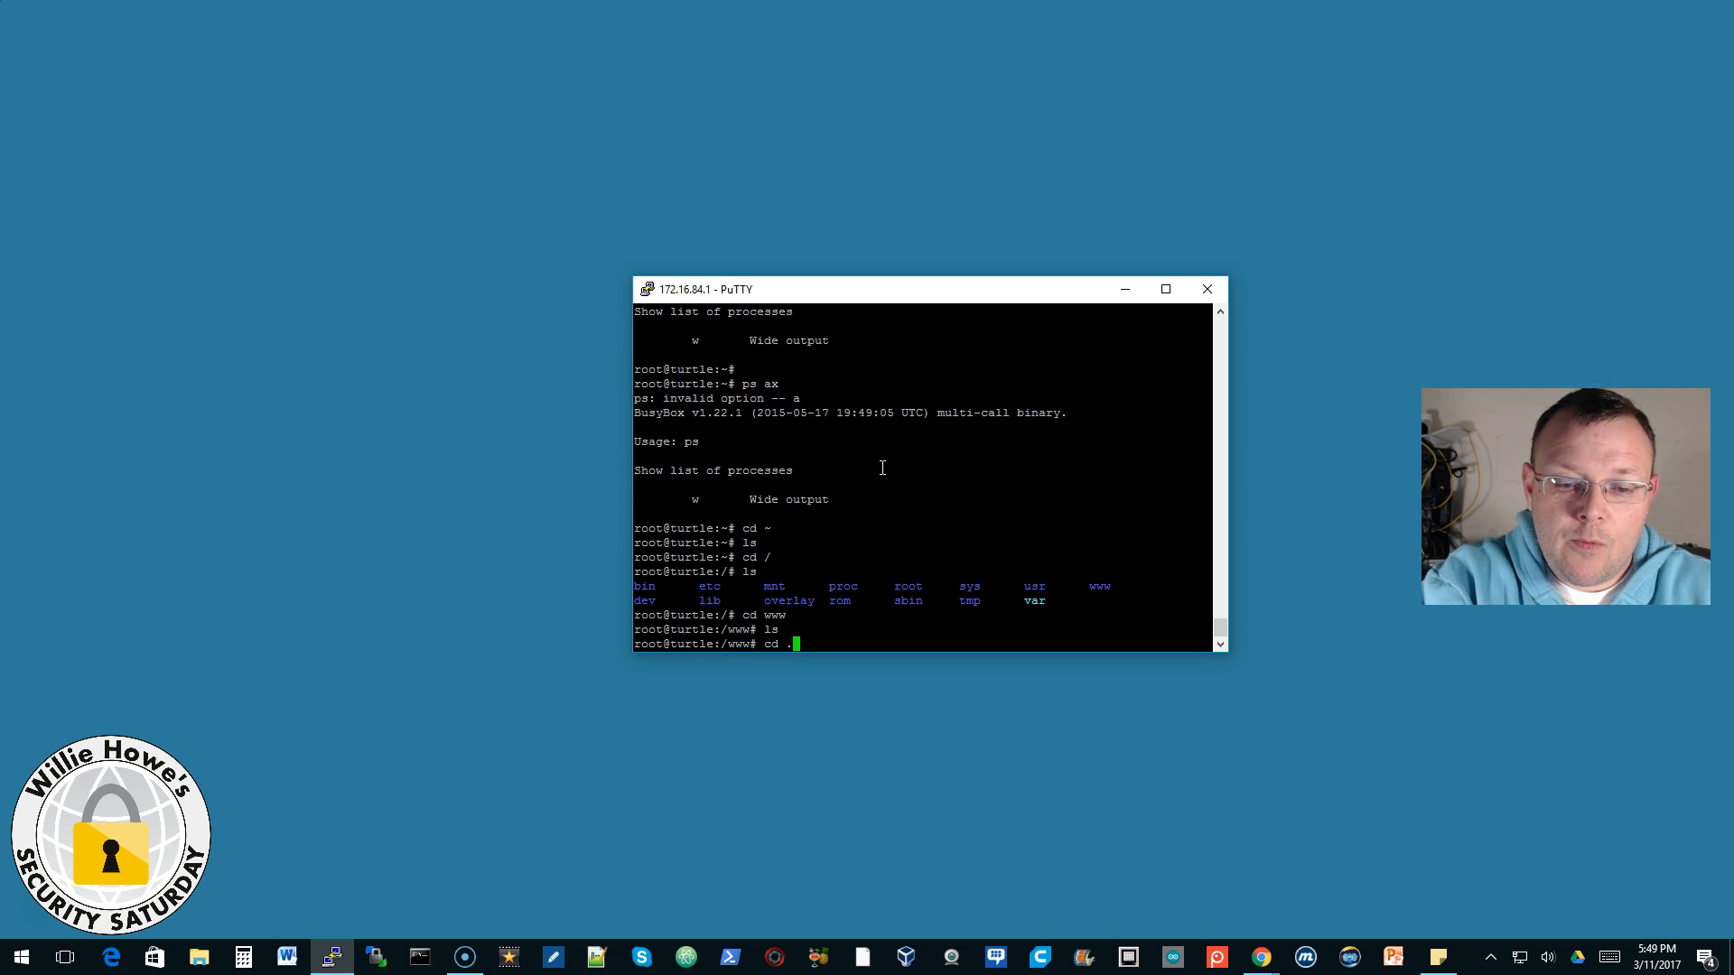
{"action": "key", "text": "Return"}
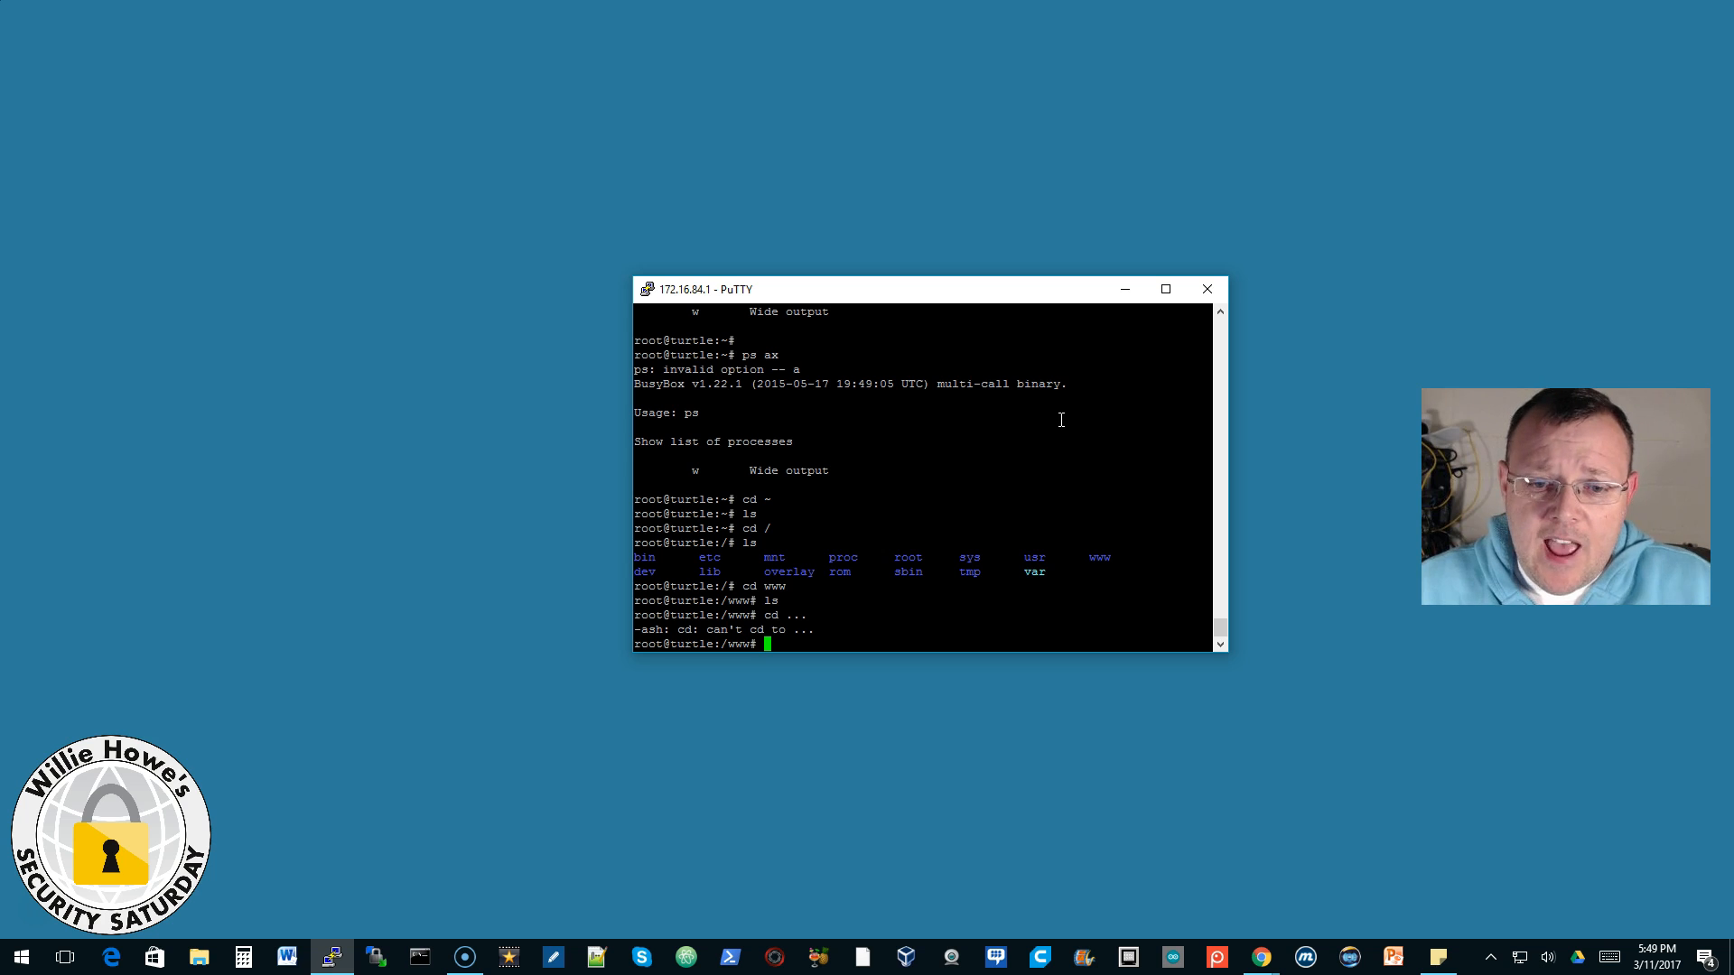
{"action": "left_click", "coordinate": [1207, 289]}
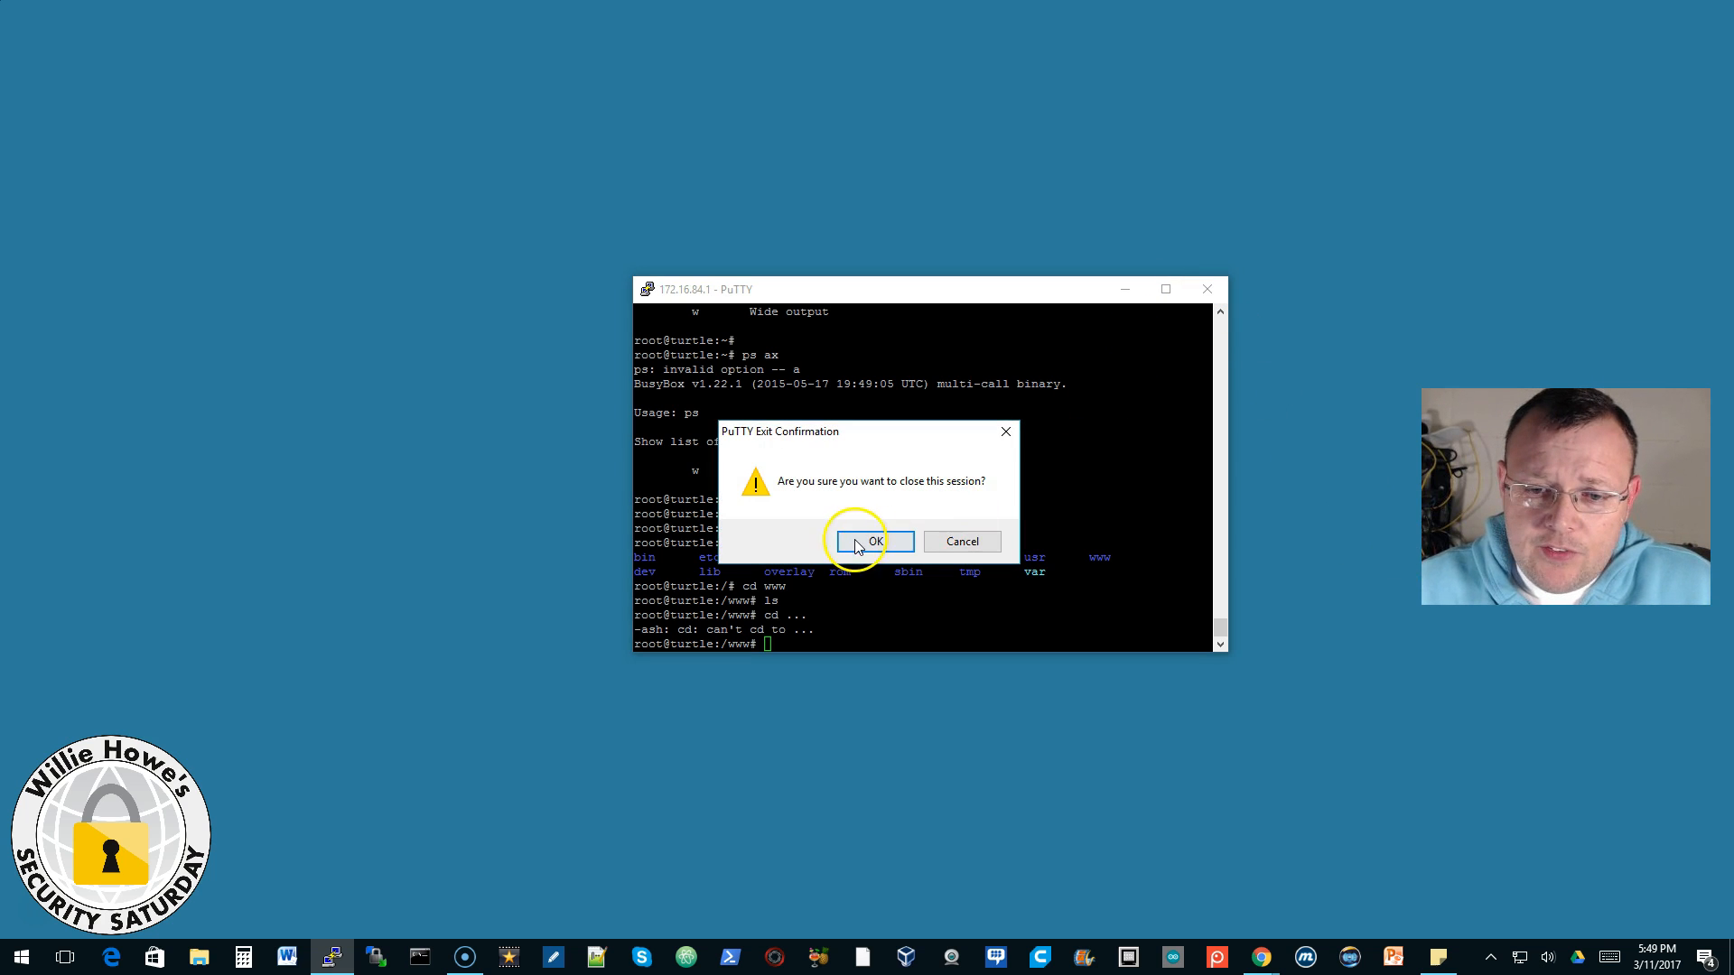
{"action": "left_click", "coordinate": [875, 541]}
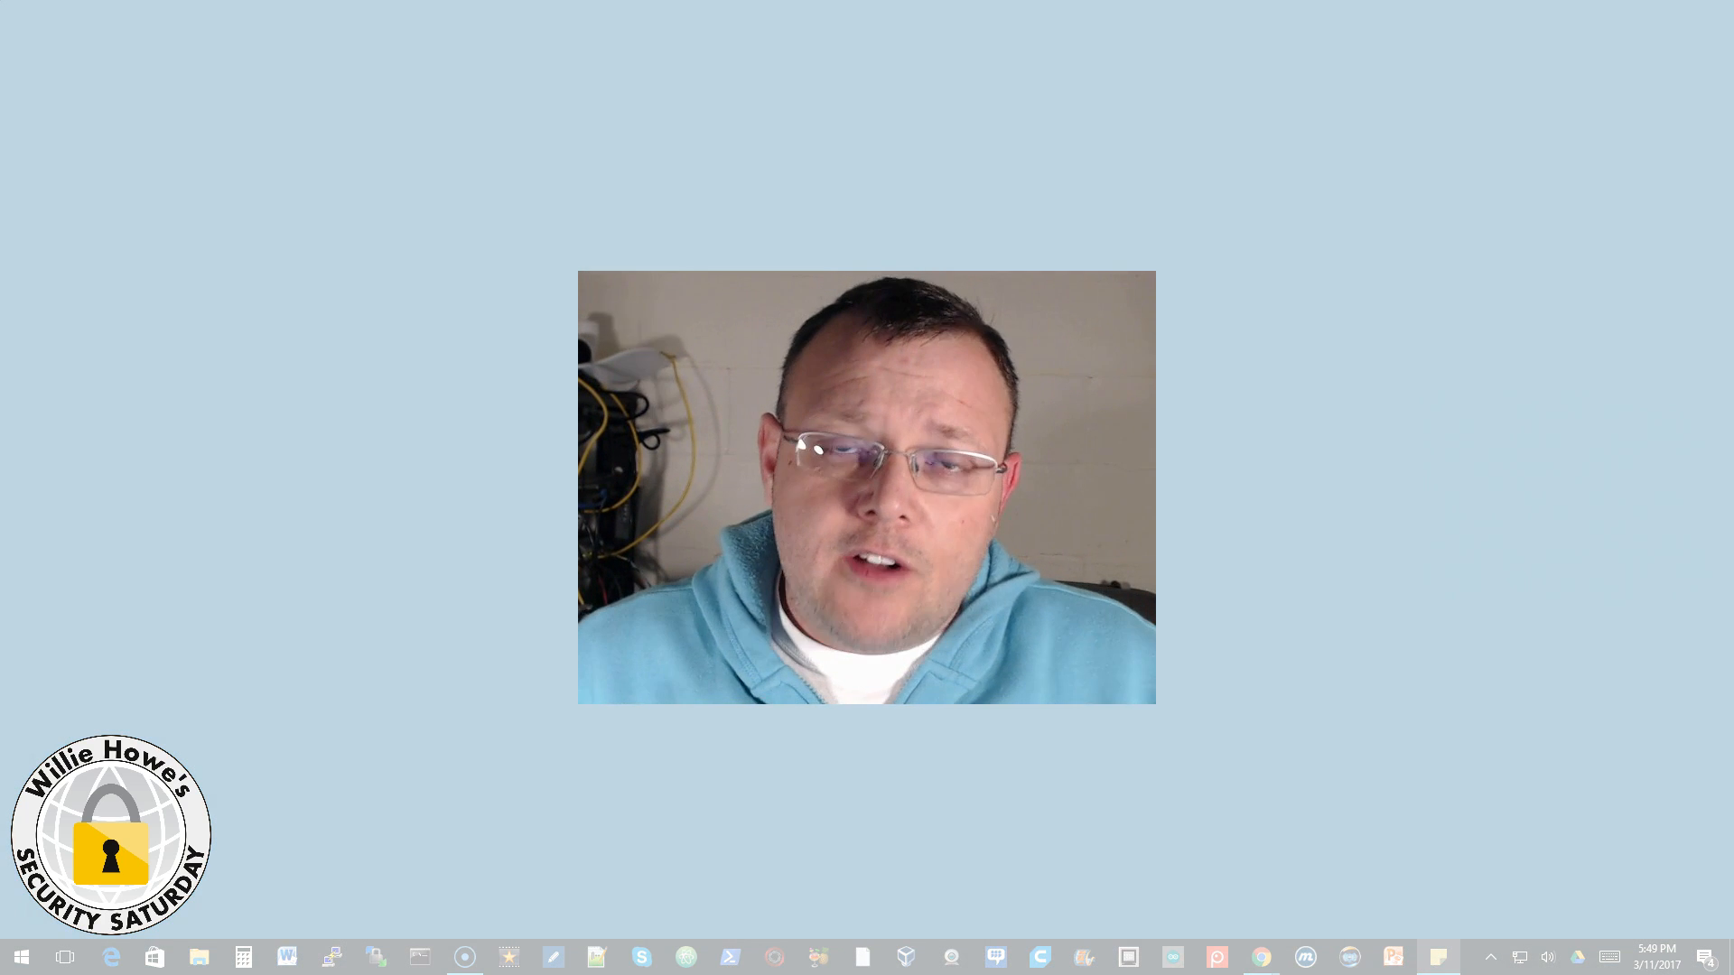